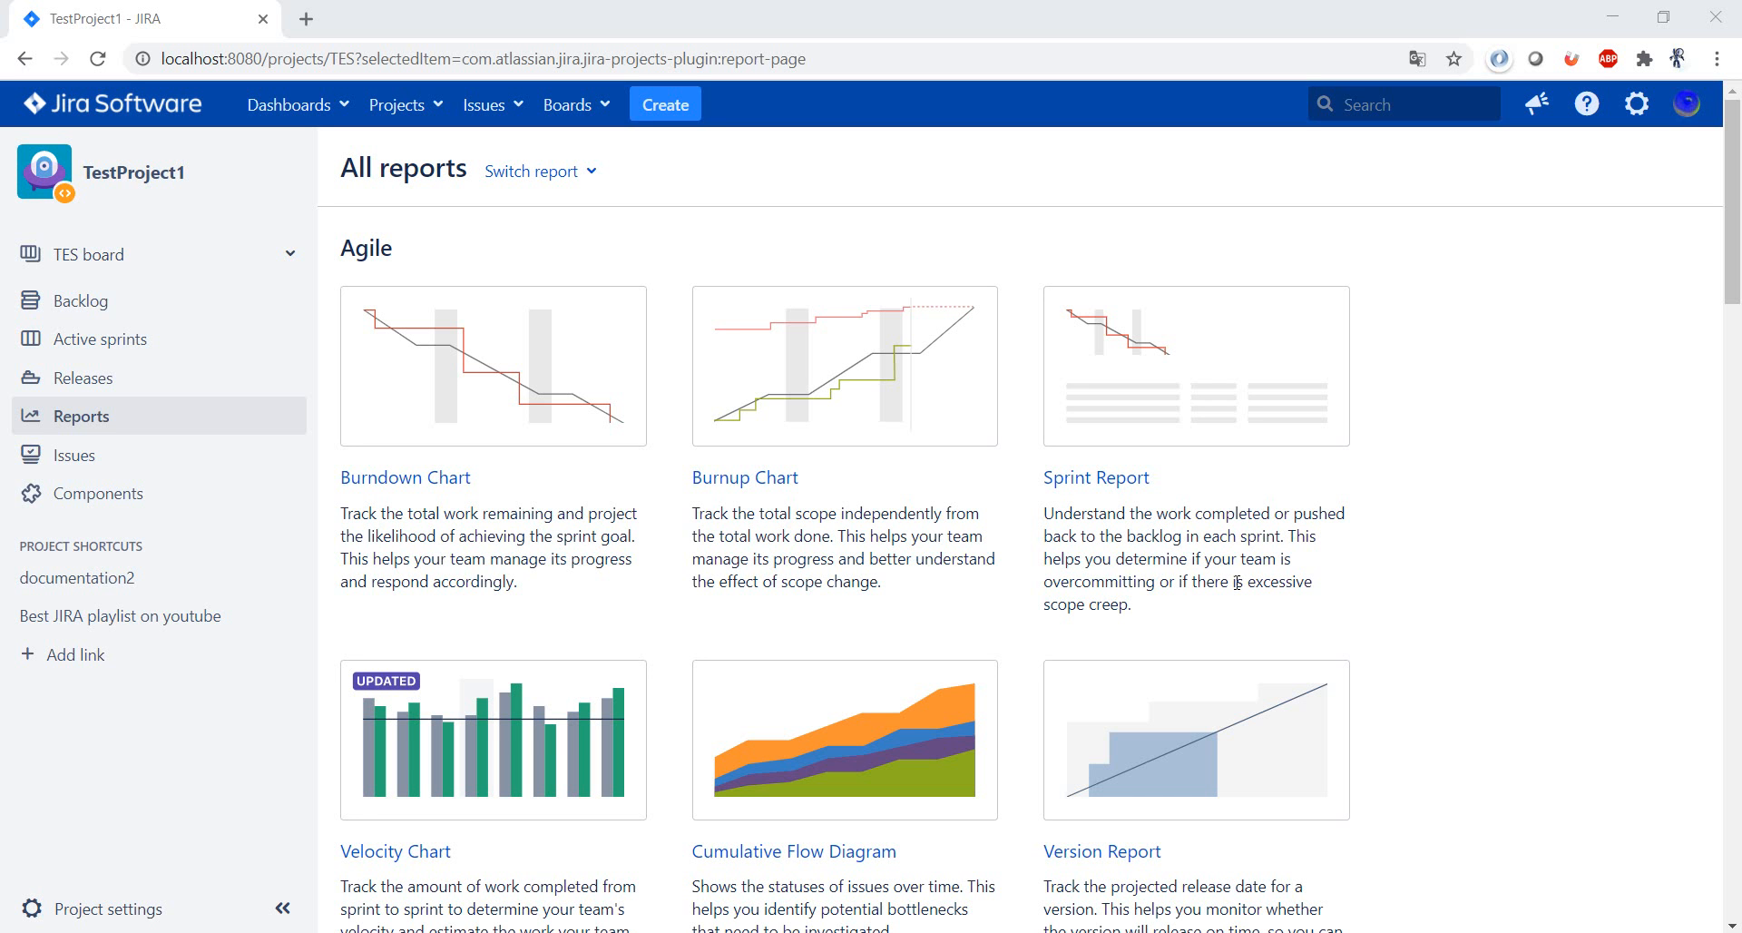
pyautogui.moveTo(497, 259)
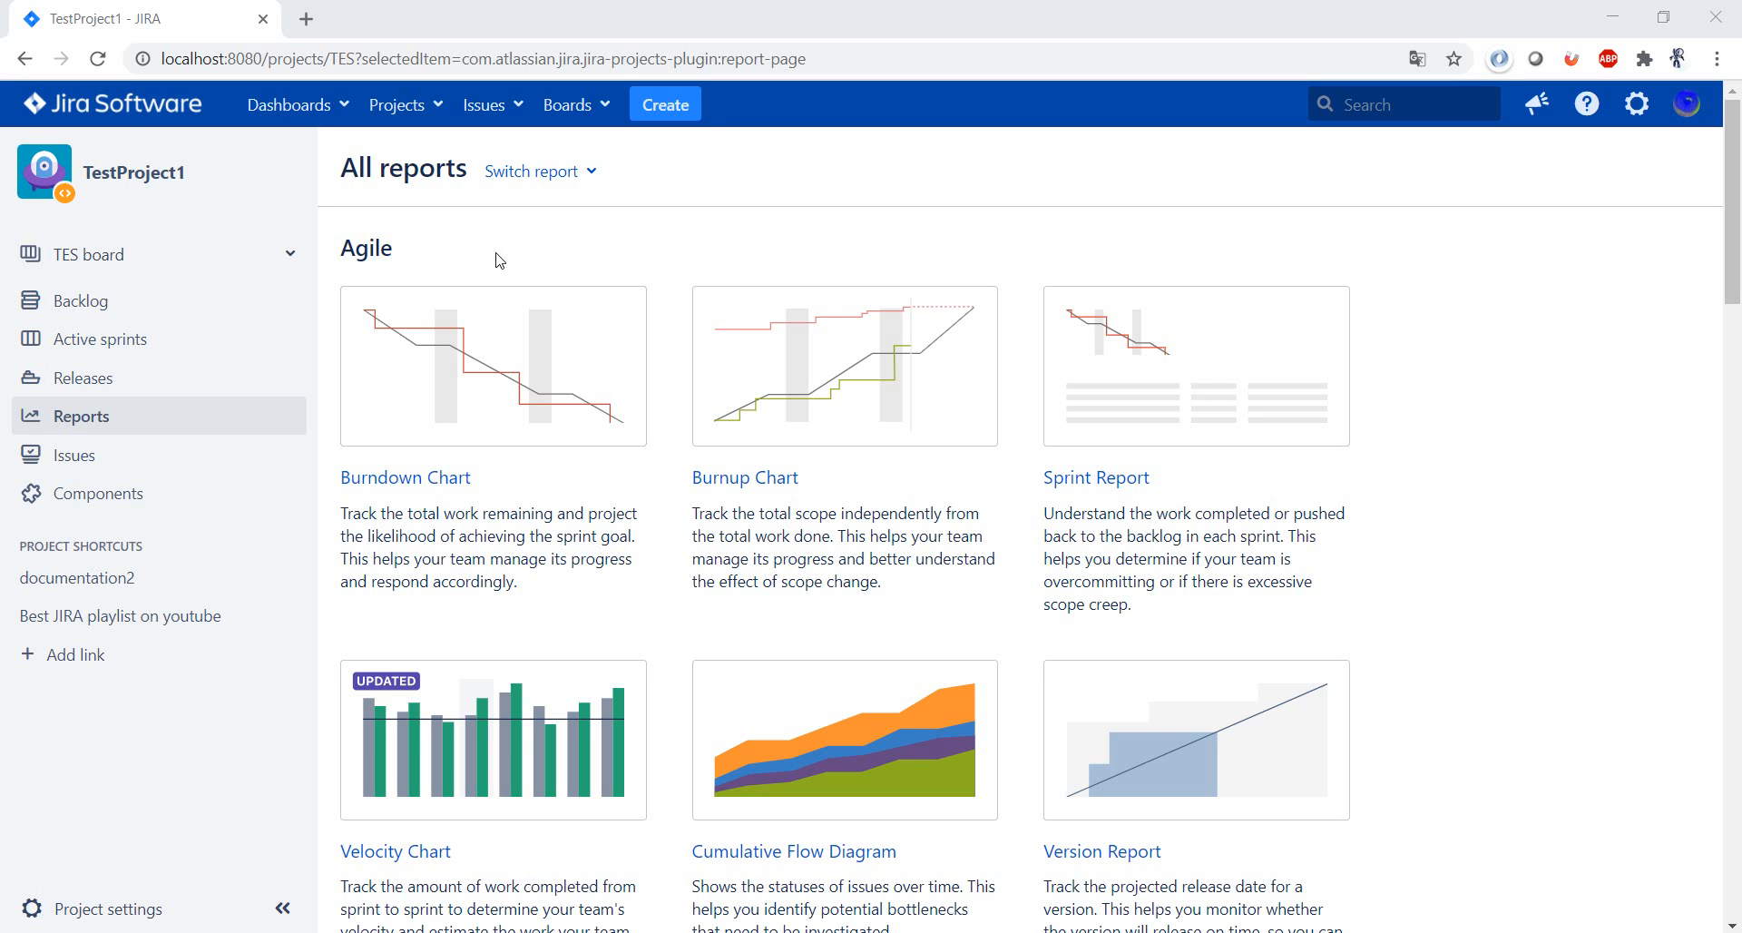
pyautogui.moveTo(1455, 560)
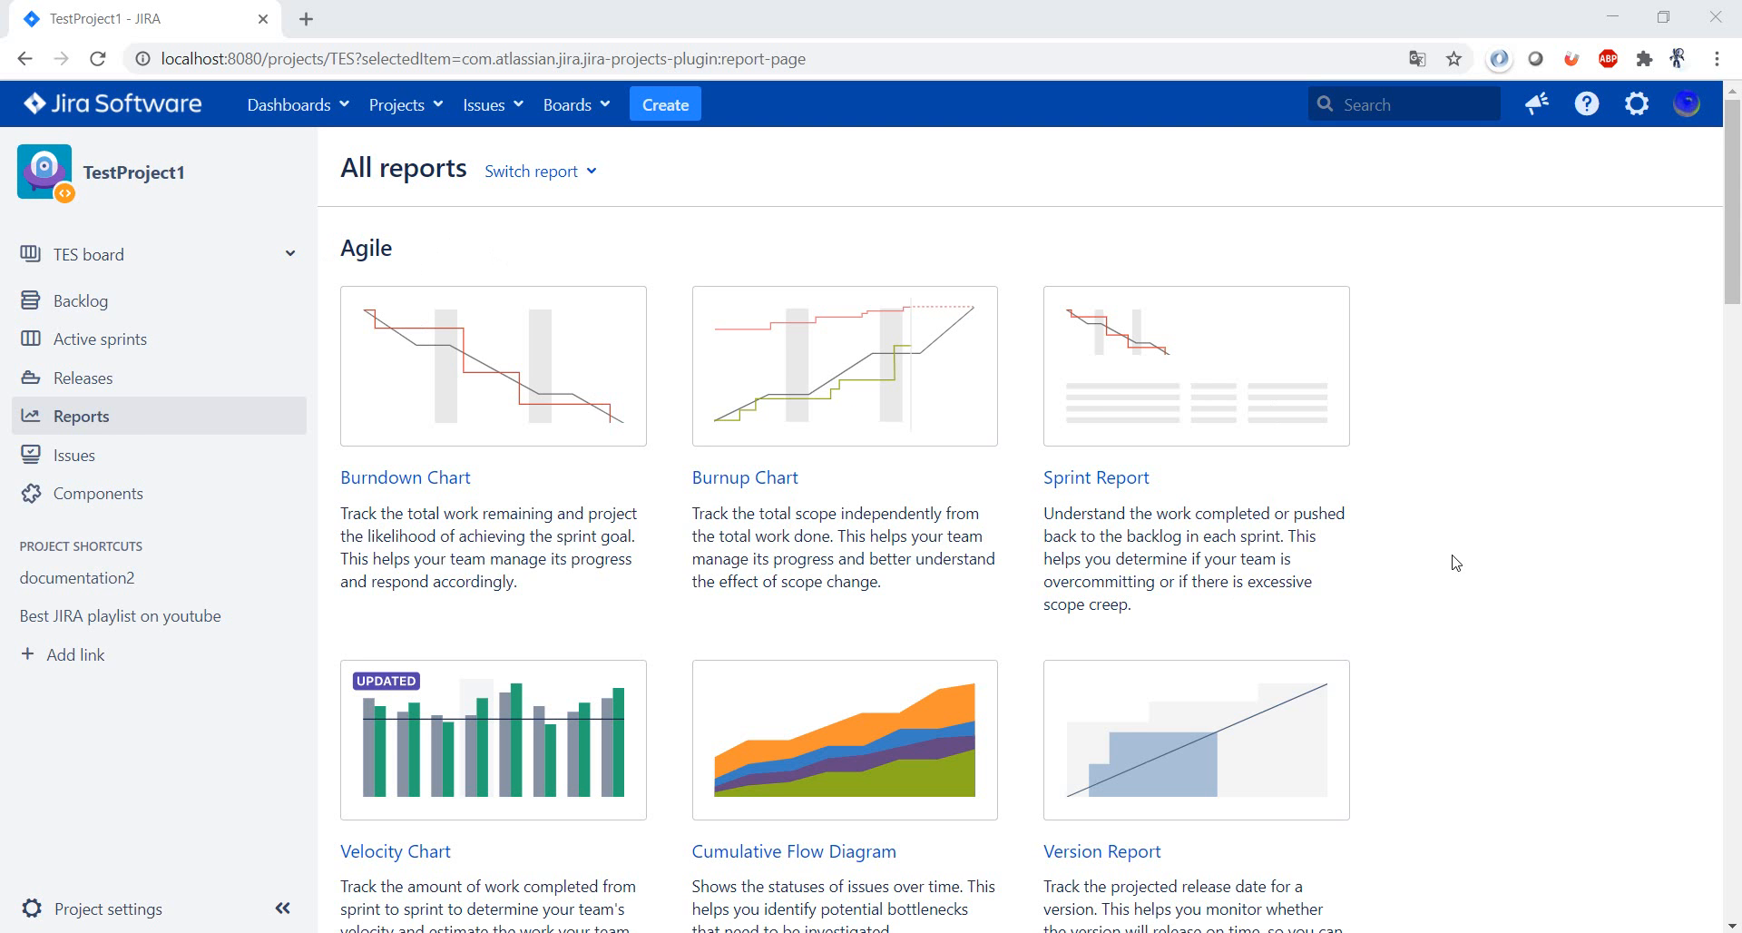
# Scroll the TestProject1 reports page down to the Issue analysis section.
pyautogui.scroll(-3)
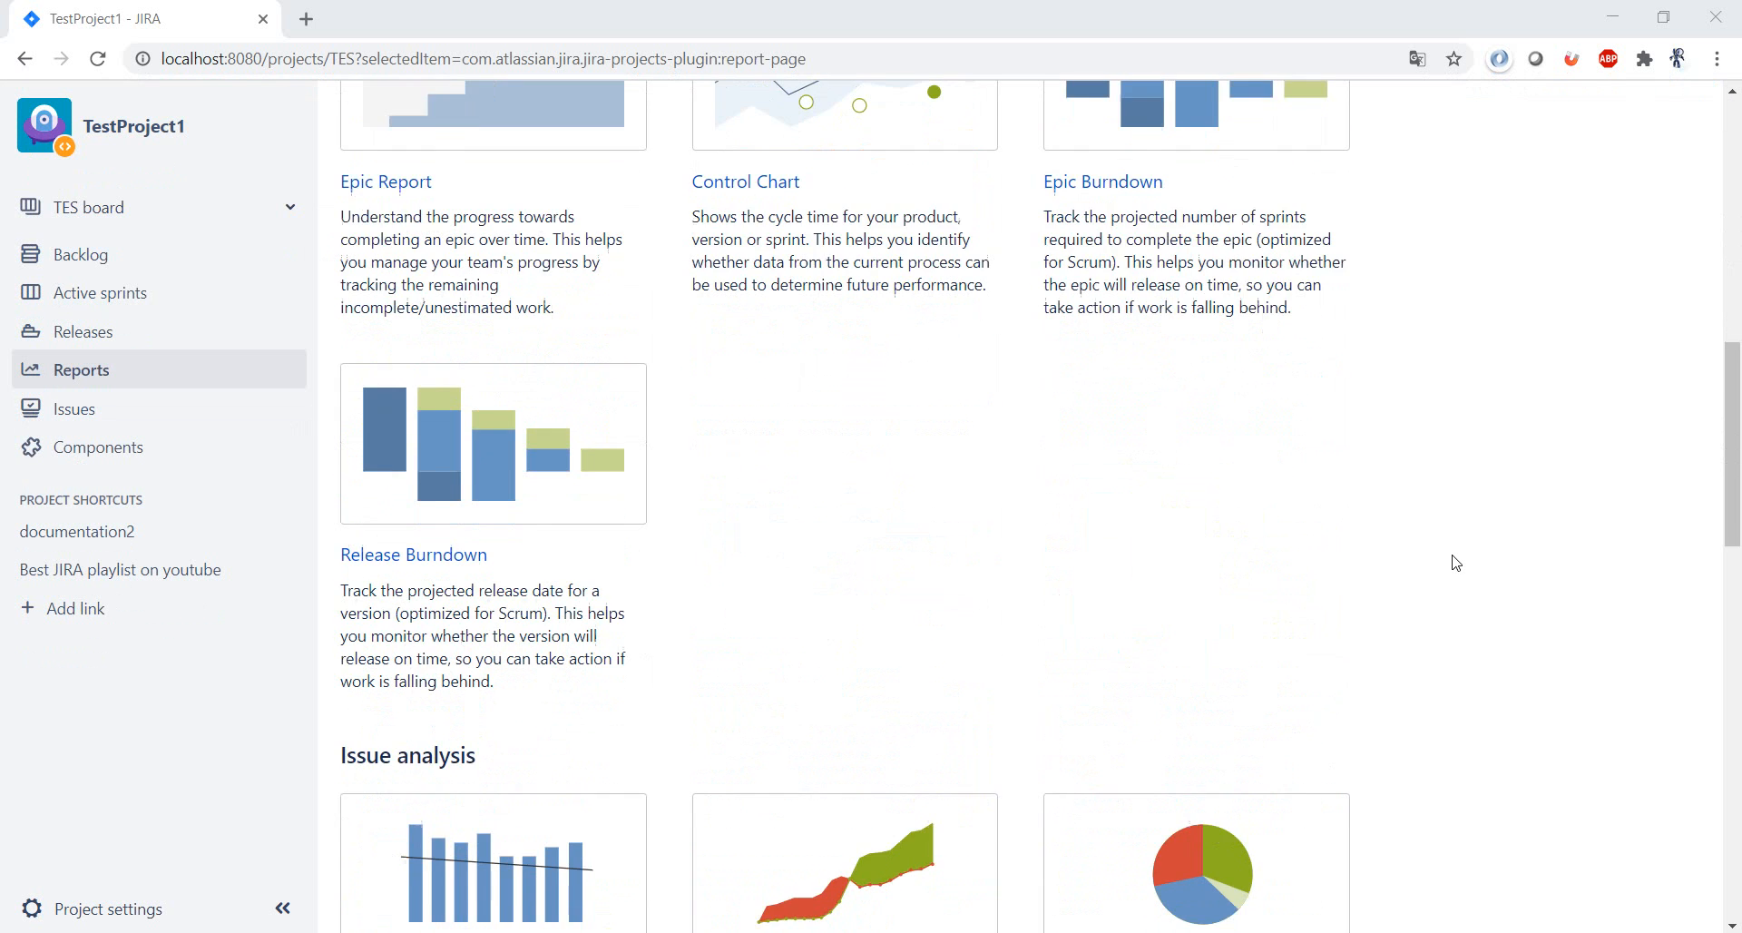
pyautogui.scroll(-3)
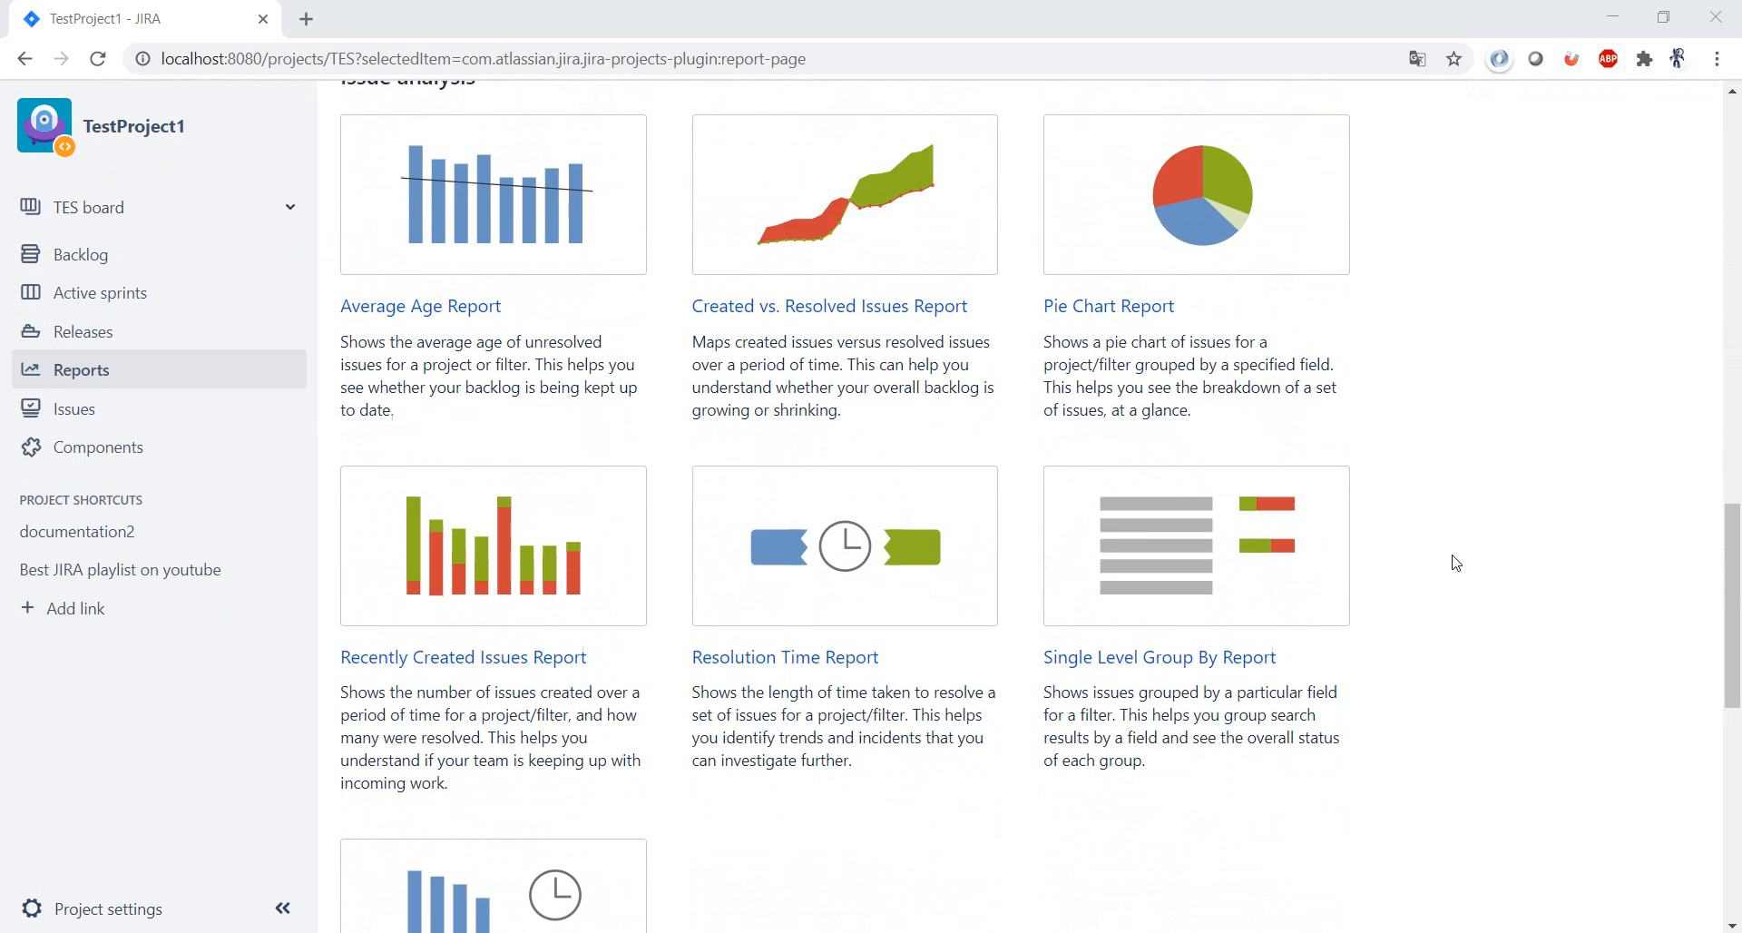
pyautogui.scroll(3)
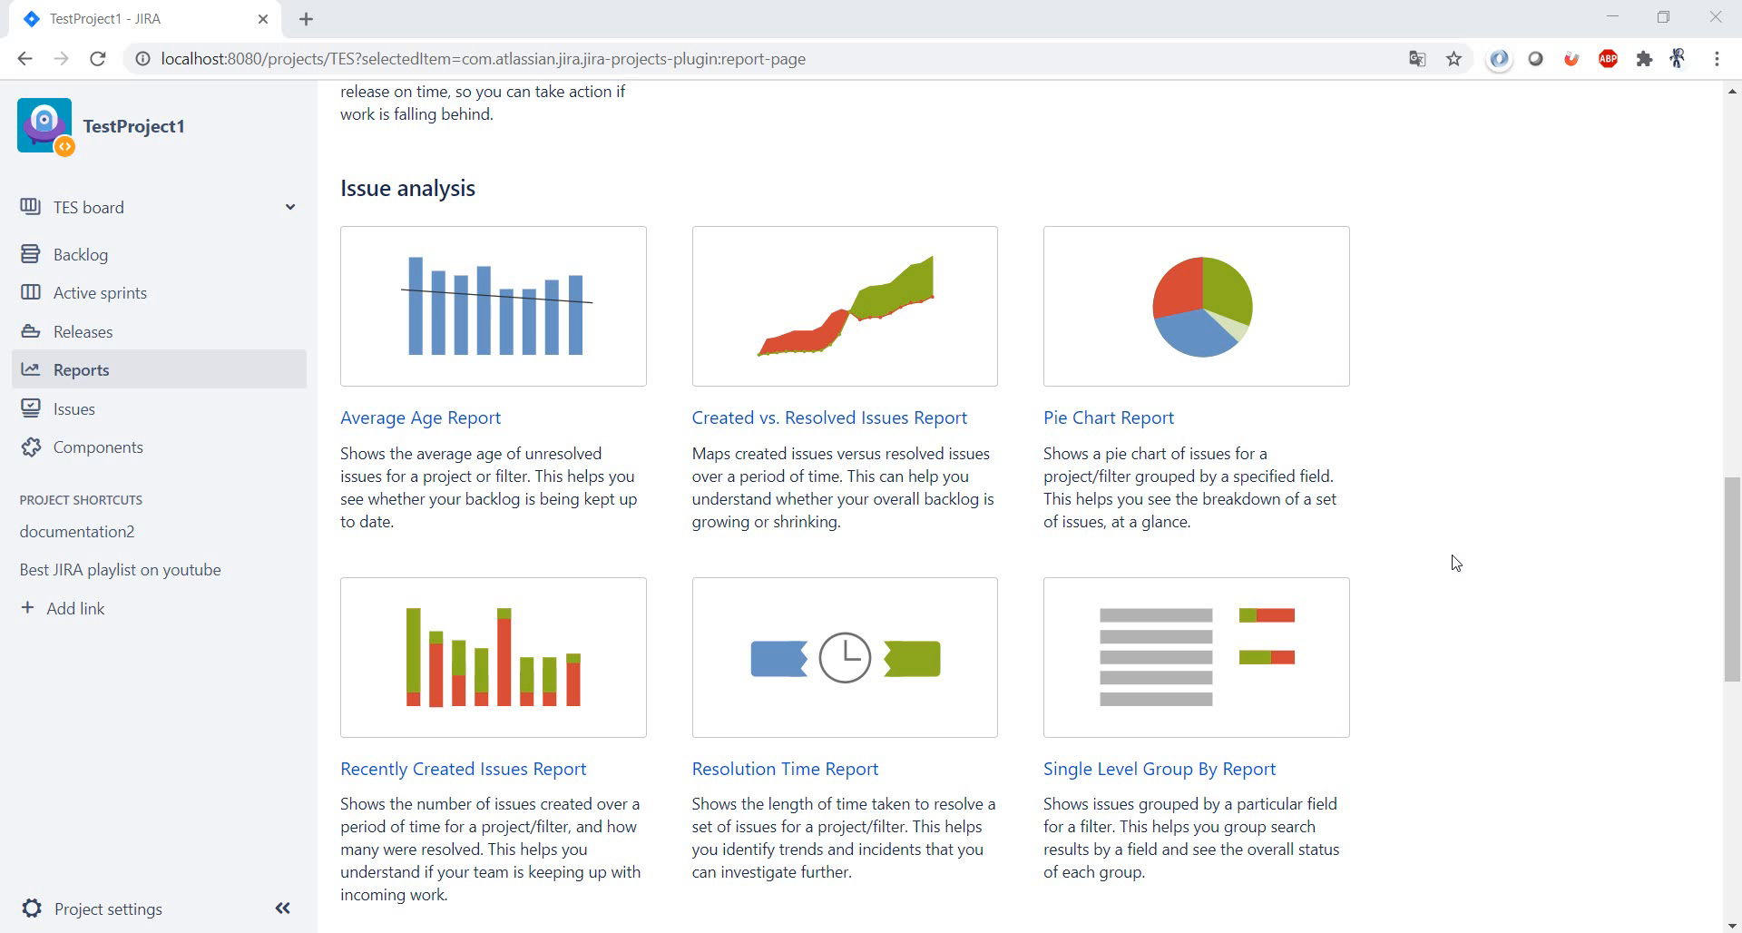
pyautogui.moveTo(547, 341)
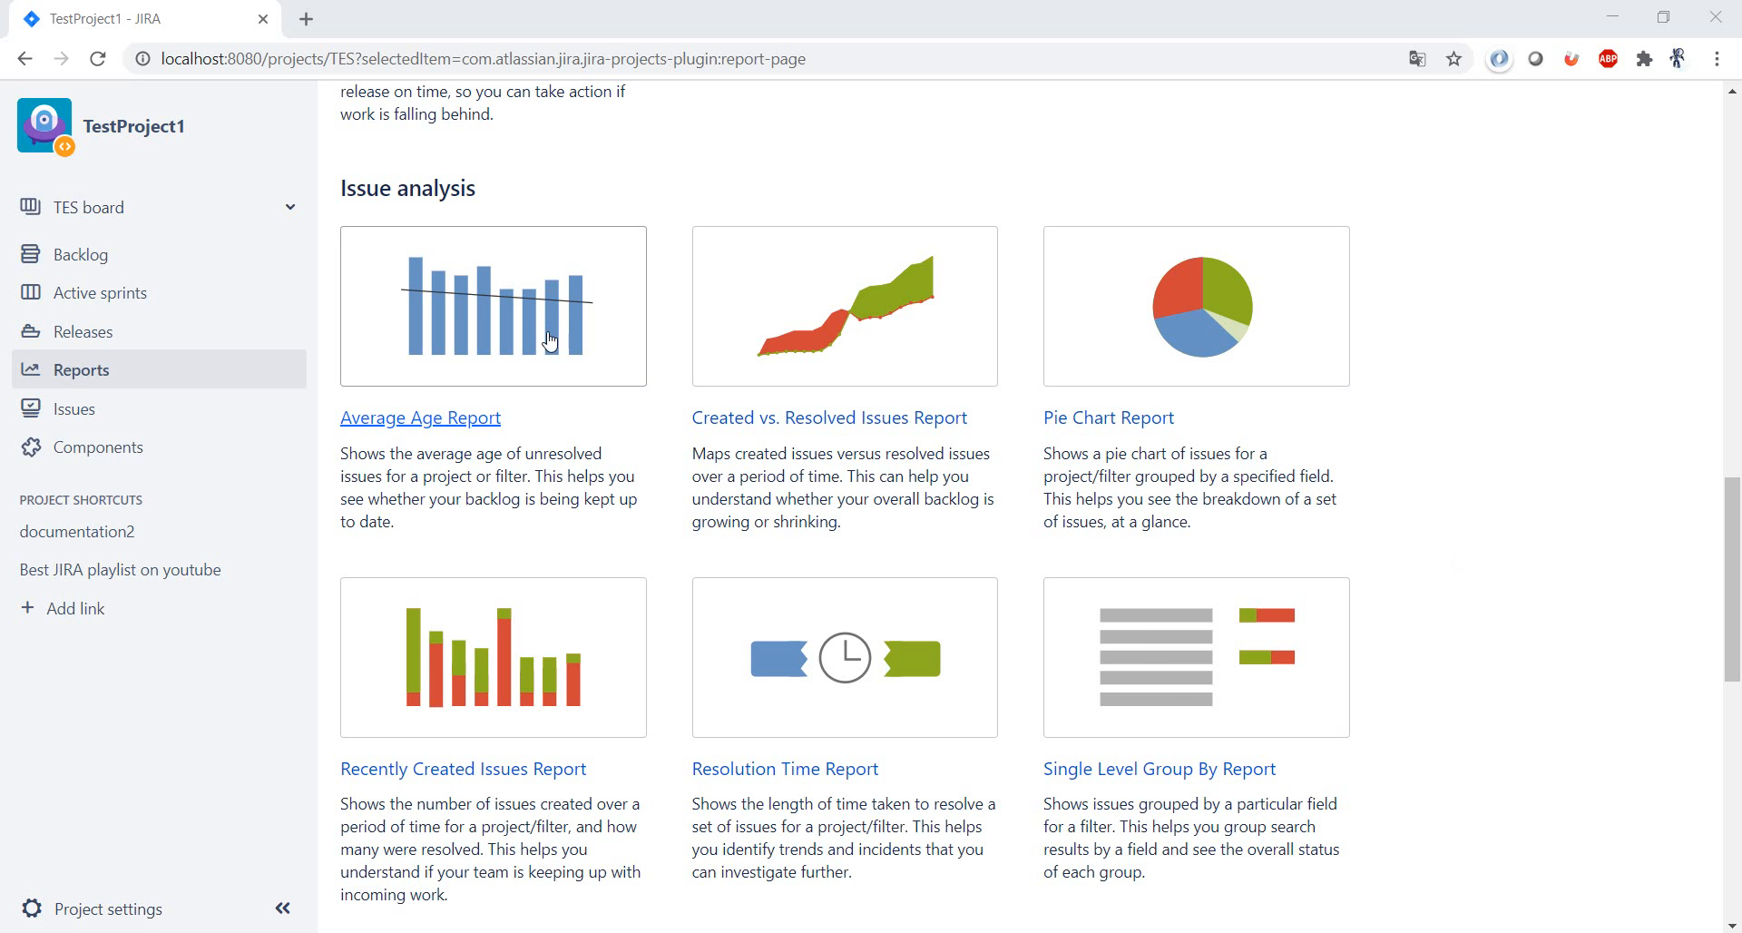
pyautogui.moveTo(368, 425)
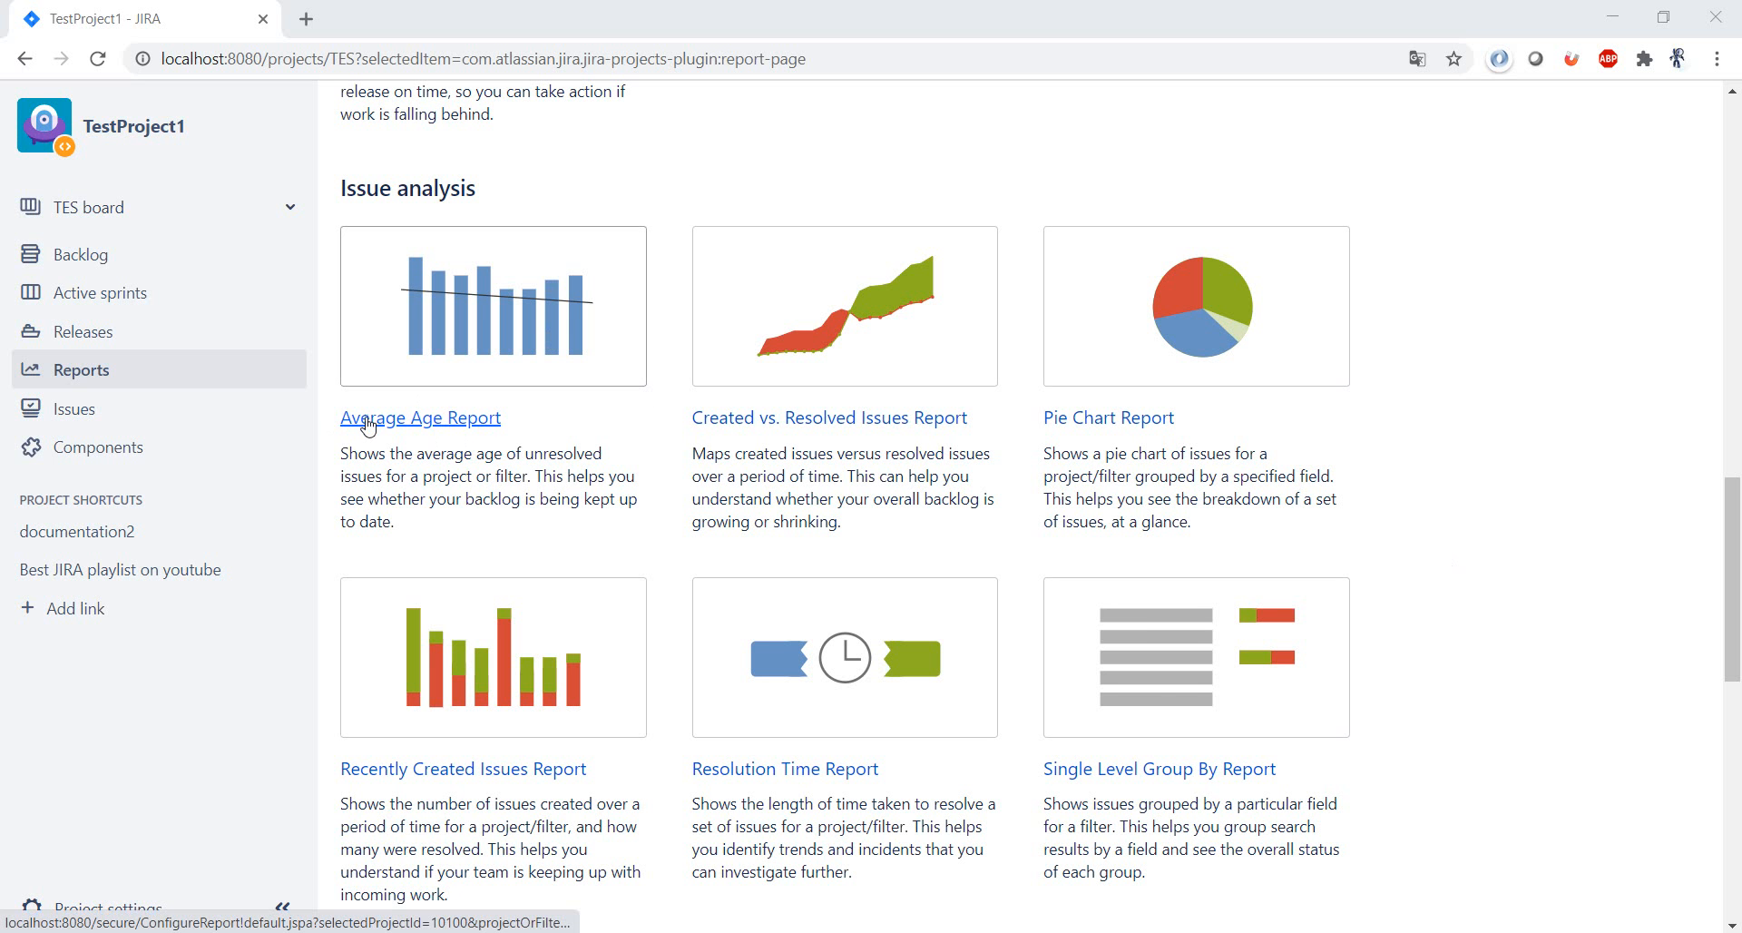
pyautogui.moveTo(472, 425)
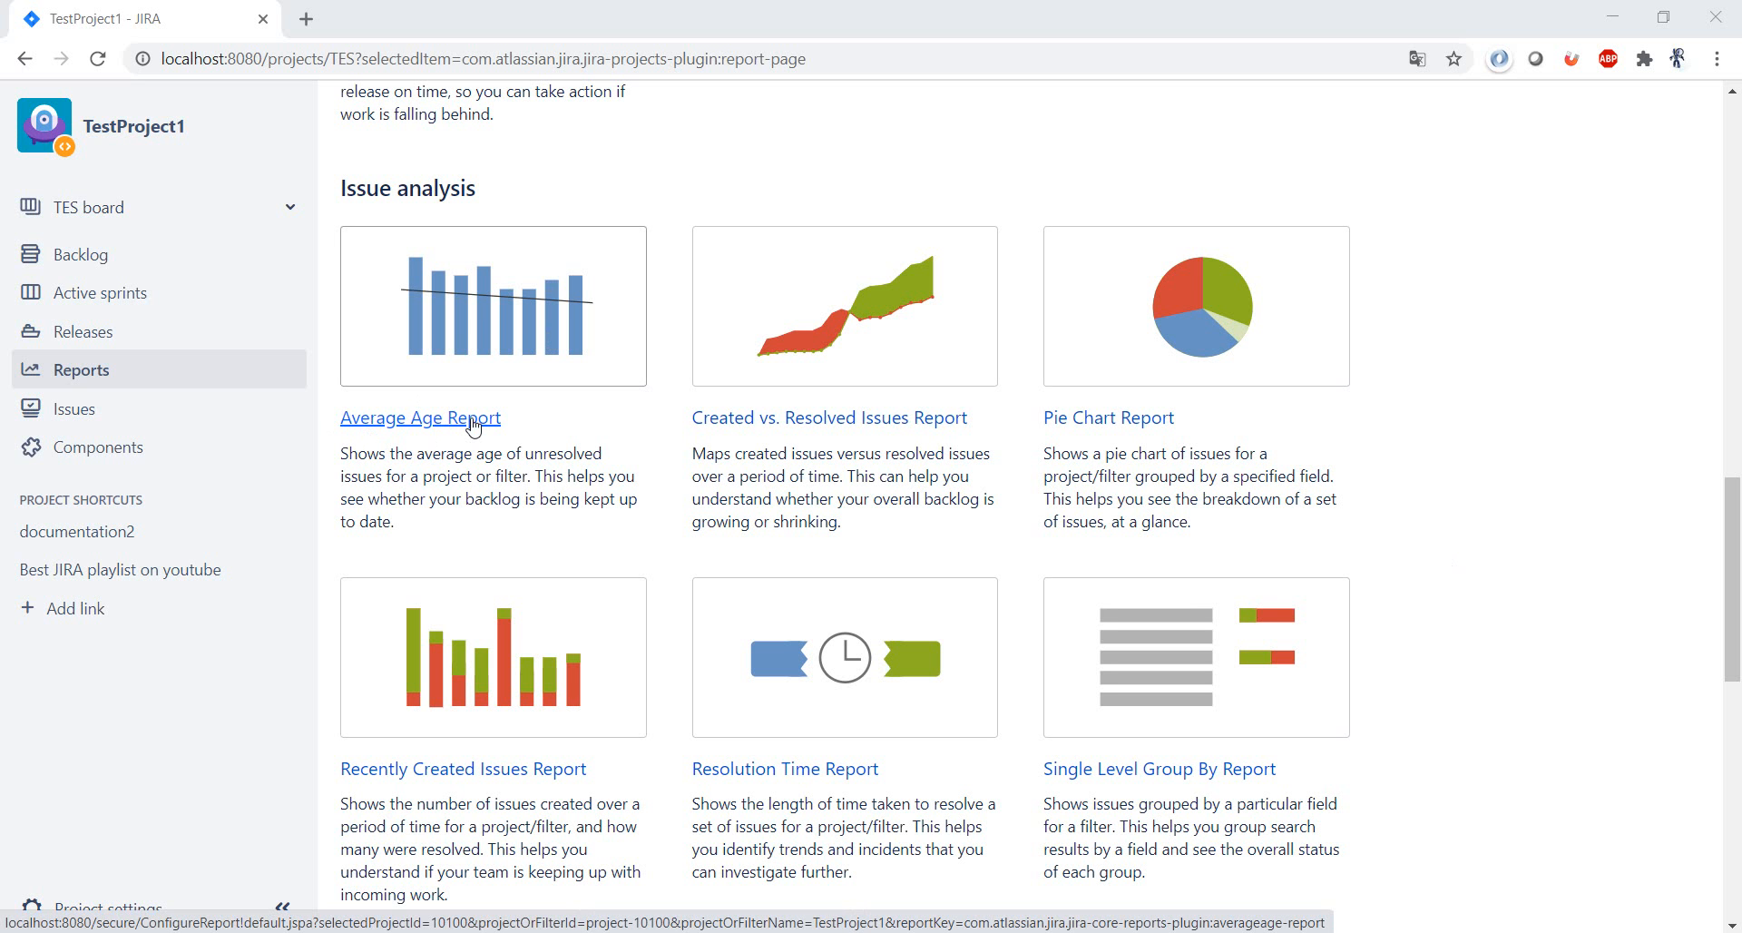
pyautogui.moveTo(410, 495)
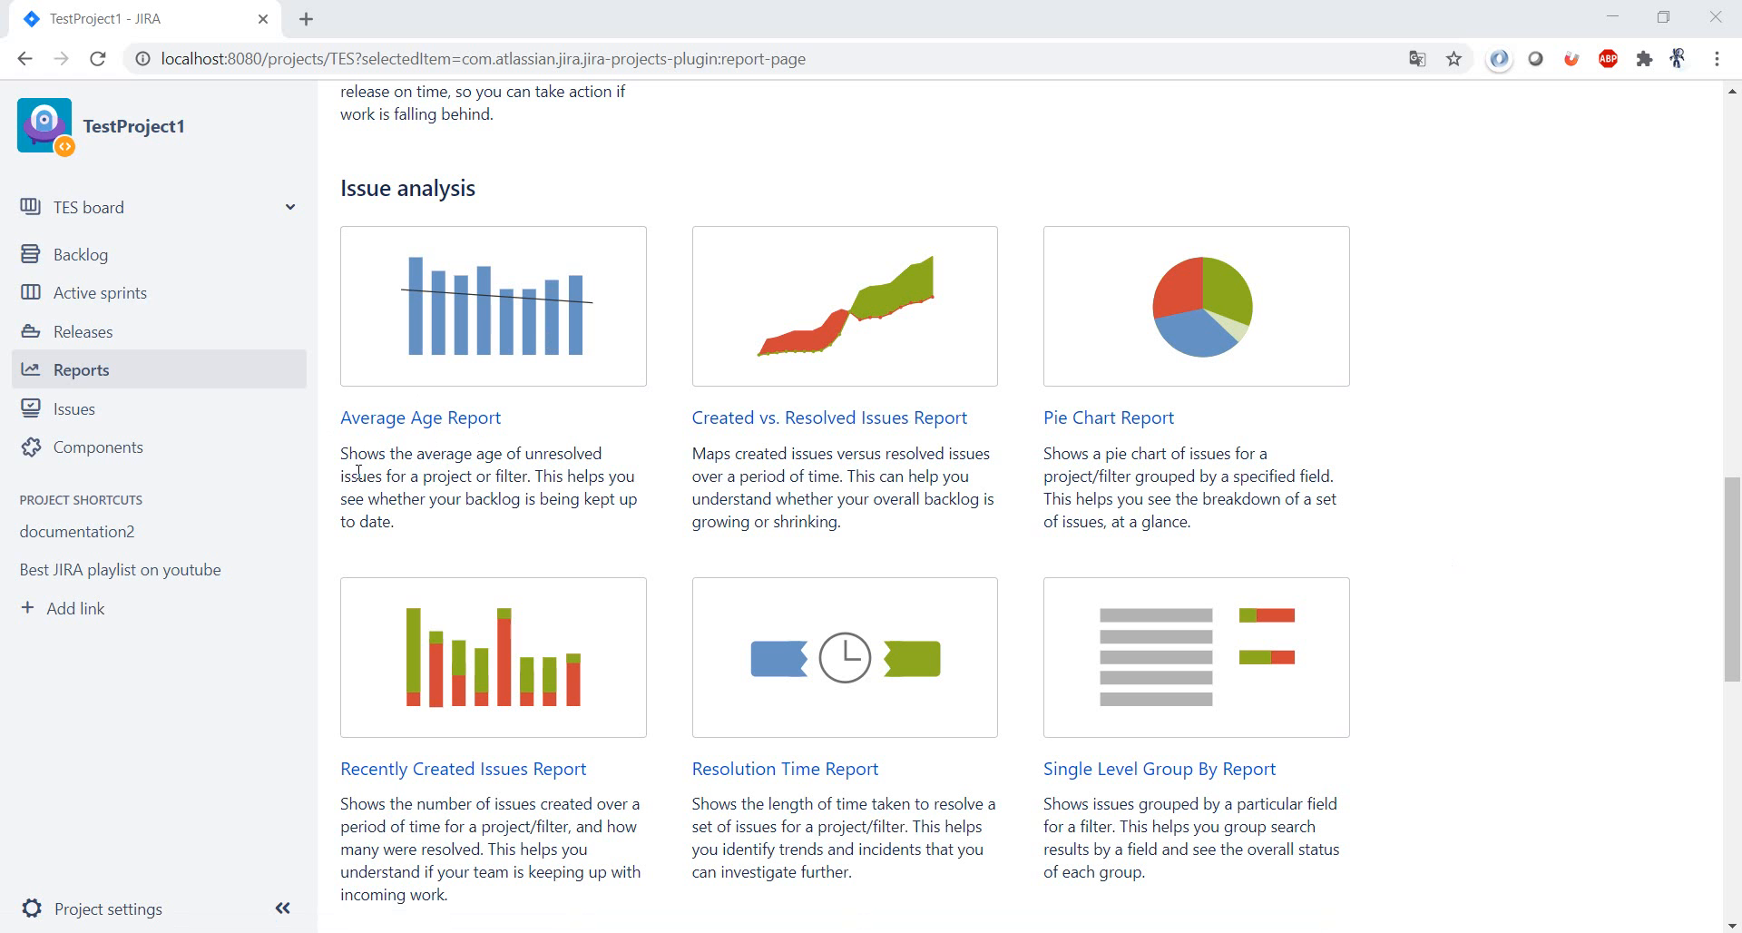
pyautogui.moveTo(497, 455)
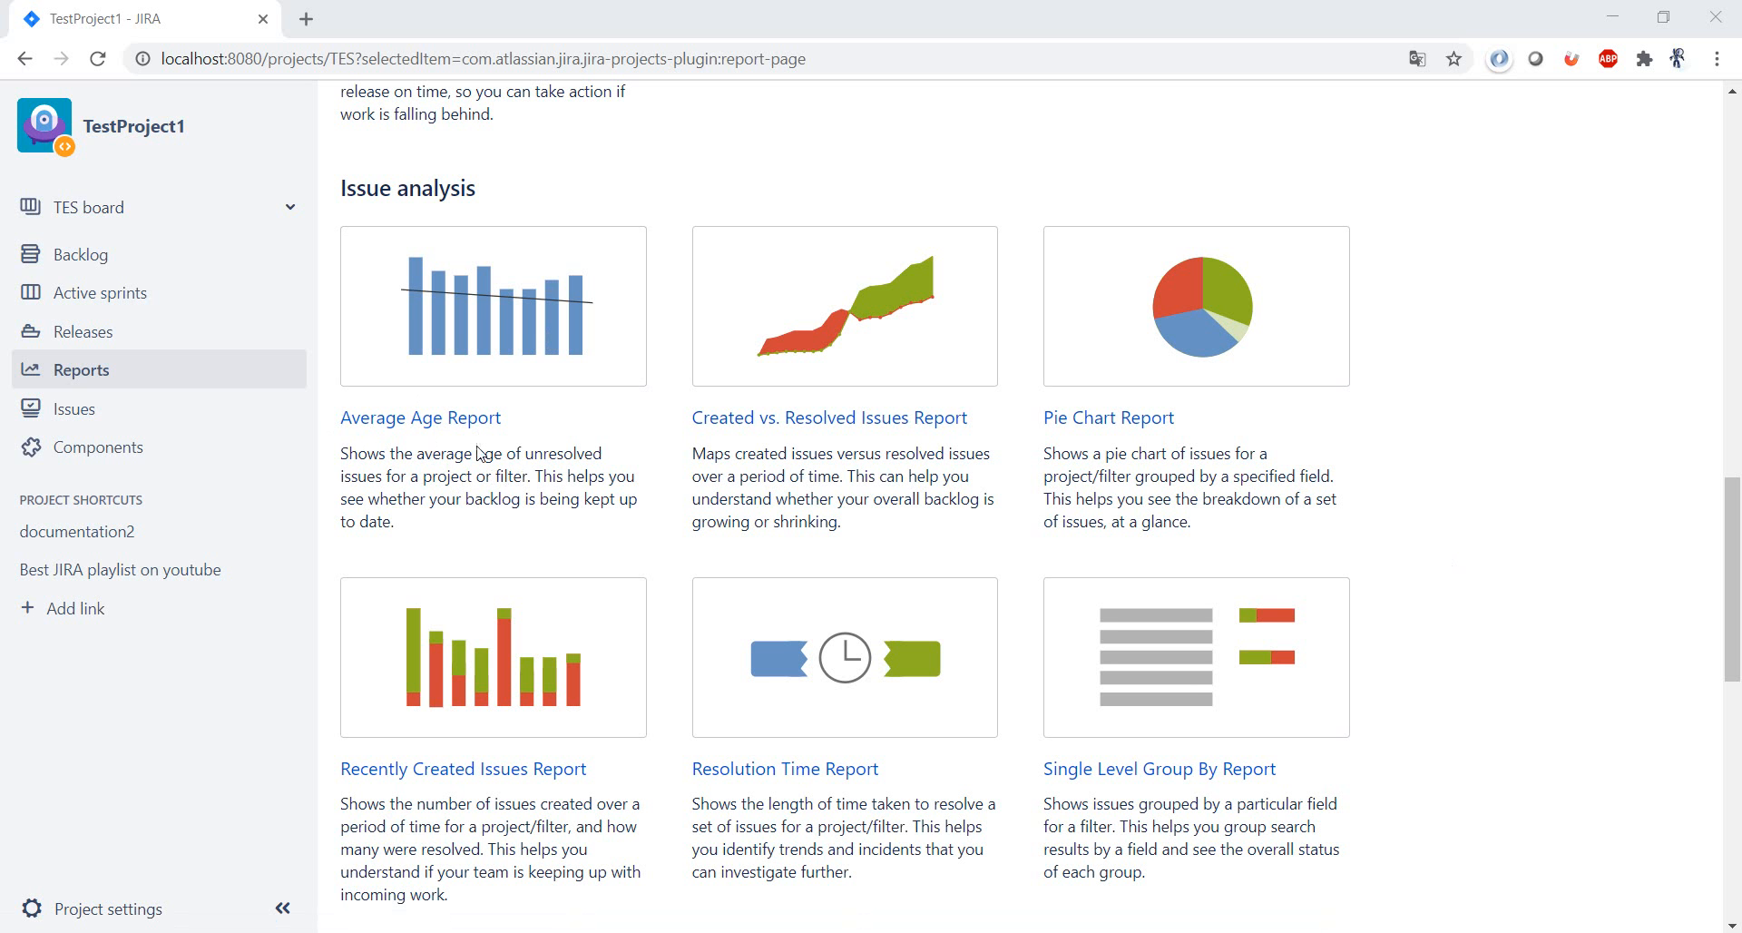
# Open the Average Age Report configuration page for TestProject1.
pyautogui.click(421, 417)
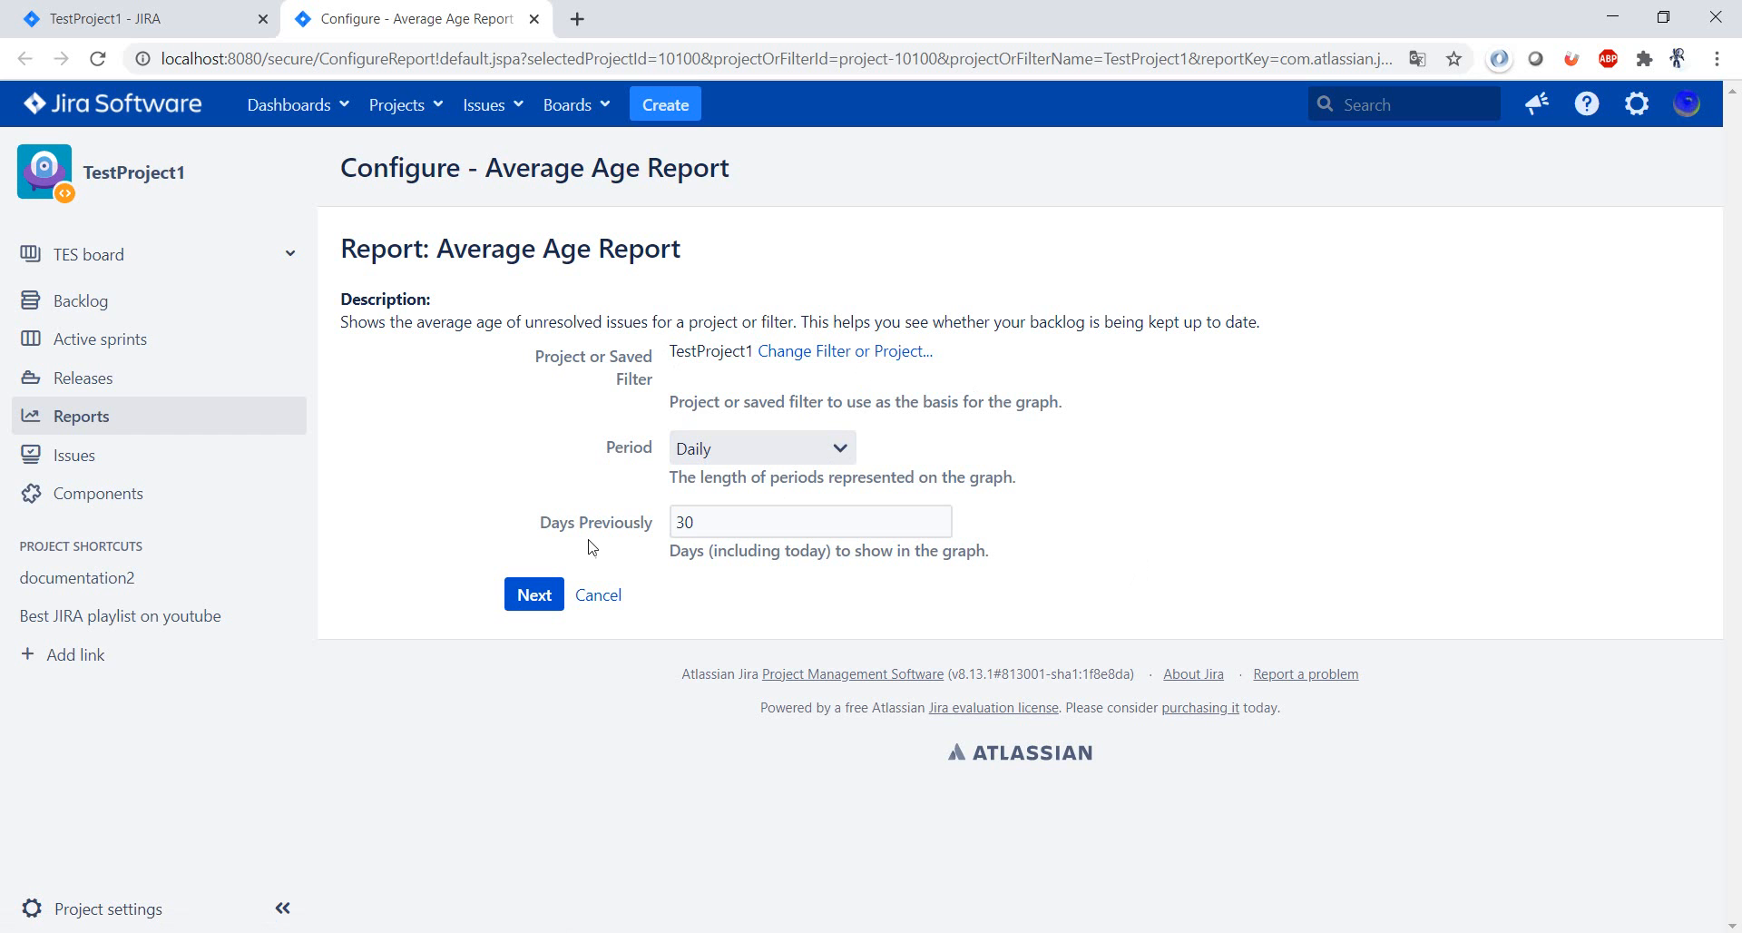
pyautogui.moveTo(947, 571)
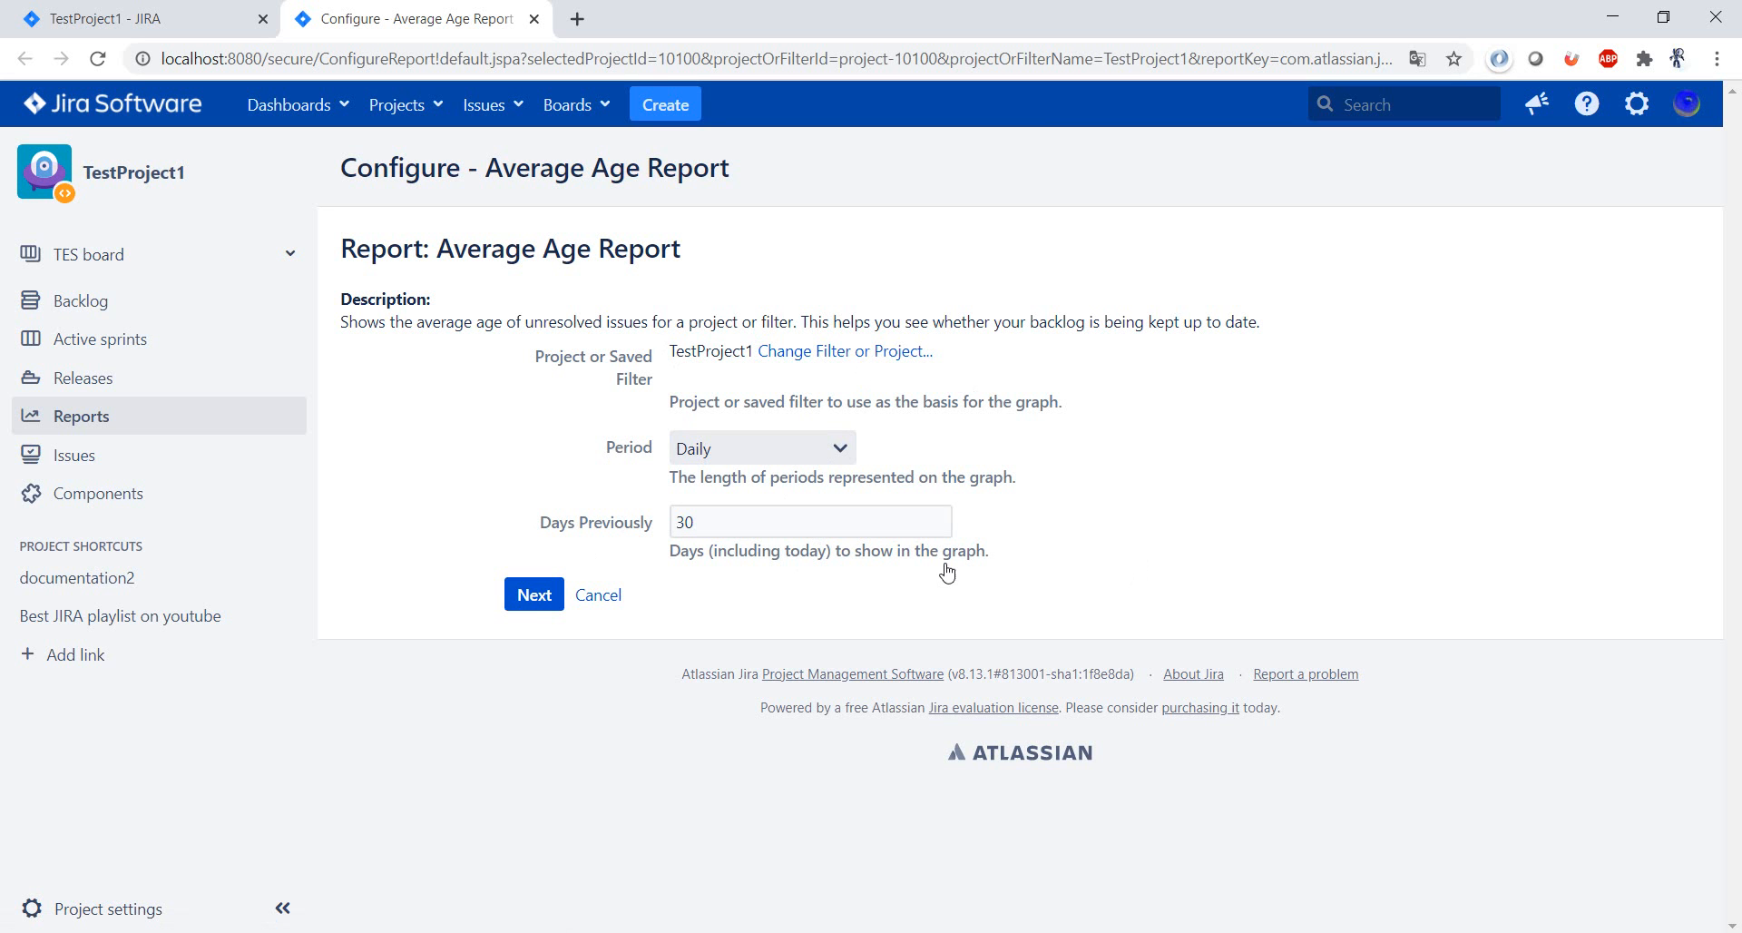
pyautogui.moveTo(599, 594)
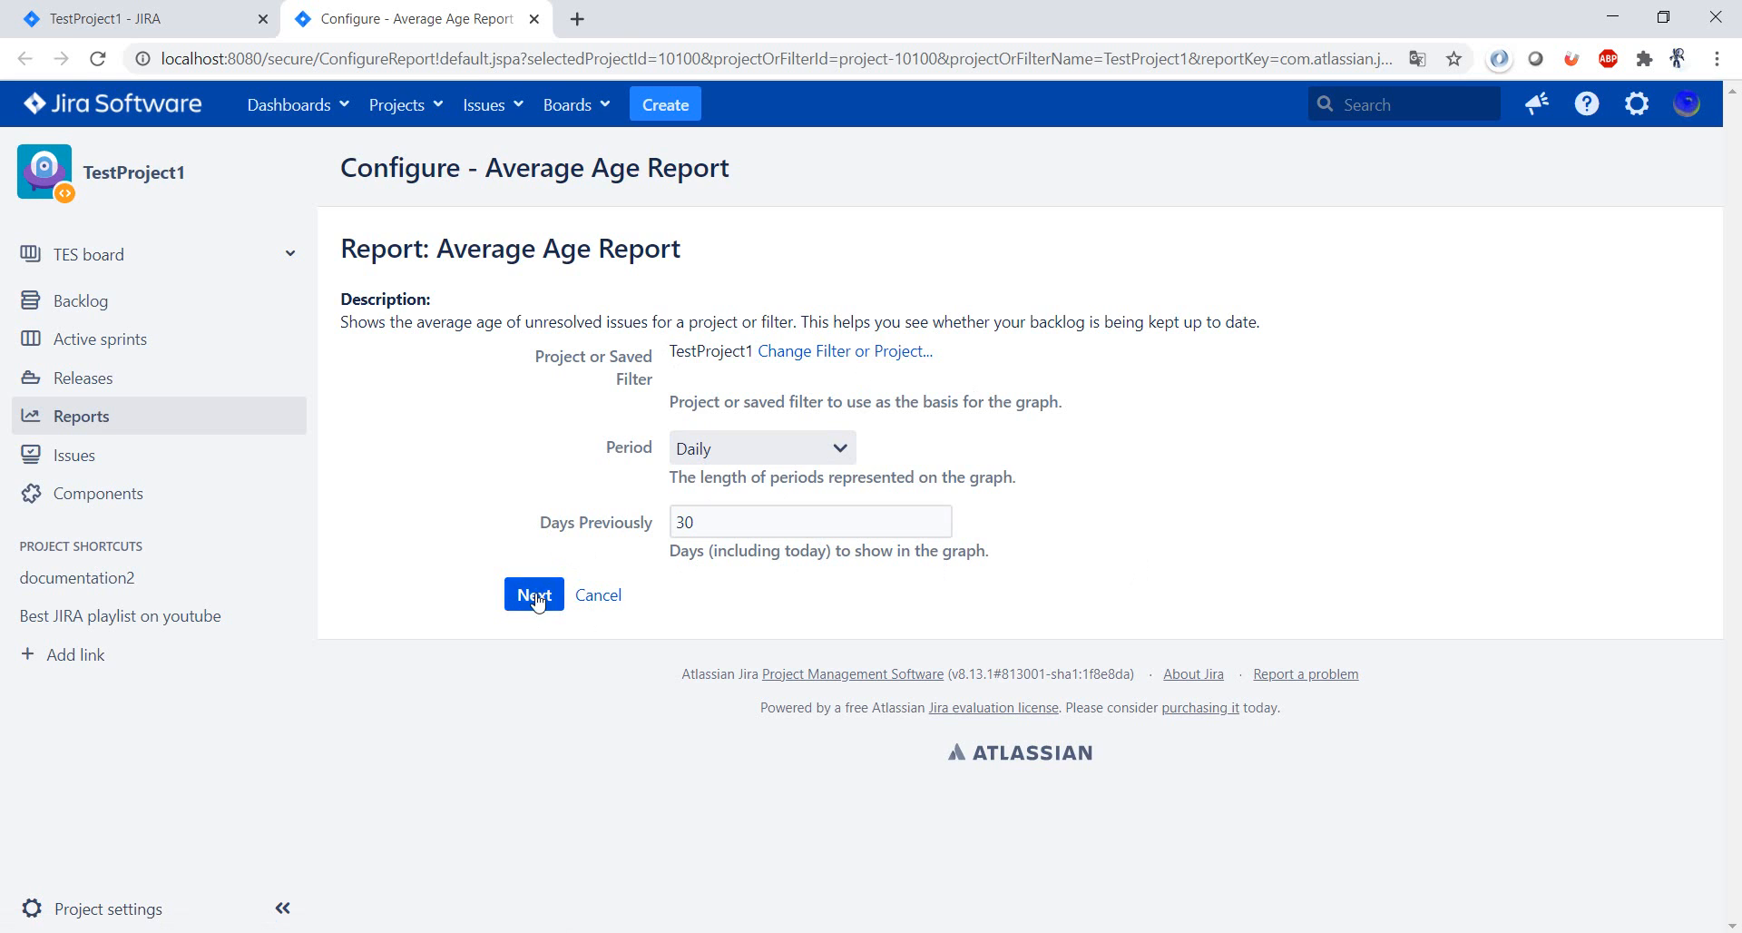
# Generate the 30-day Average Age Report and review its chart and data table.
pyautogui.click(534, 593)
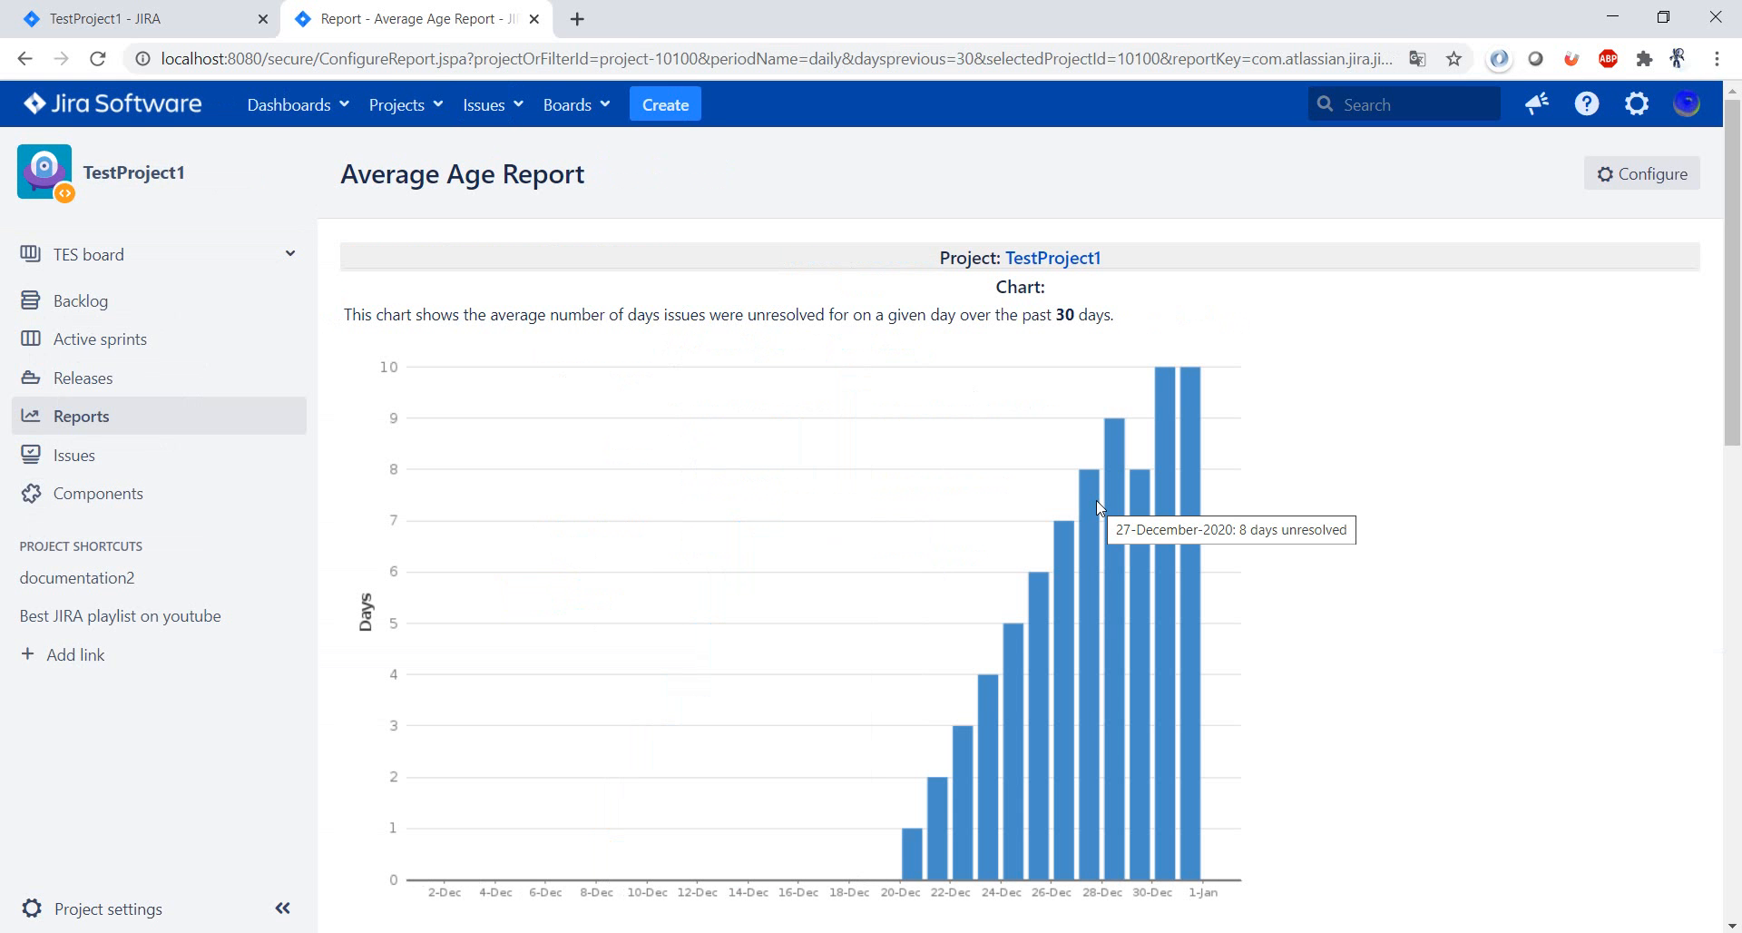
pyautogui.moveTo(1287, 476)
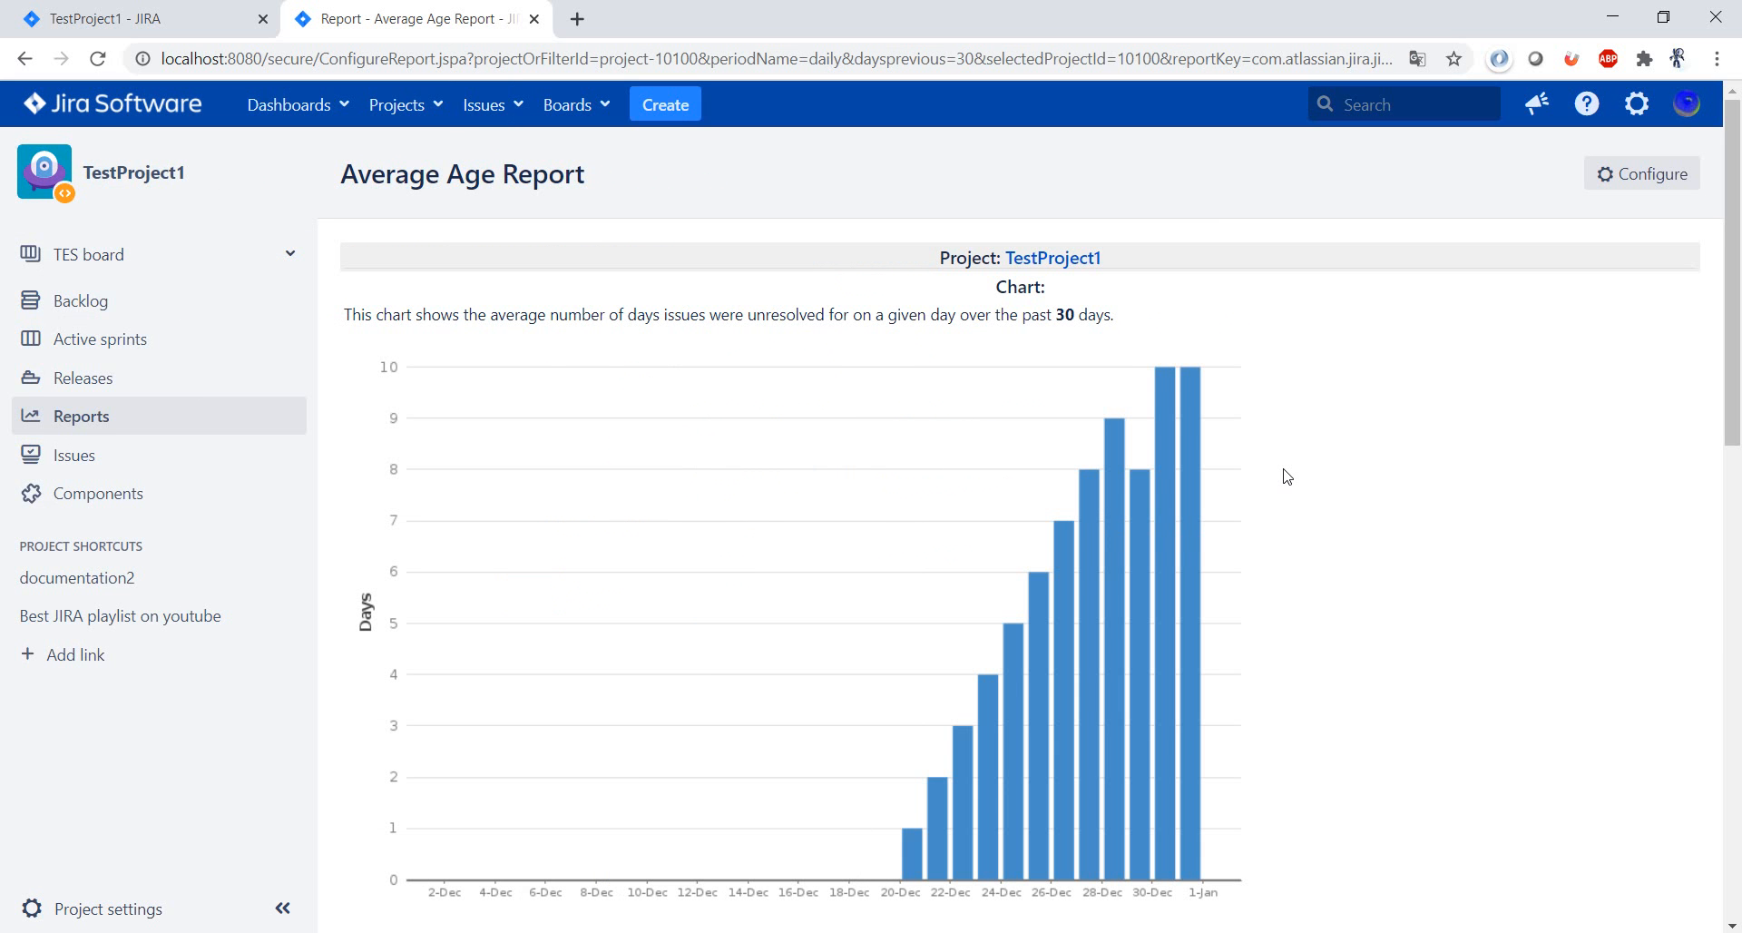
pyautogui.scroll(-3)
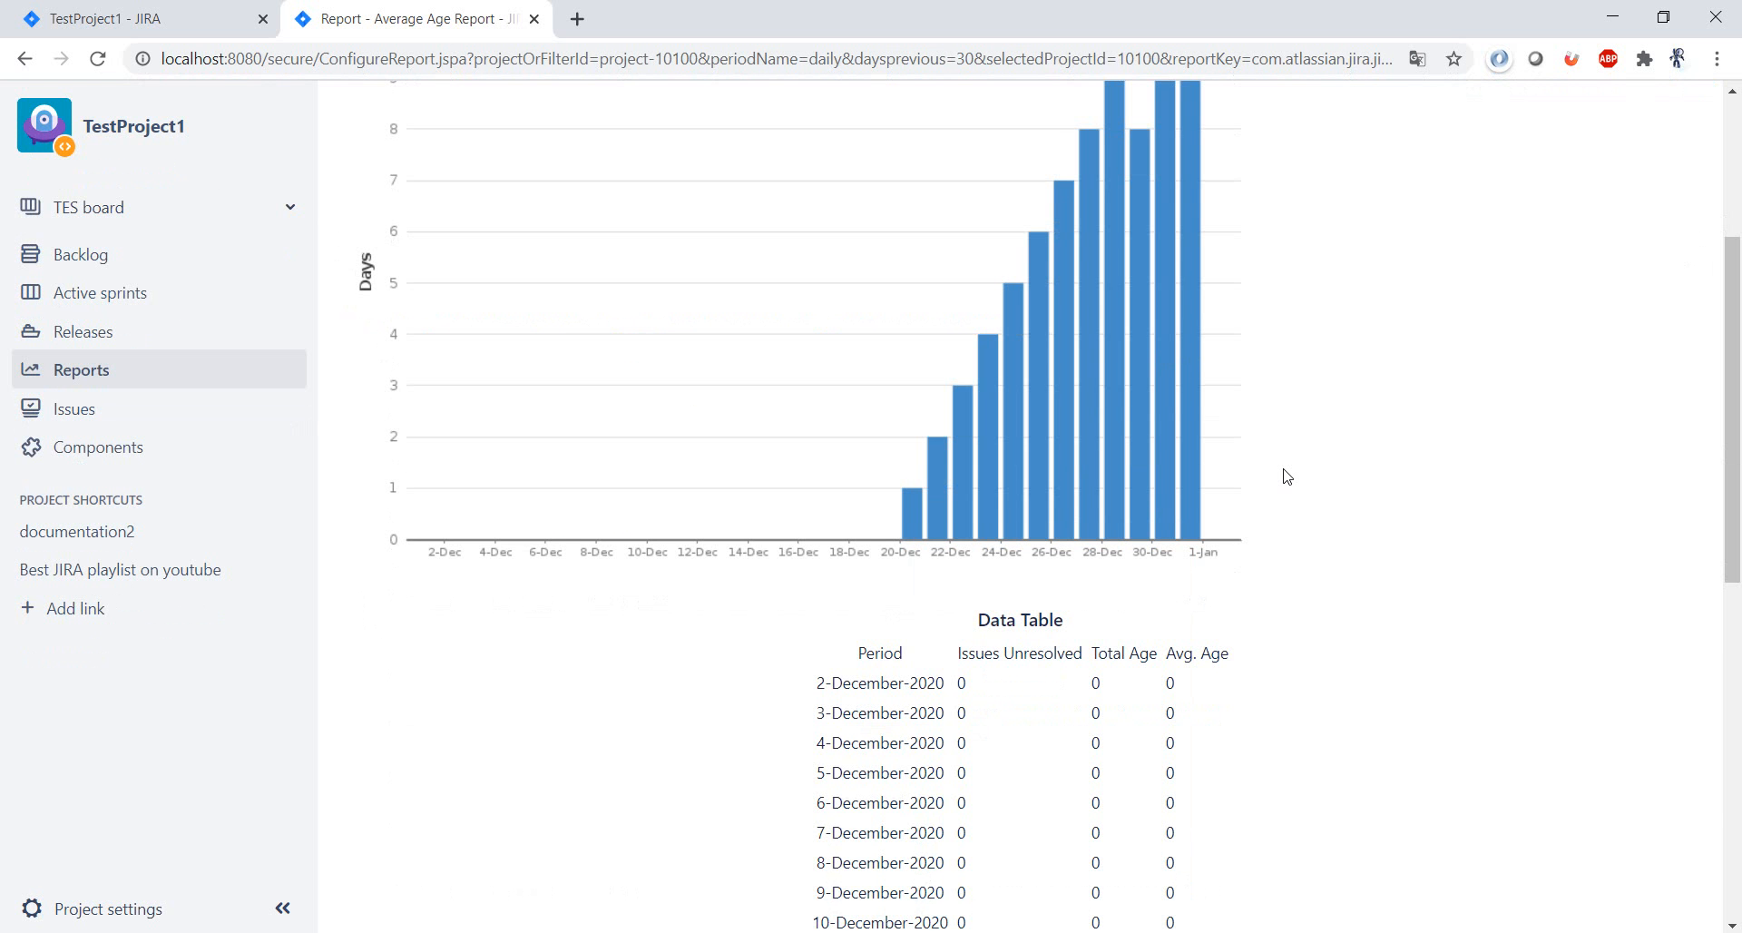
pyautogui.scroll(-3)
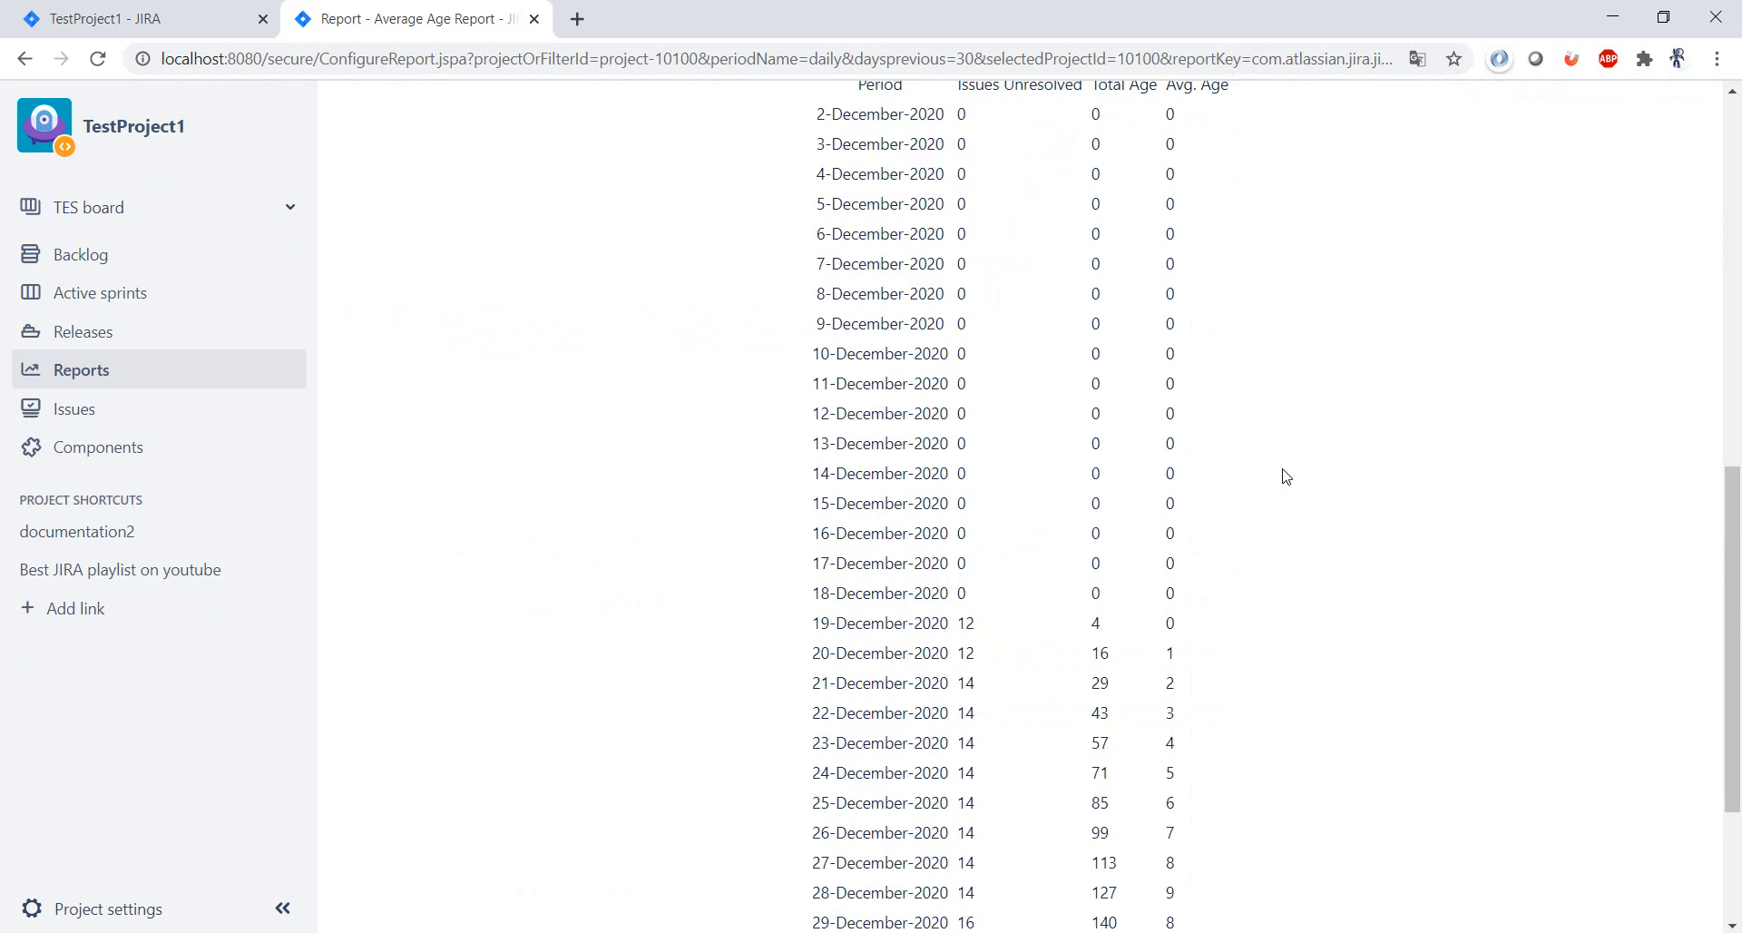
pyautogui.scroll(-3)
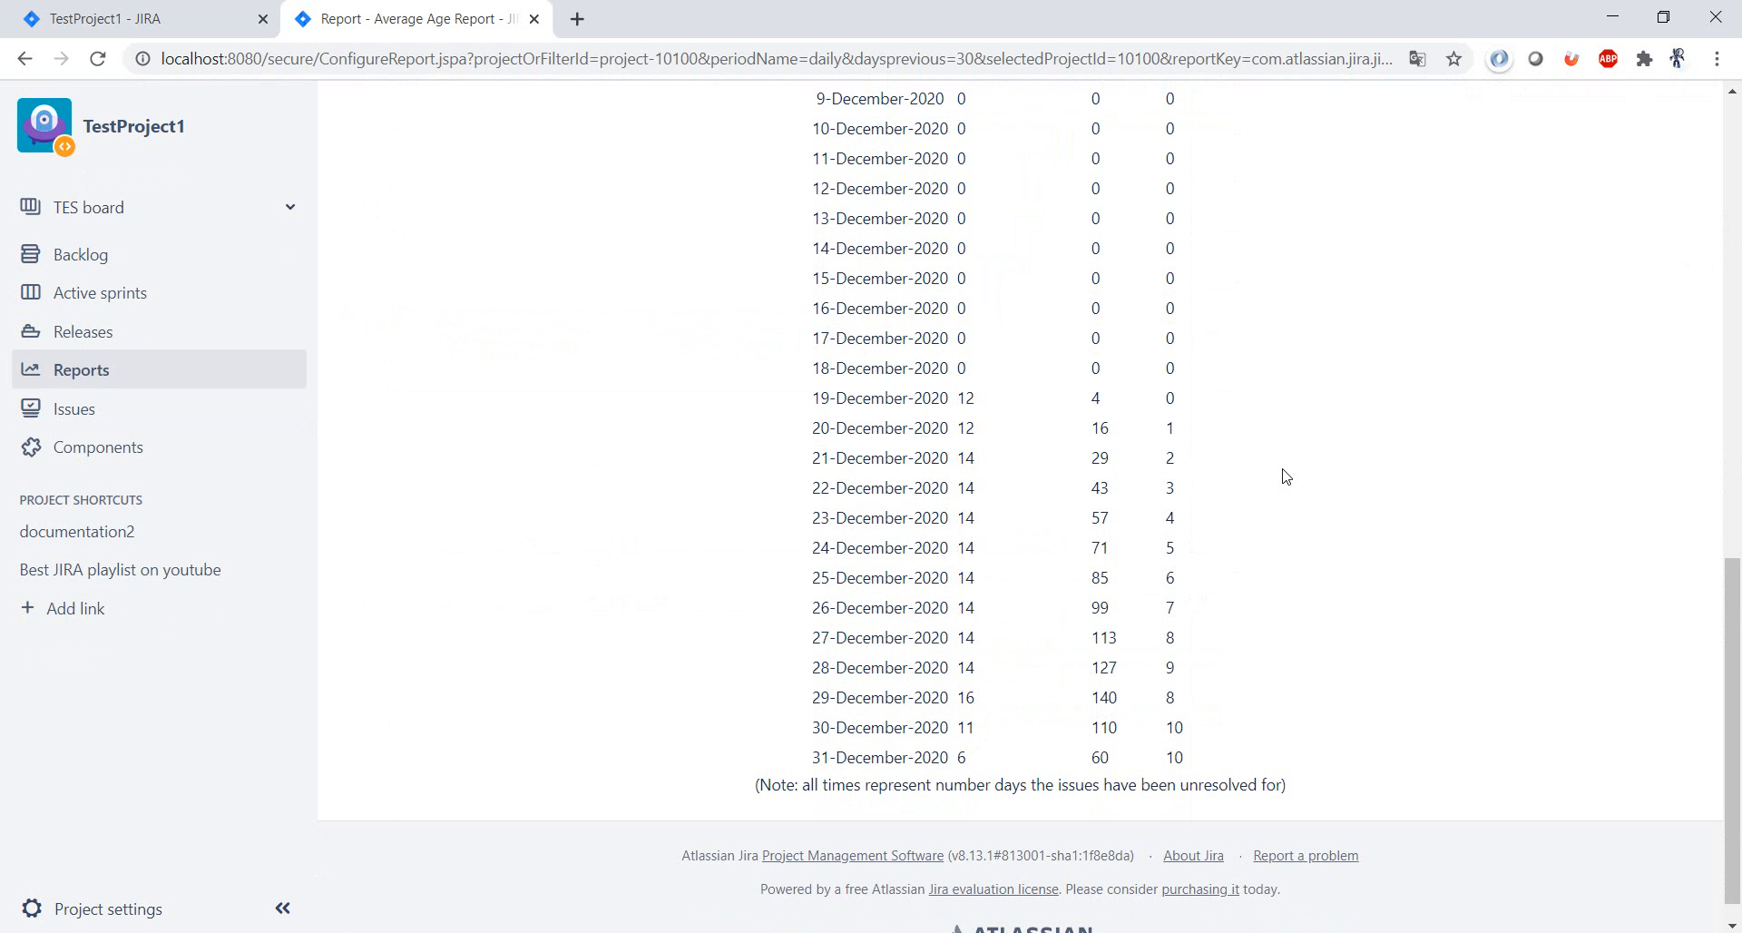
pyautogui.scroll(3)
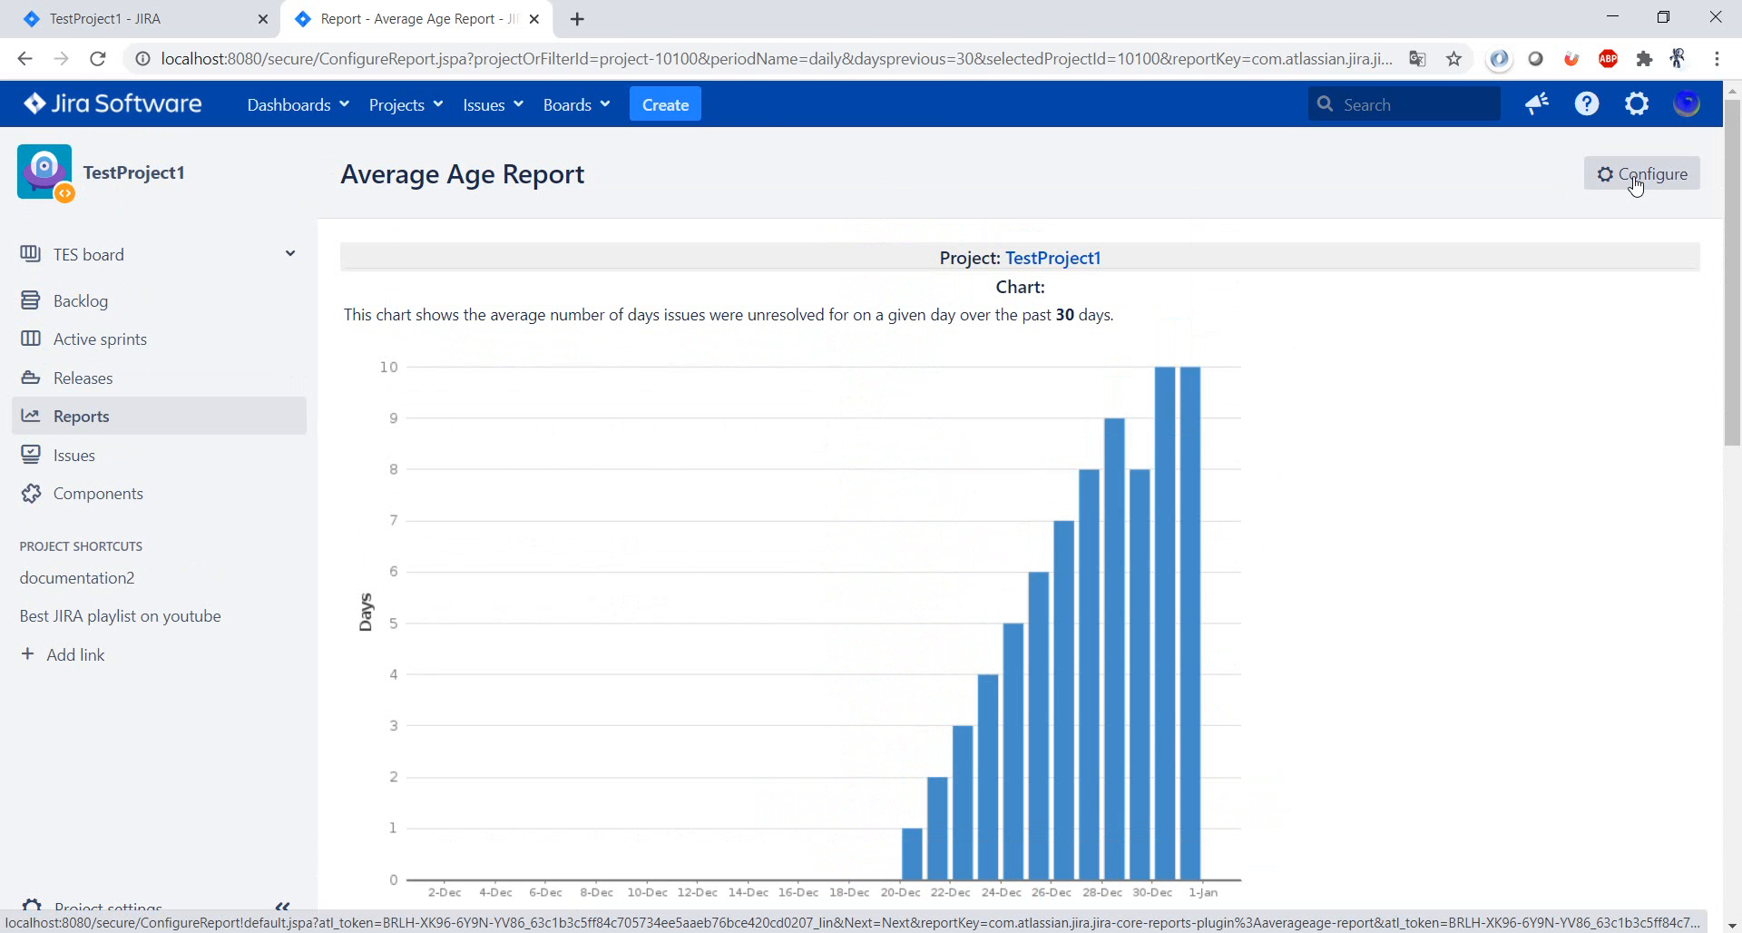
# Reopen the report's configuration and set Days Previously to 10.
pyautogui.click(1641, 172)
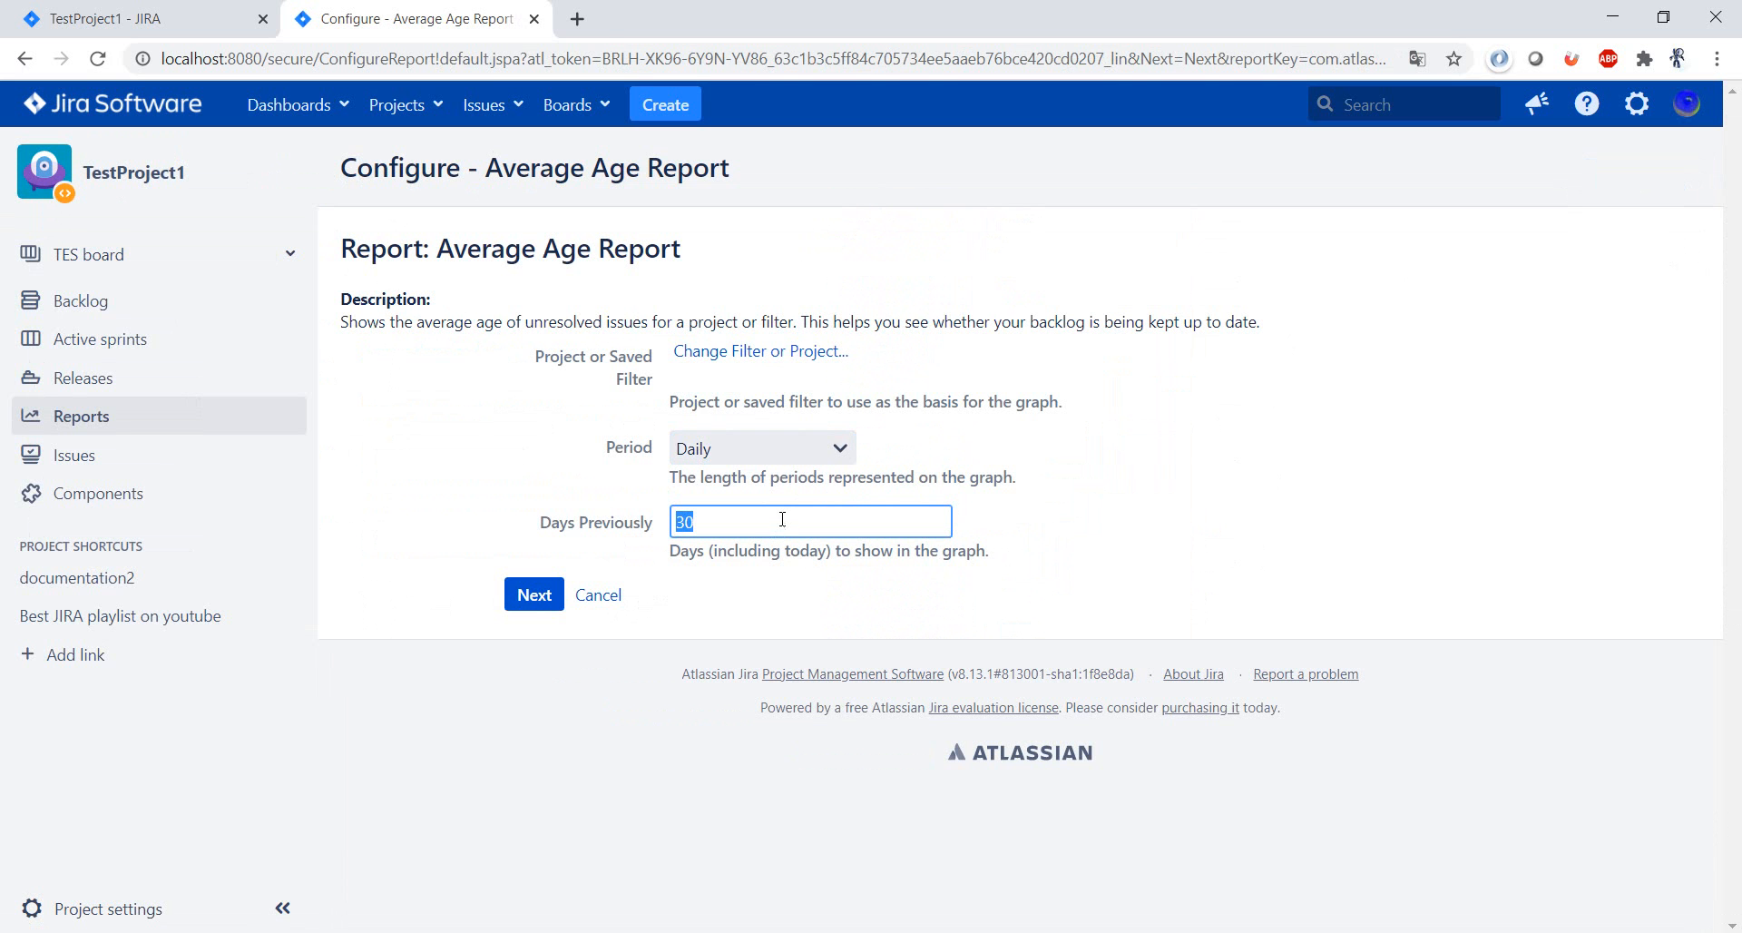
pyautogui.write('10')
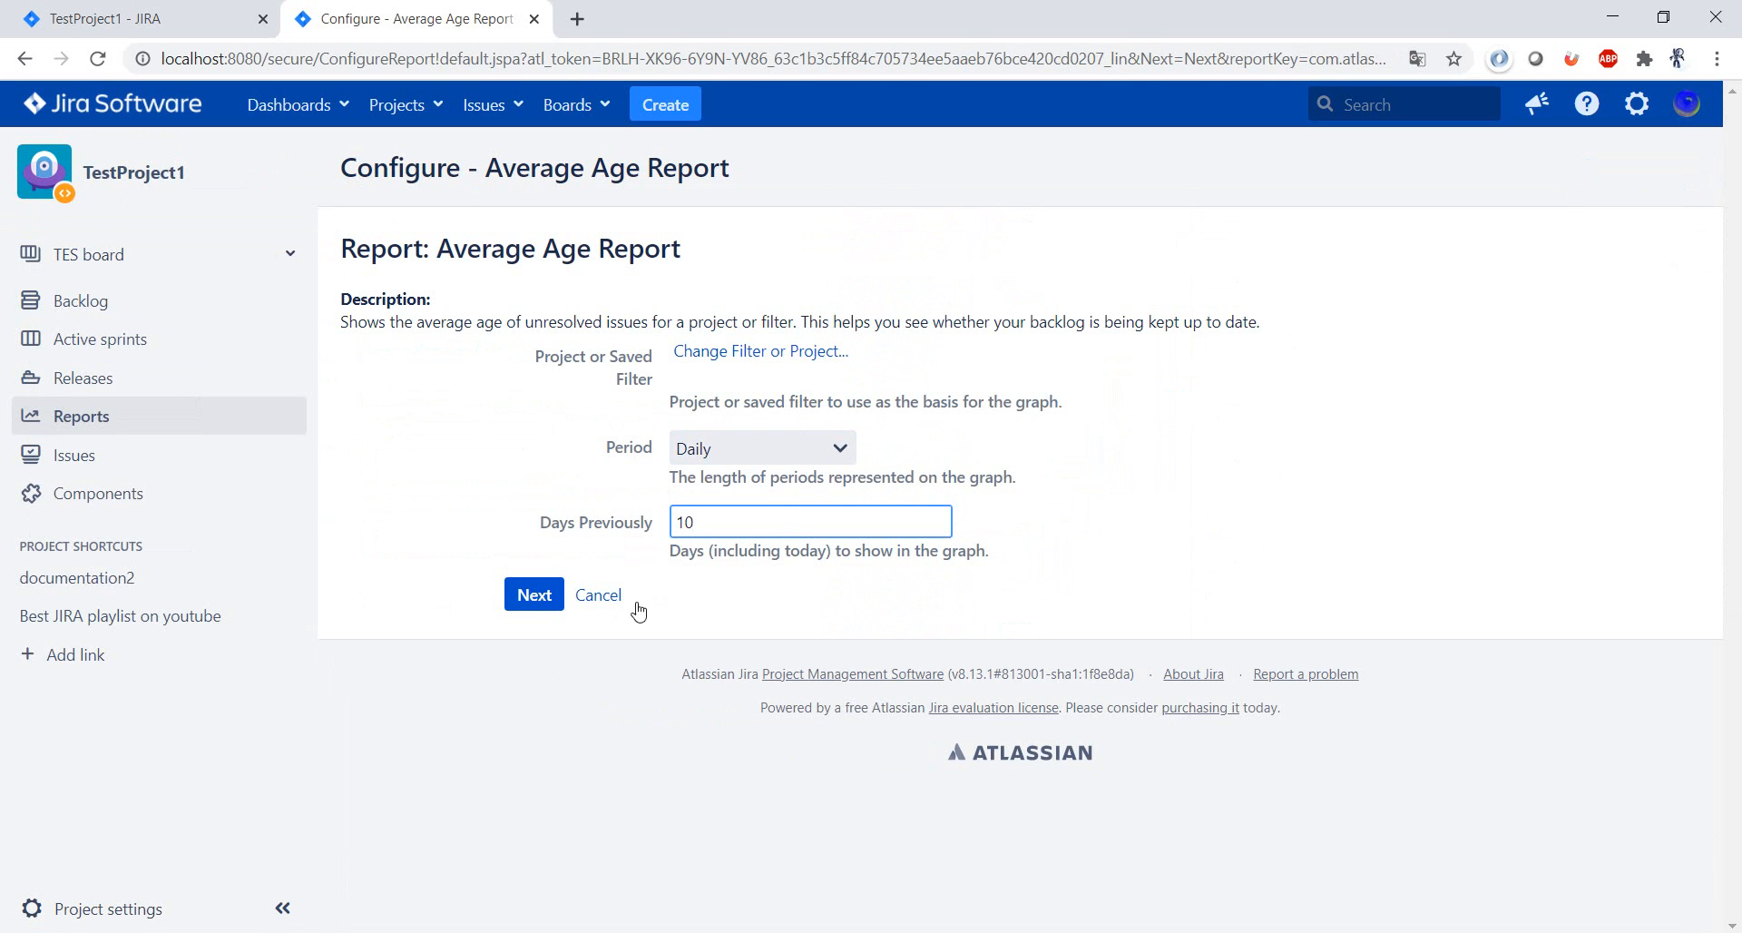
pyautogui.click(534, 593)
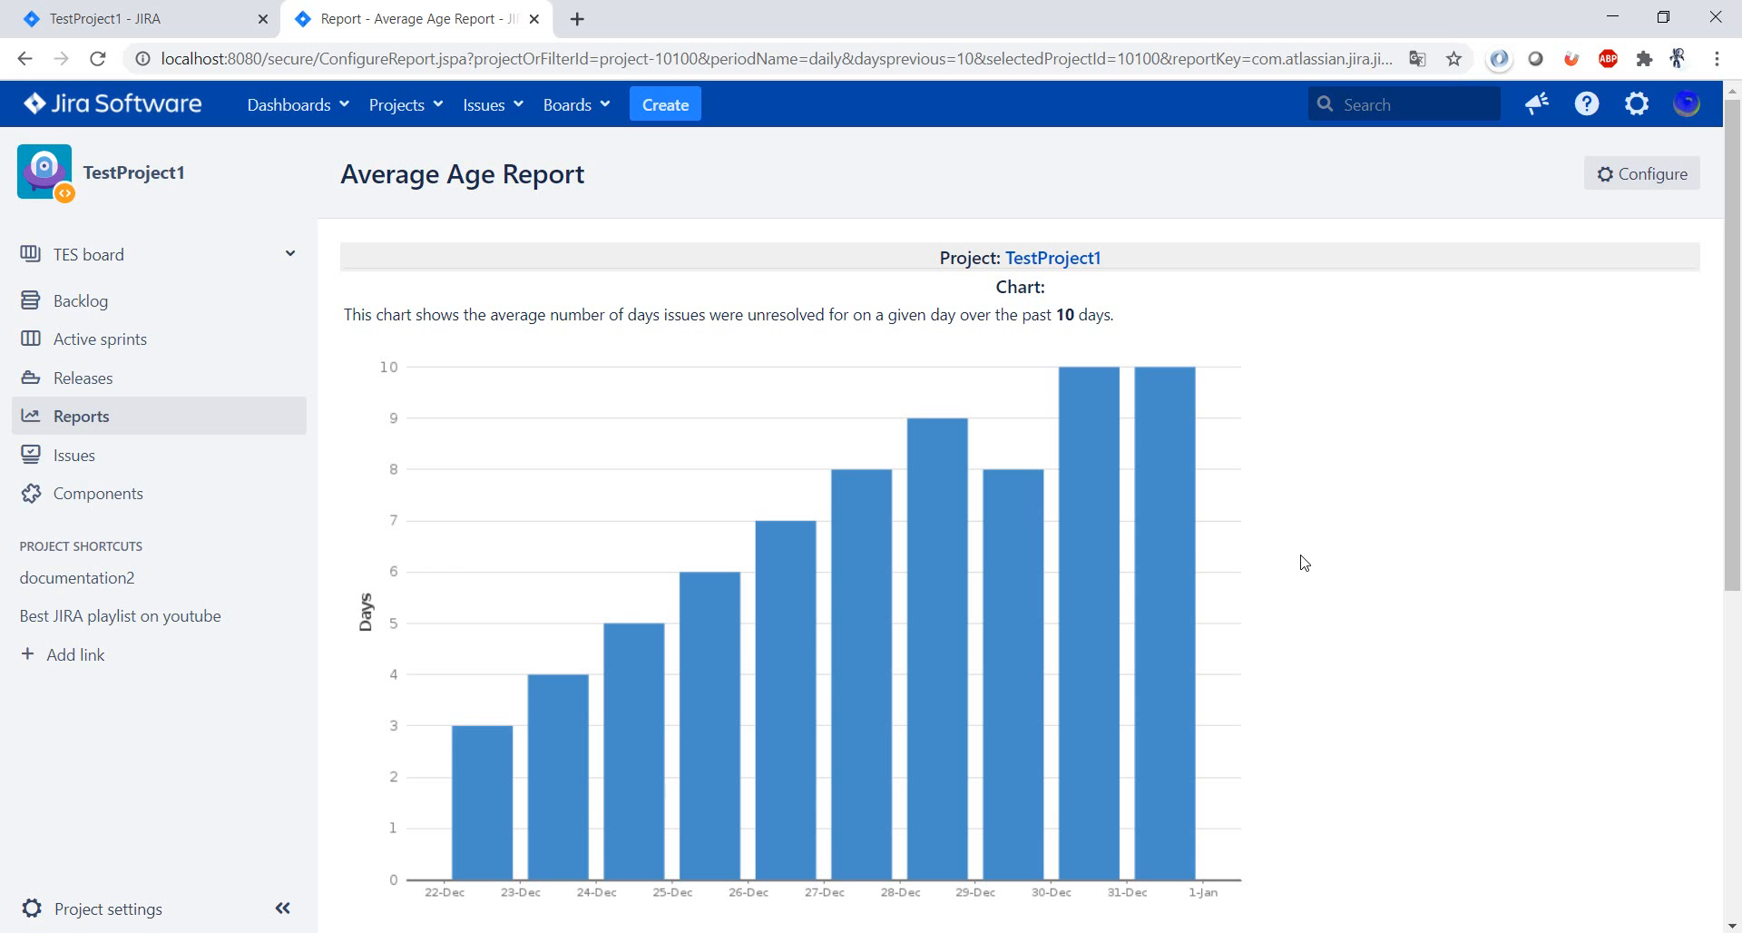
pyautogui.scroll(-3)
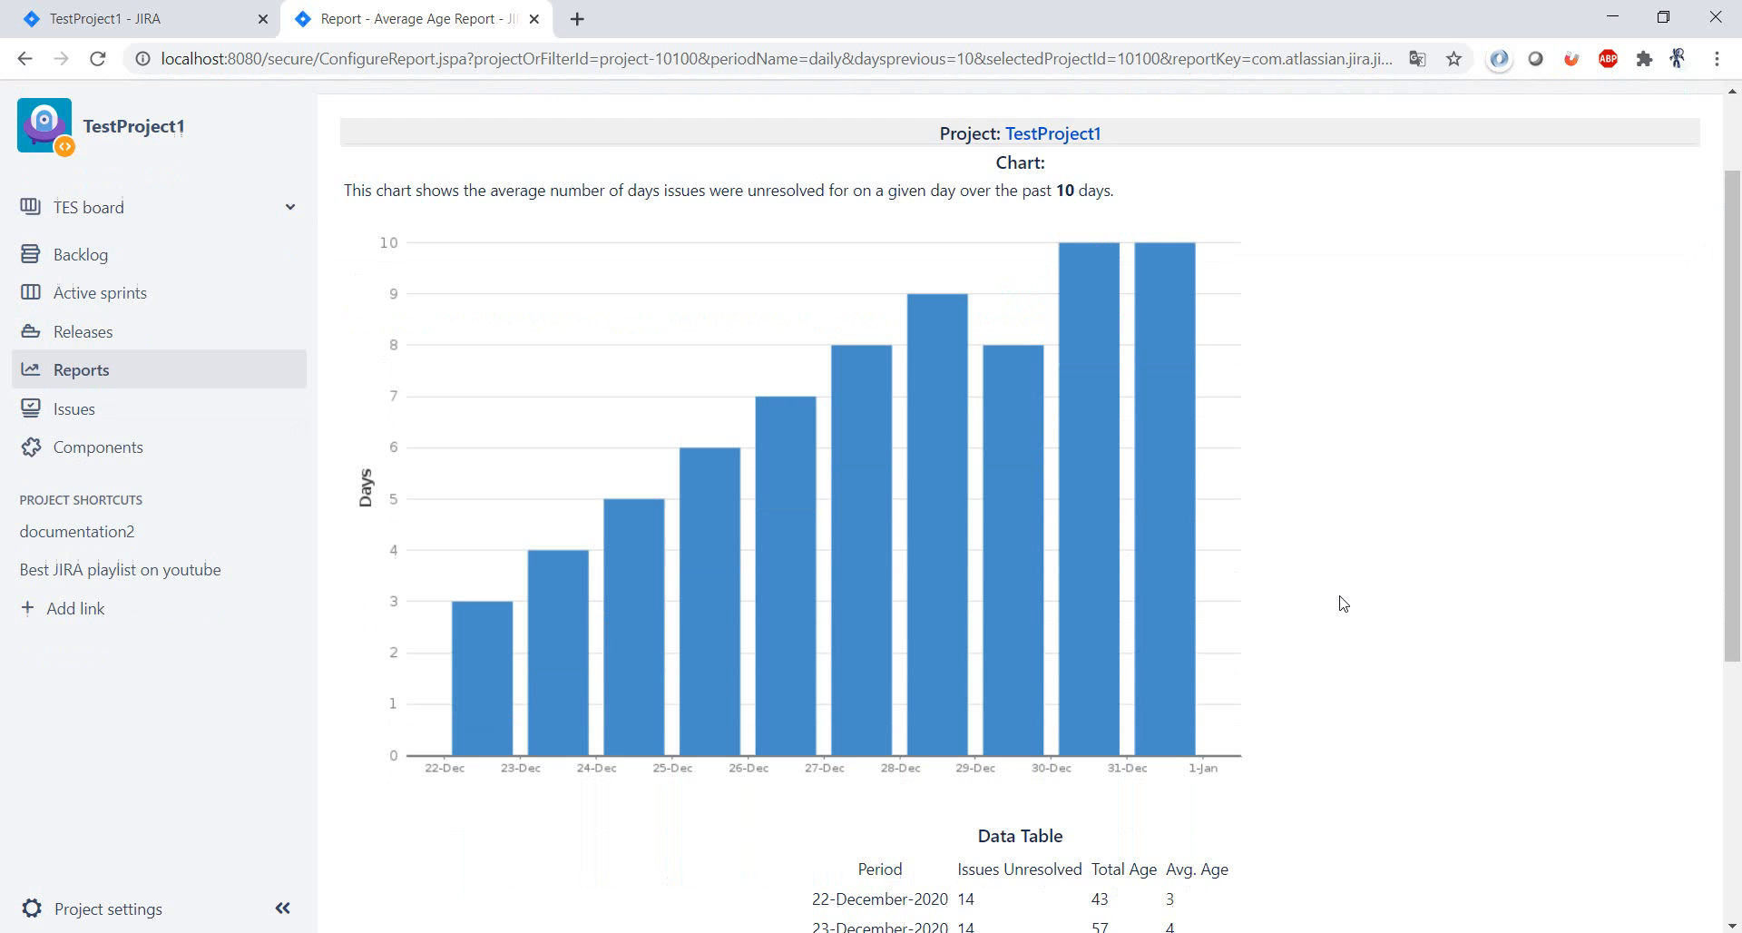
pyautogui.scroll(-3)
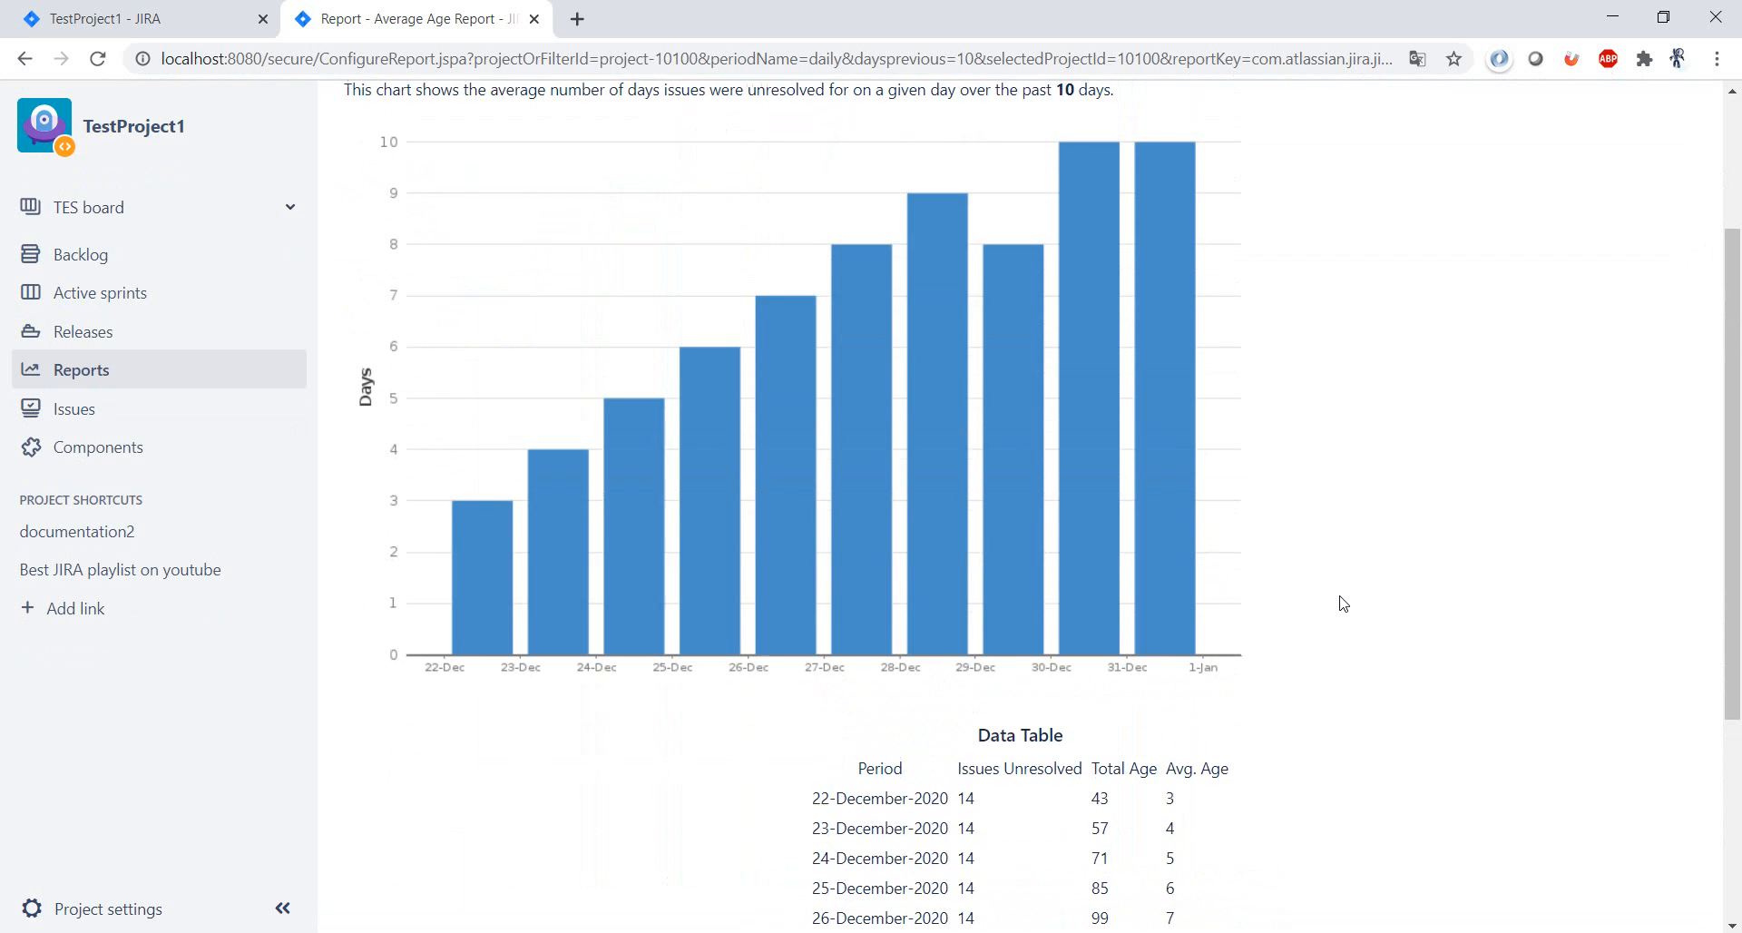
pyautogui.scroll(3)
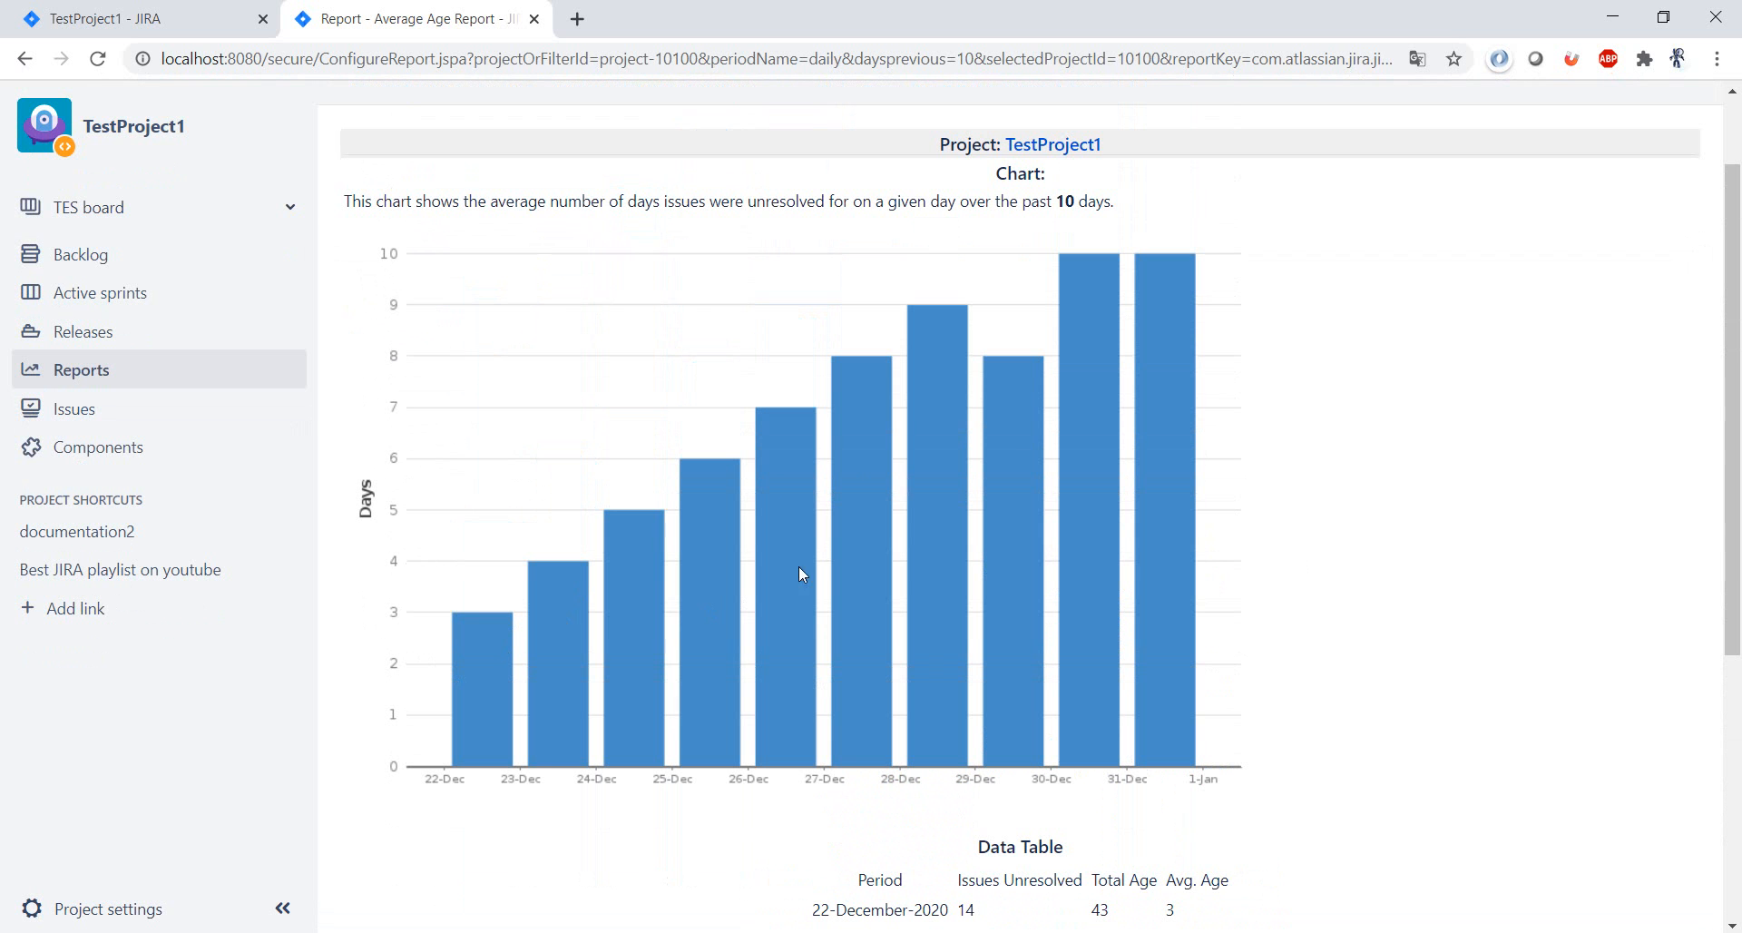
pyautogui.moveTo(943, 336)
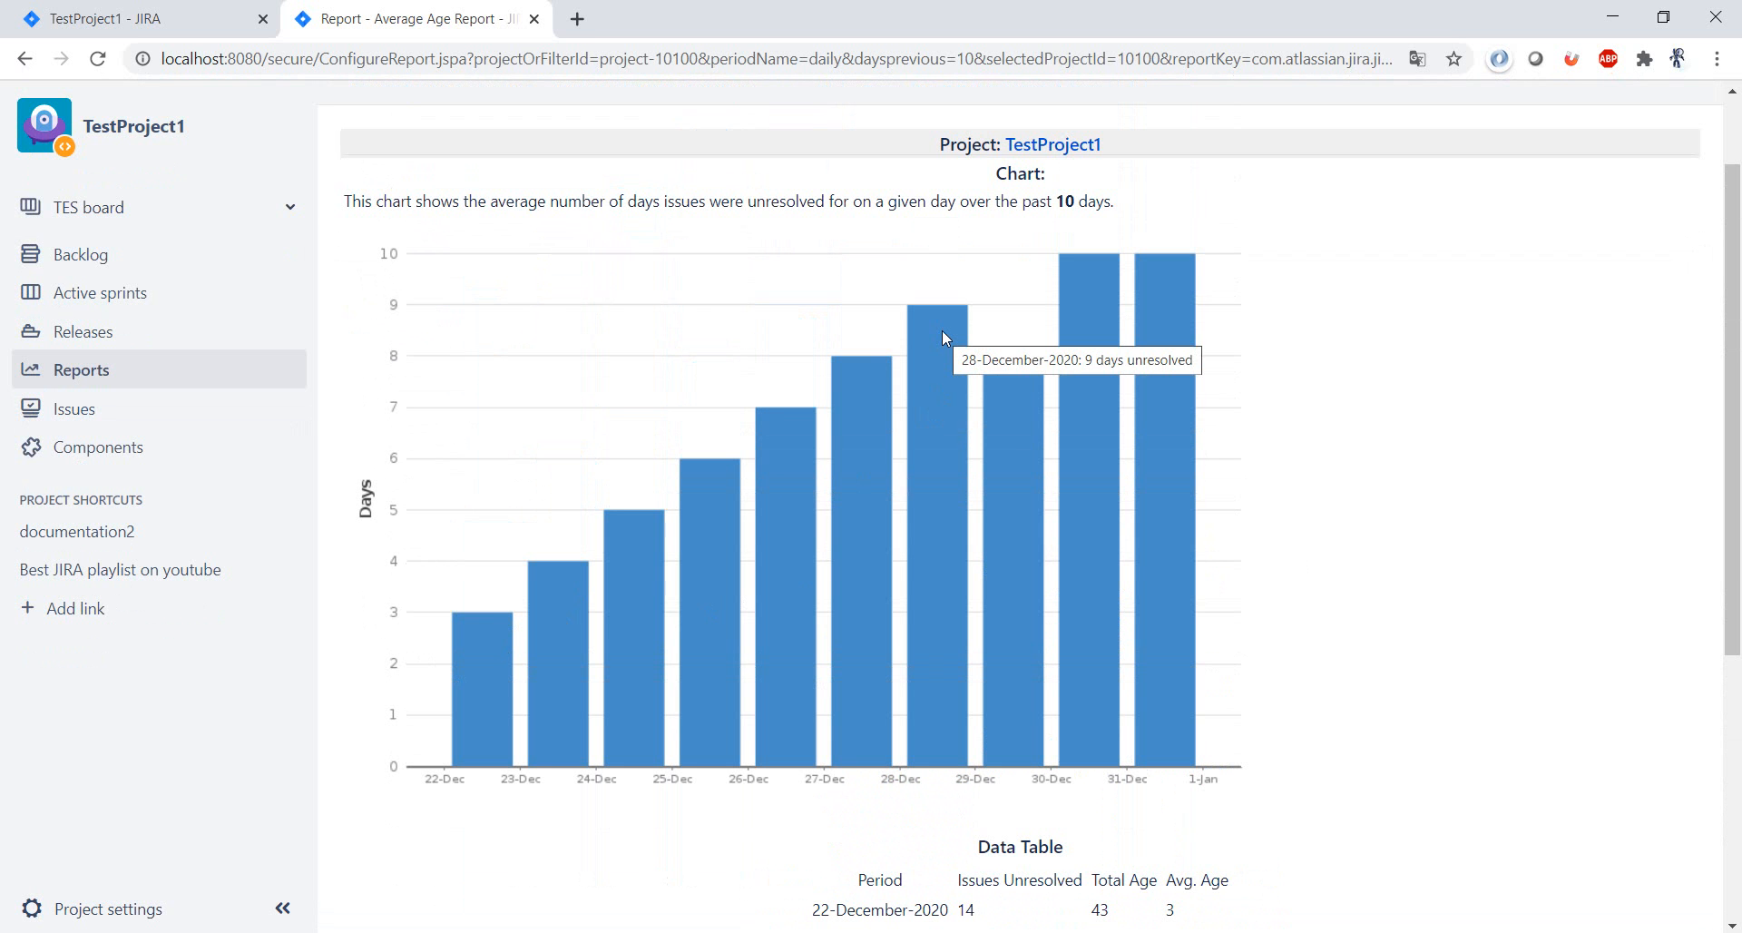
pyautogui.moveTo(1010, 389)
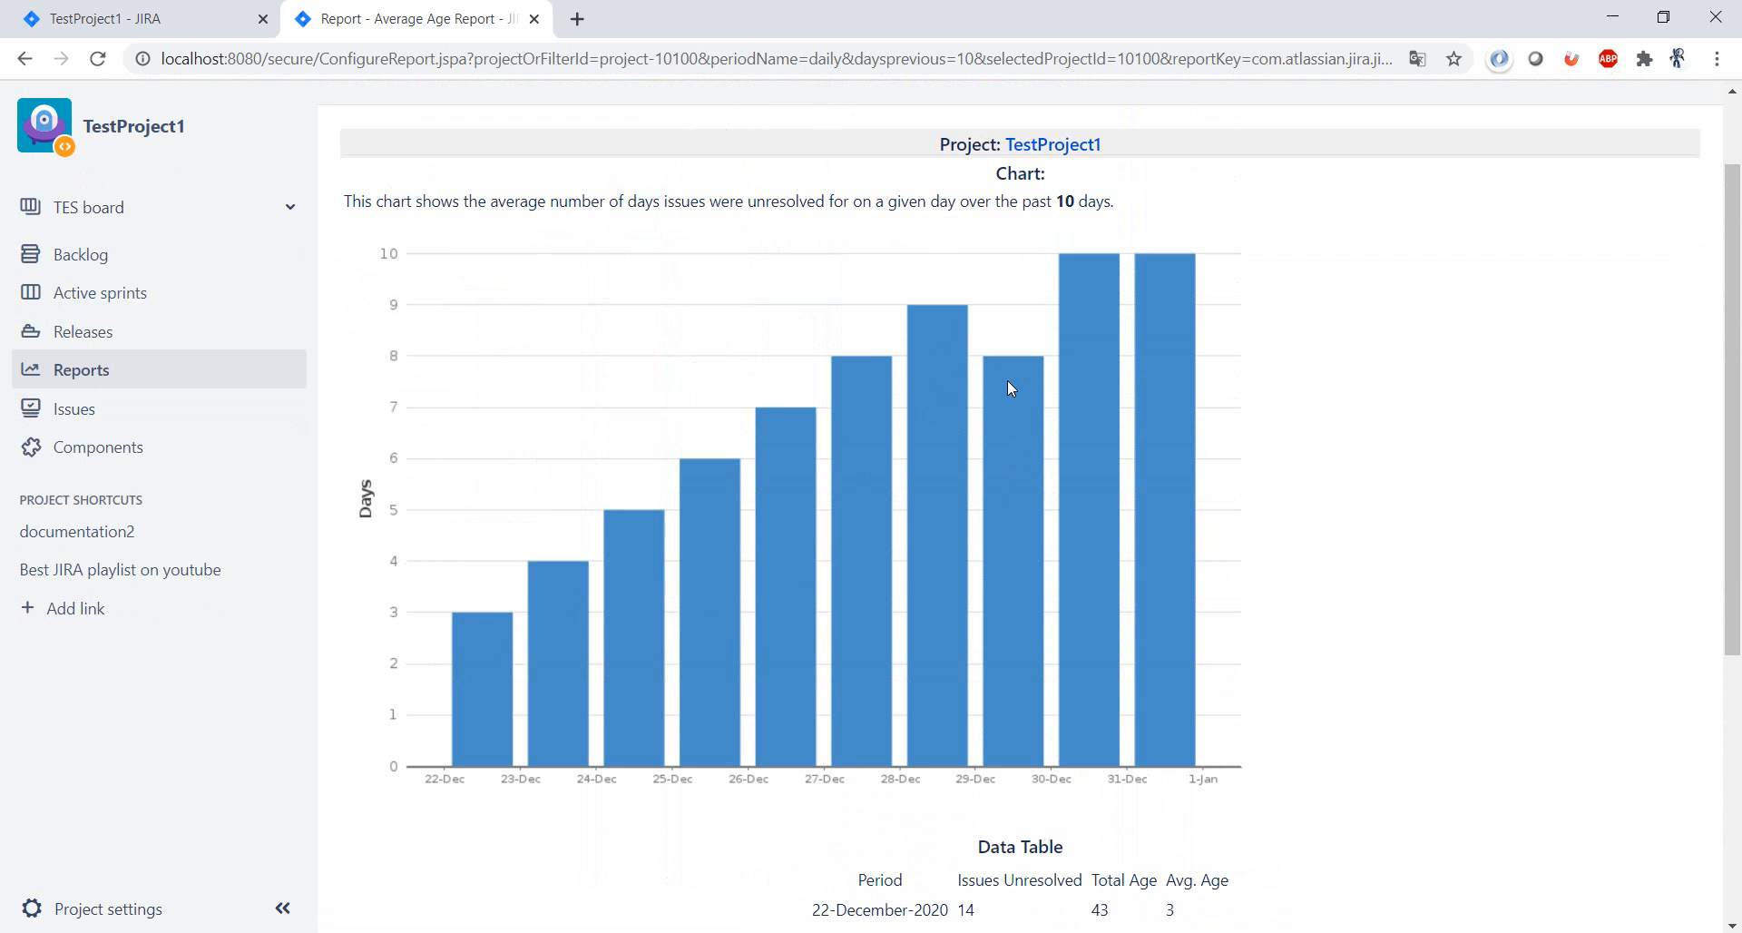
pyautogui.moveTo(1110, 305)
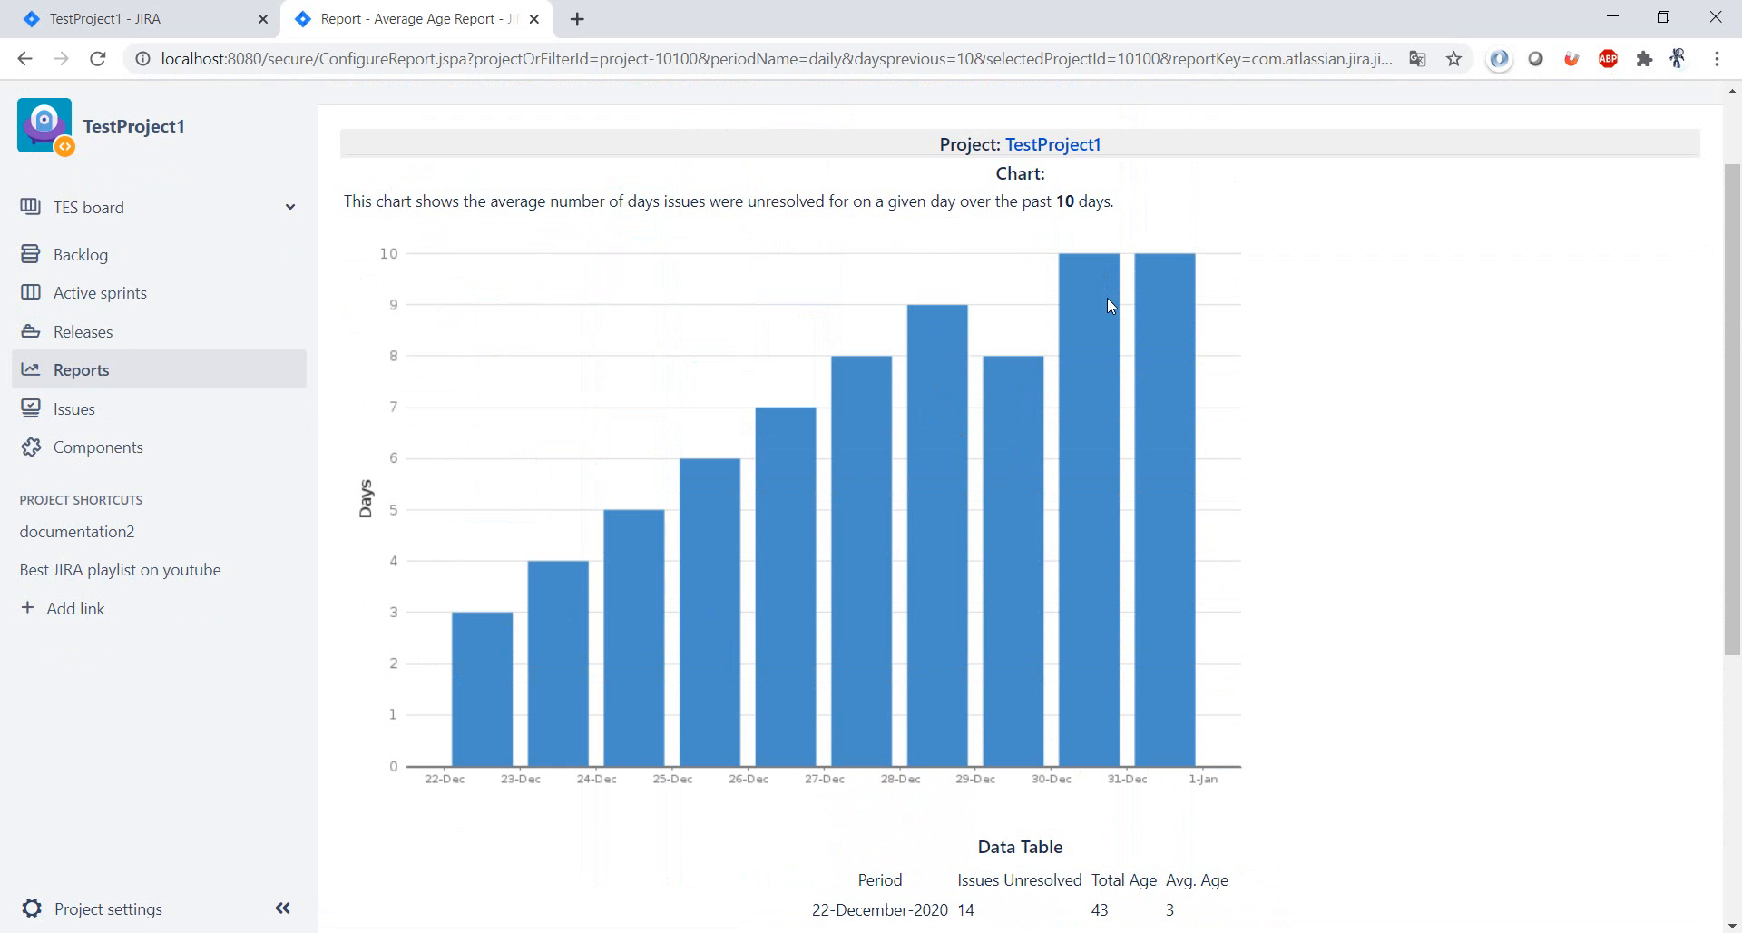
pyautogui.moveTo(1190, 253)
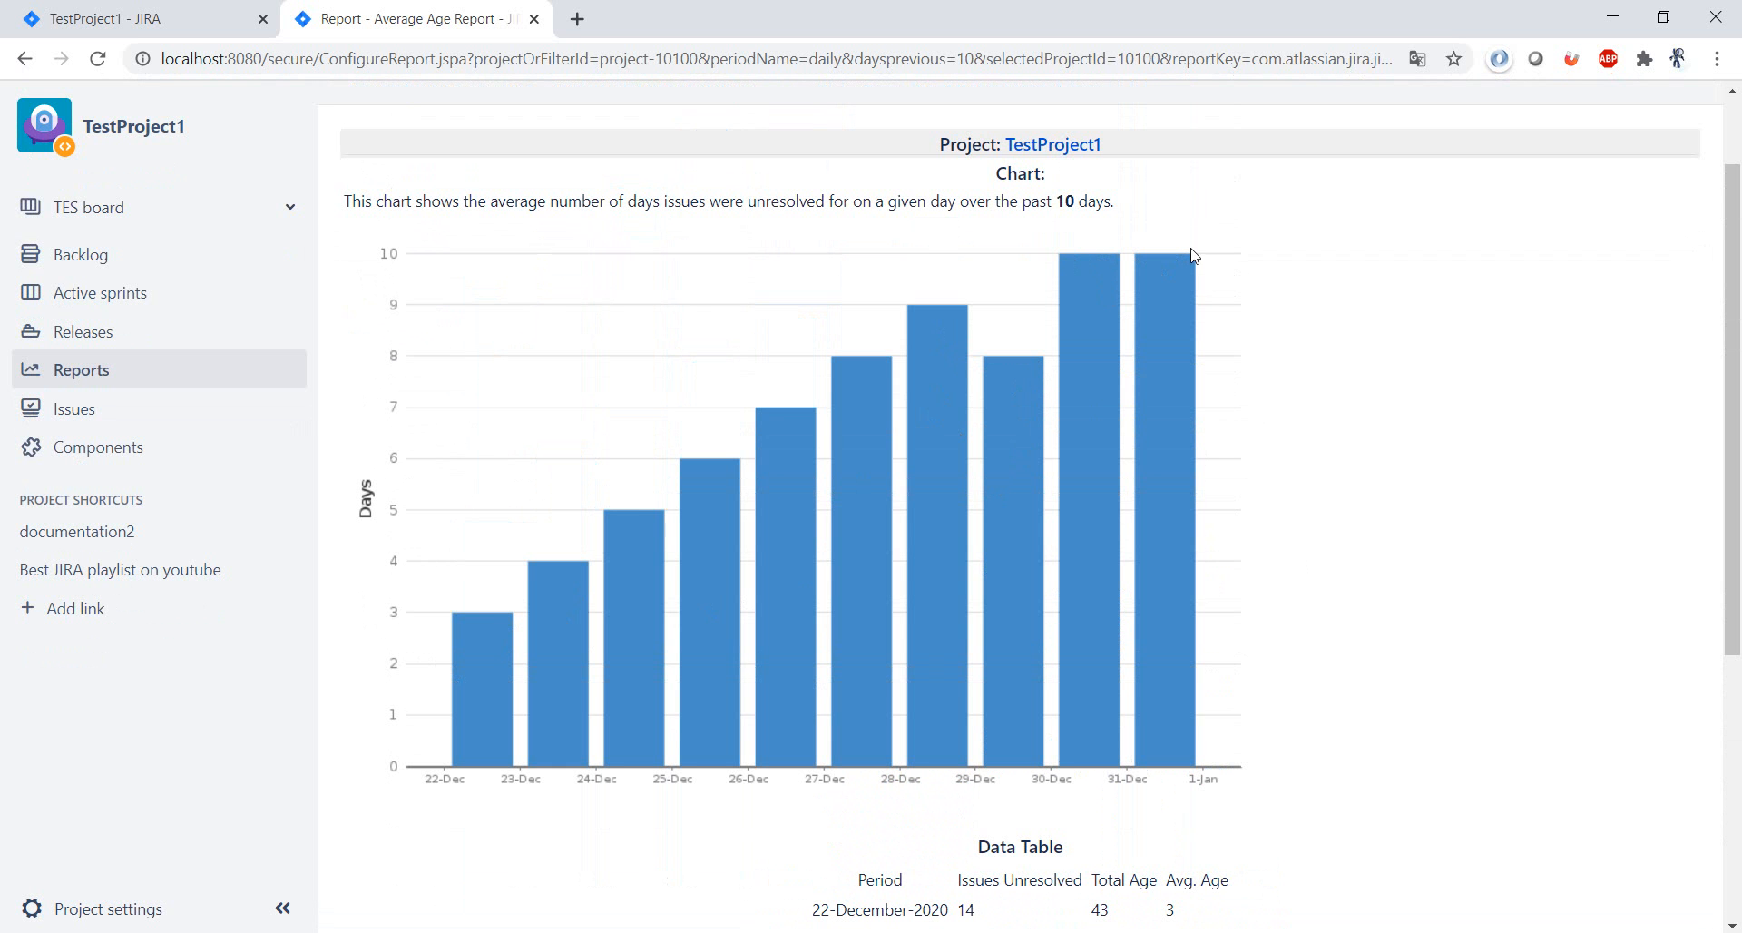
pyautogui.moveTo(1216, 345)
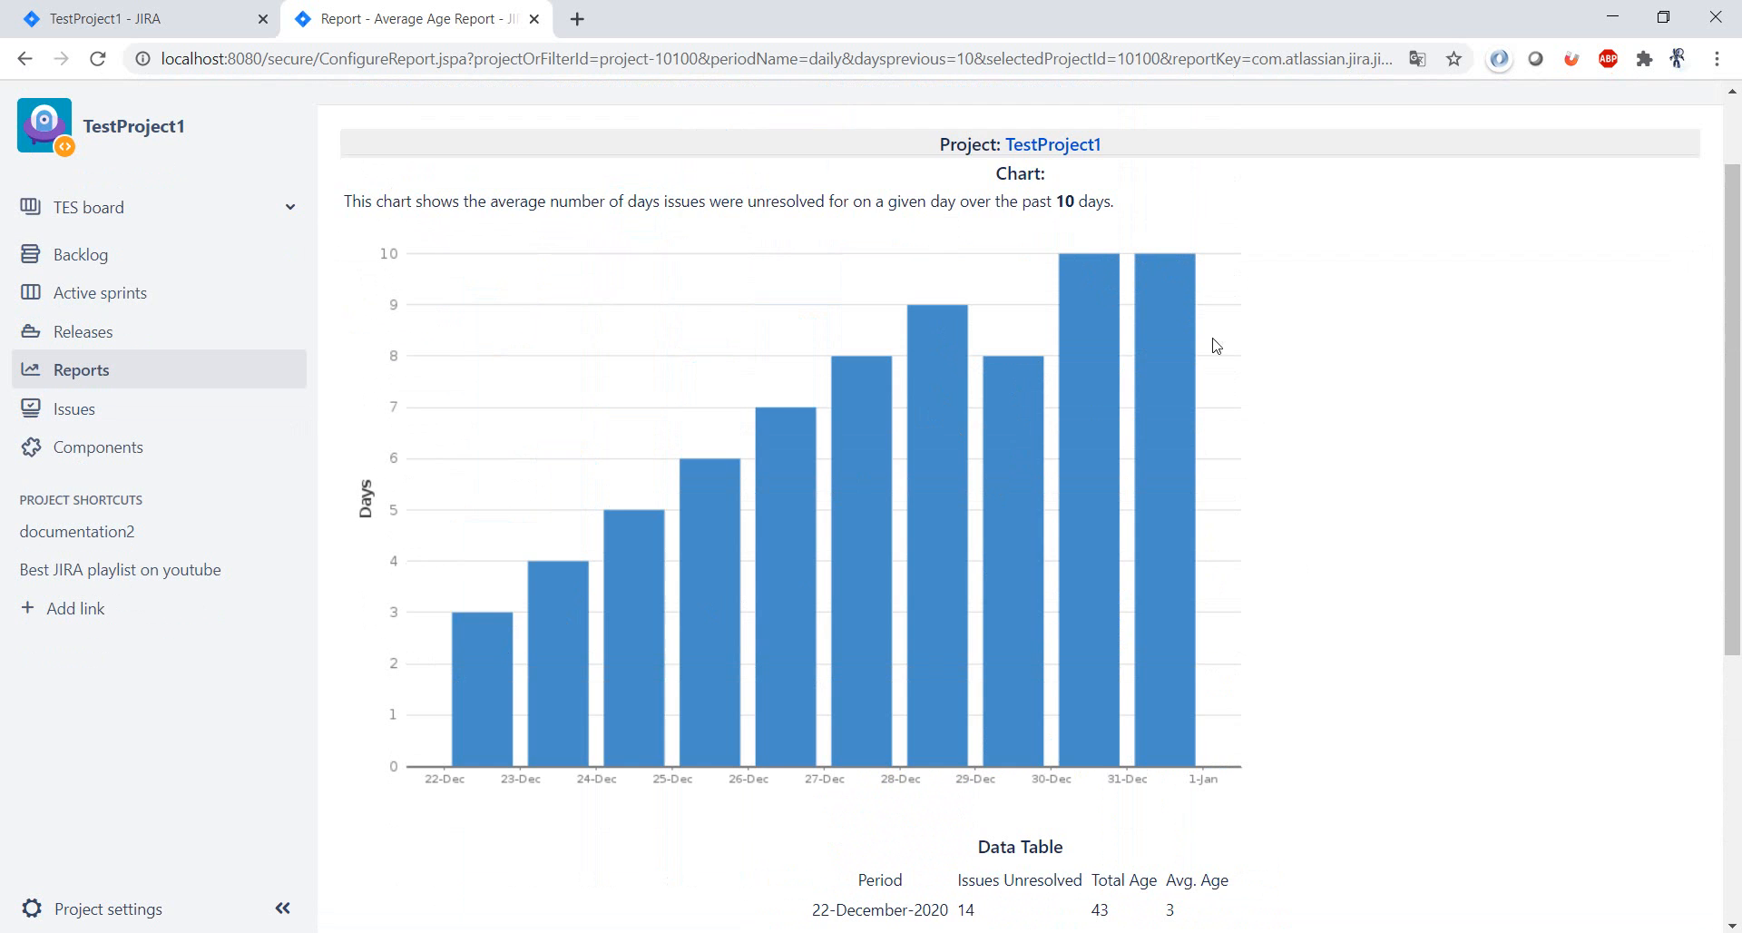
pyautogui.scroll(-3)
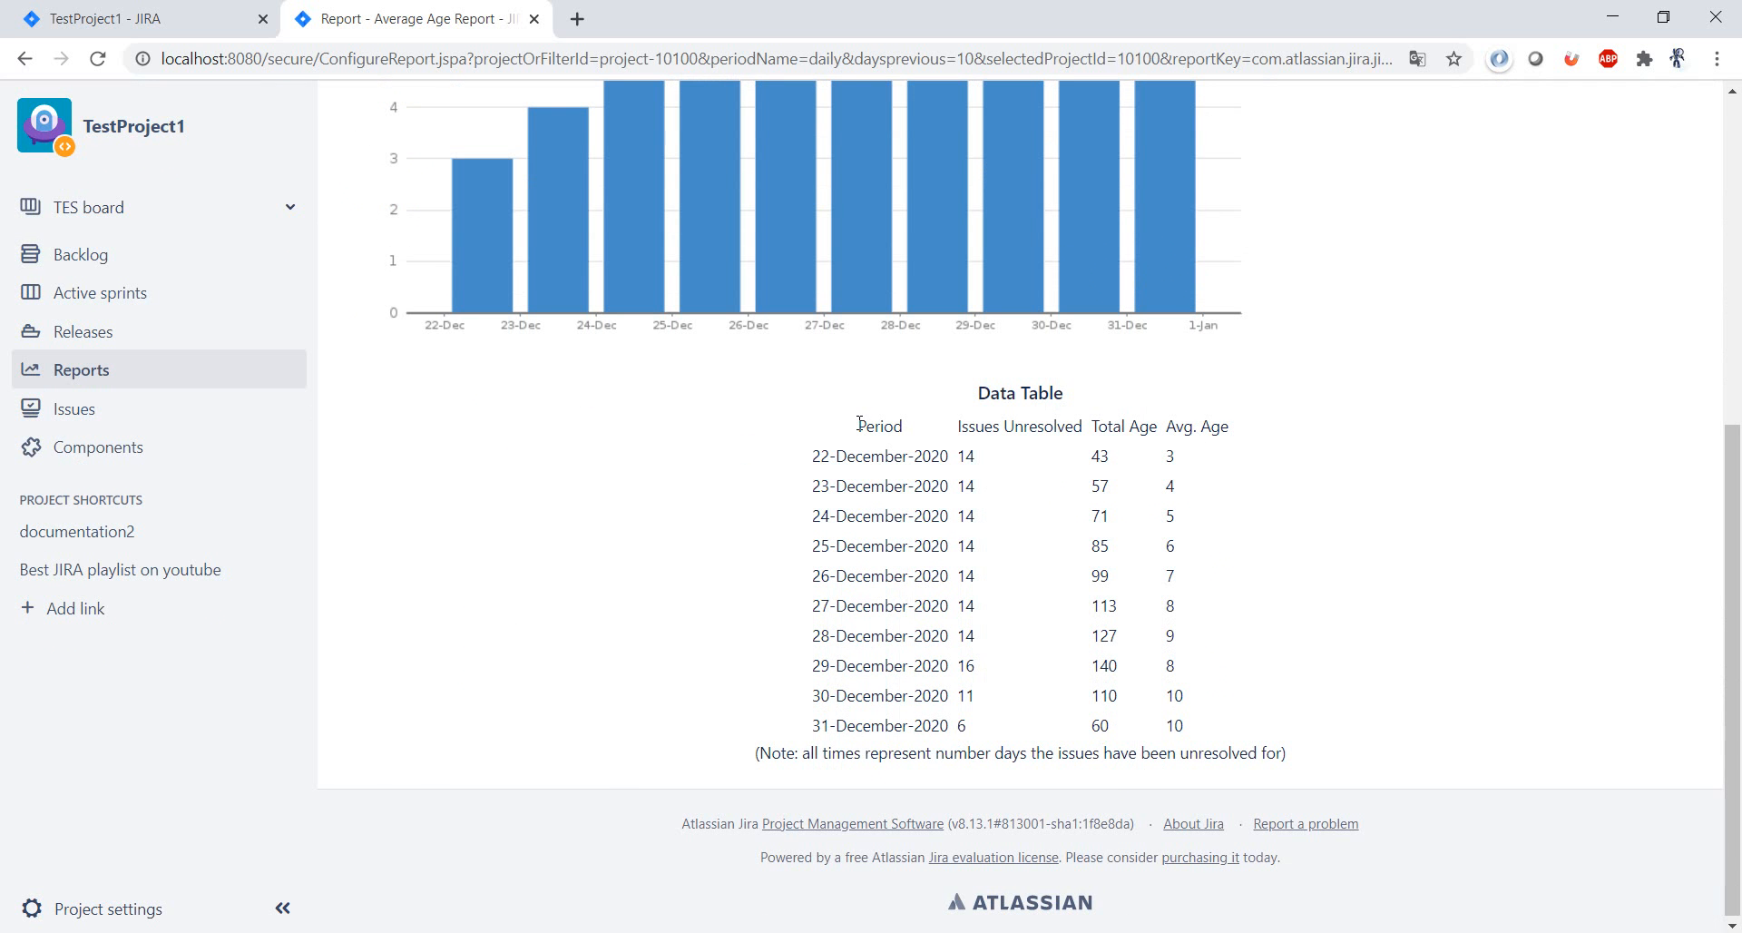
pyautogui.moveTo(1315, 746)
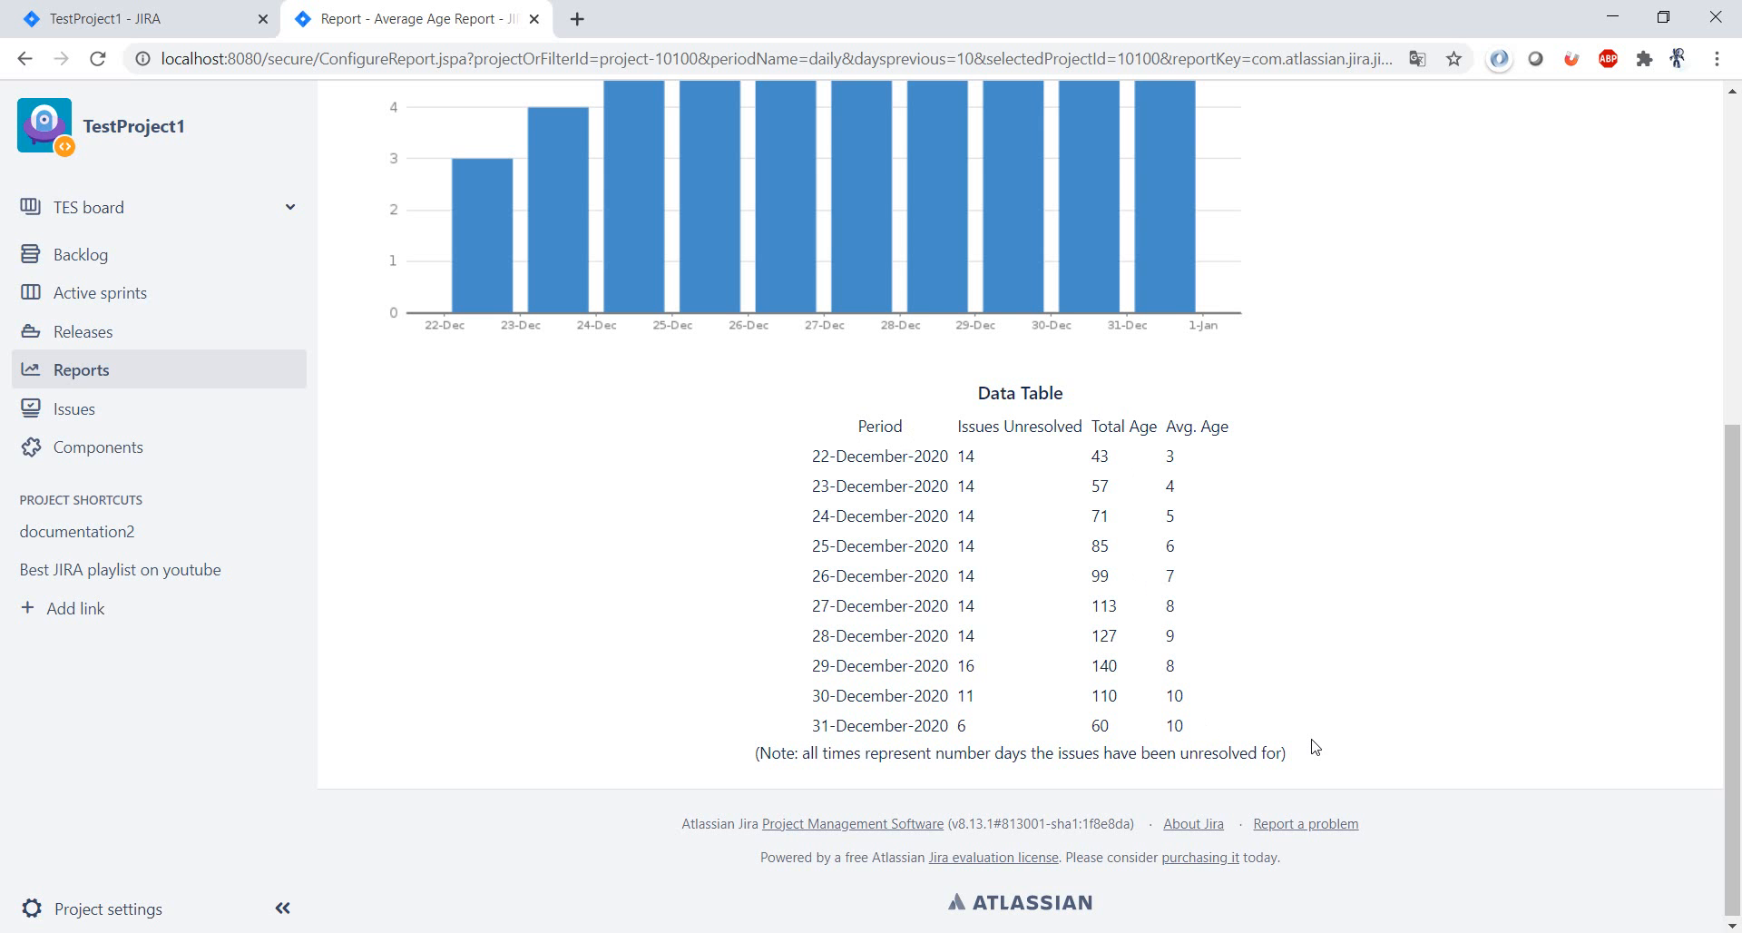
pyautogui.scroll(3)
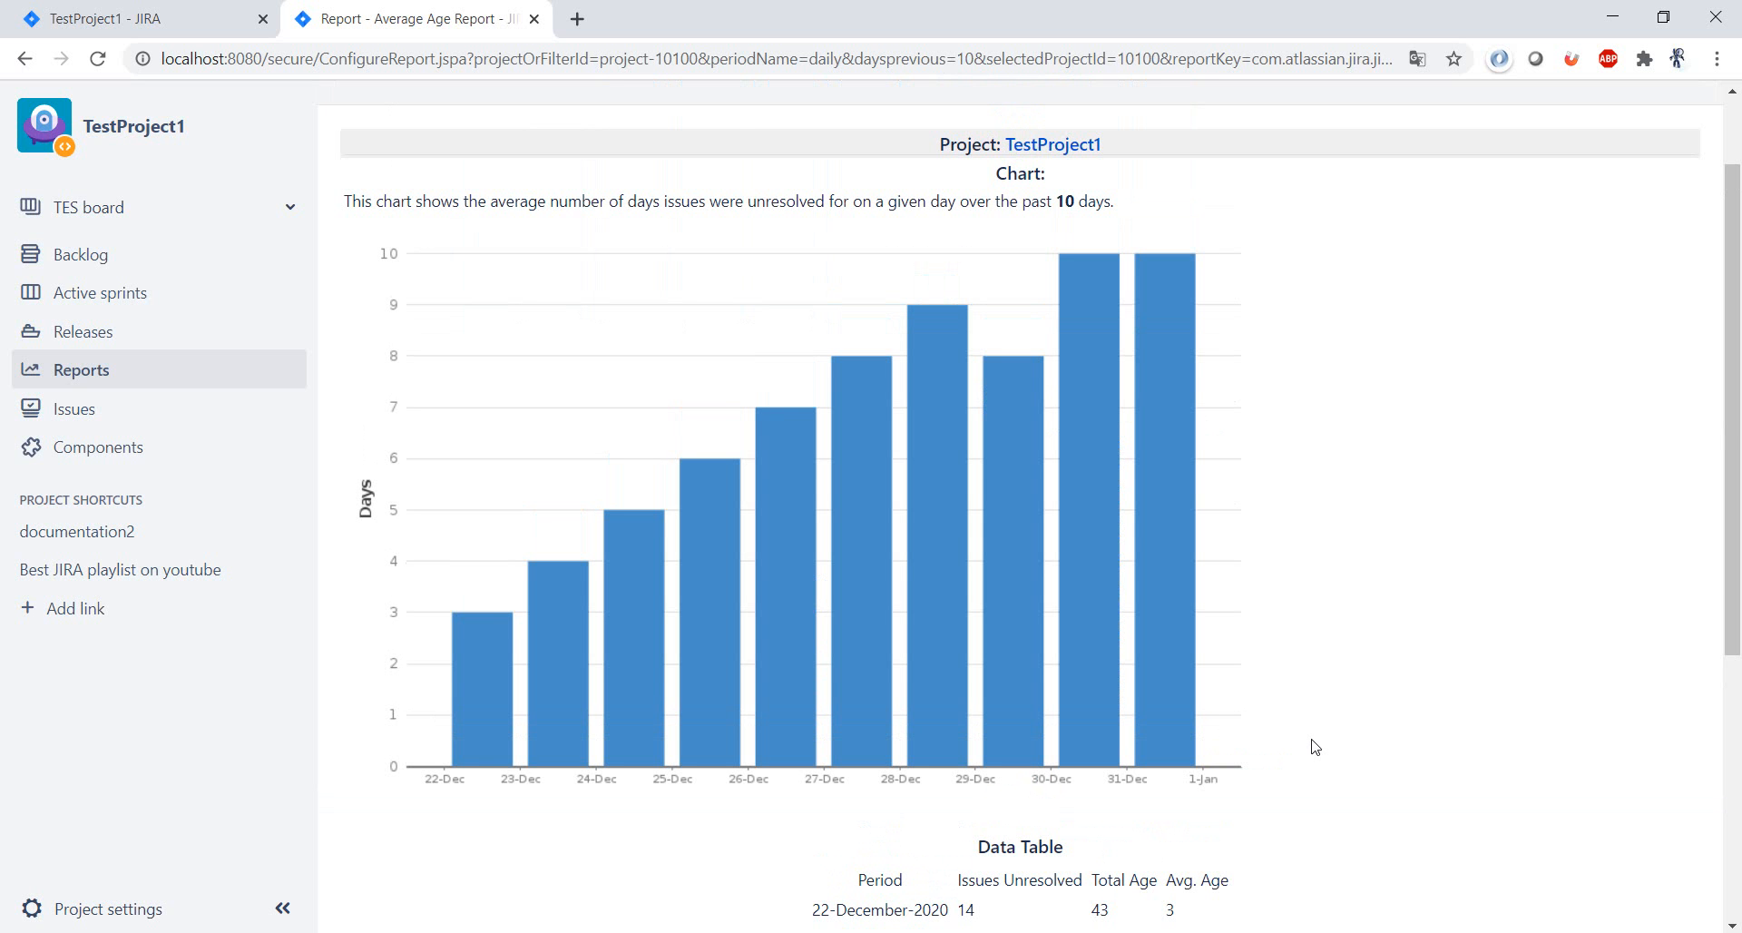
pyautogui.moveTo(800, 488)
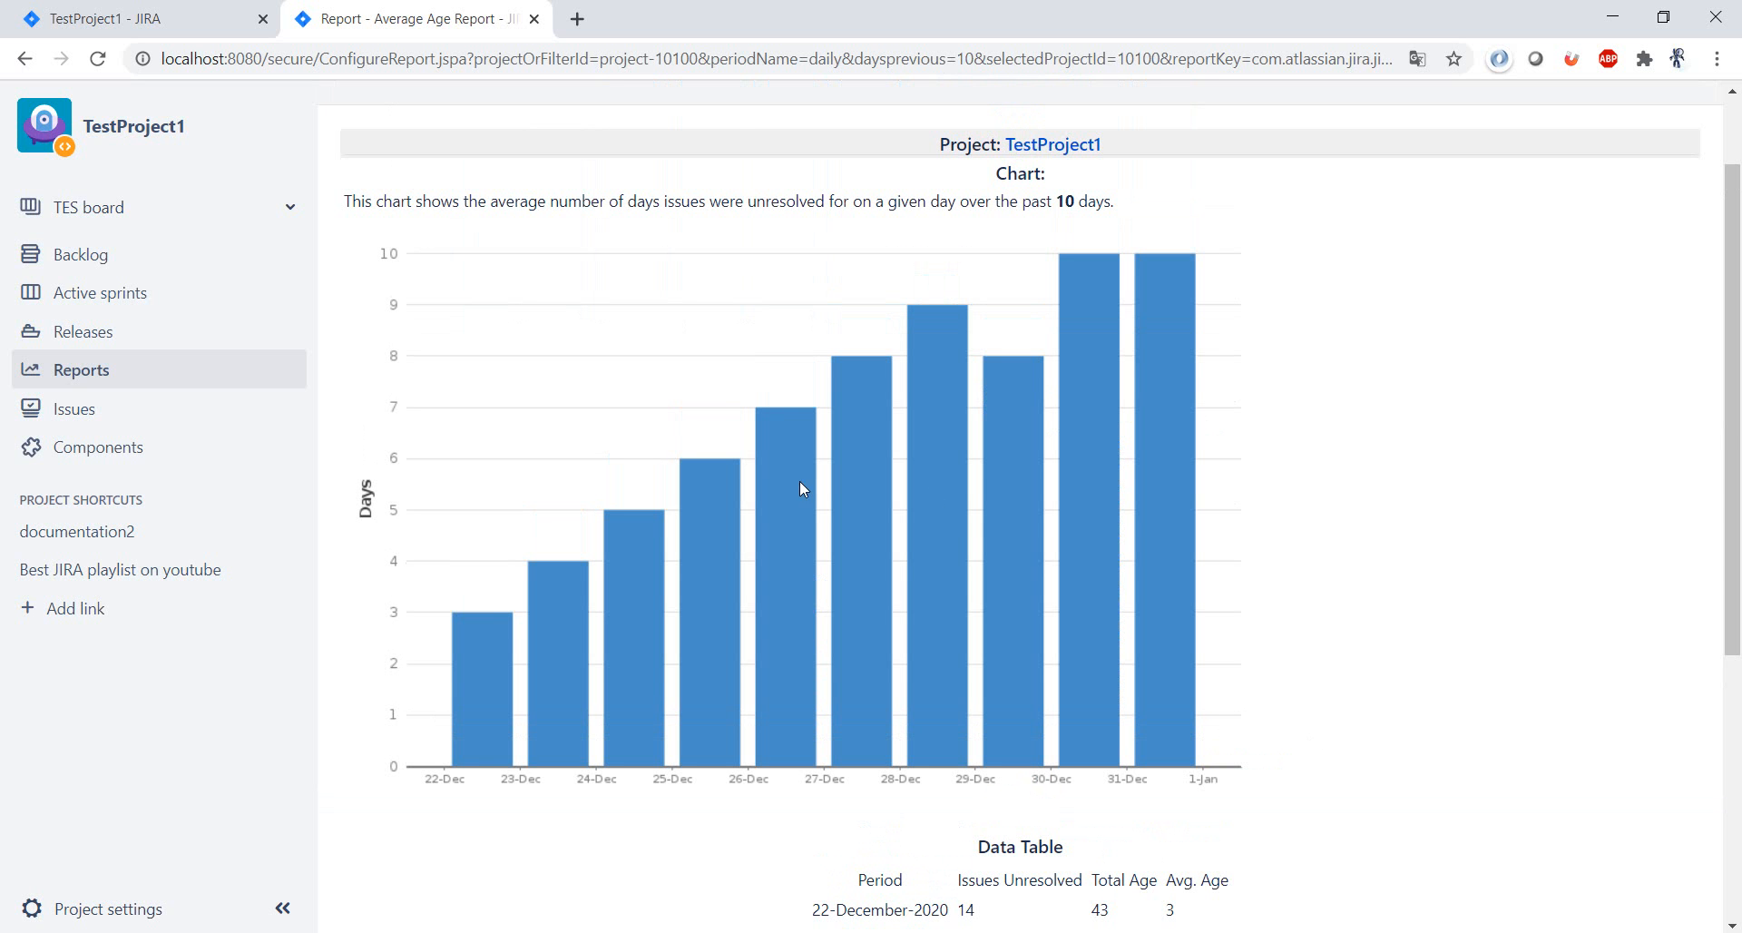
pyautogui.moveTo(1477, 553)
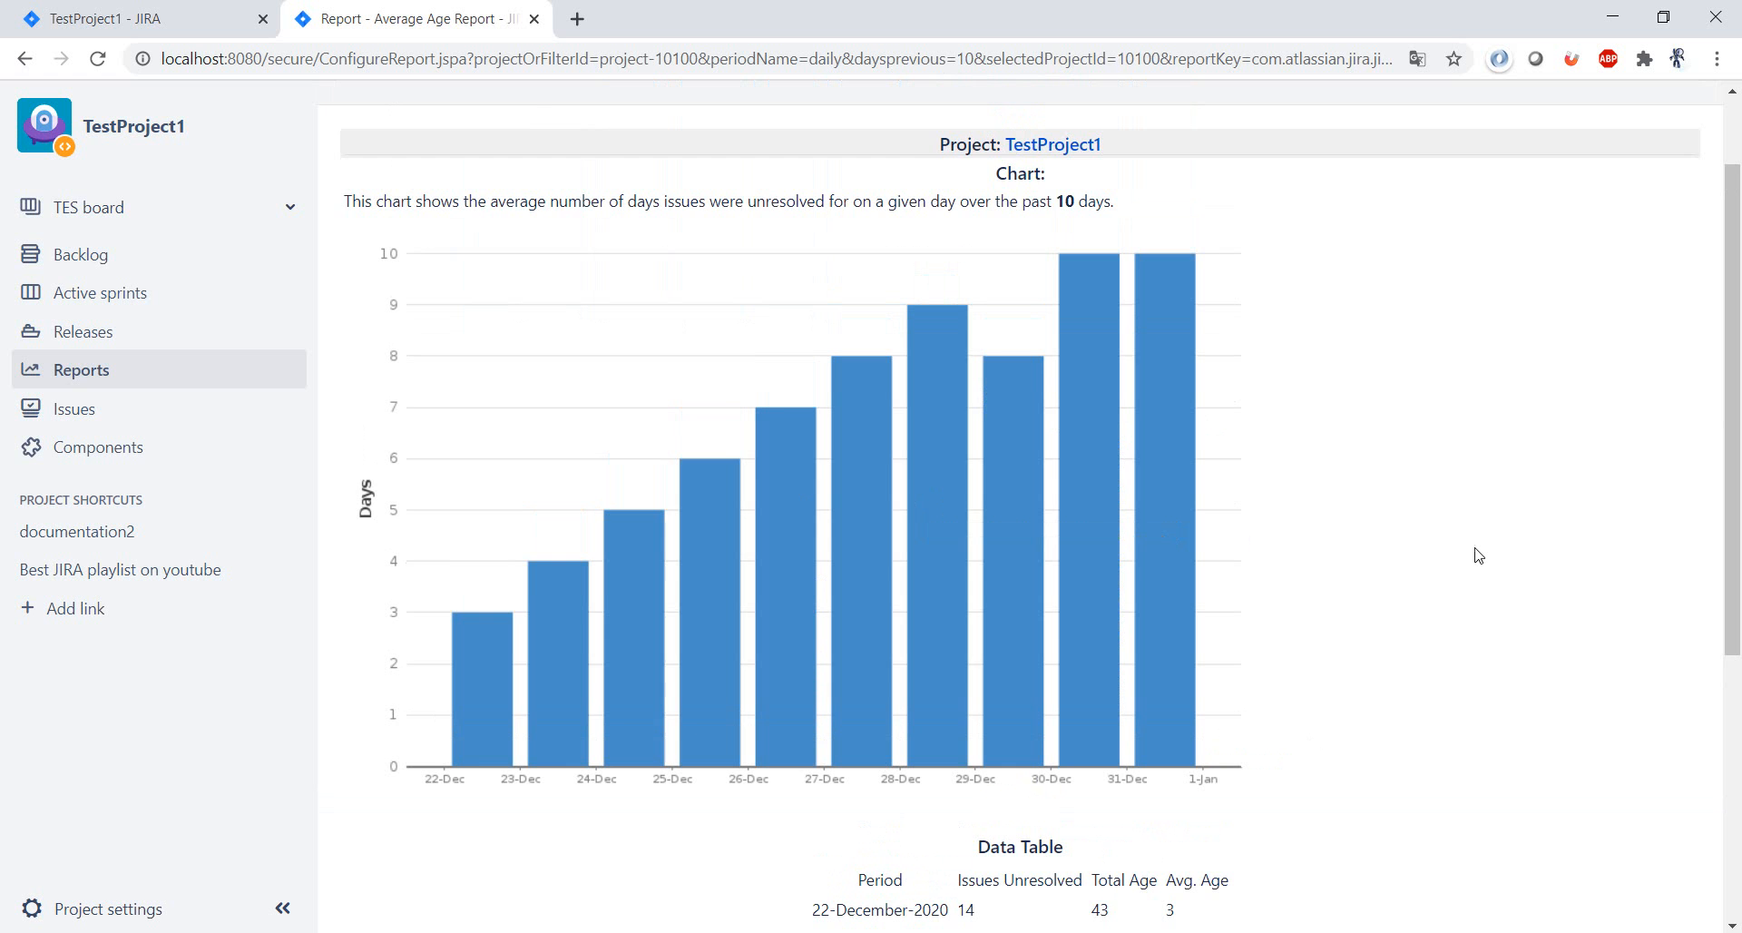
pyautogui.scroll(-3)
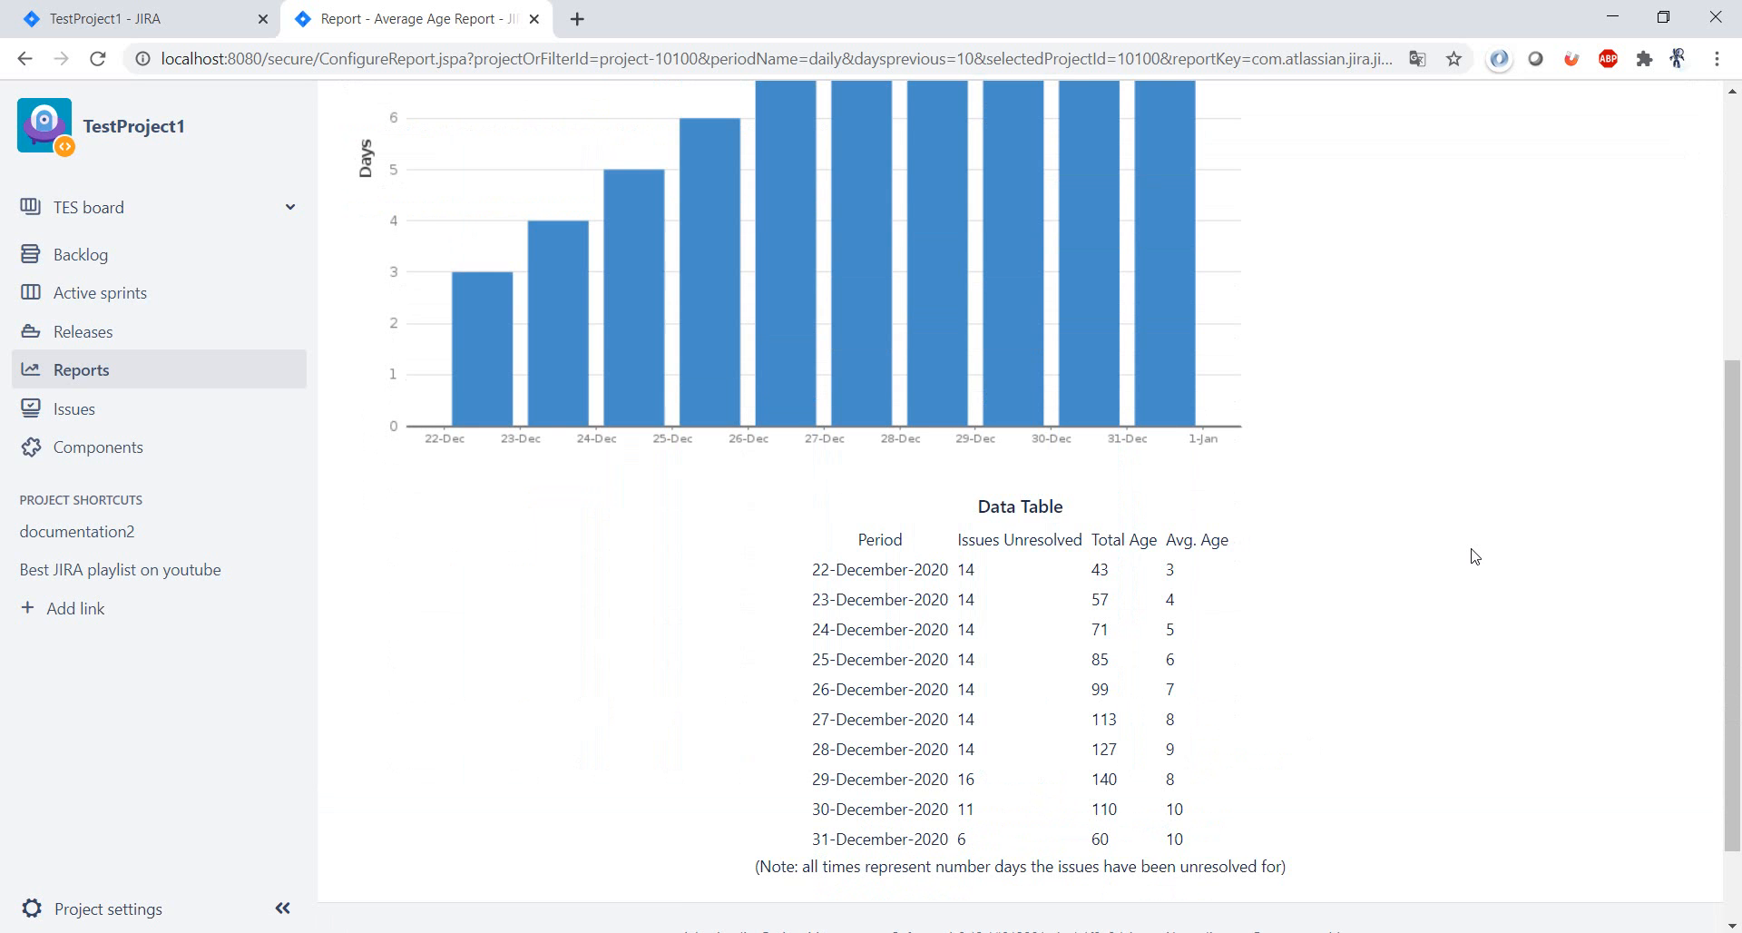
pyautogui.scroll(3)
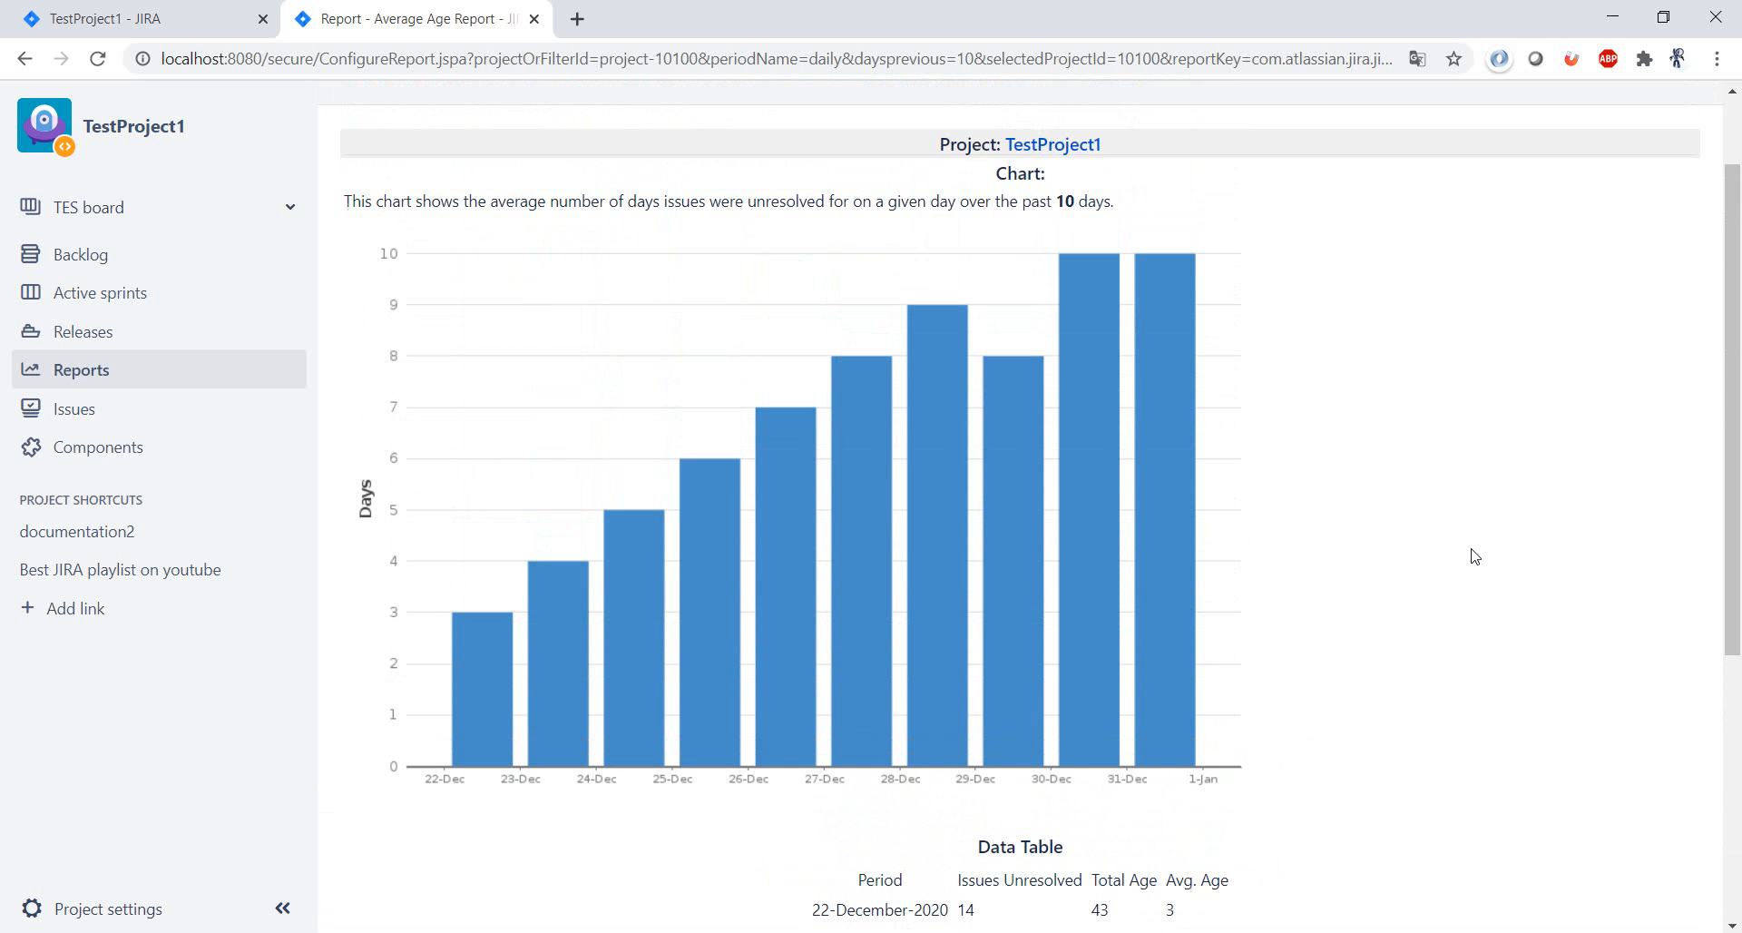
pyautogui.moveTo(1328, 530)
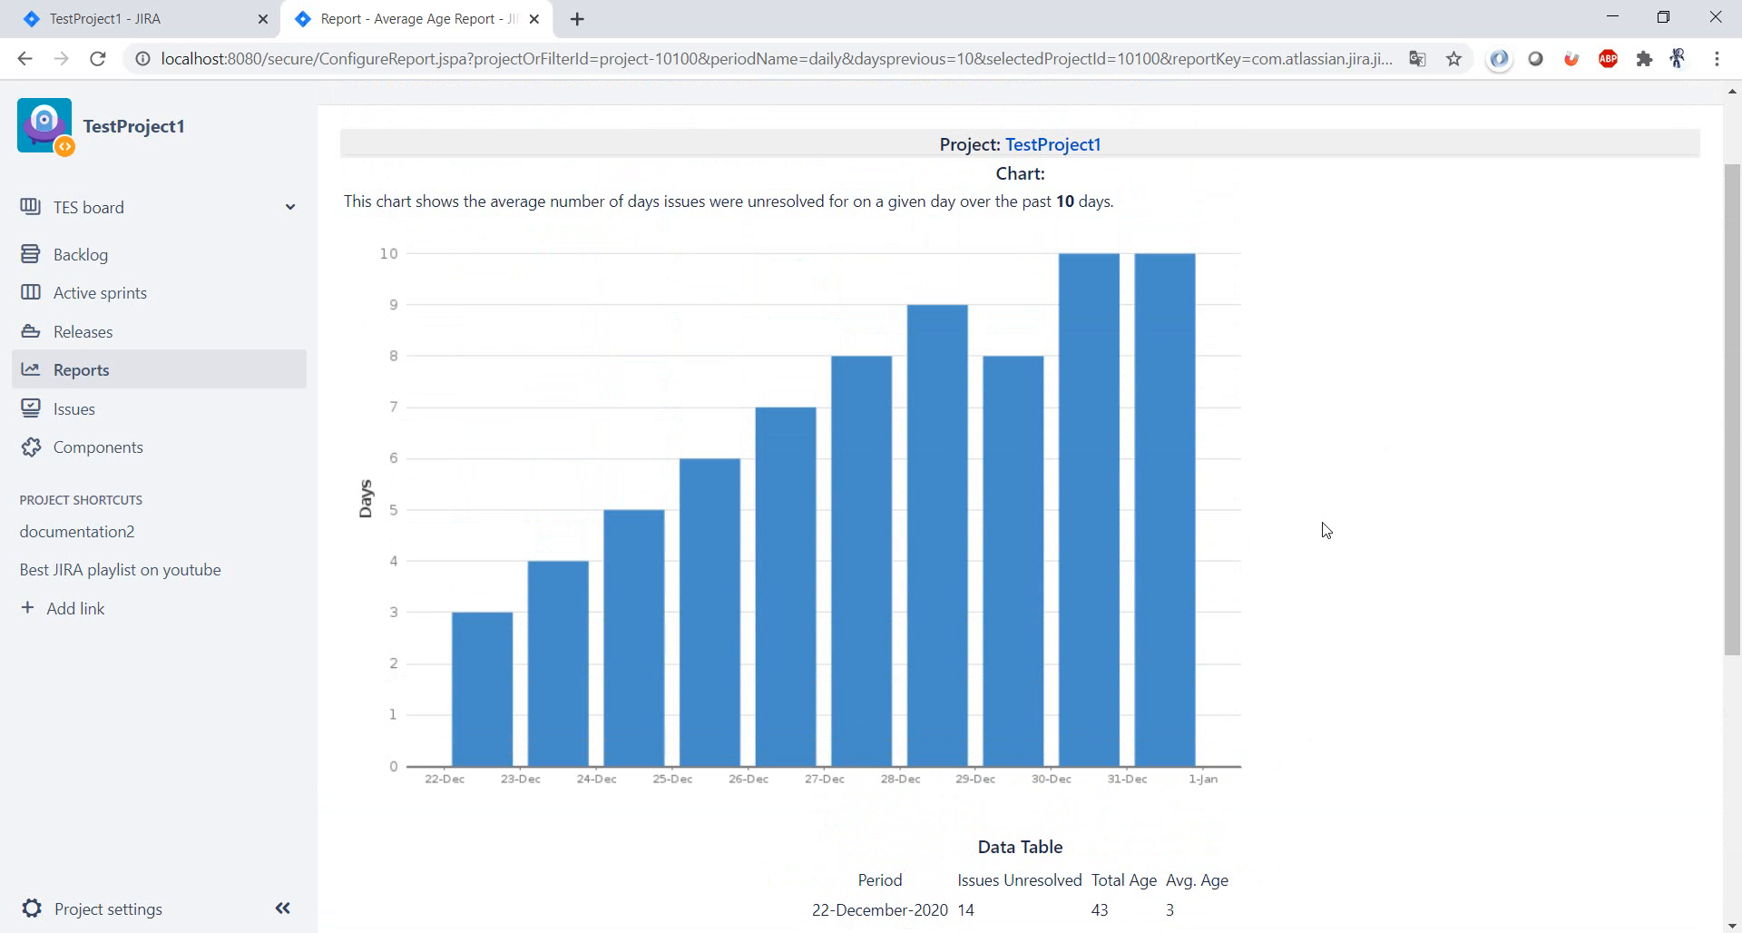
pyautogui.moveTo(1465, 475)
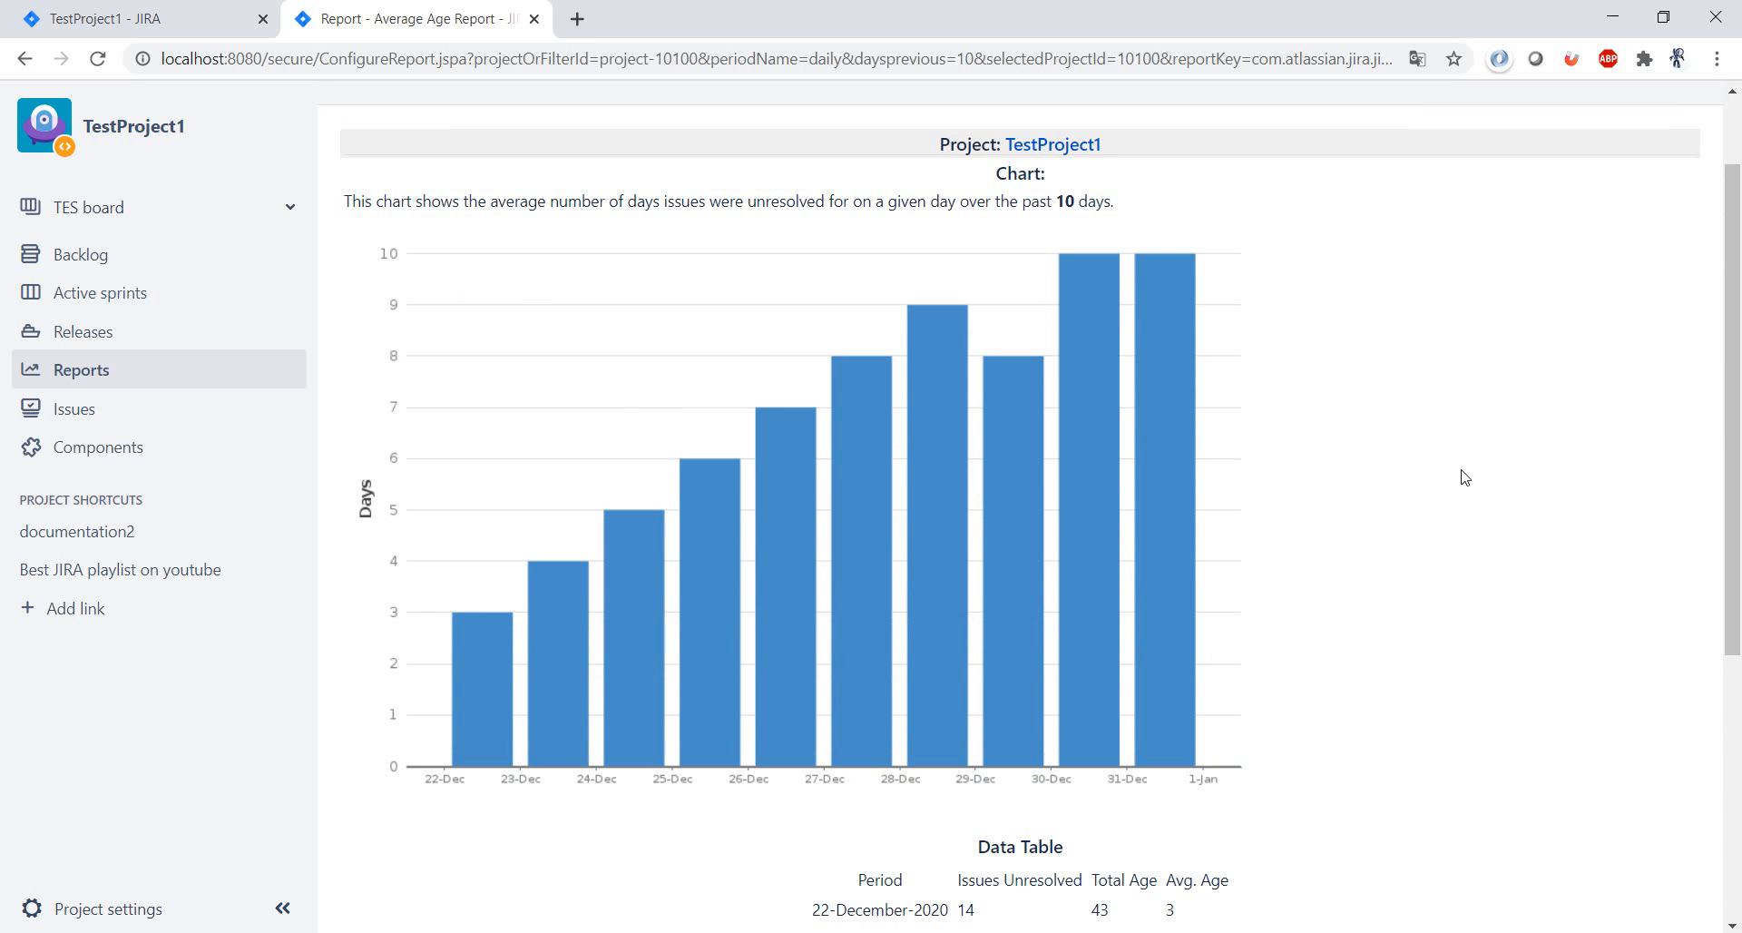
pyautogui.moveTo(1434, 273)
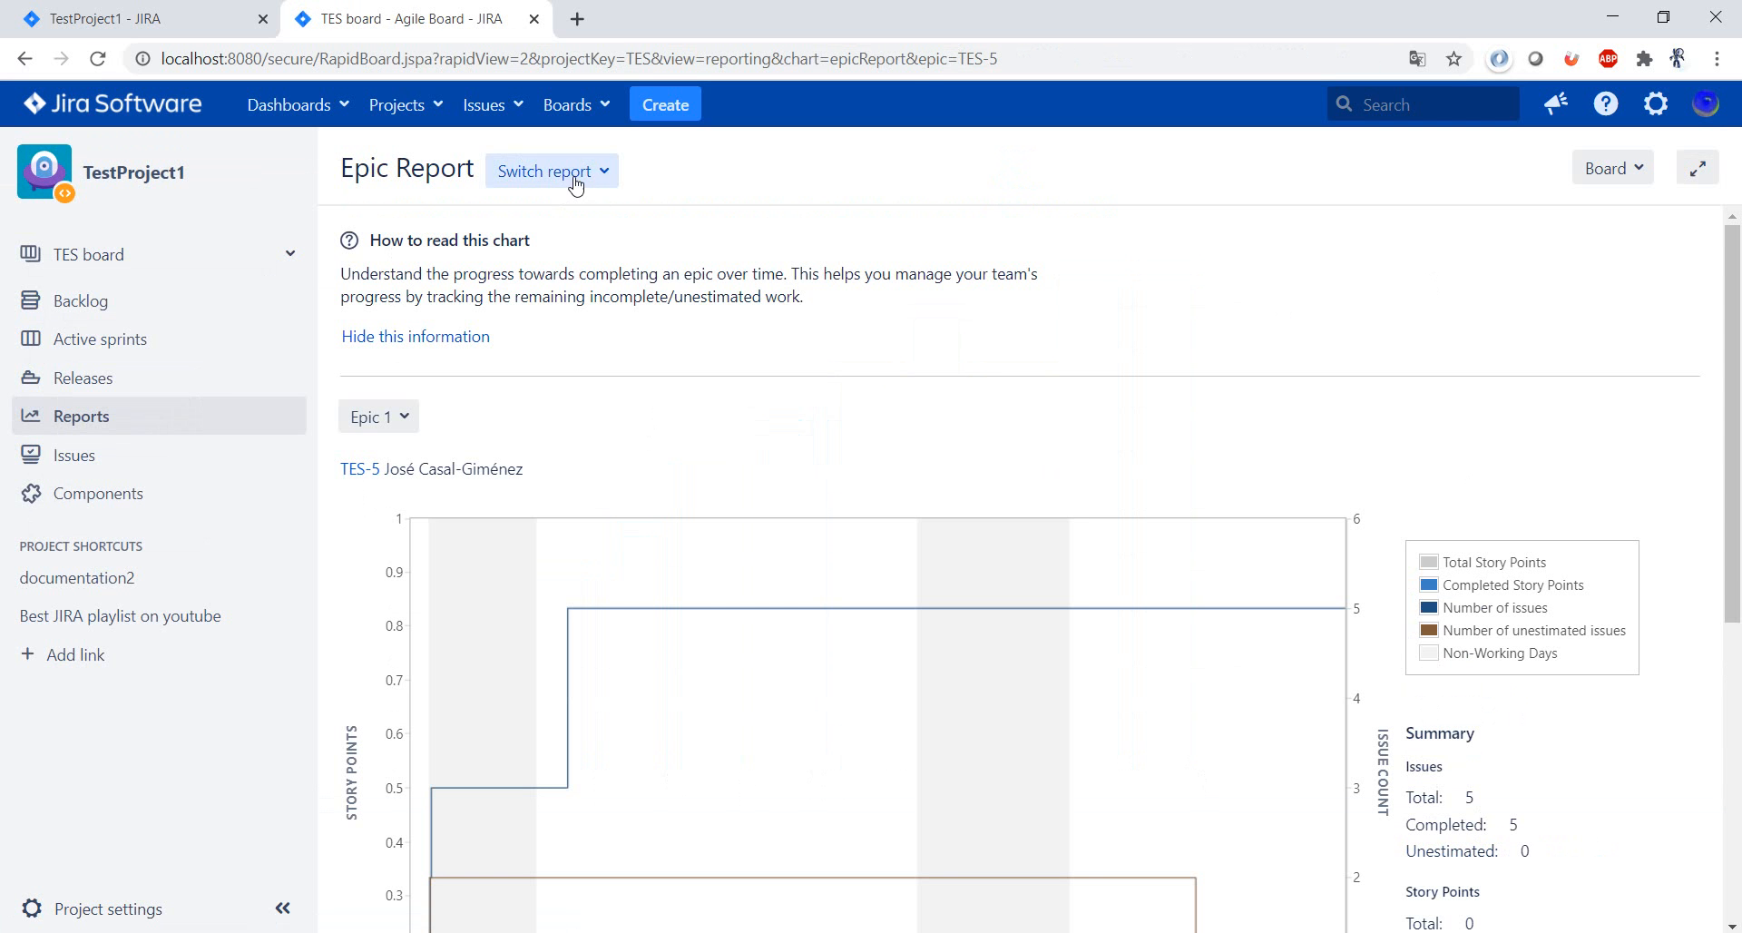
# Switch back to the full reports list and bring the Issue analysis reports into view.
pyautogui.click(547, 170)
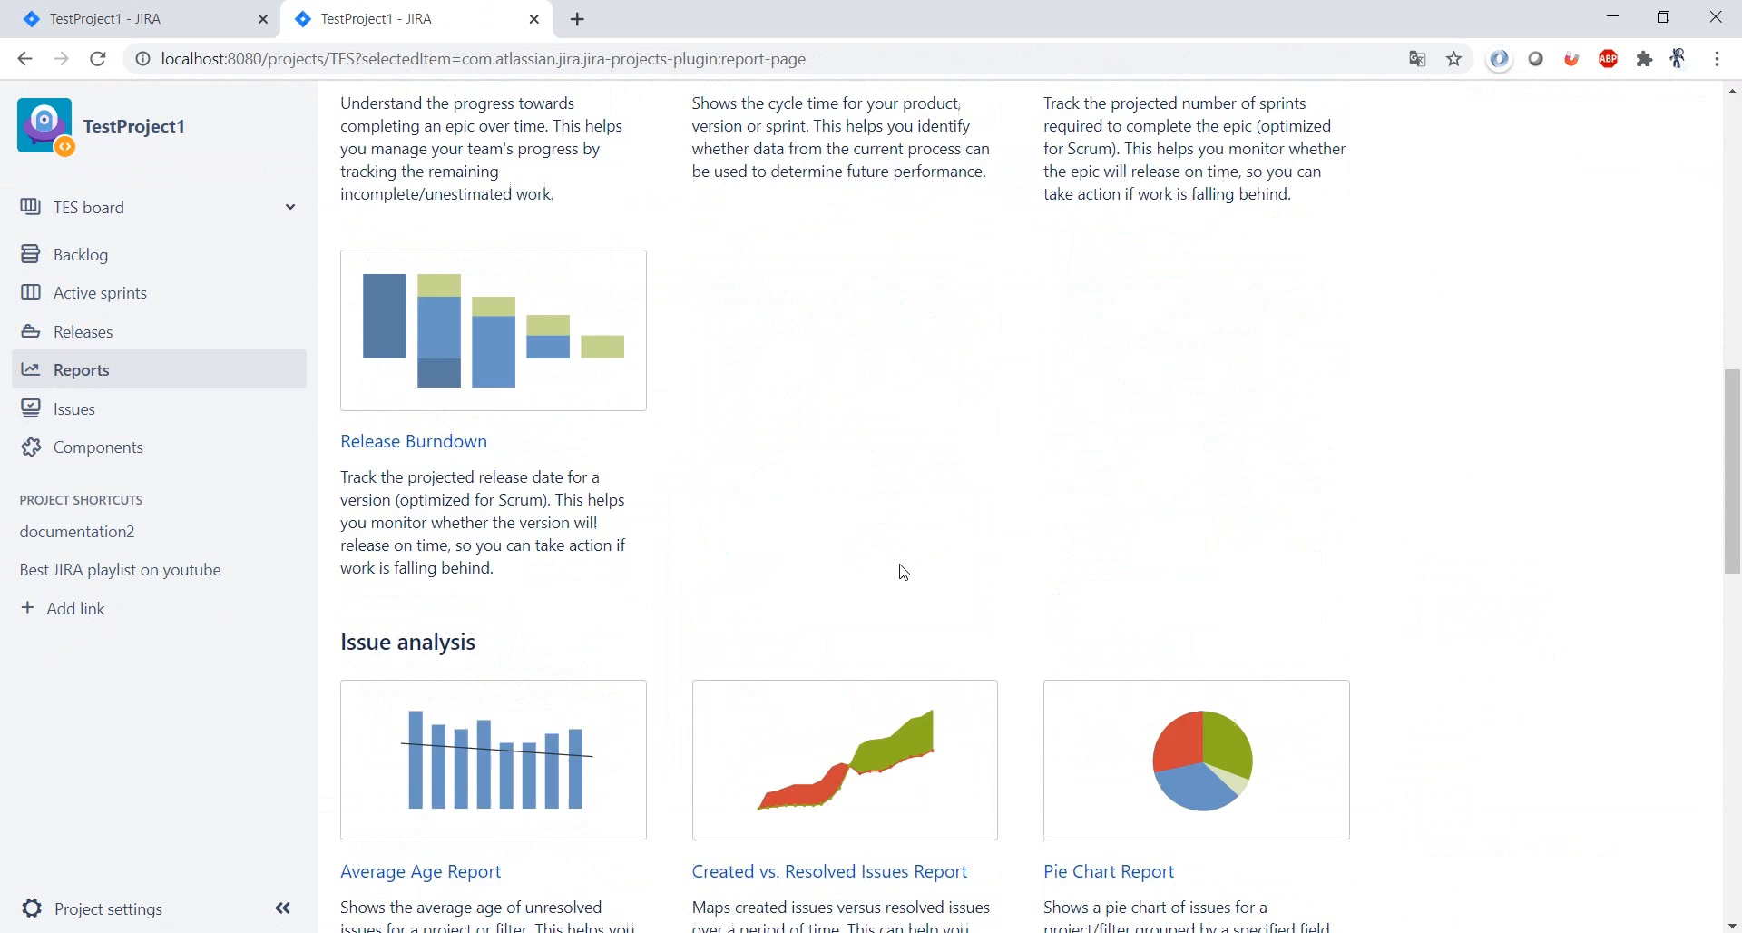
pyautogui.scroll(-3)
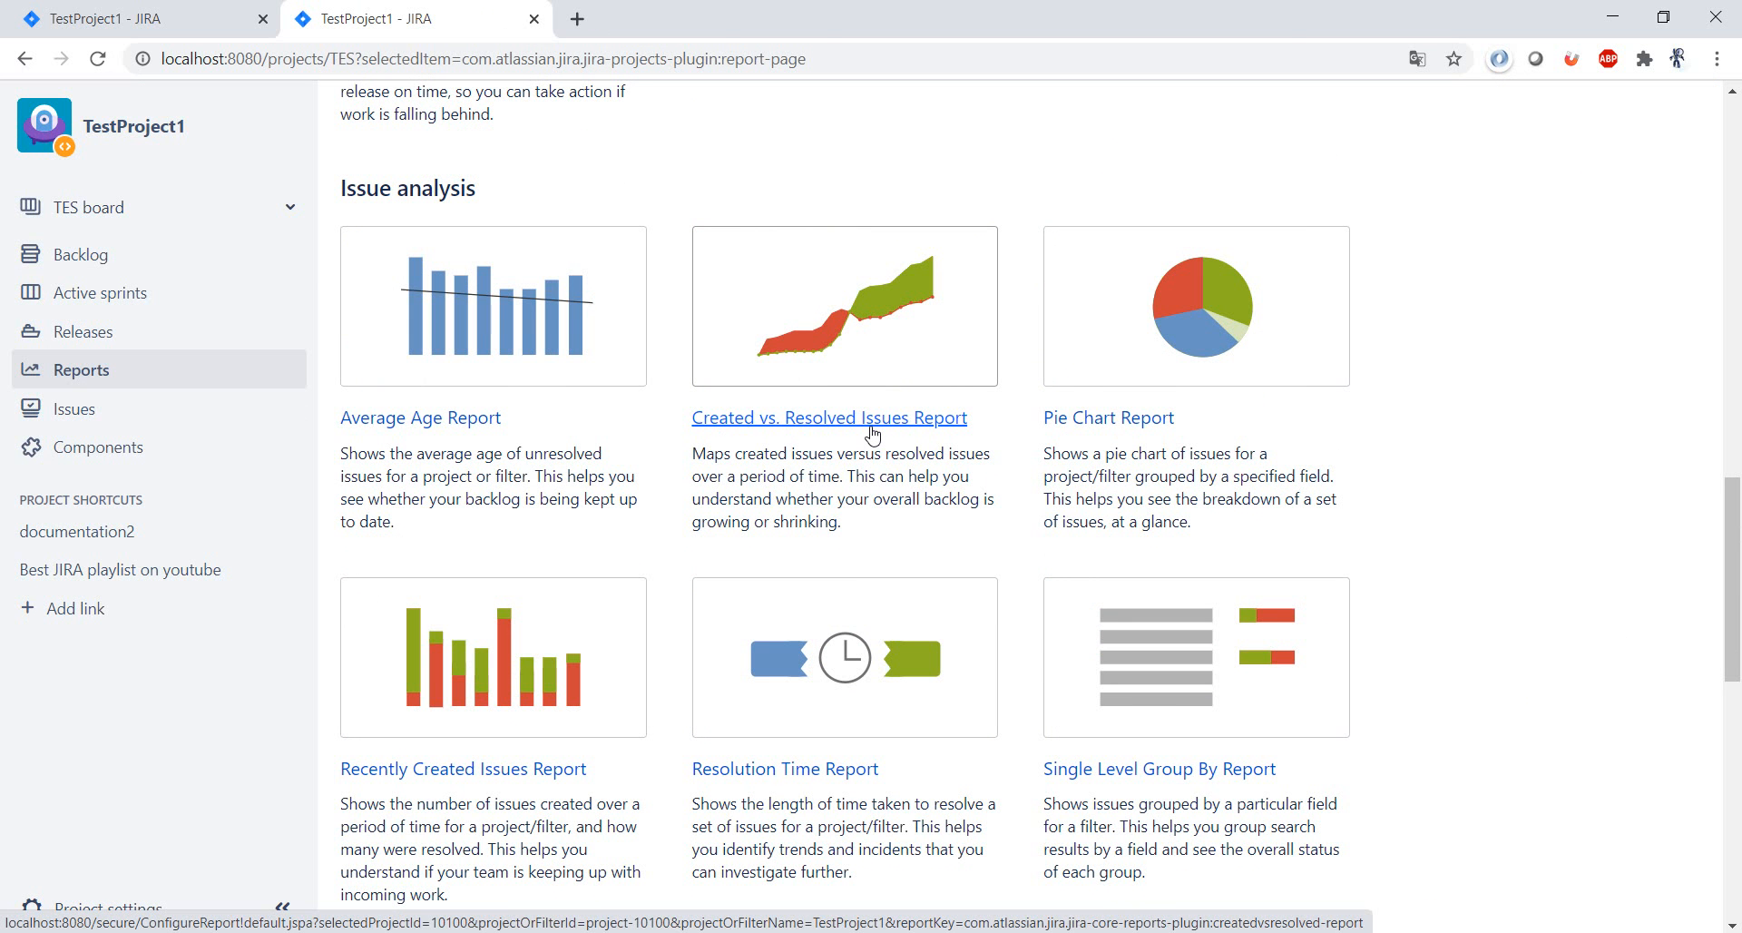
# Open the Created vs. Resolved Issues Report setup, keeping Daily period and 30 days.
pyautogui.click(831, 417)
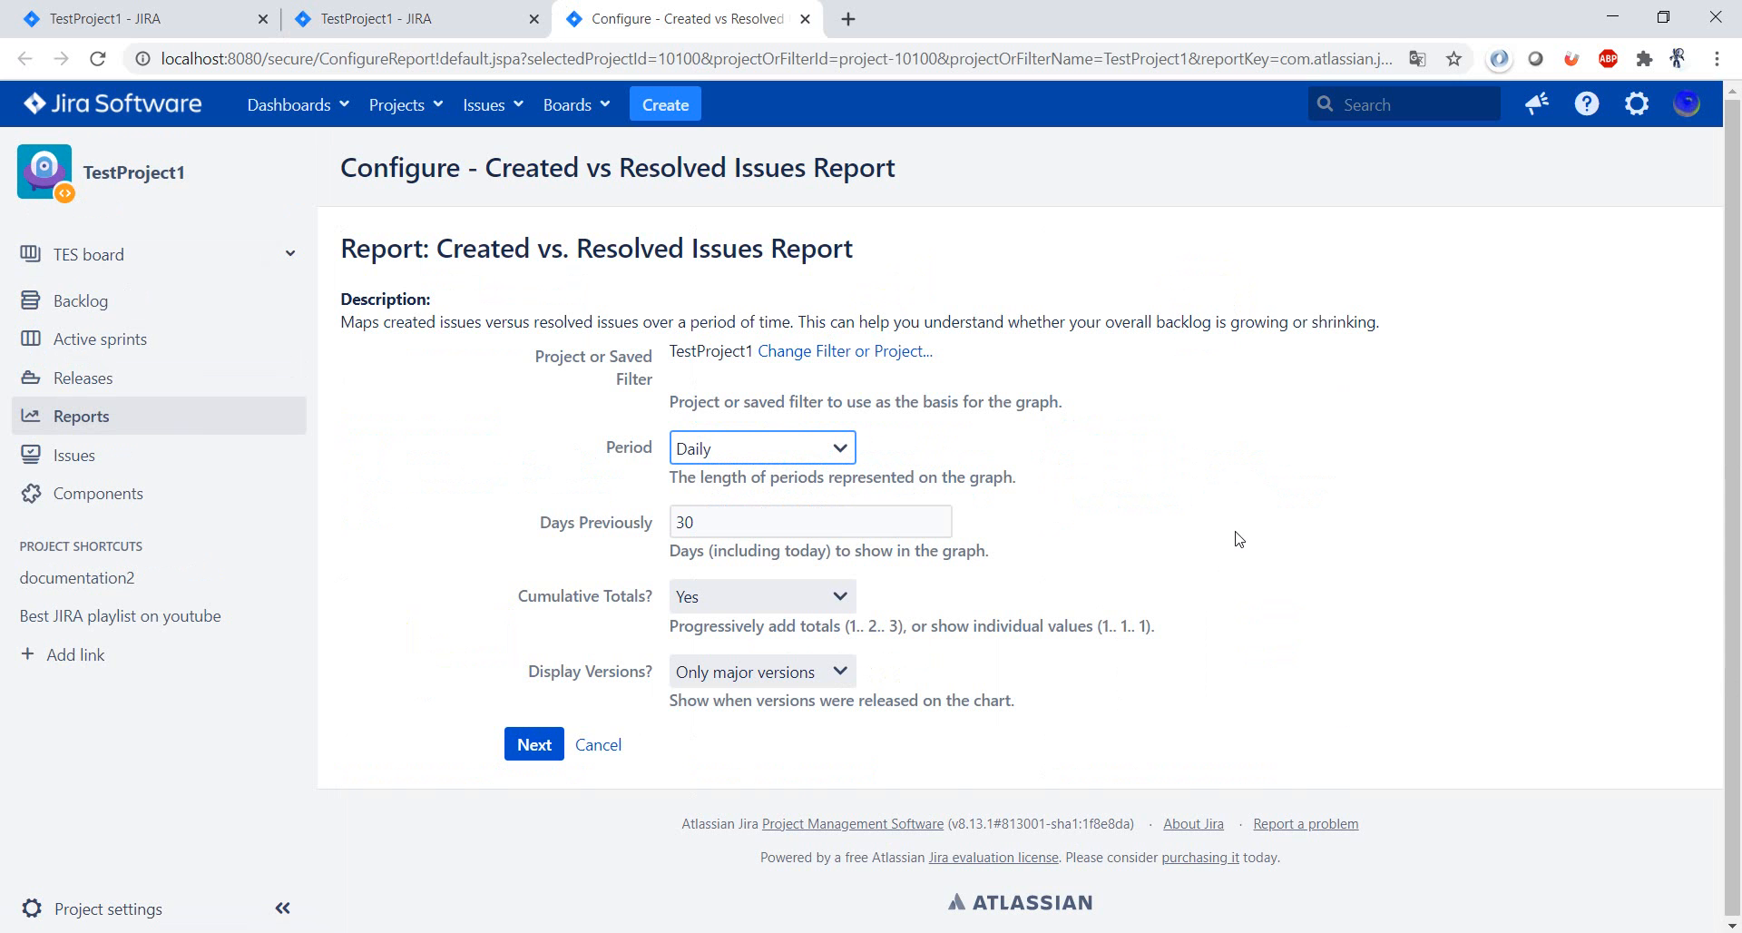
pyautogui.moveTo(555, 364)
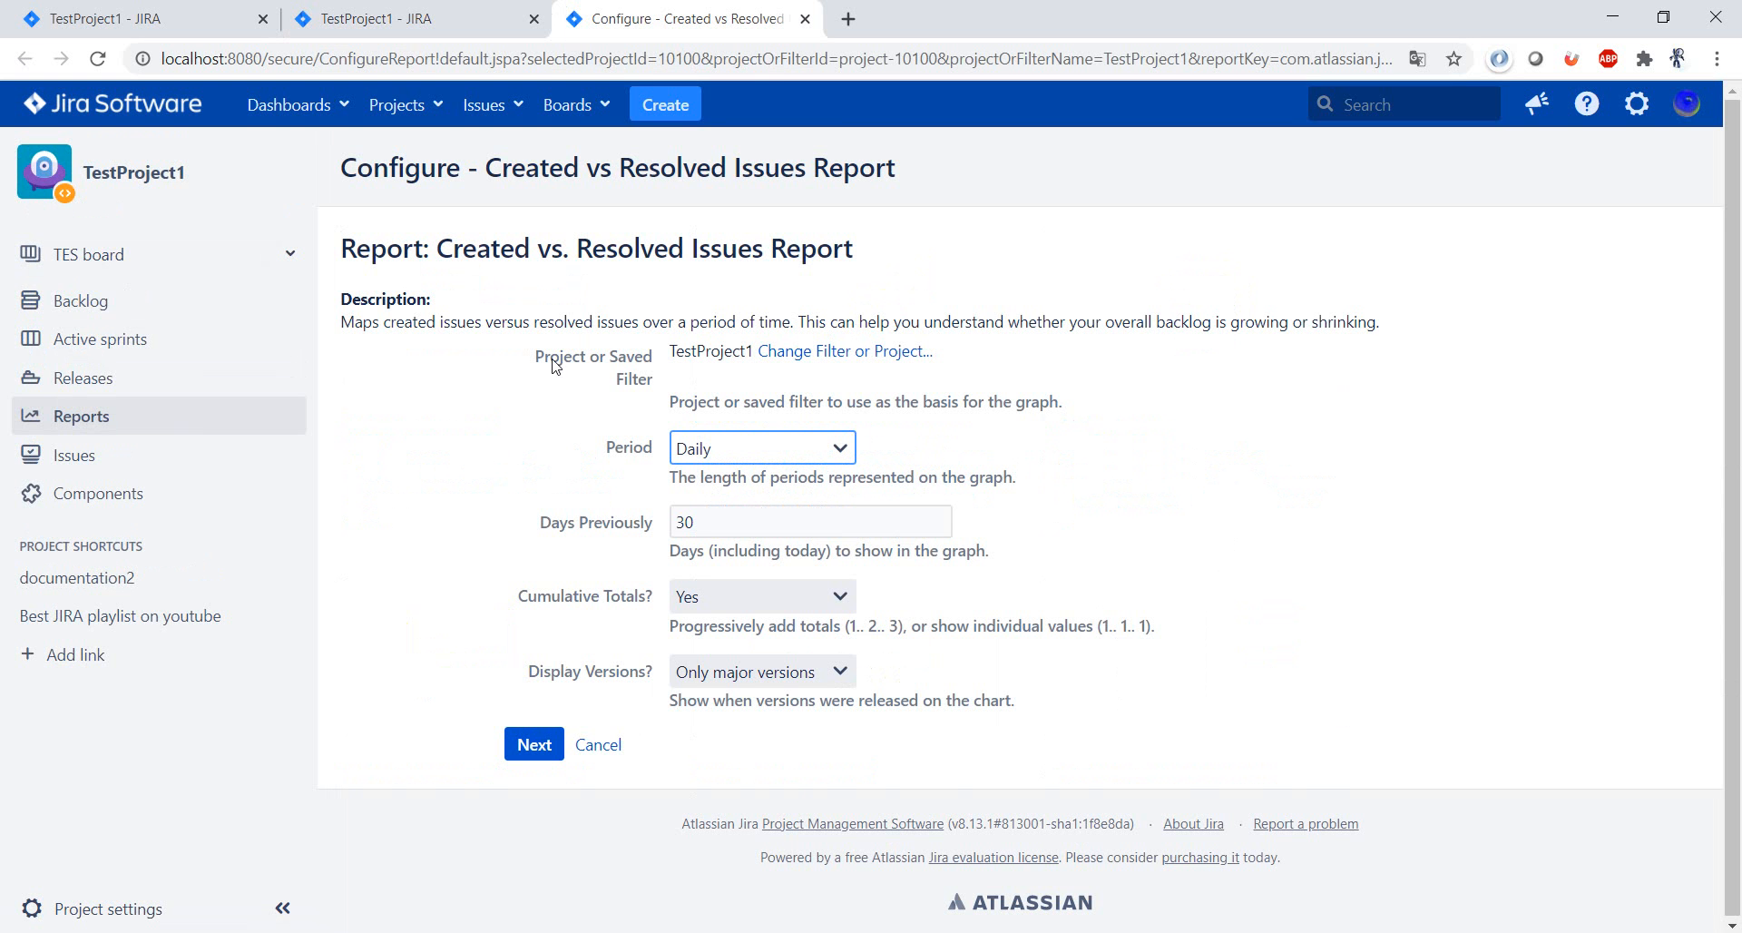
pyautogui.moveTo(610, 423)
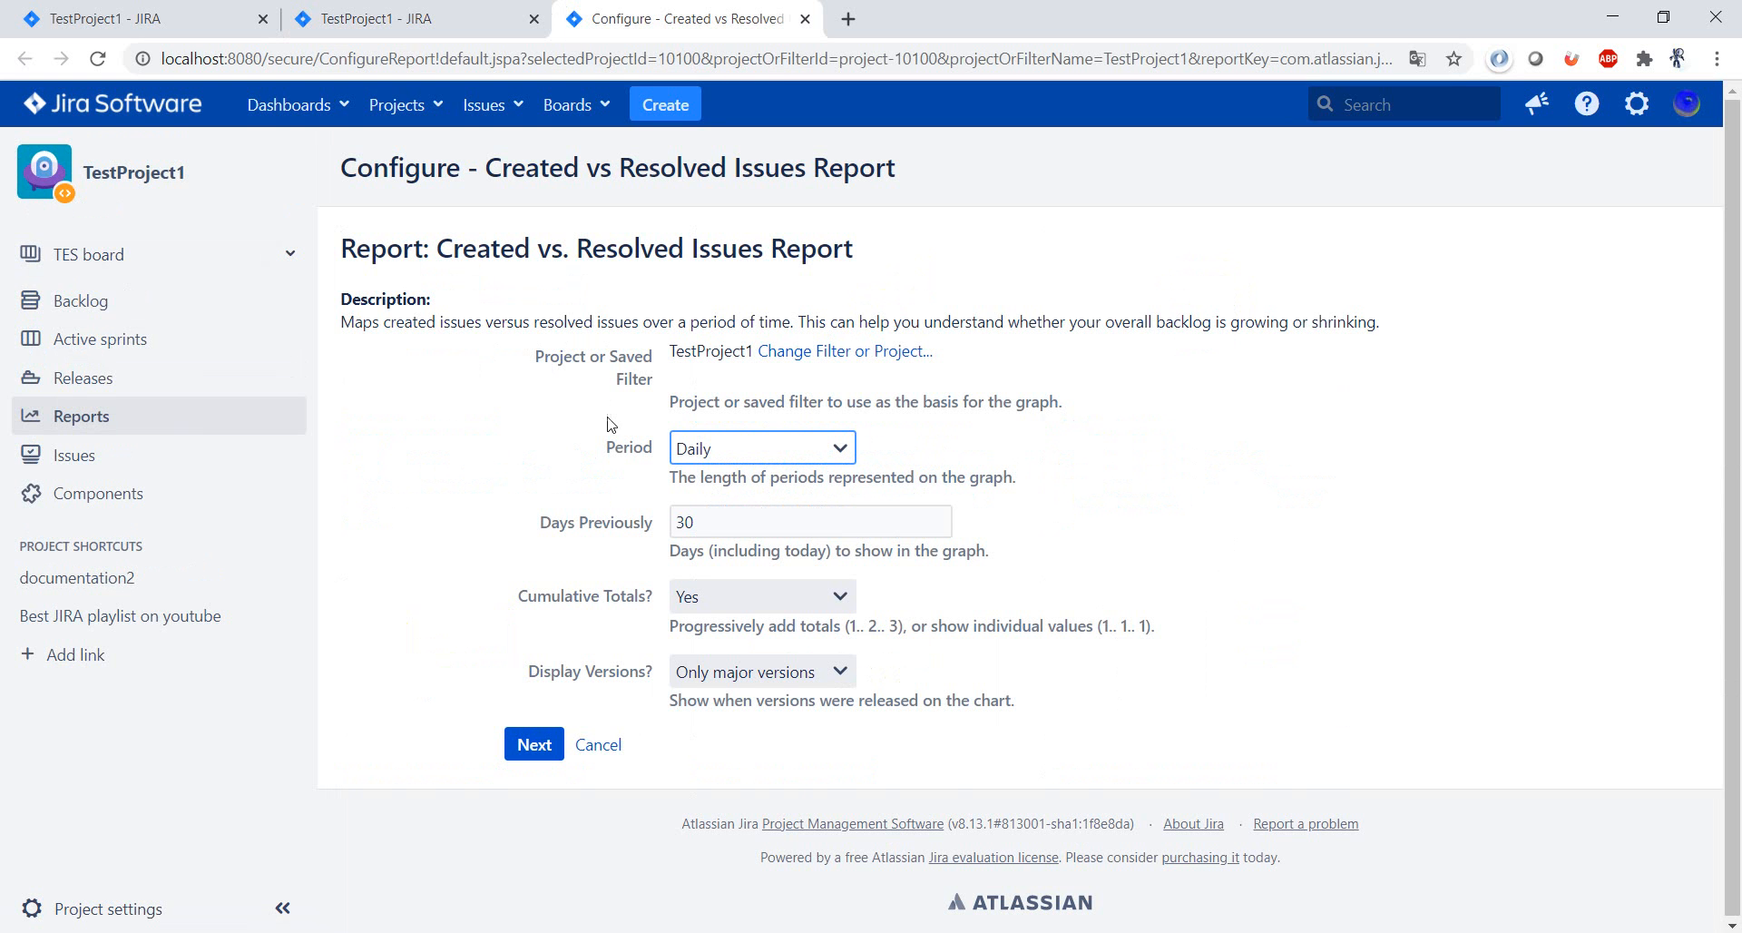
pyautogui.click(762, 446)
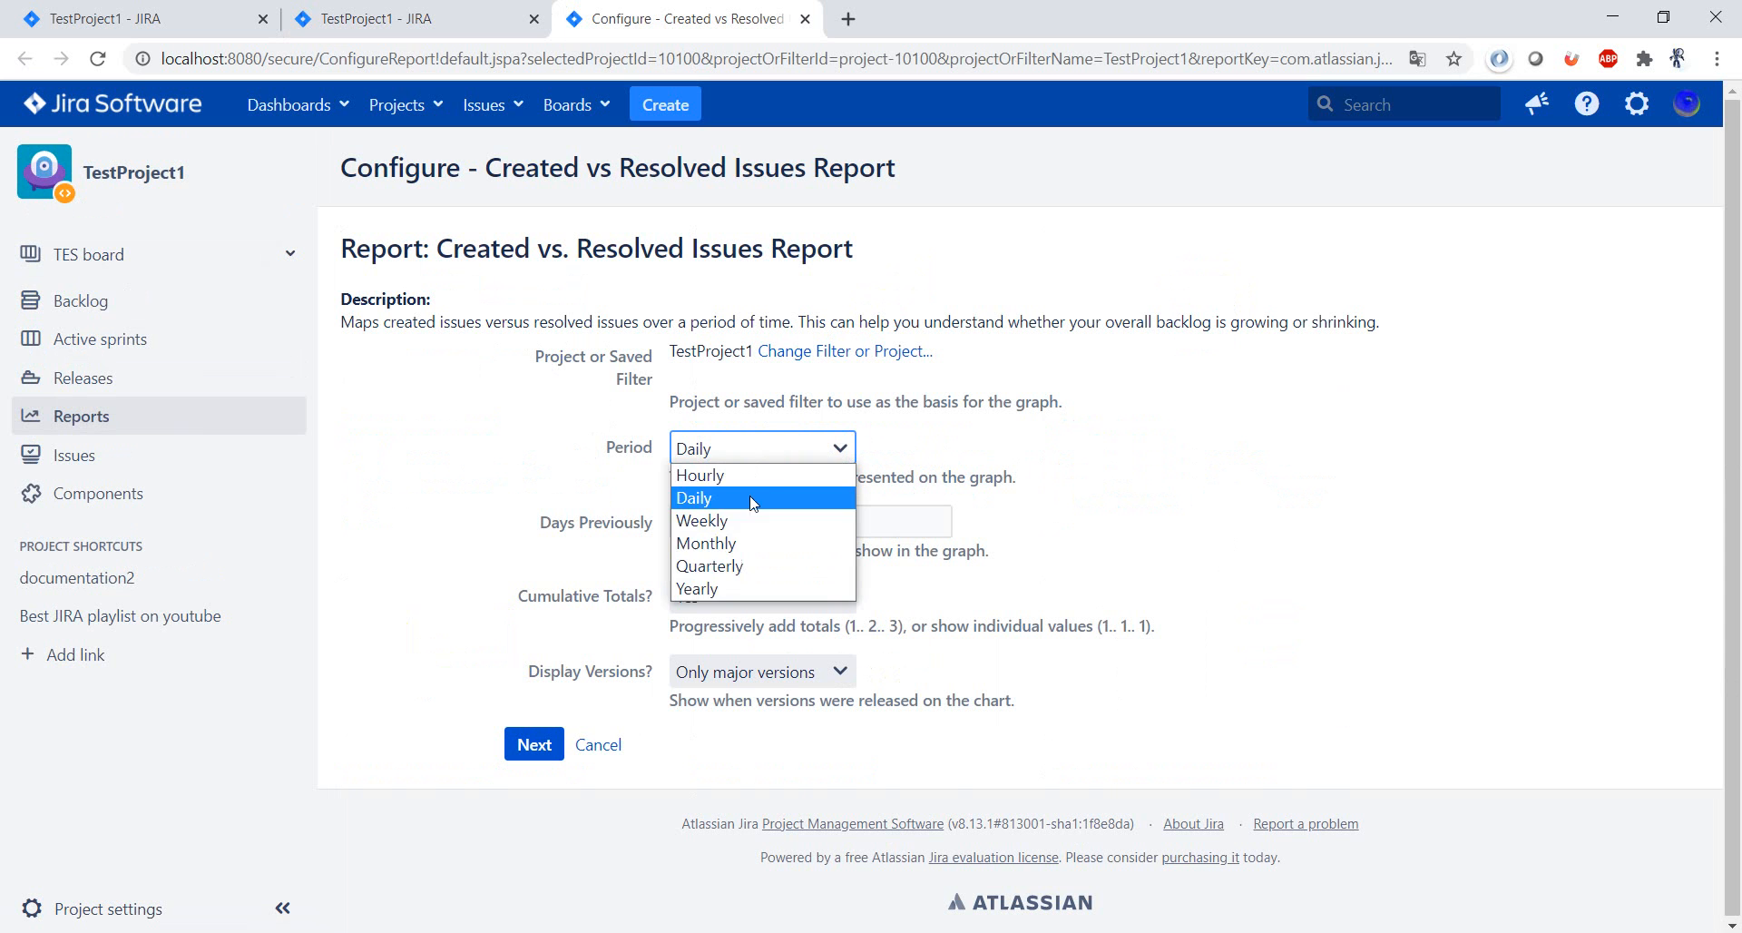
pyautogui.moveTo(718, 475)
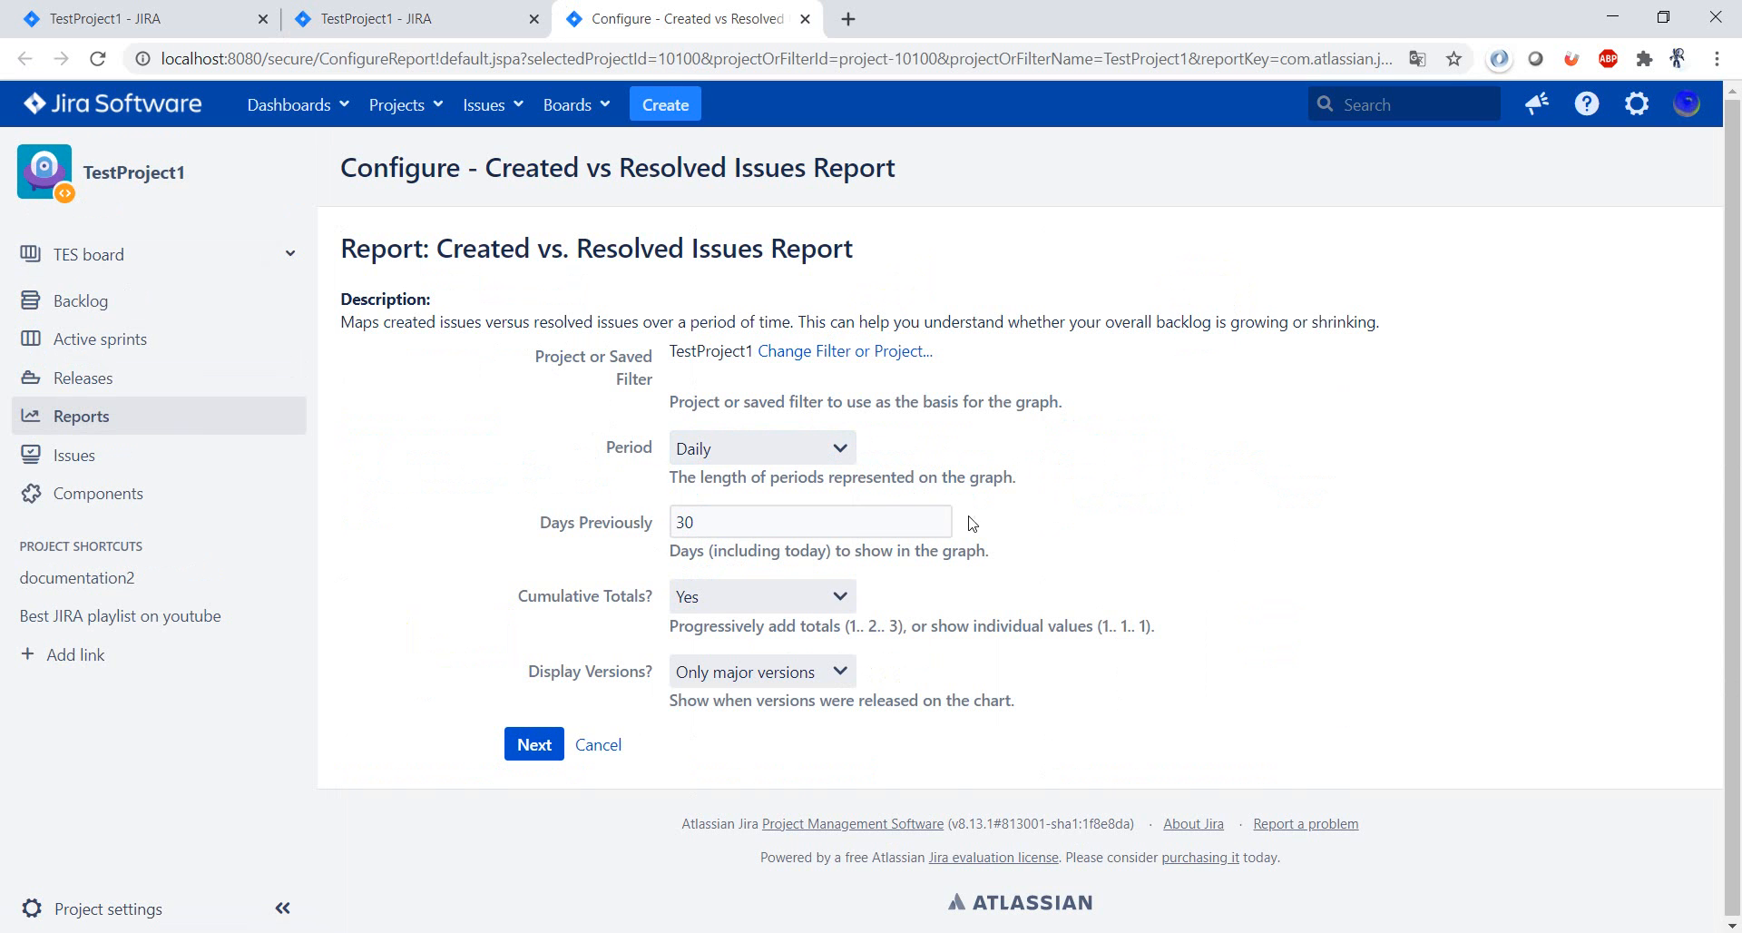
pyautogui.moveTo(812, 584)
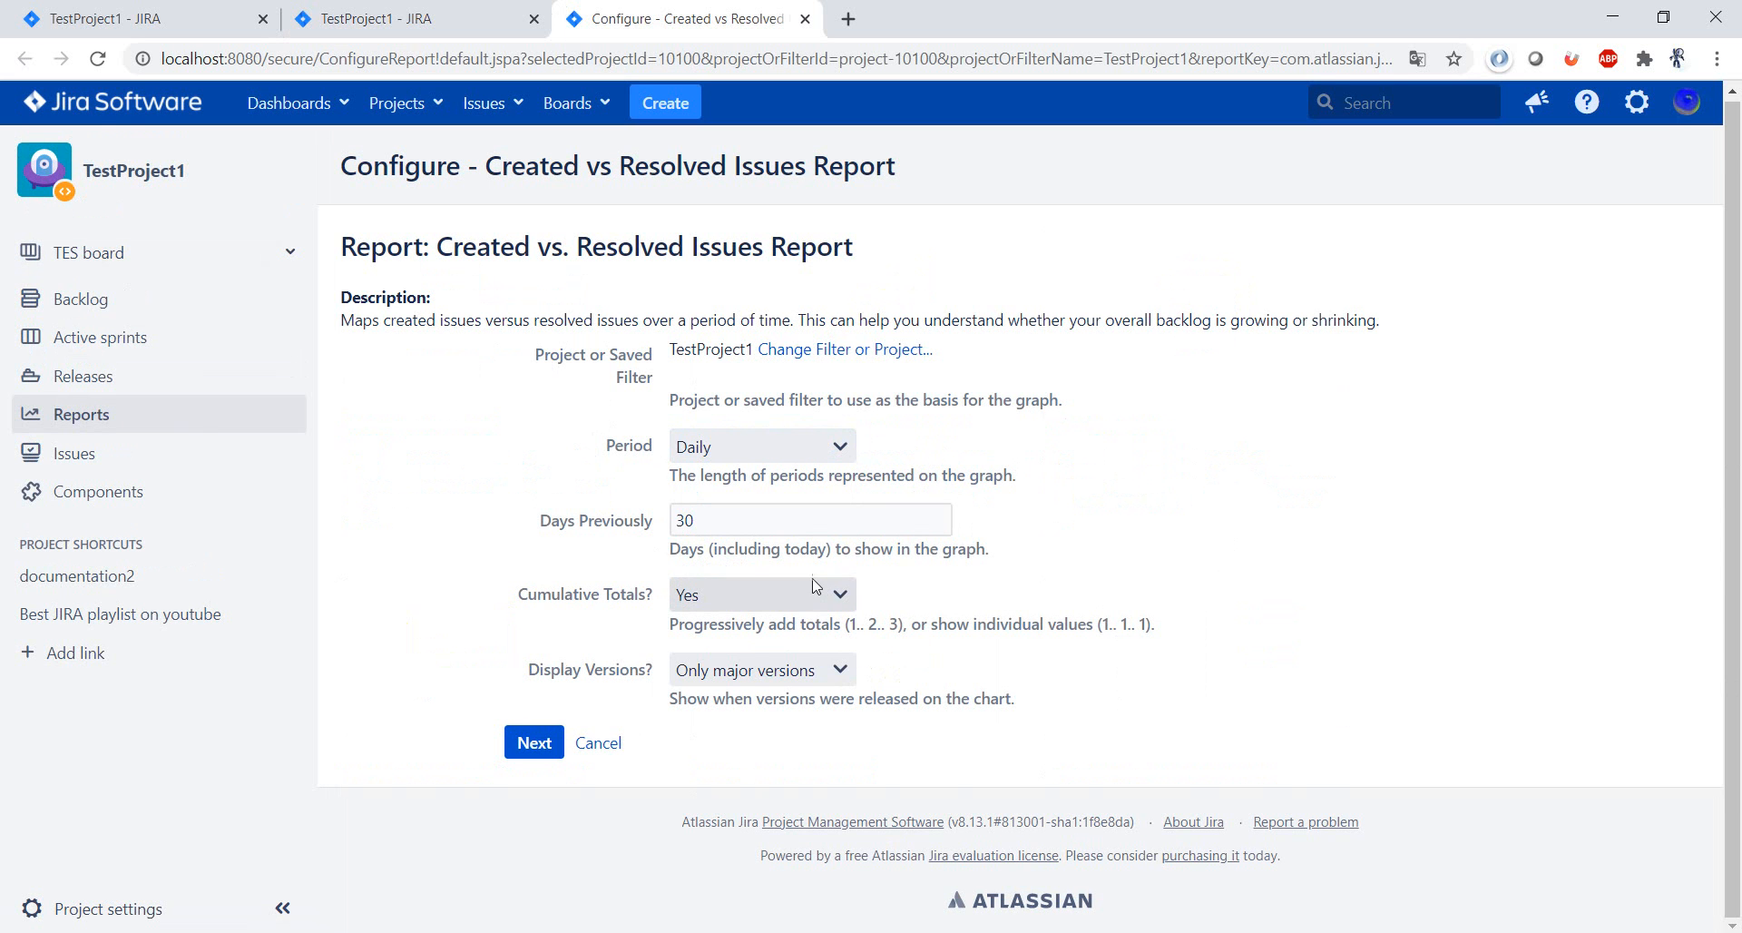
pyautogui.moveTo(737, 771)
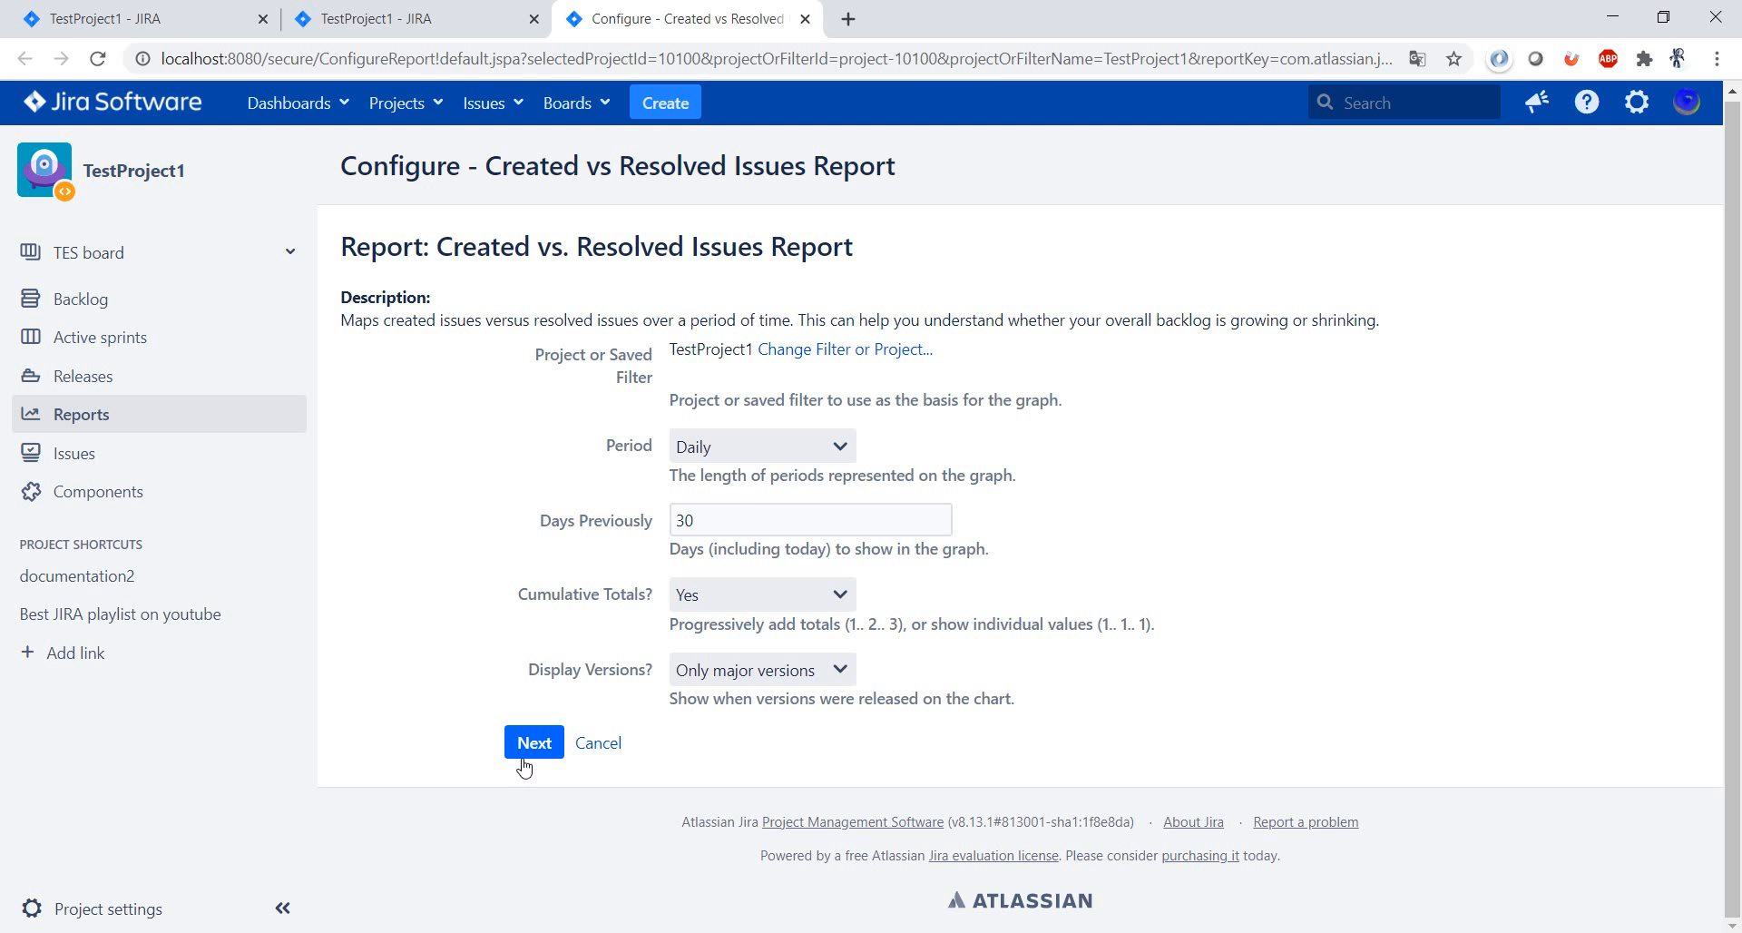
# Generate the 30-day Created vs. Resolved chart and review its data table.
pyautogui.click(533, 742)
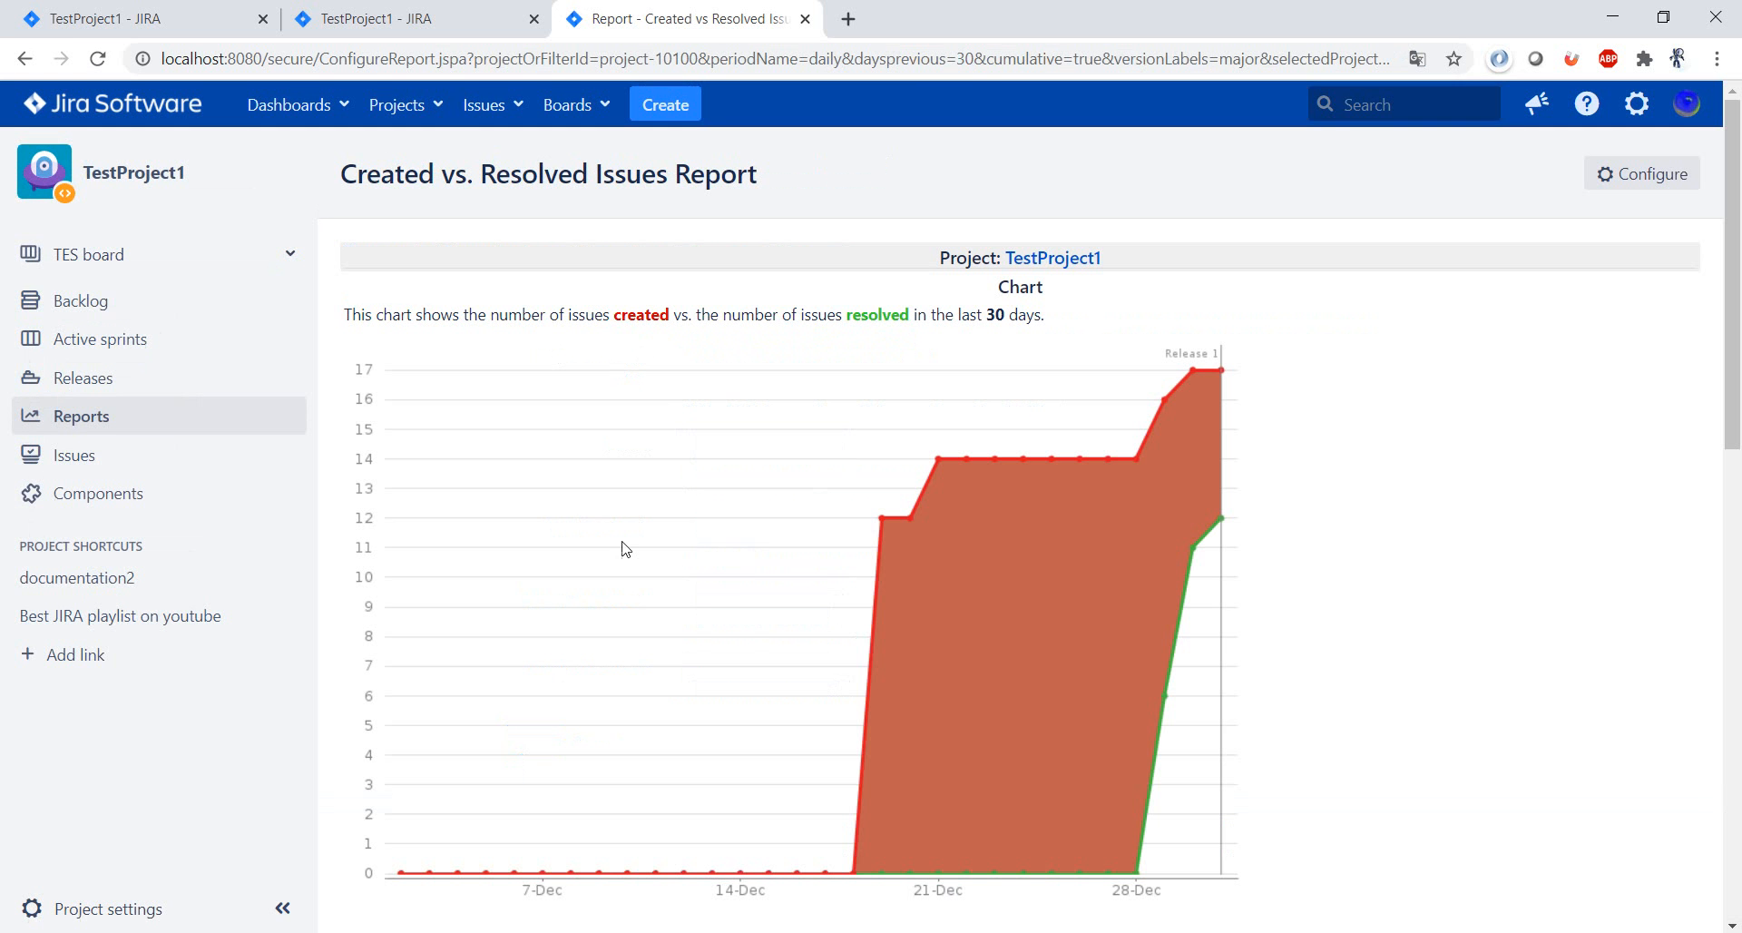
pyautogui.moveTo(856, 766)
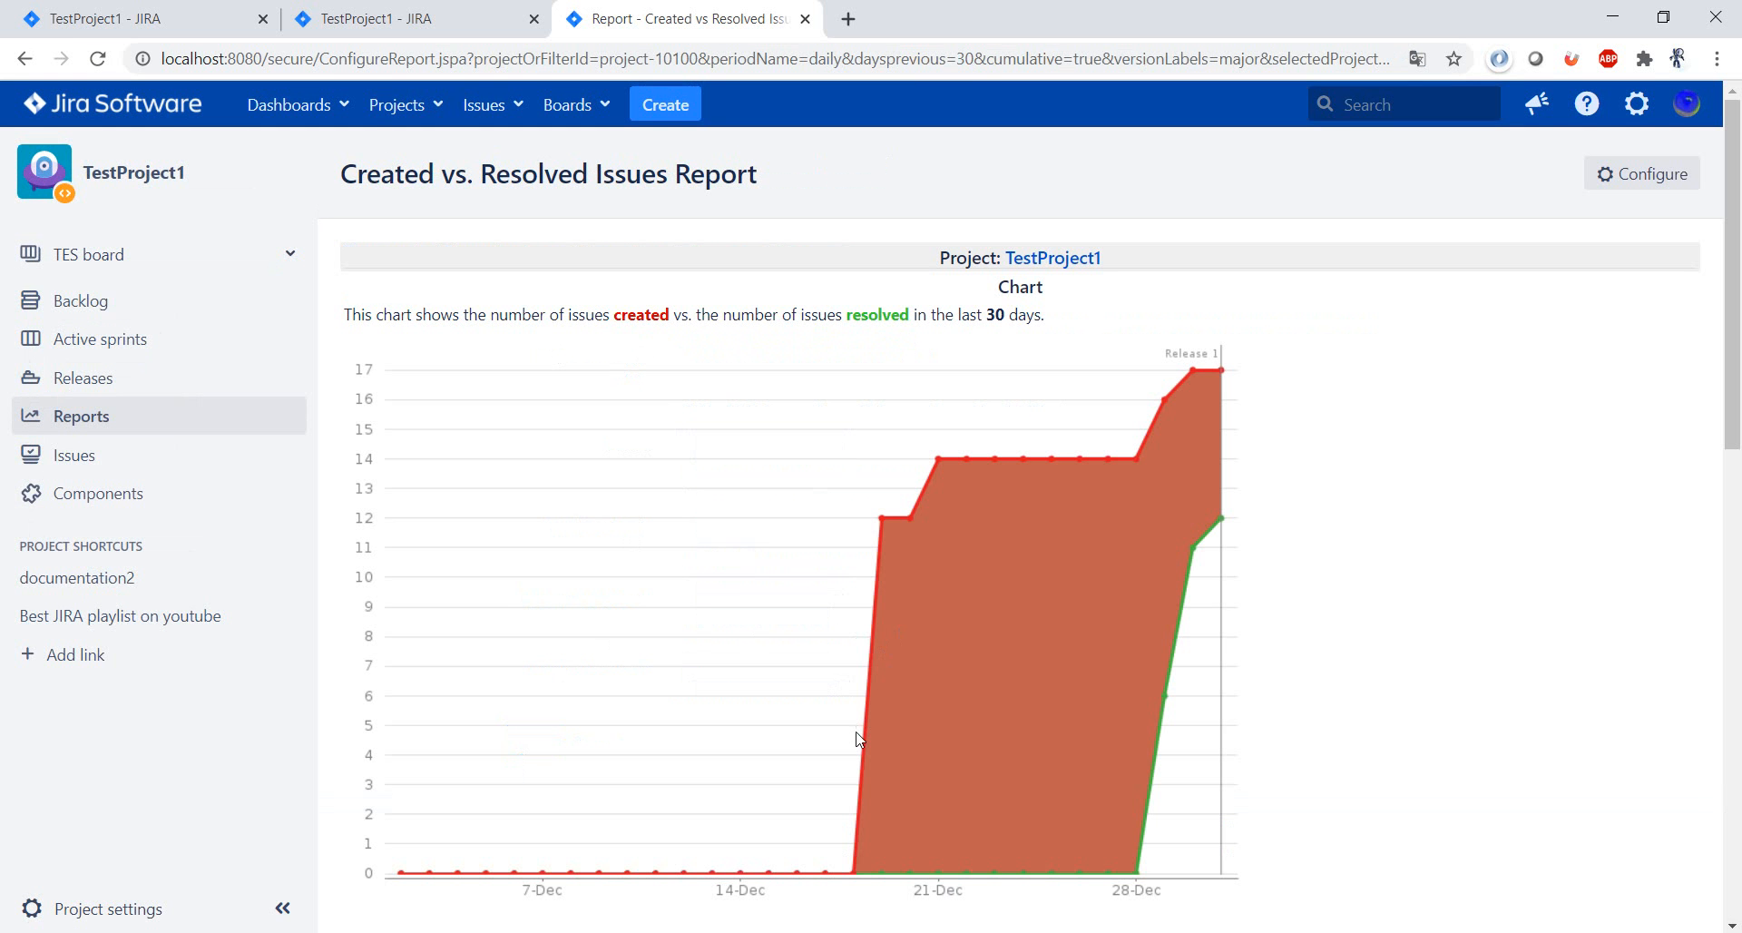
pyautogui.moveTo(1025, 455)
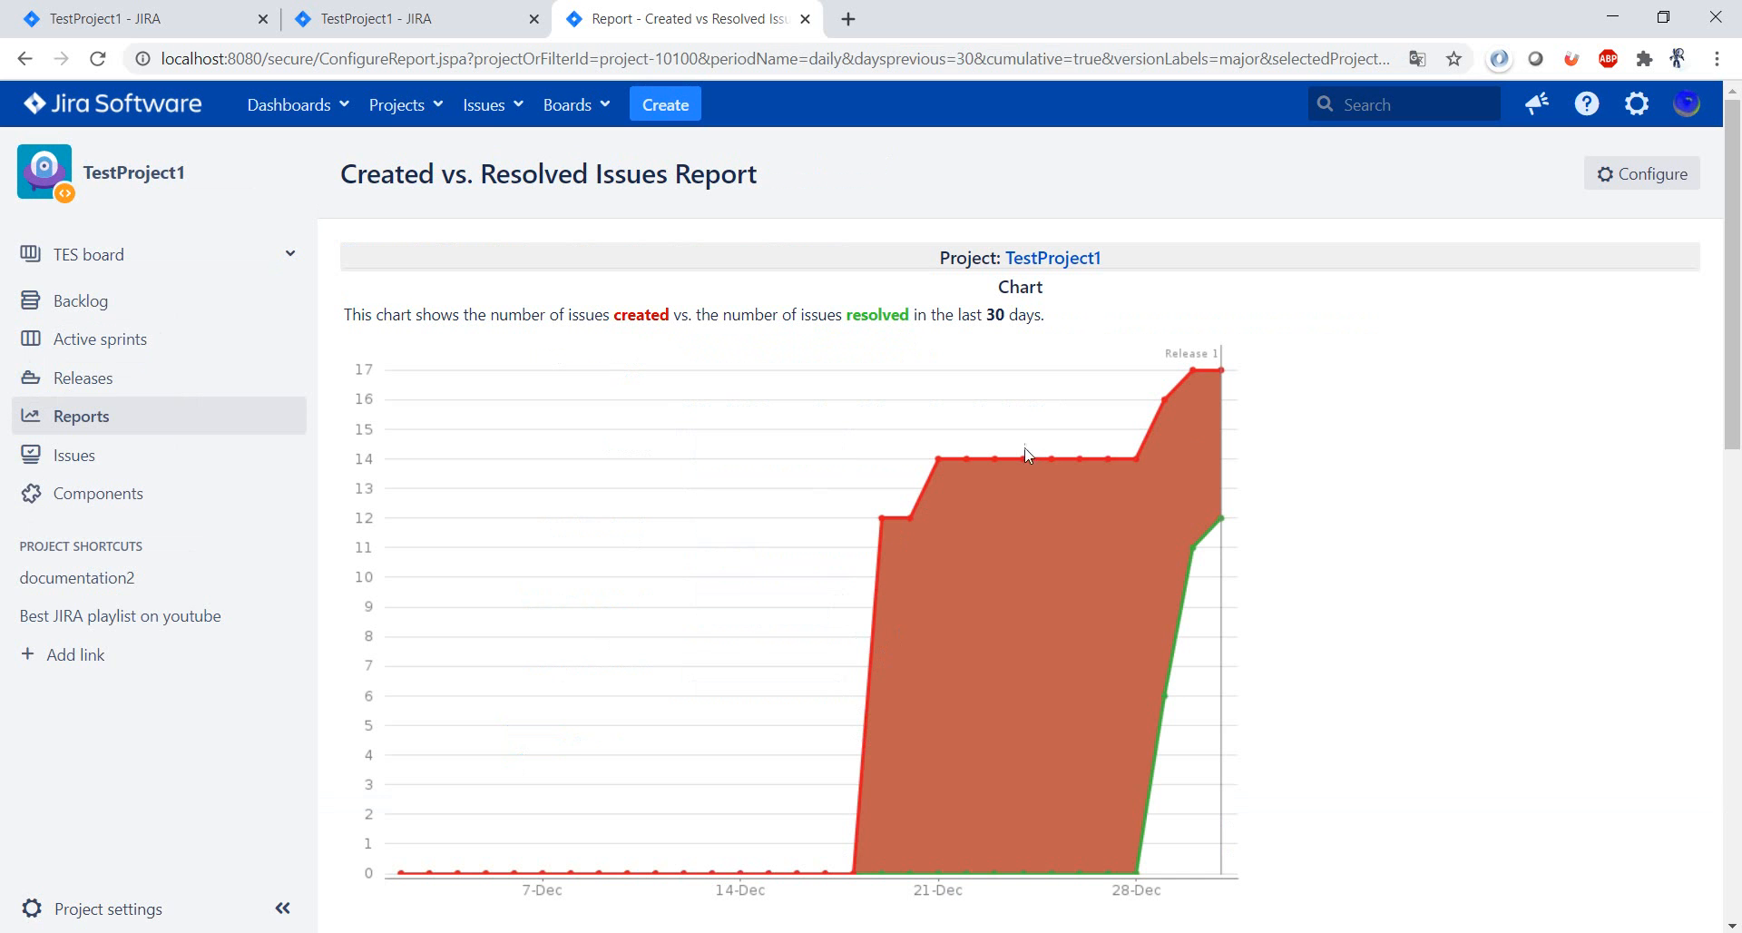
pyautogui.moveTo(1219, 376)
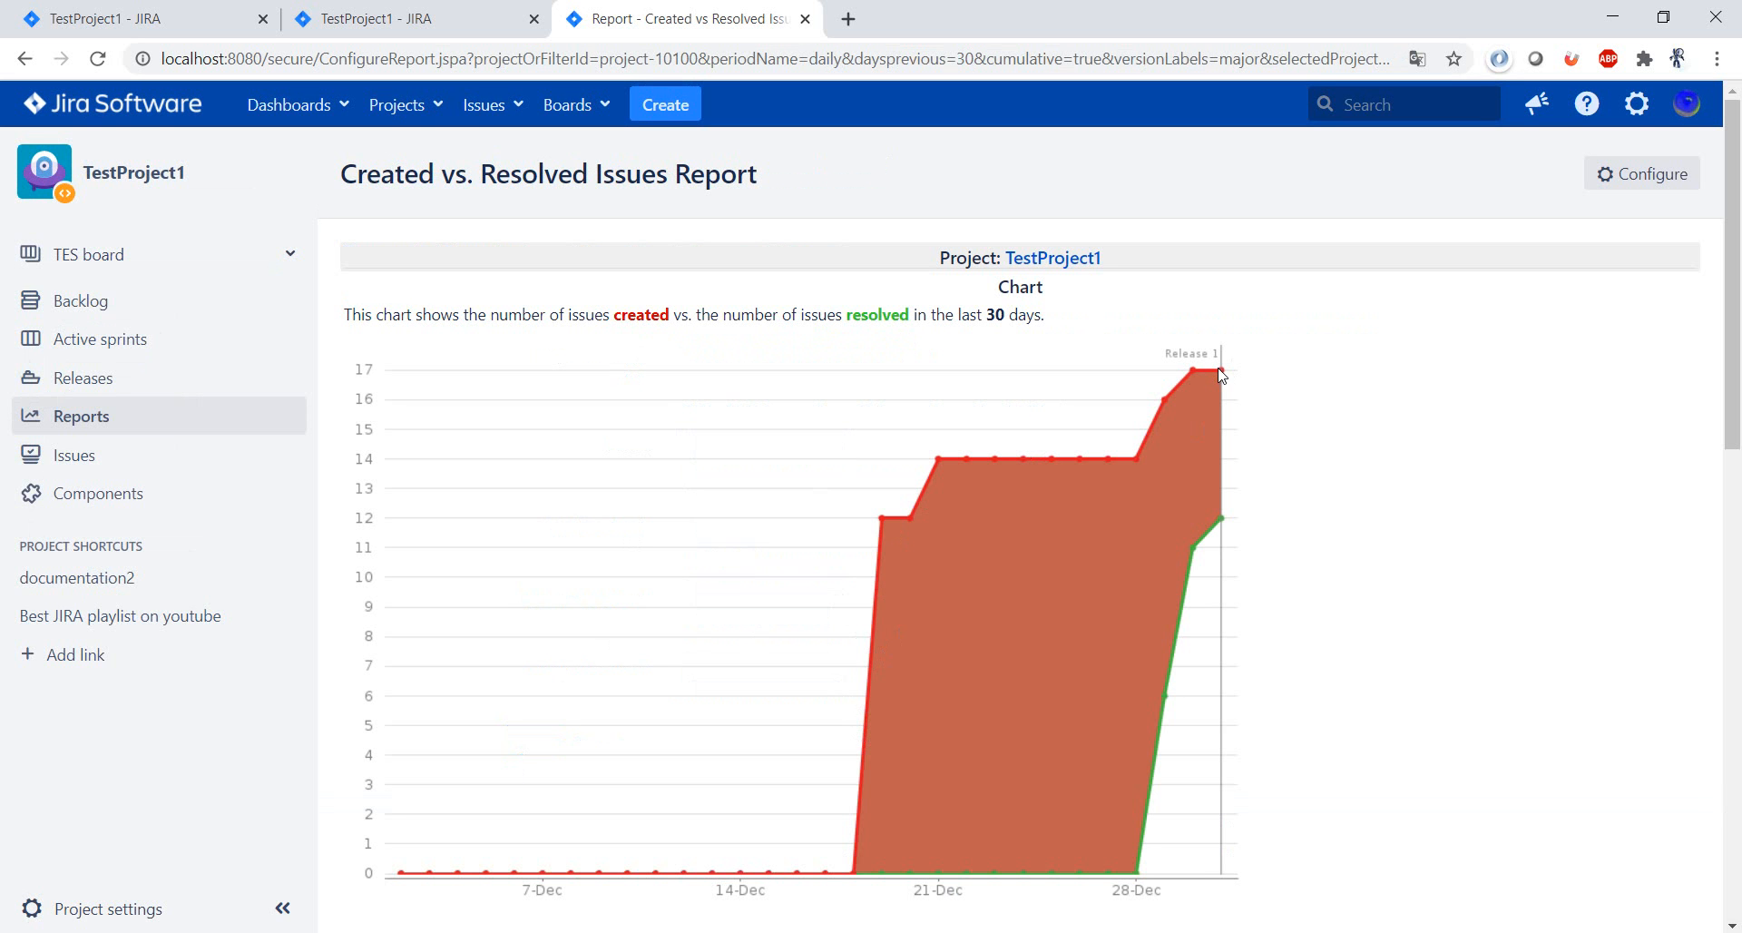
pyautogui.moveTo(1164, 679)
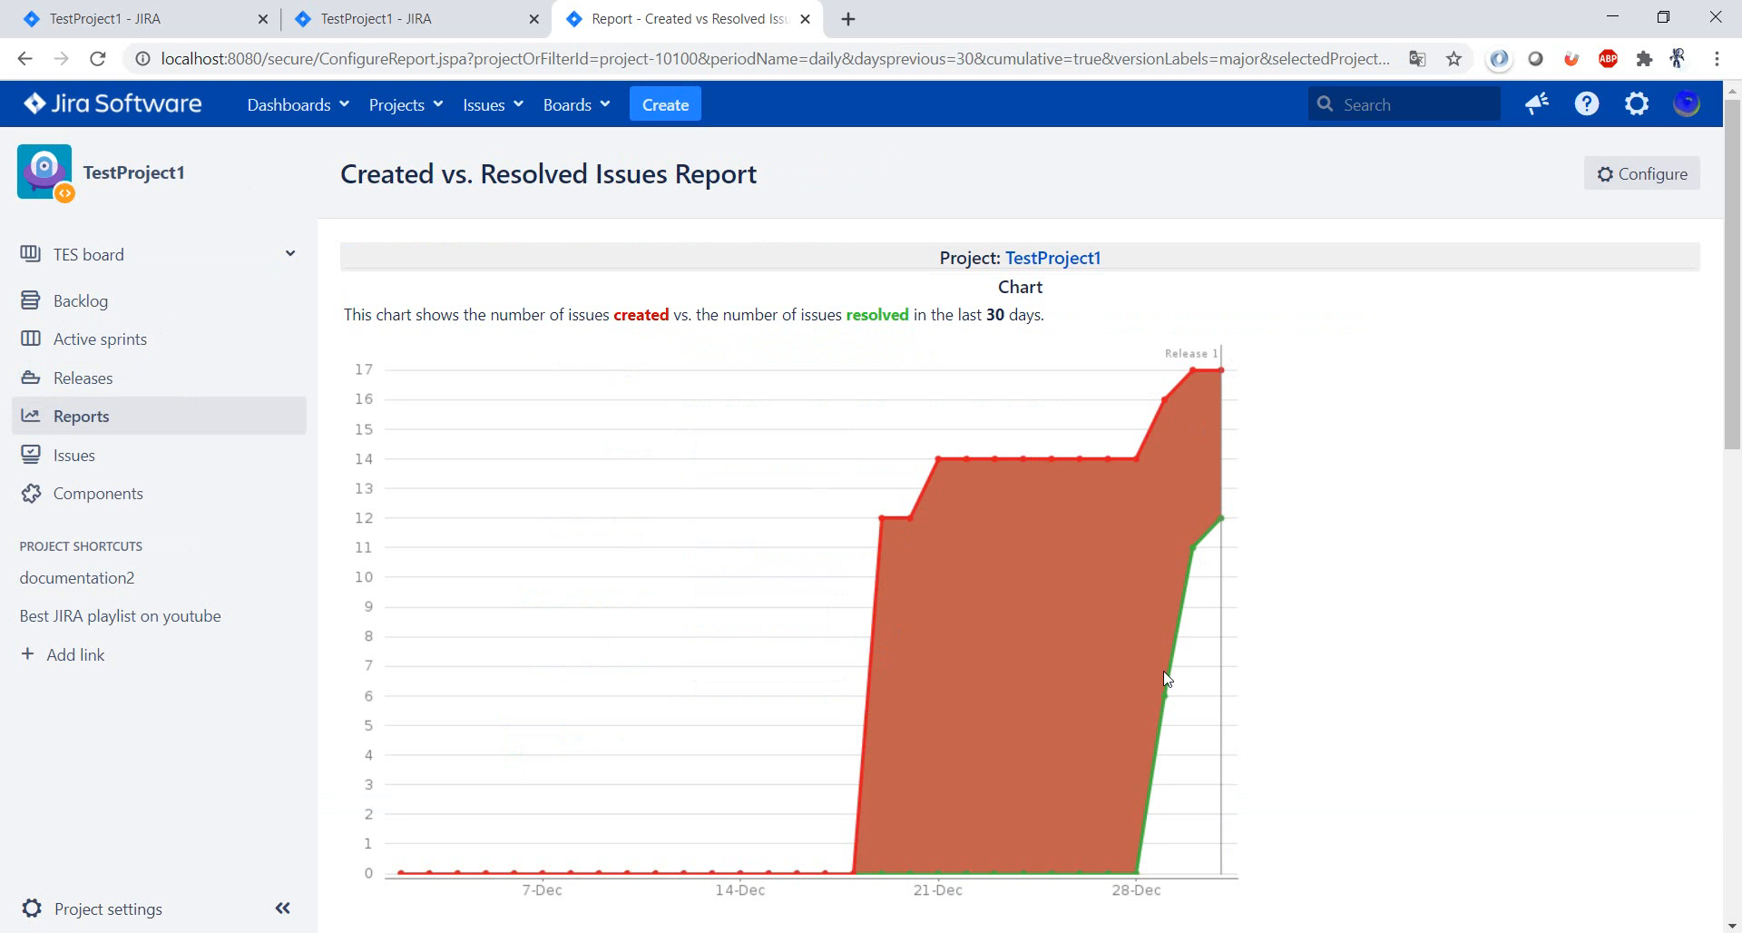
pyautogui.scroll(-3)
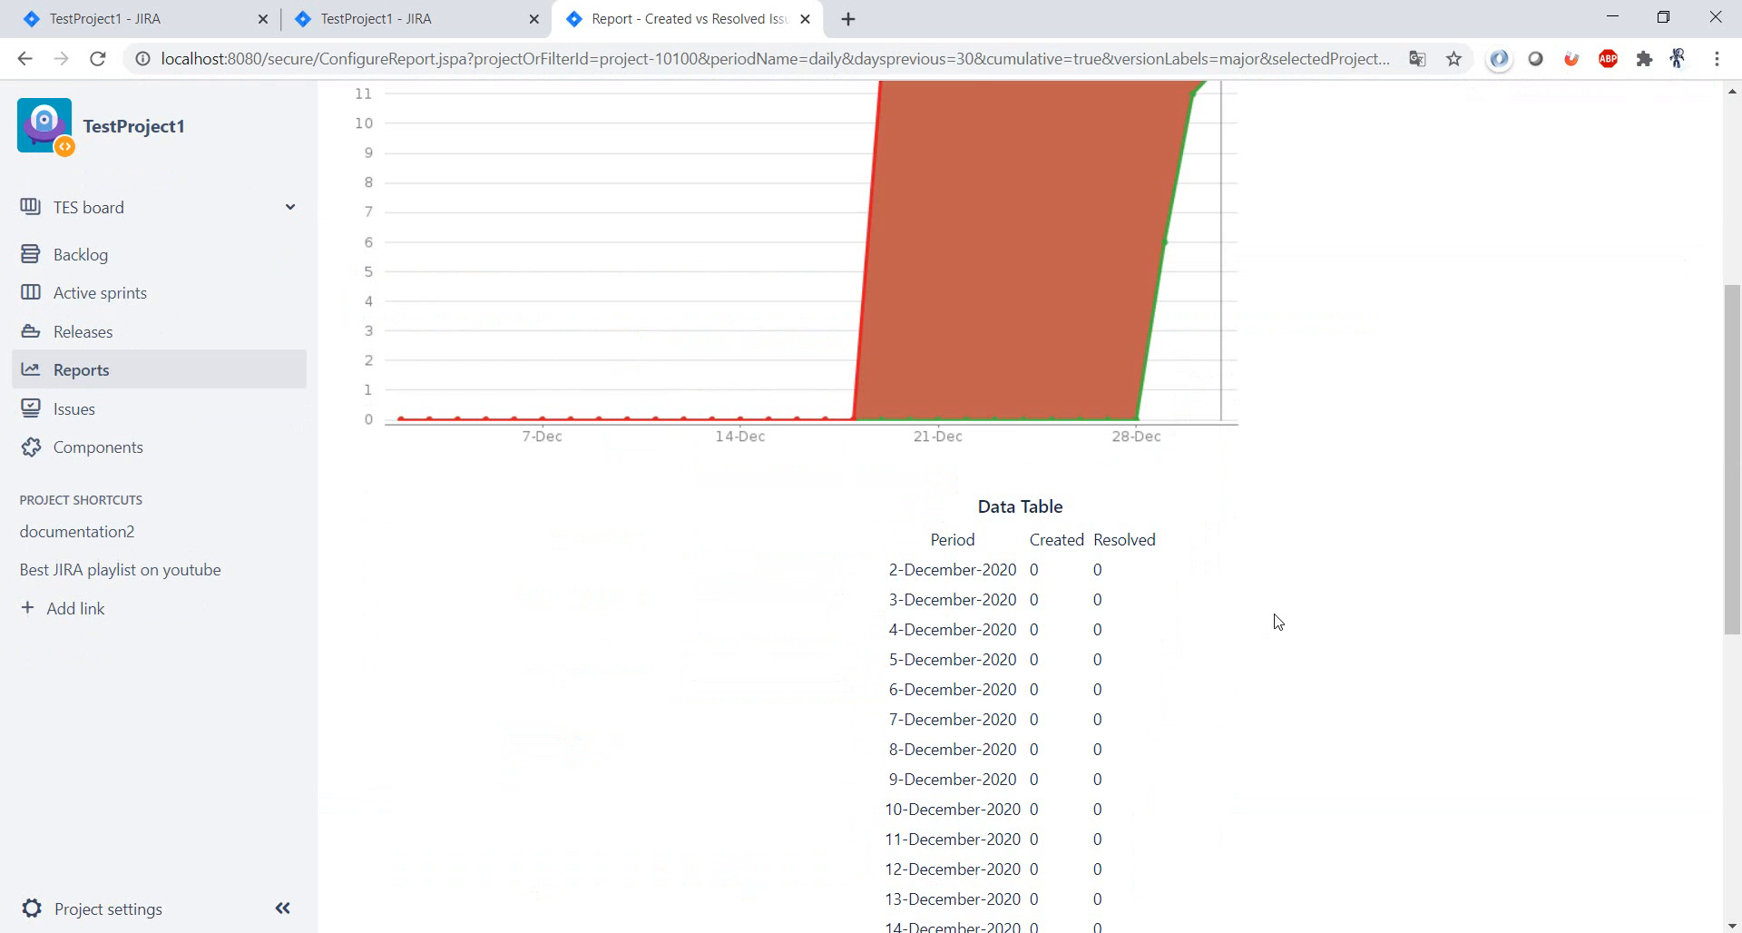
pyautogui.scroll(3)
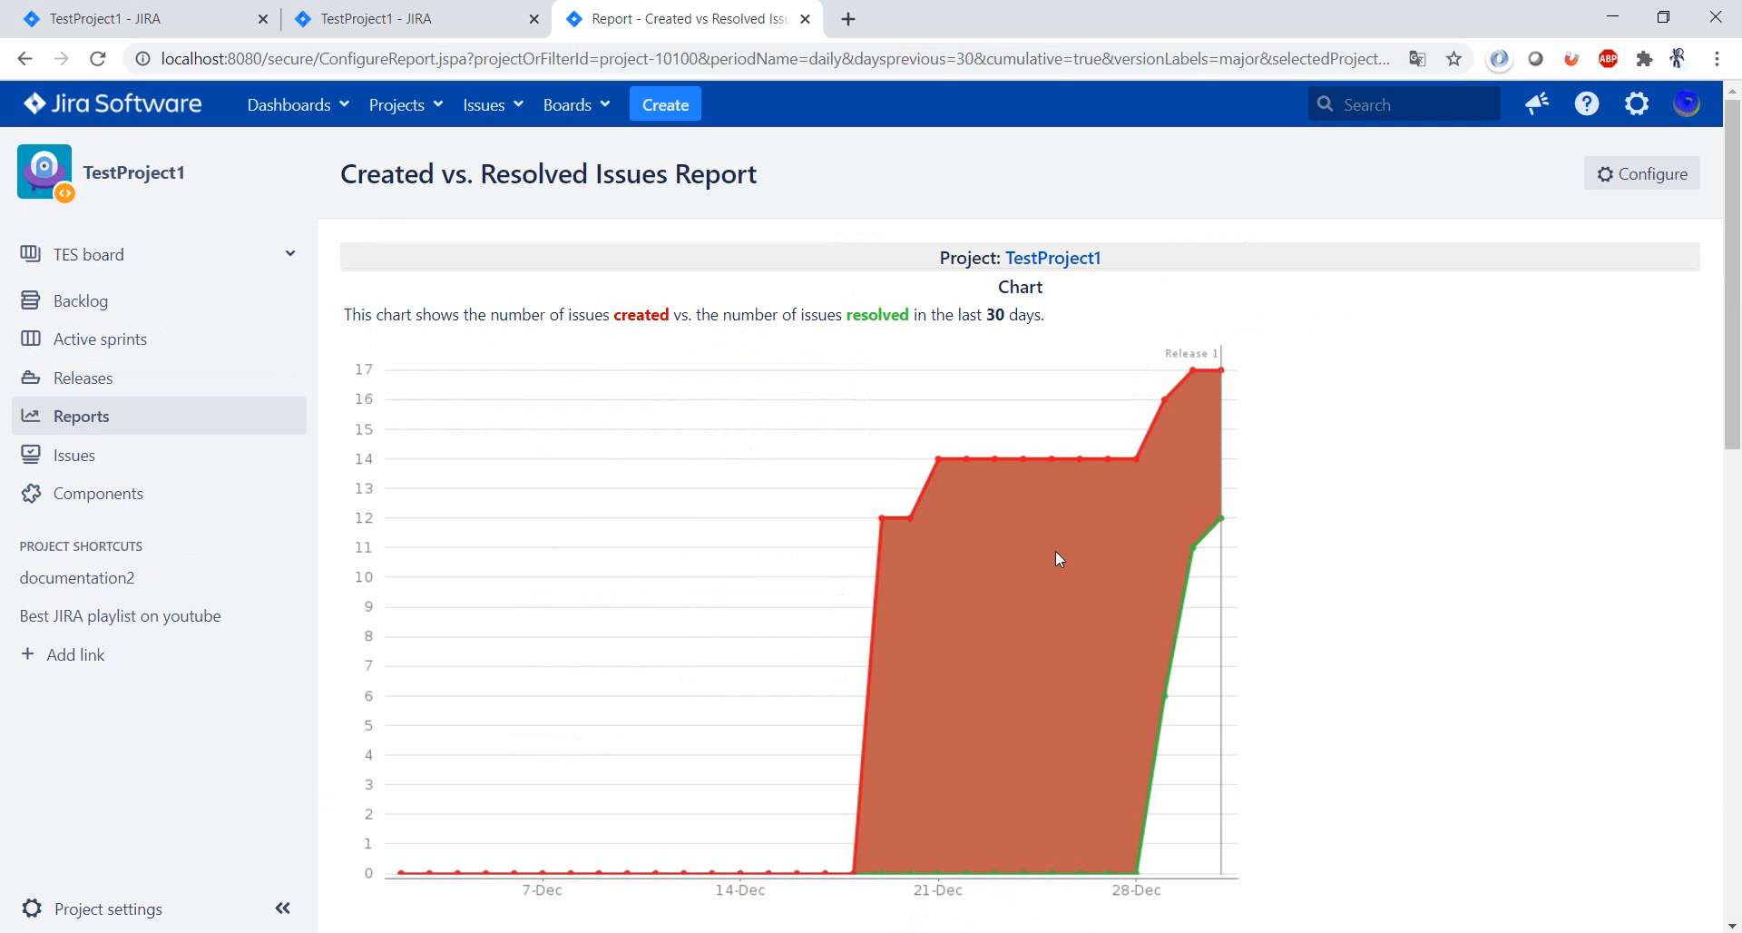
pyautogui.moveTo(1179, 588)
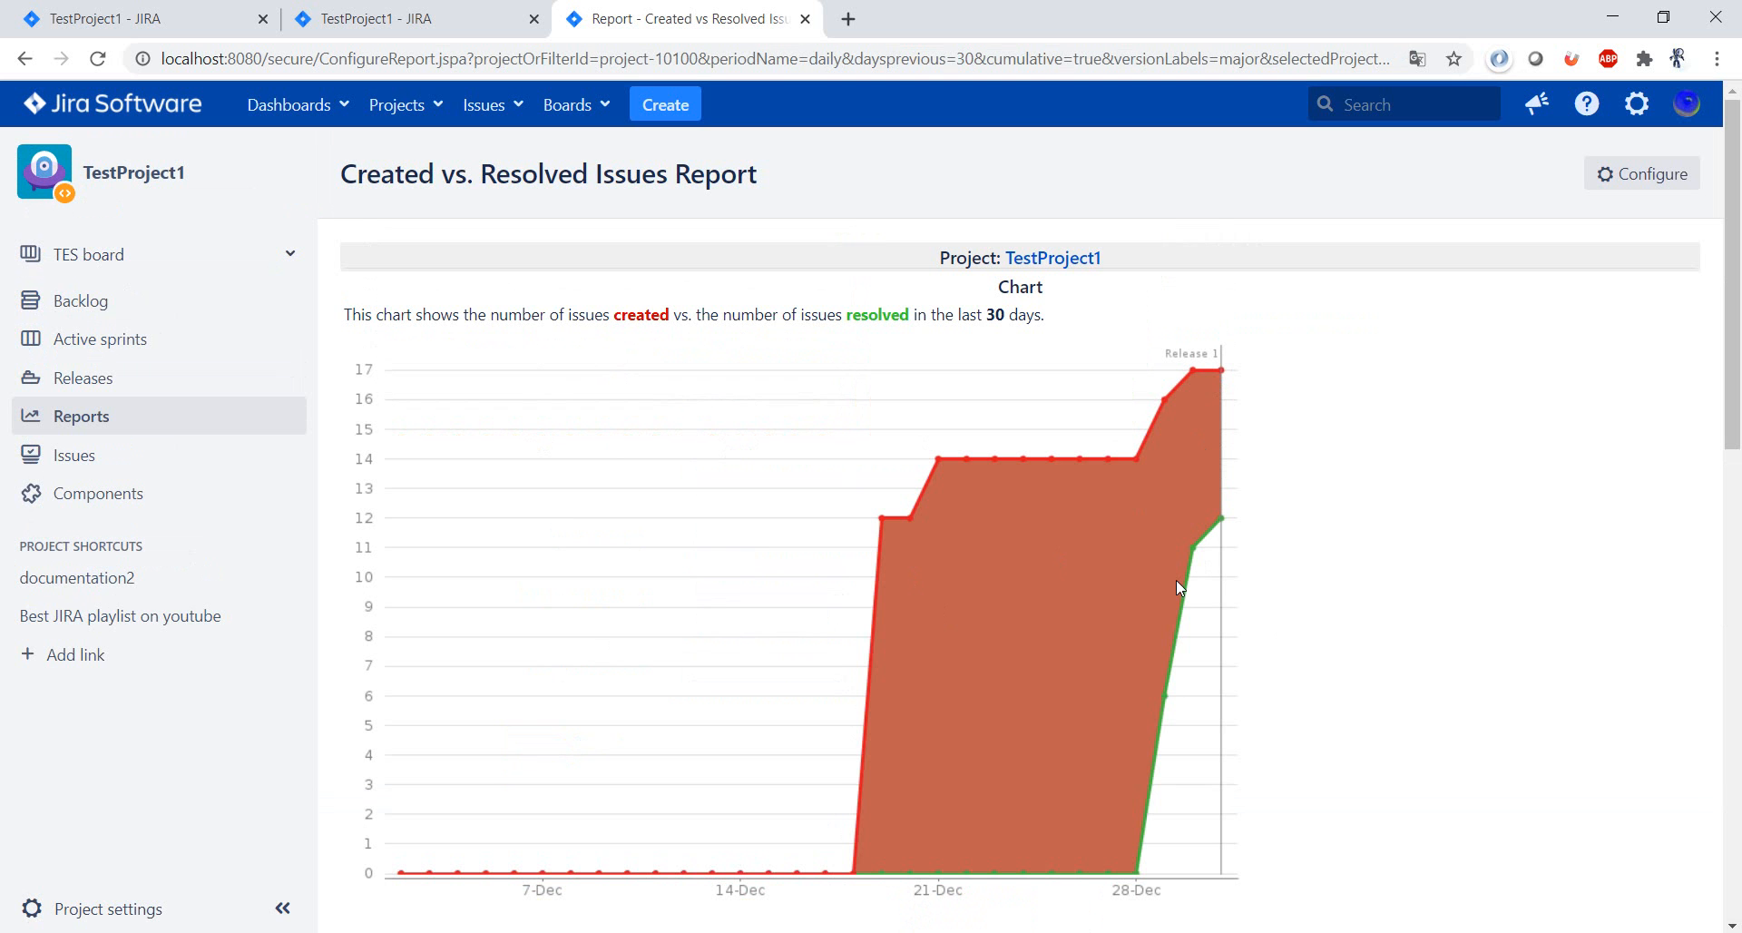
pyautogui.moveTo(1628, 178)
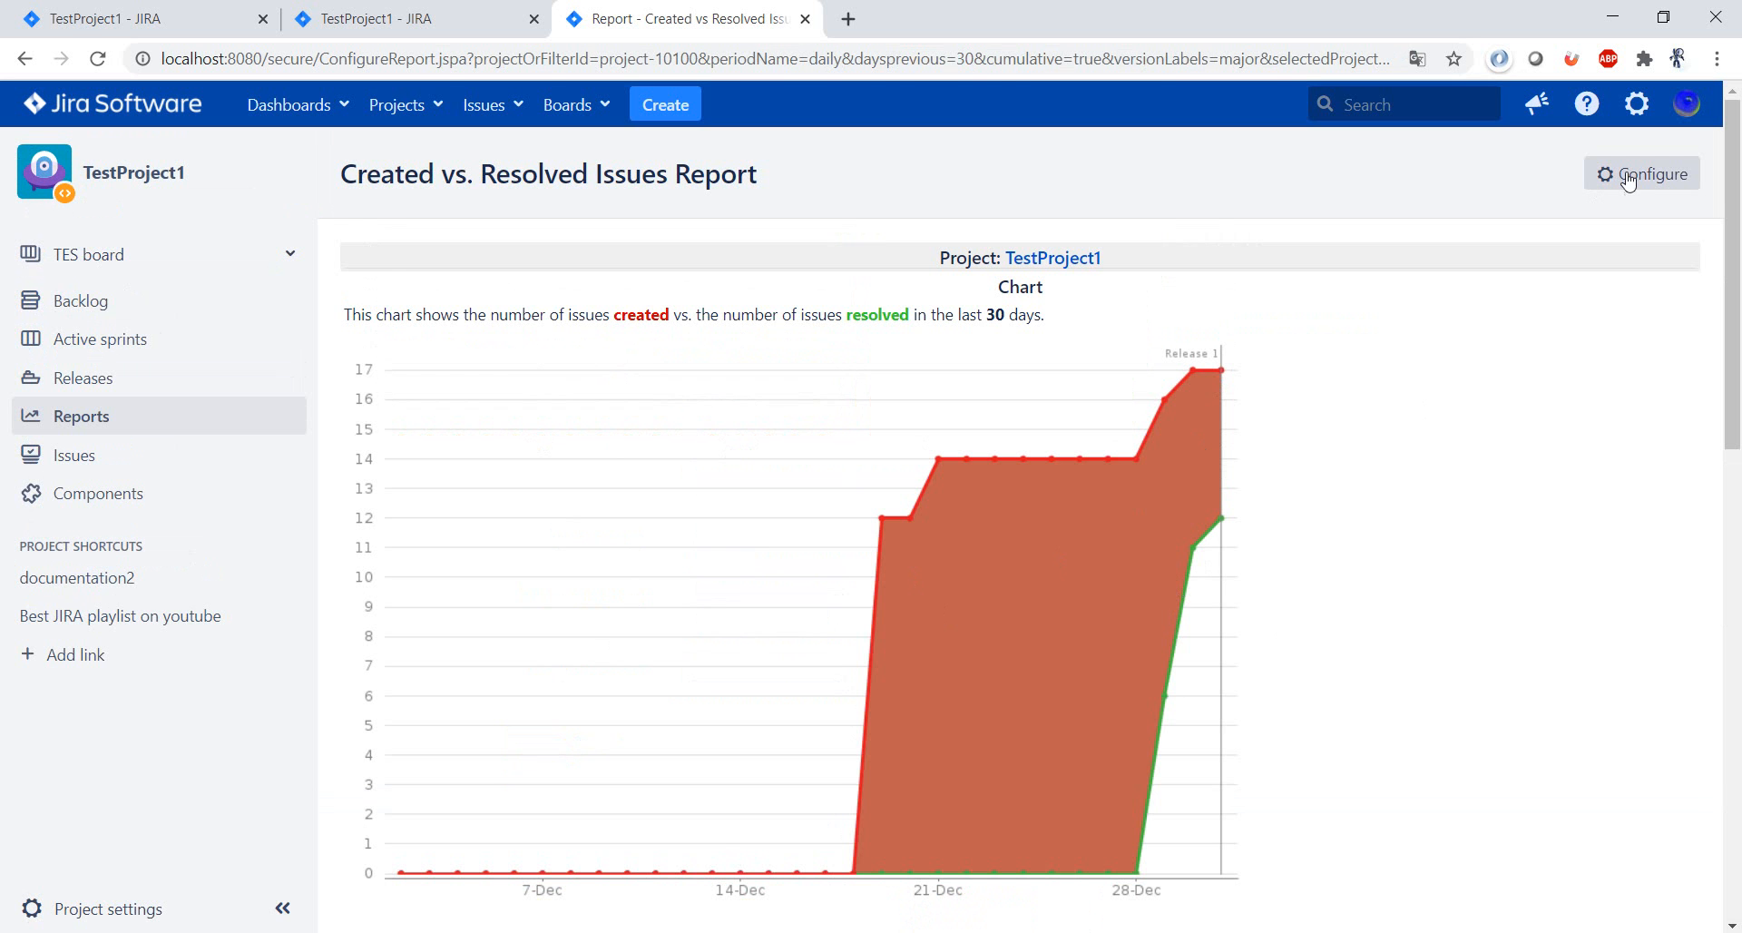
# Reconfigure the report with Days Previously 5 and regenerate it.
pyautogui.click(1649, 172)
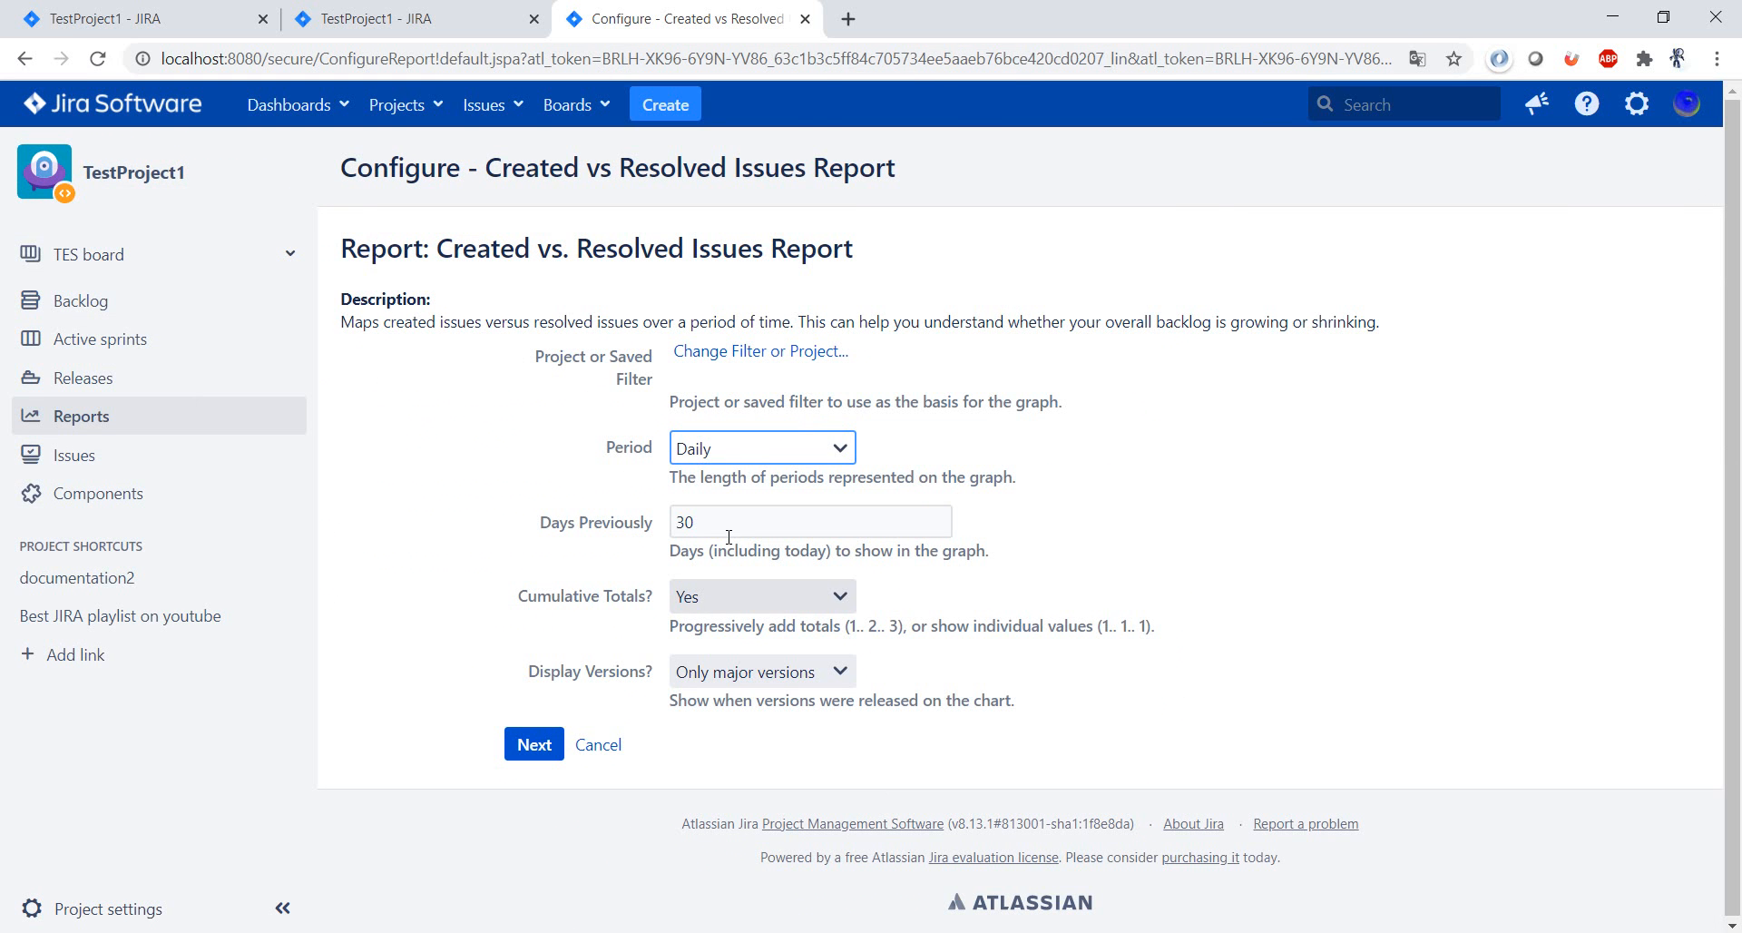
pyautogui.write('5')
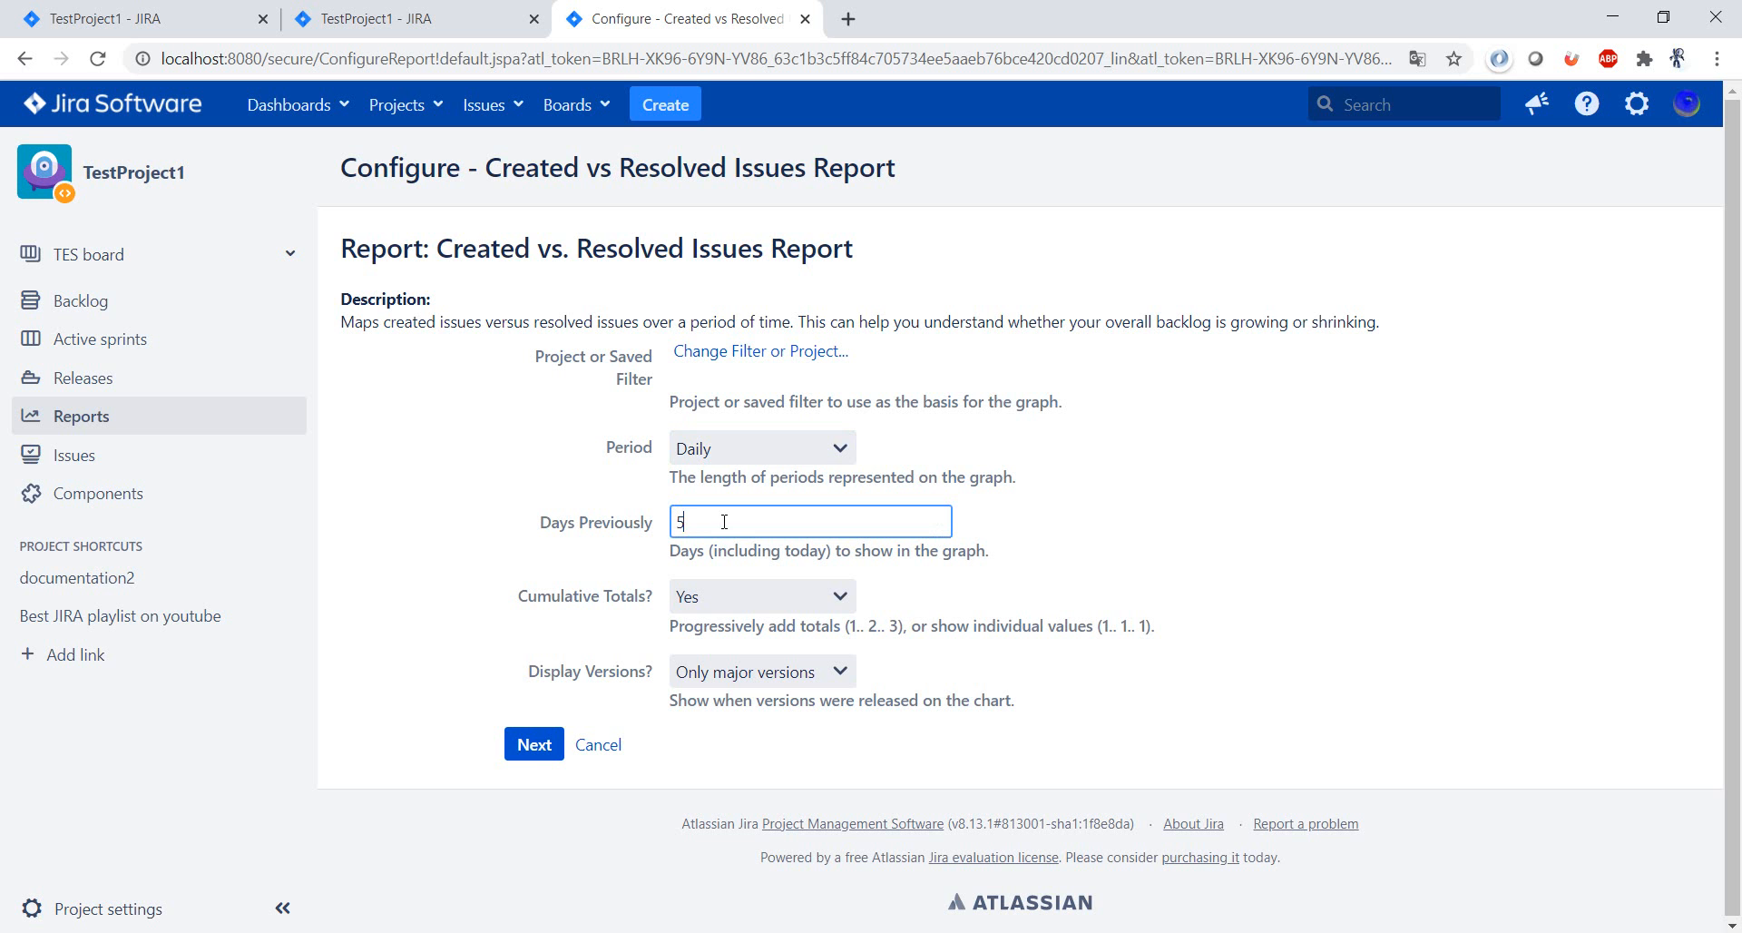
pyautogui.click(533, 742)
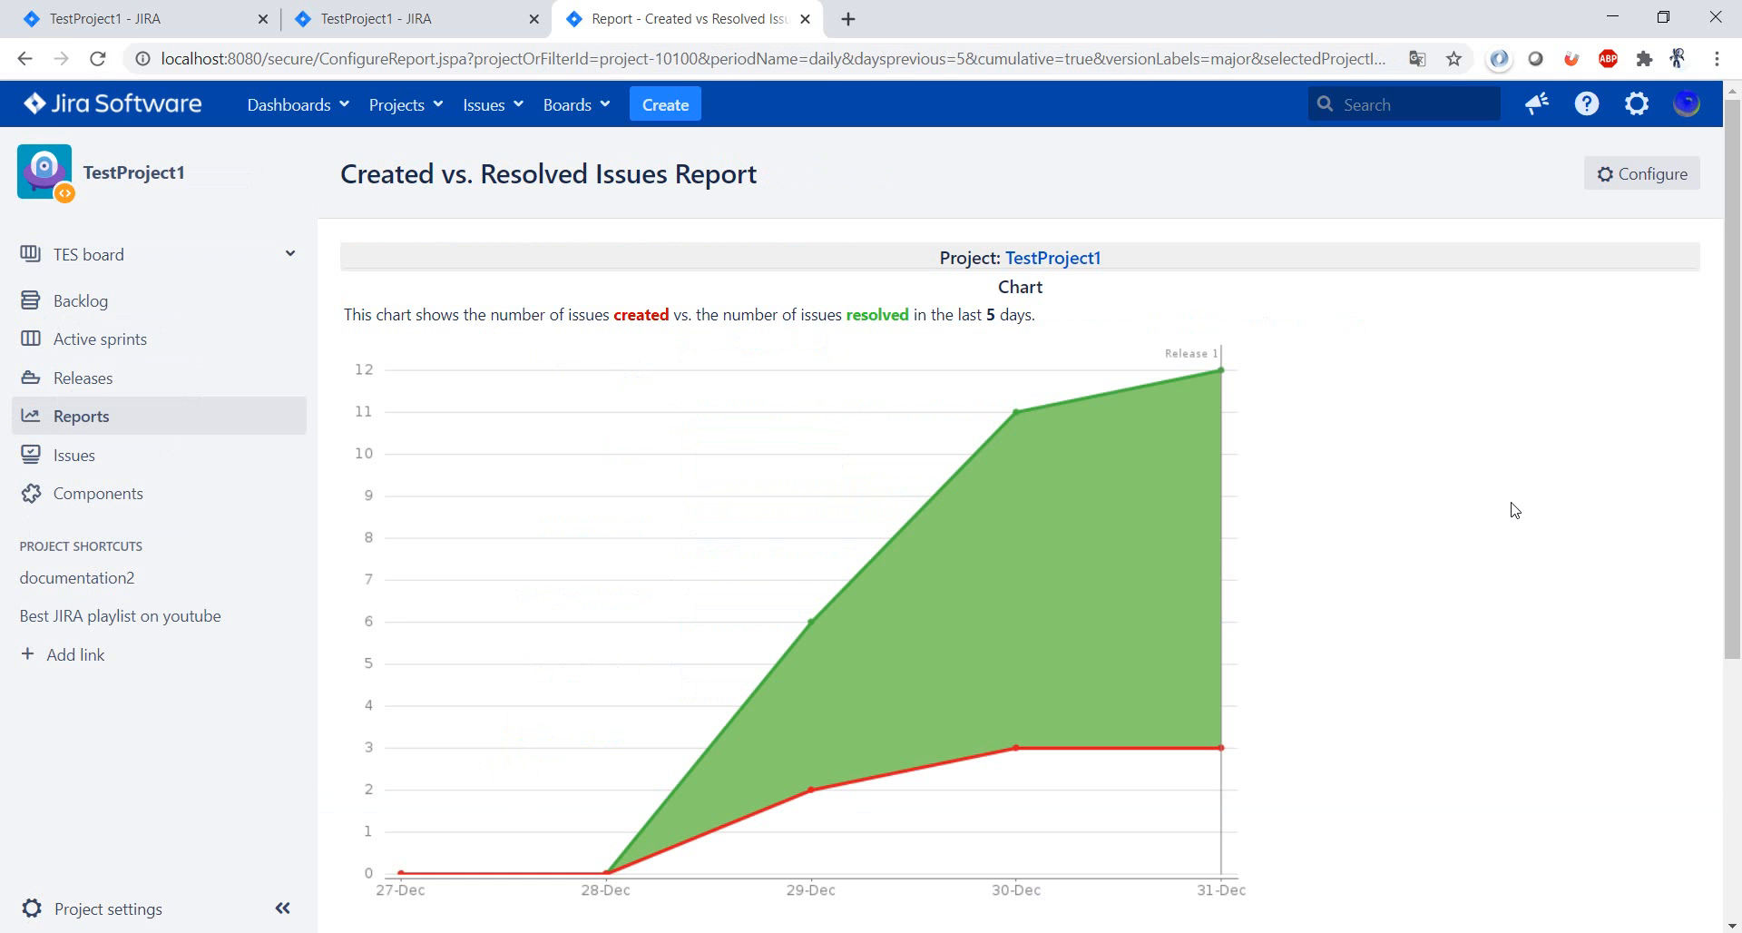
pyautogui.moveTo(763, 737)
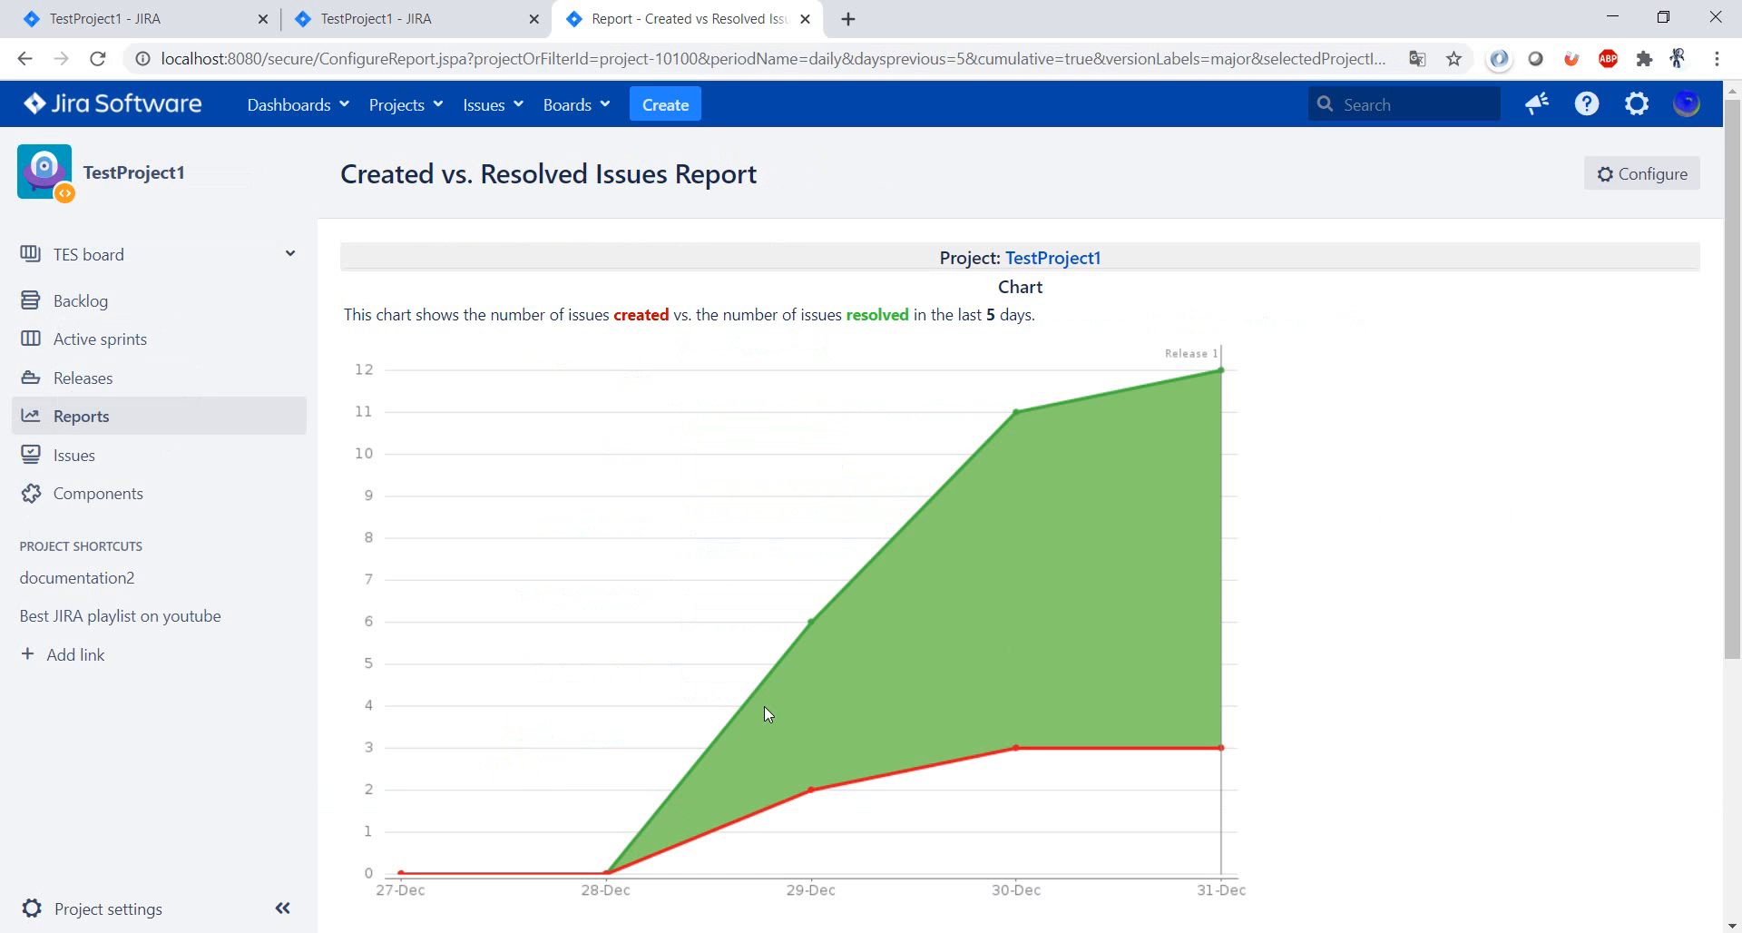
pyautogui.moveTo(1186, 414)
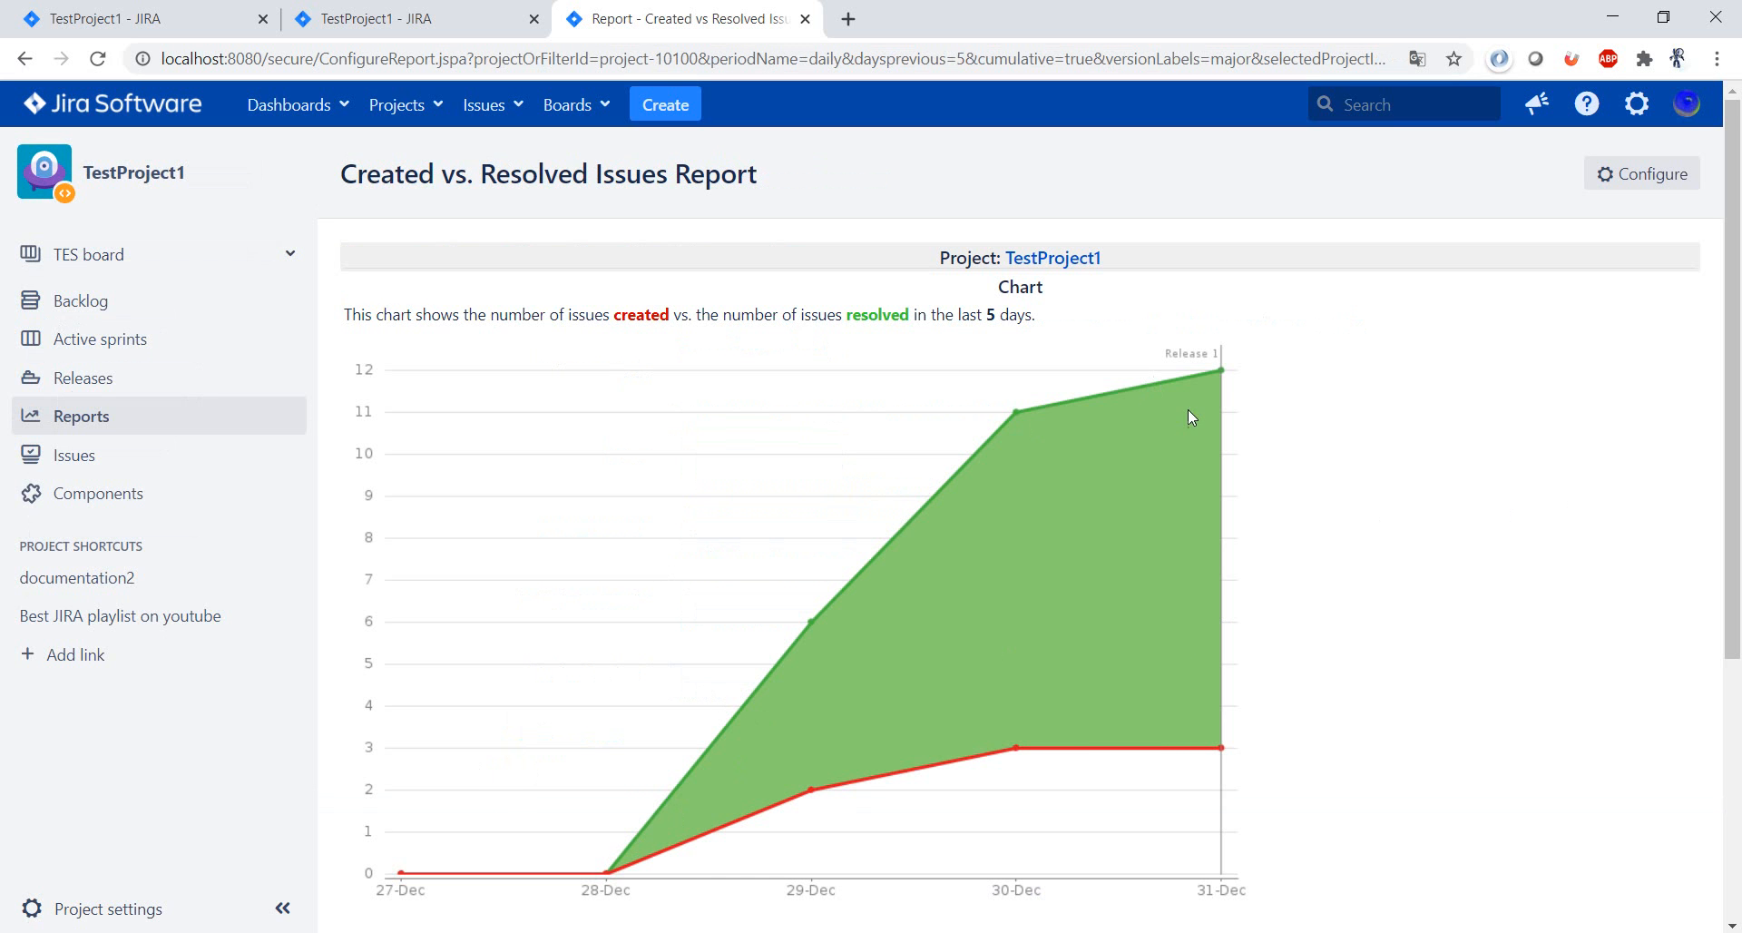
pyautogui.moveTo(1408, 599)
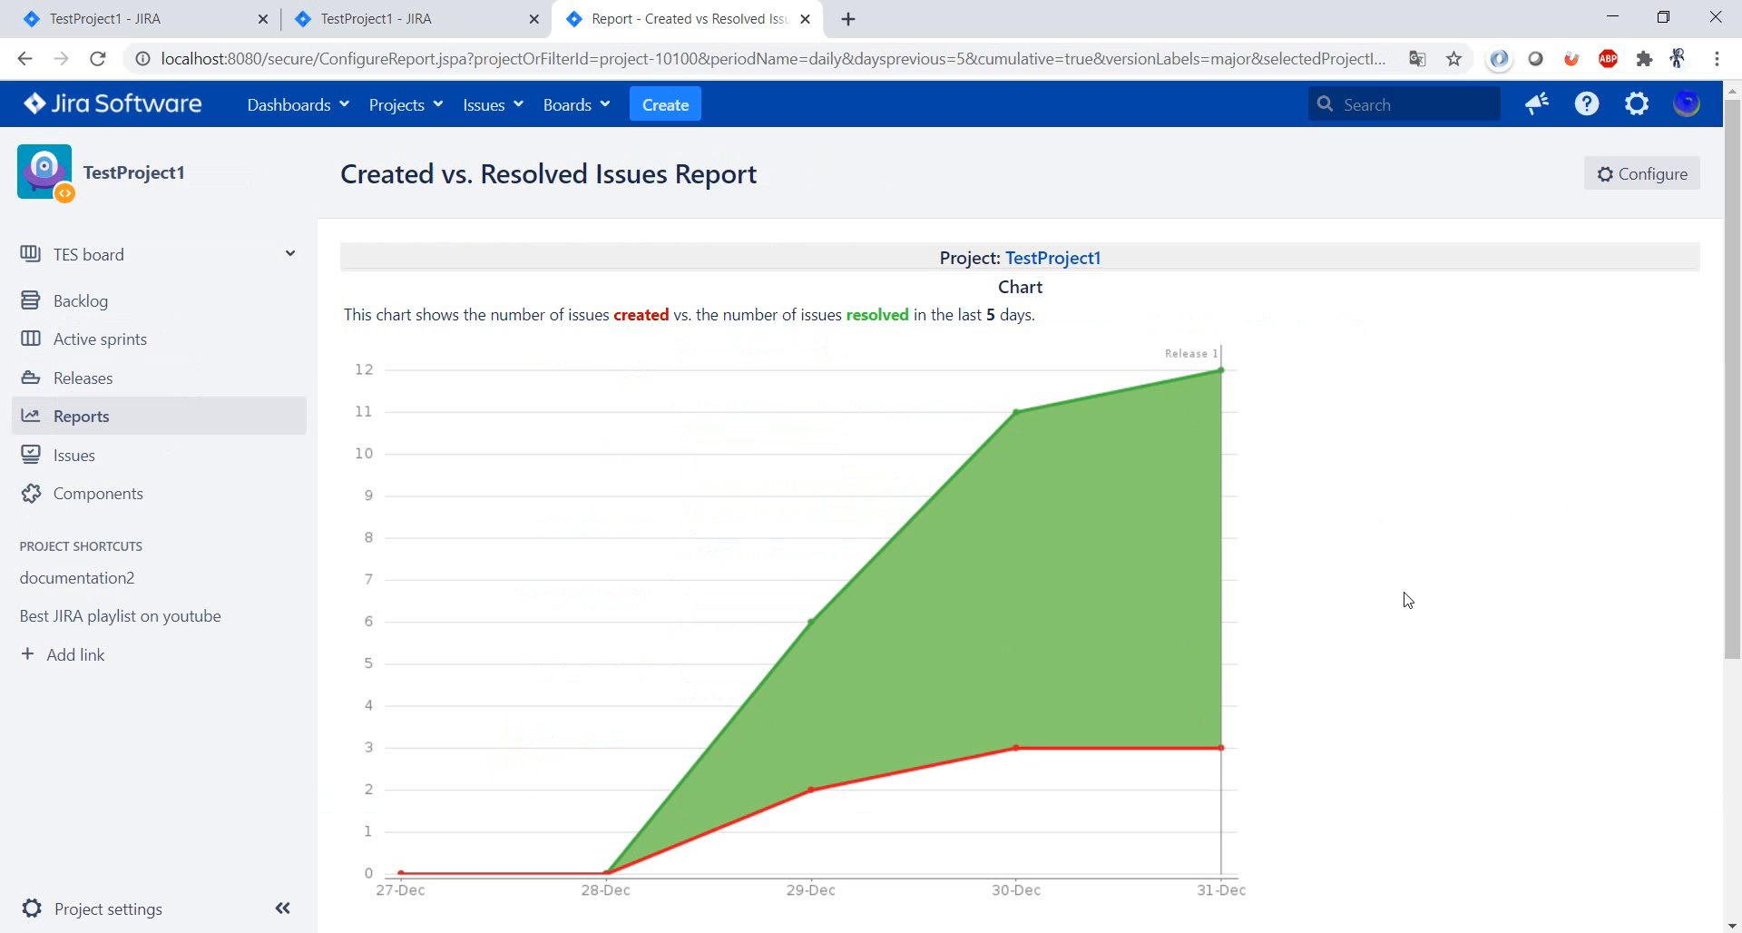
pyautogui.scroll(-3)
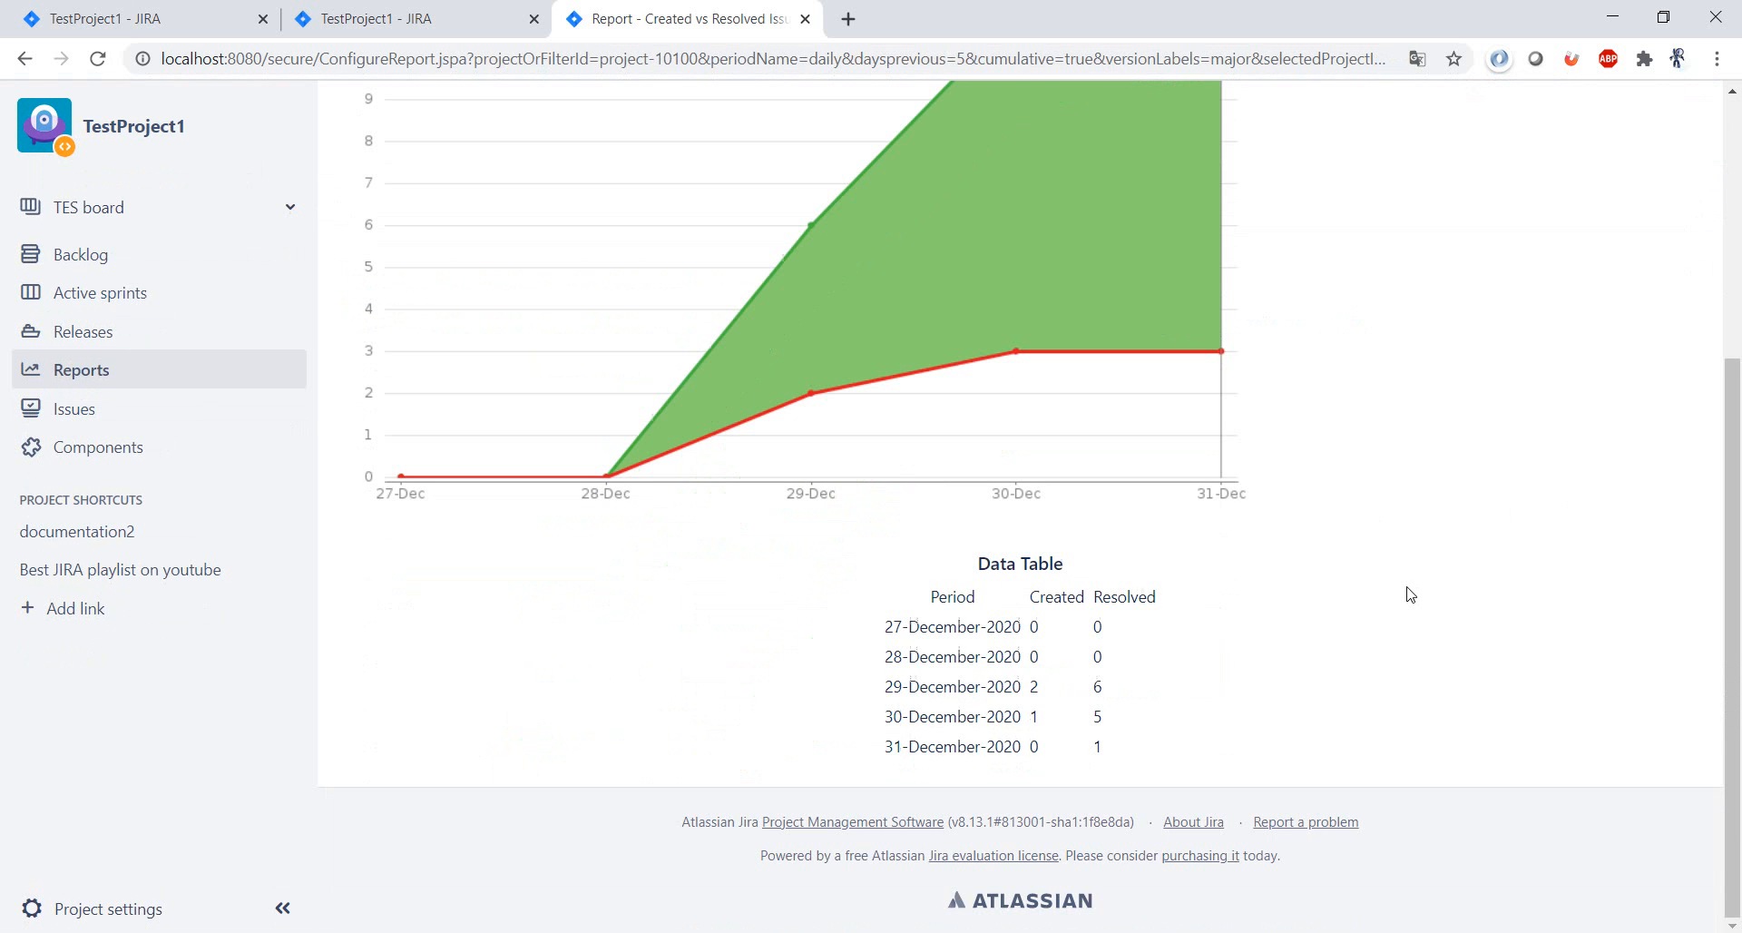
pyautogui.moveTo(1354, 697)
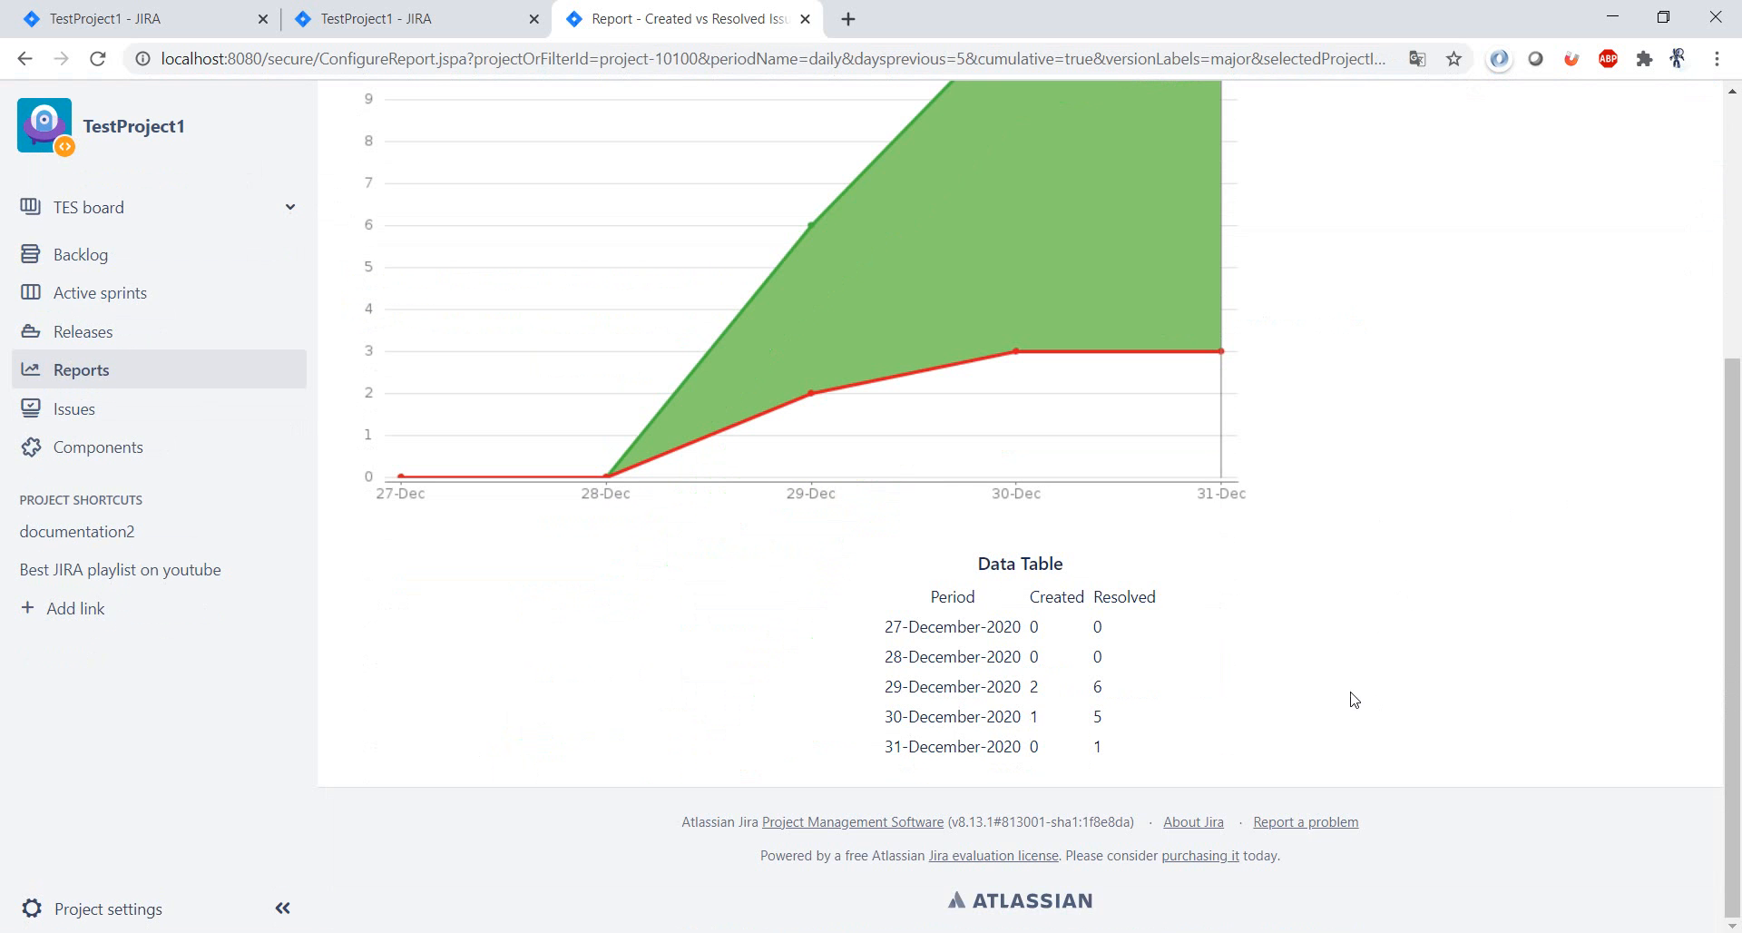
pyautogui.moveTo(1202, 731)
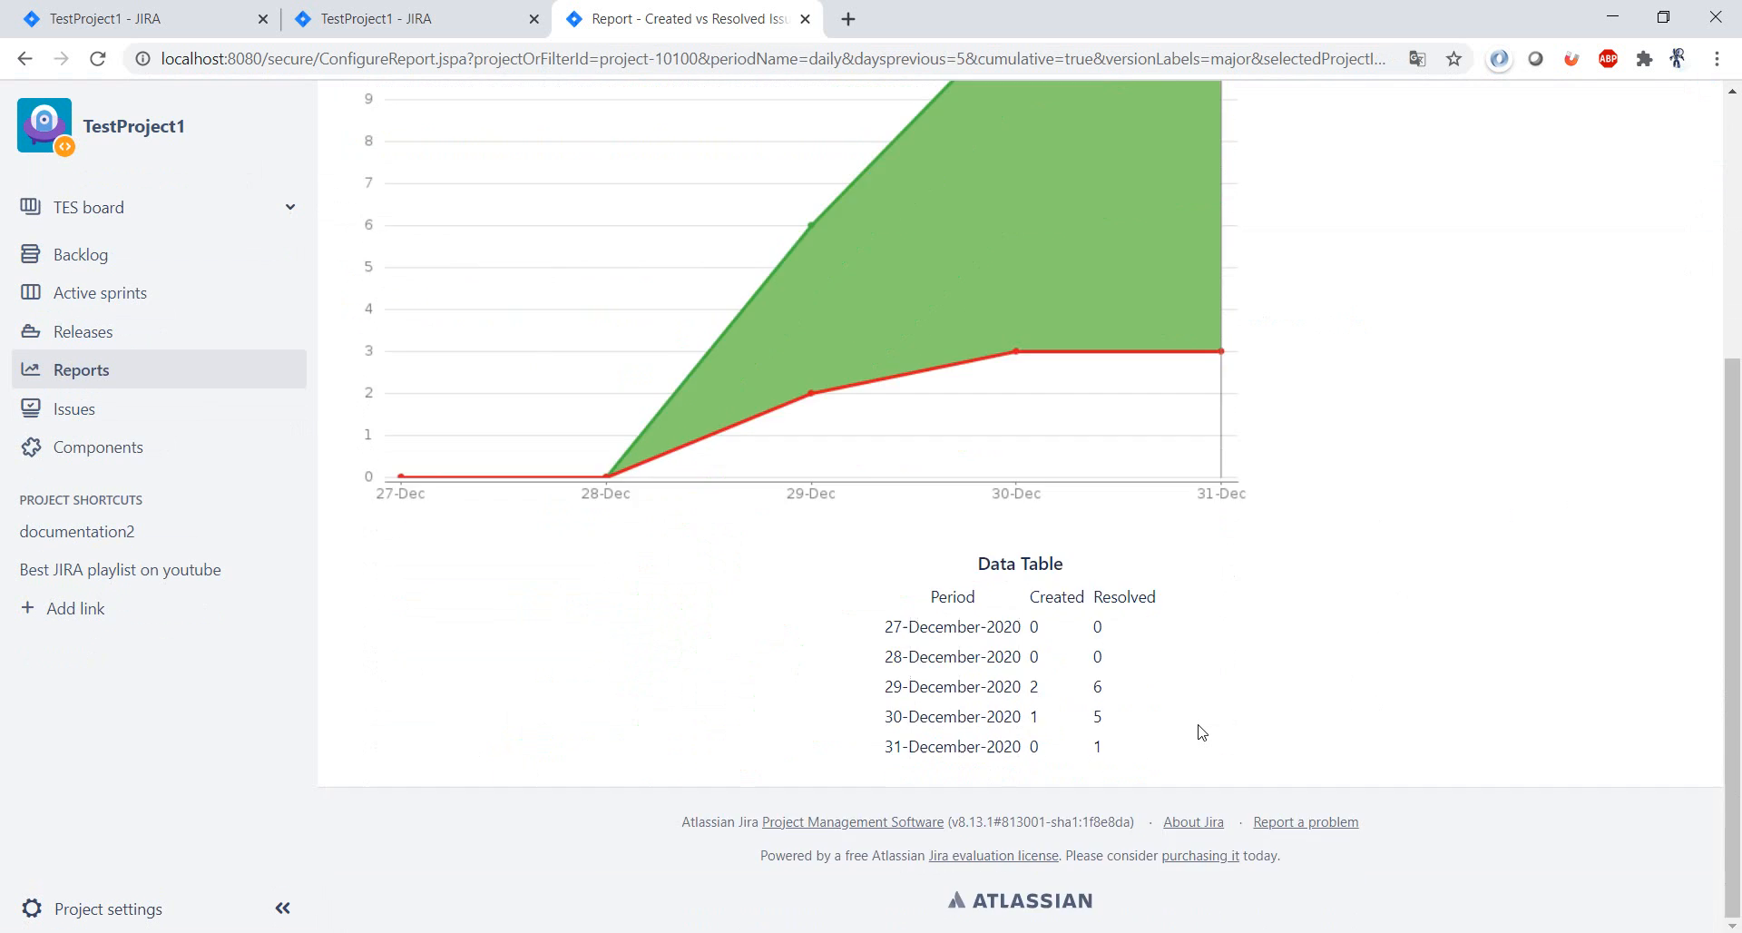
pyautogui.scroll(3)
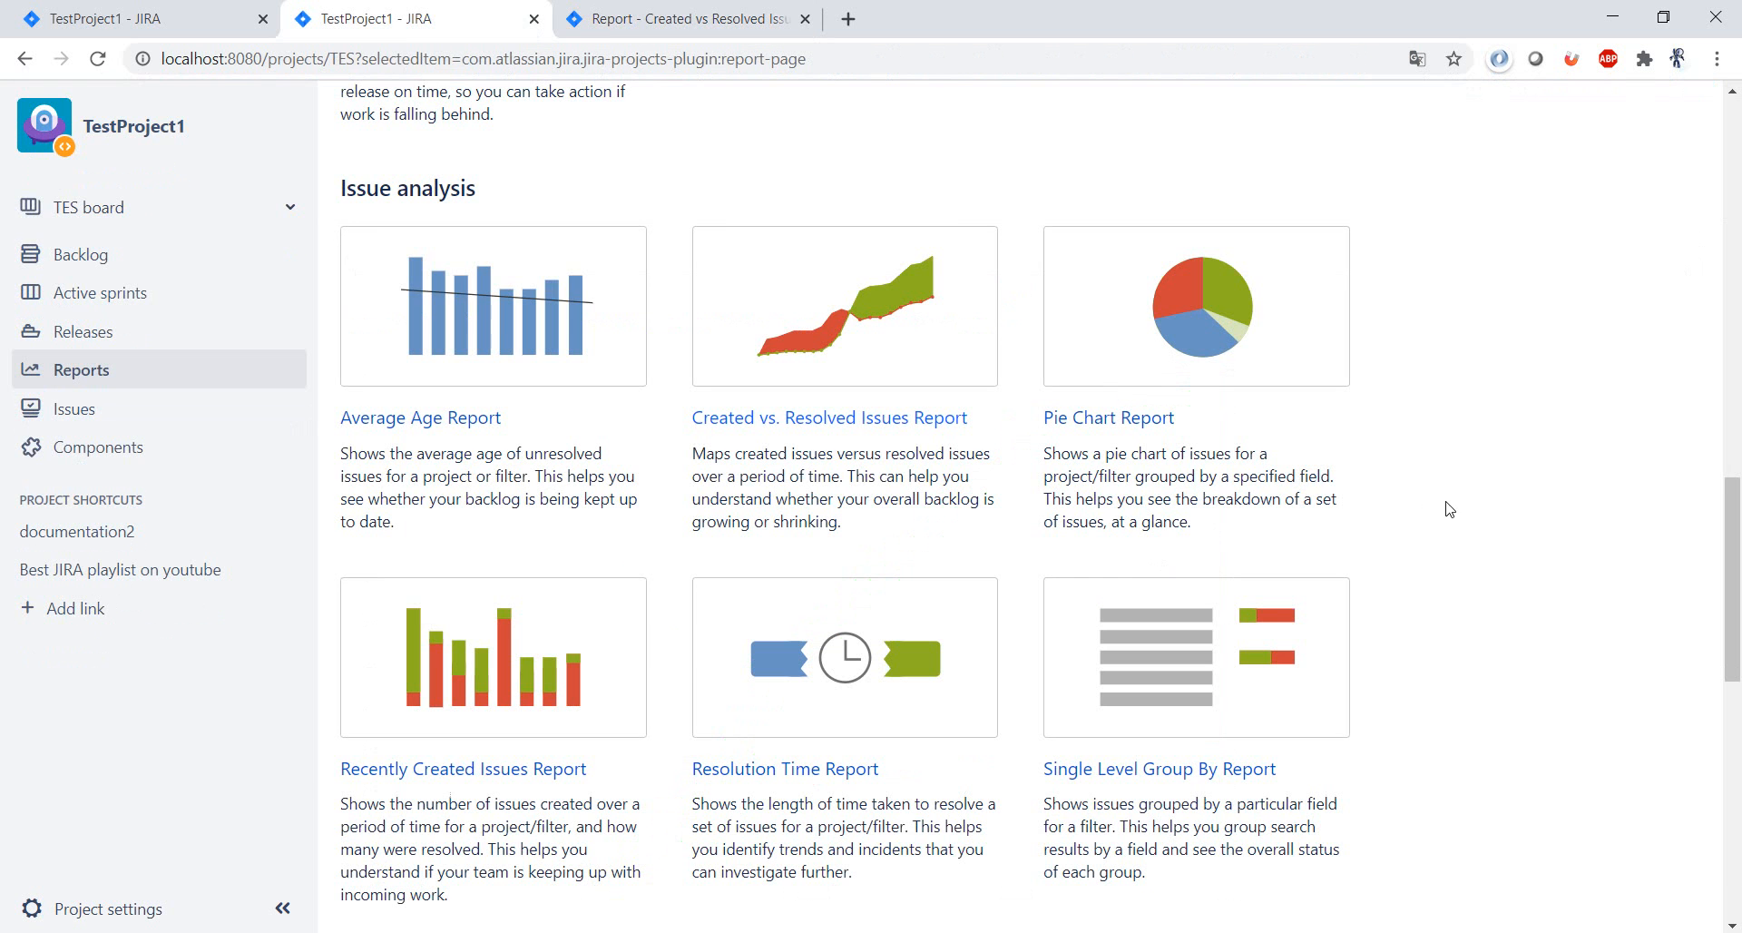
pyautogui.moveTo(1139, 430)
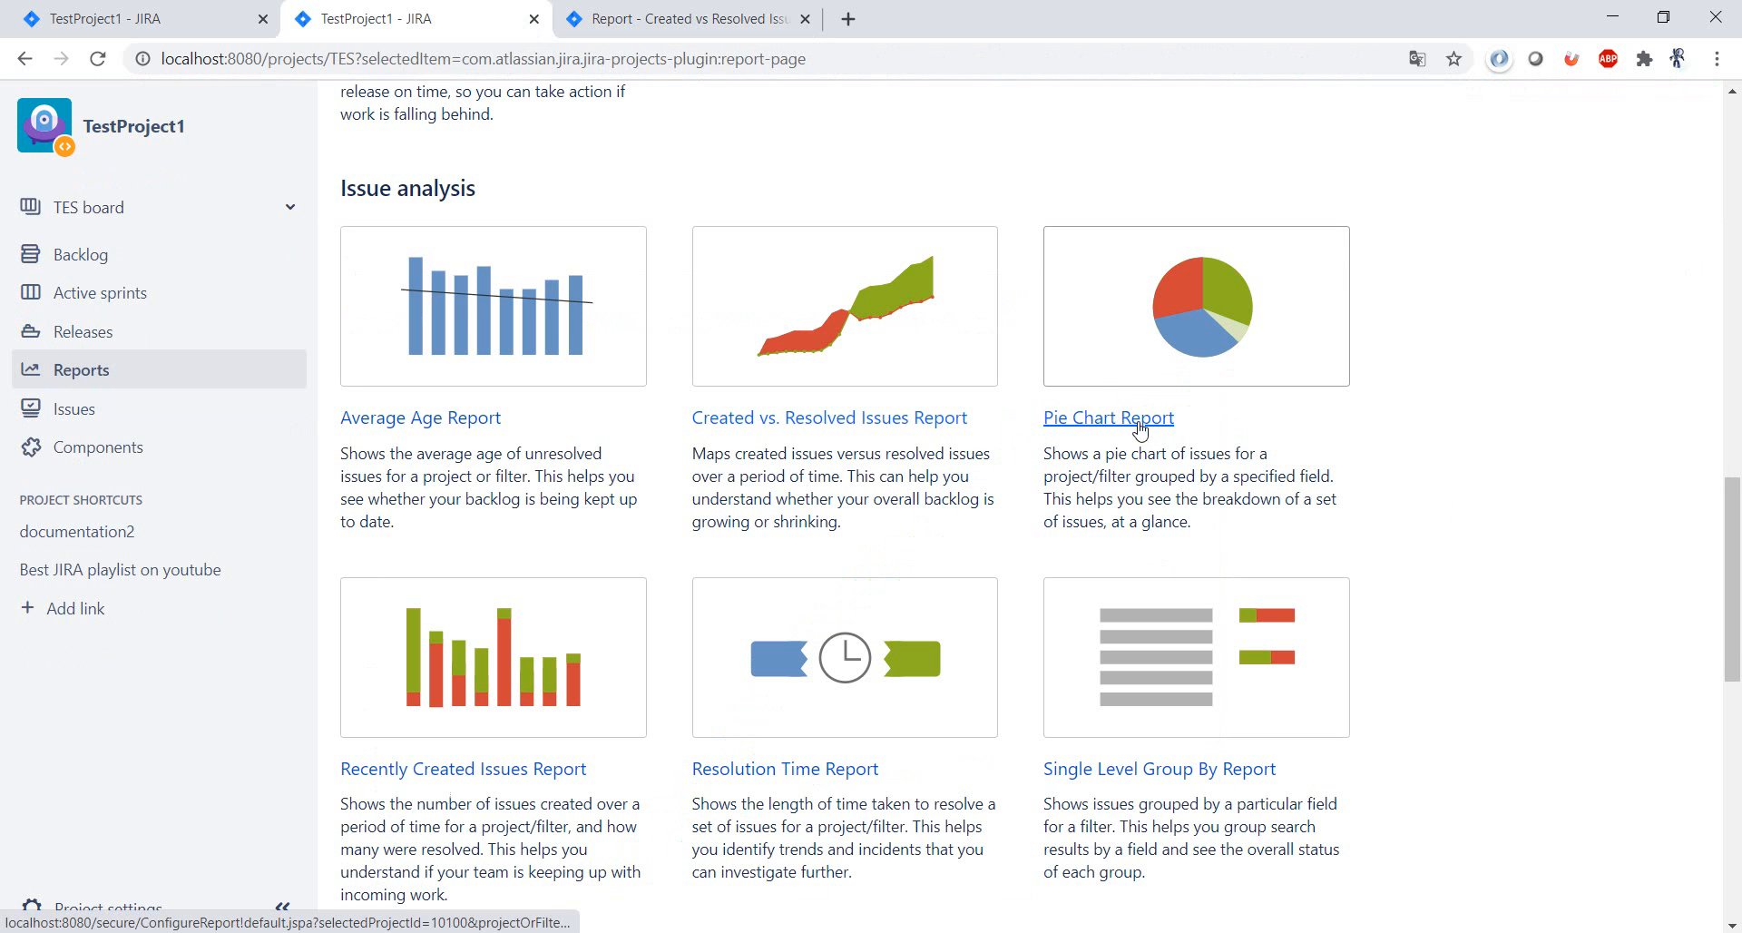
# Open the Pie Chart Report setup and generate the chart grouped by Assignee.
pyautogui.click(1108, 417)
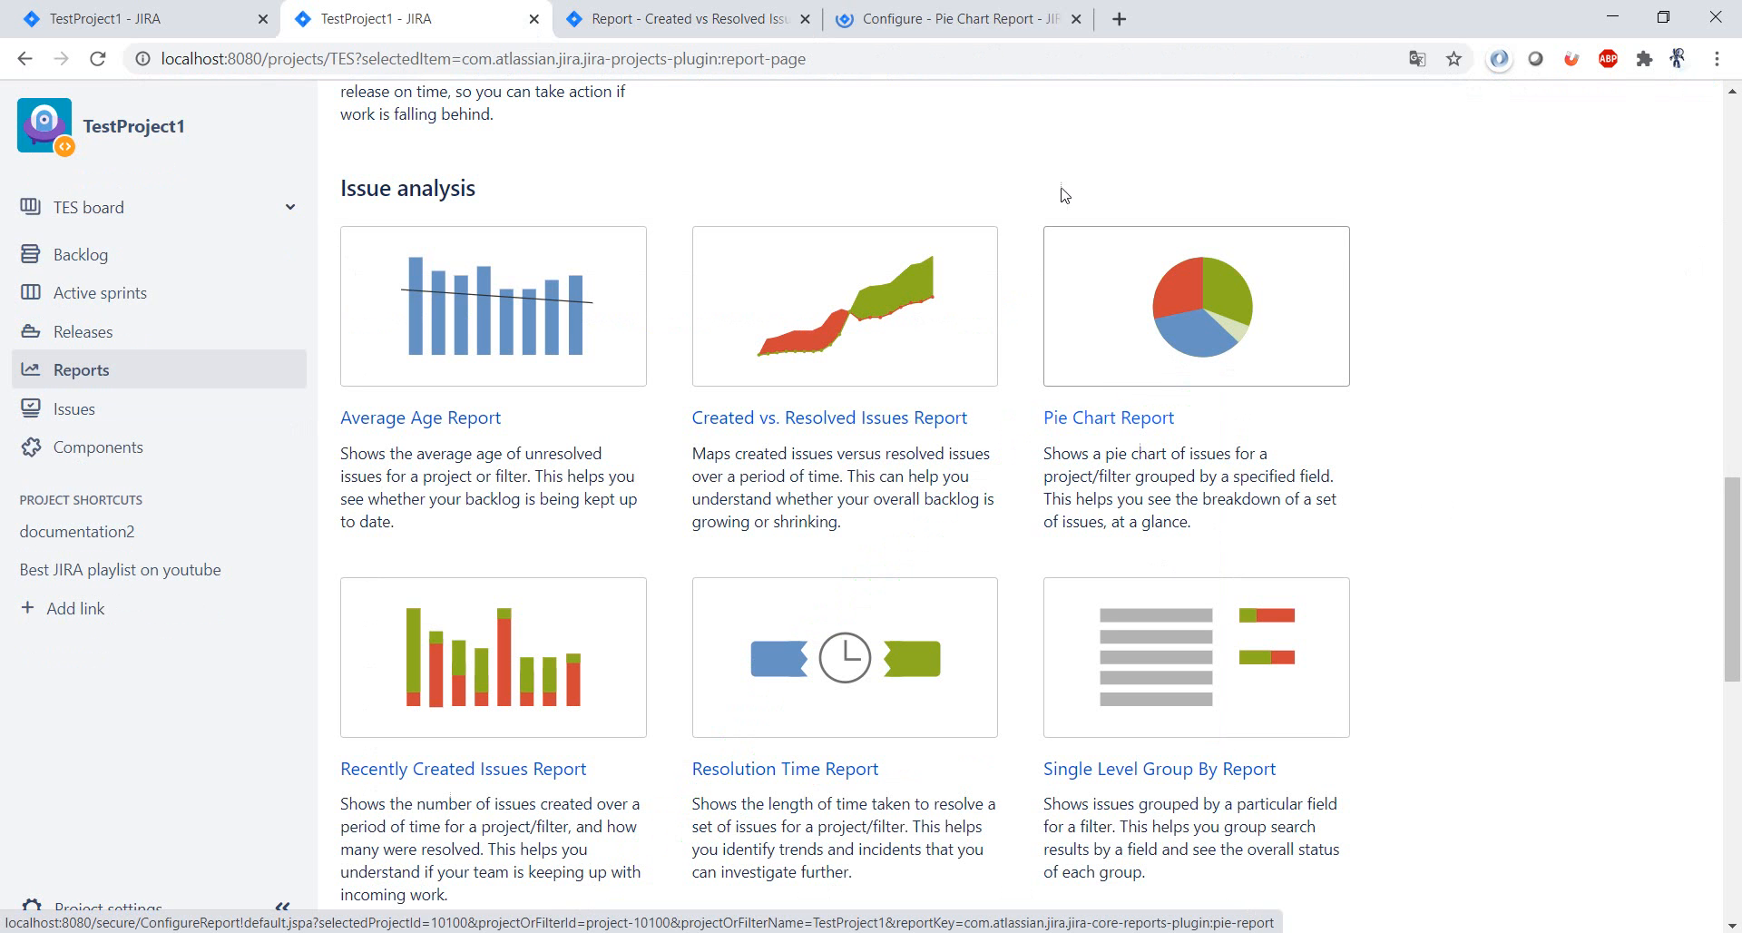
pyautogui.click(1108, 418)
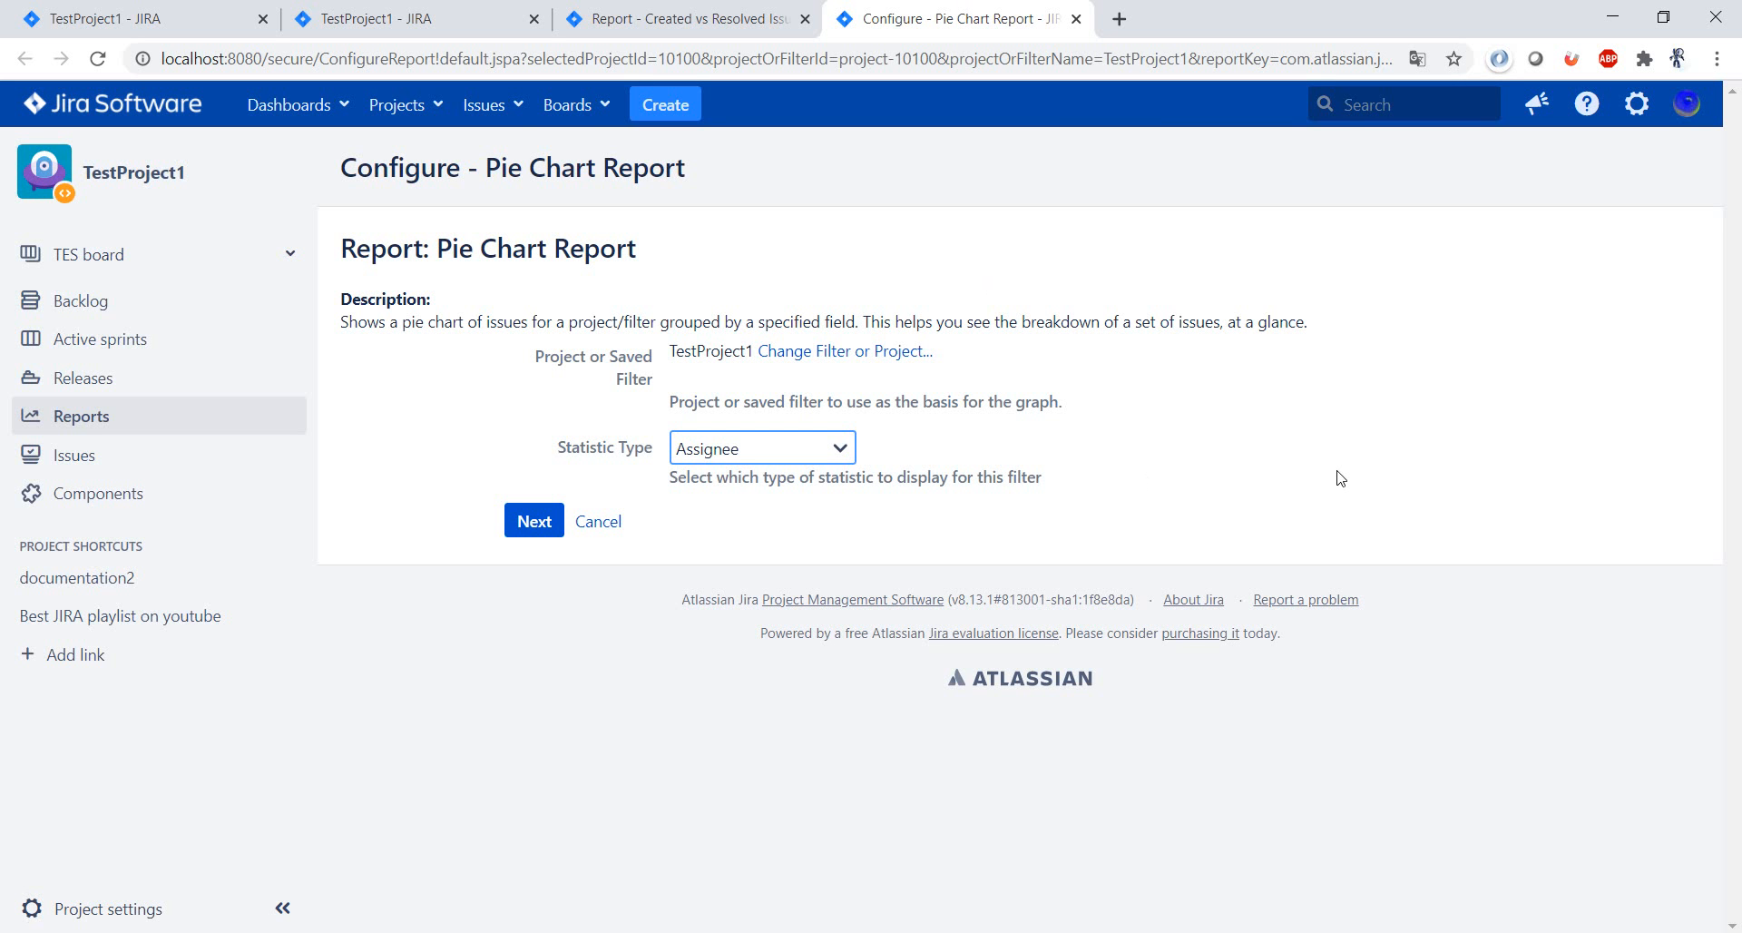
pyautogui.moveTo(527, 363)
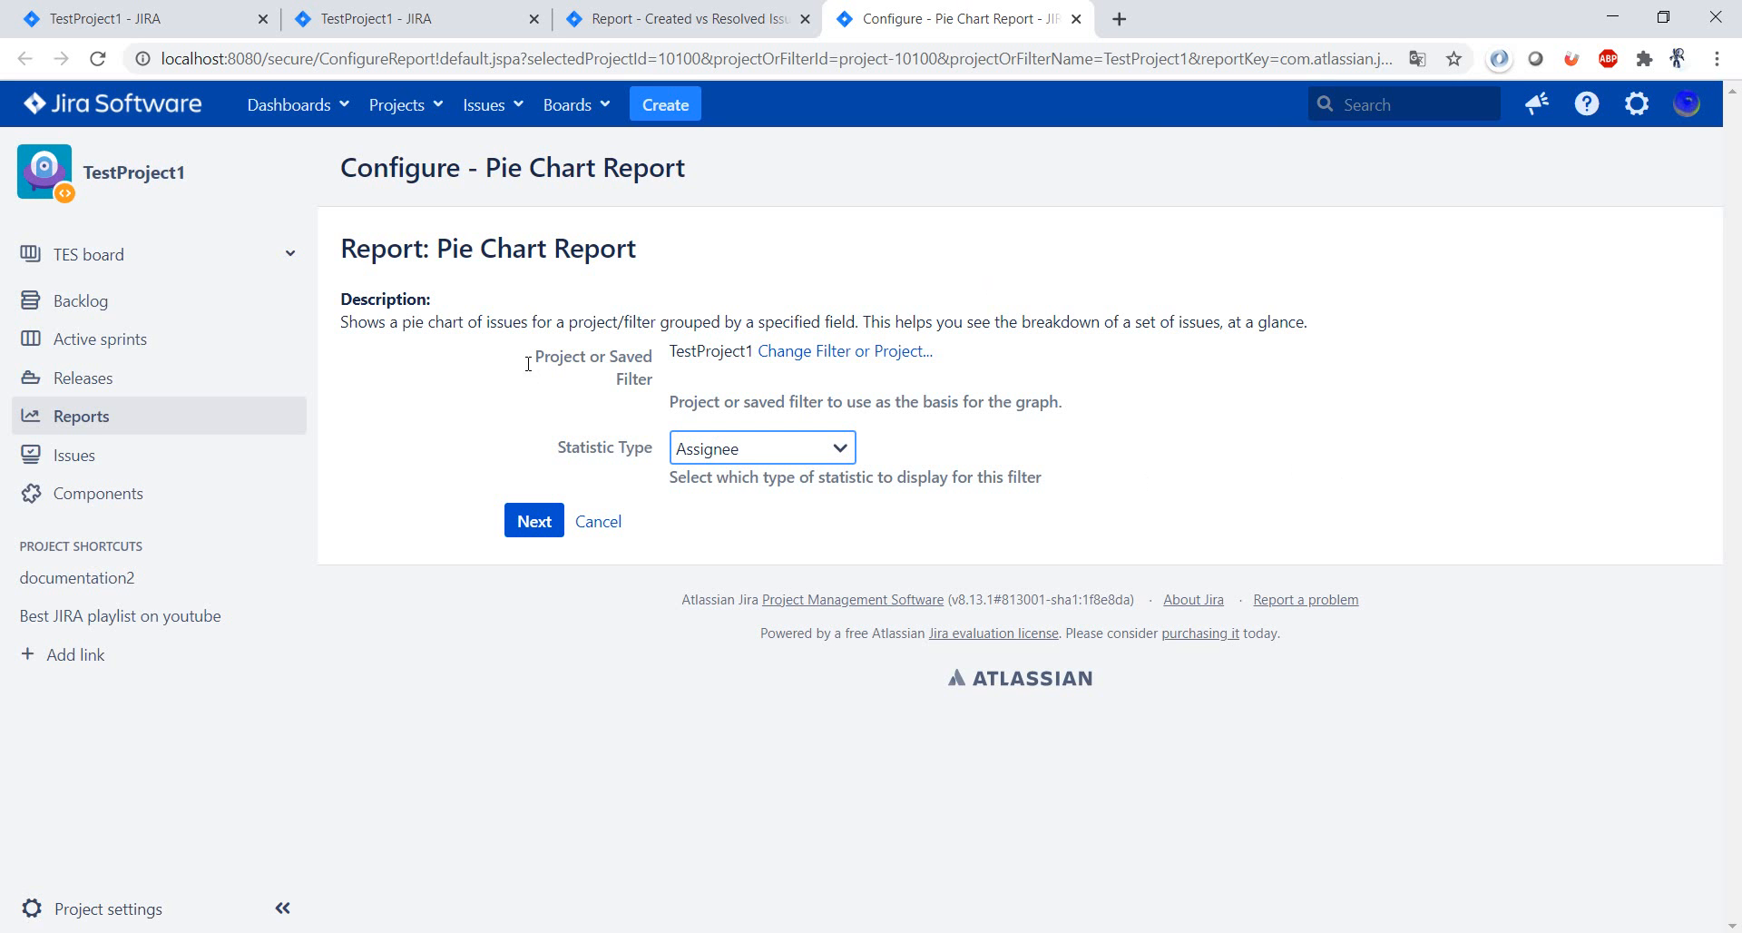
pyautogui.moveTo(787, 361)
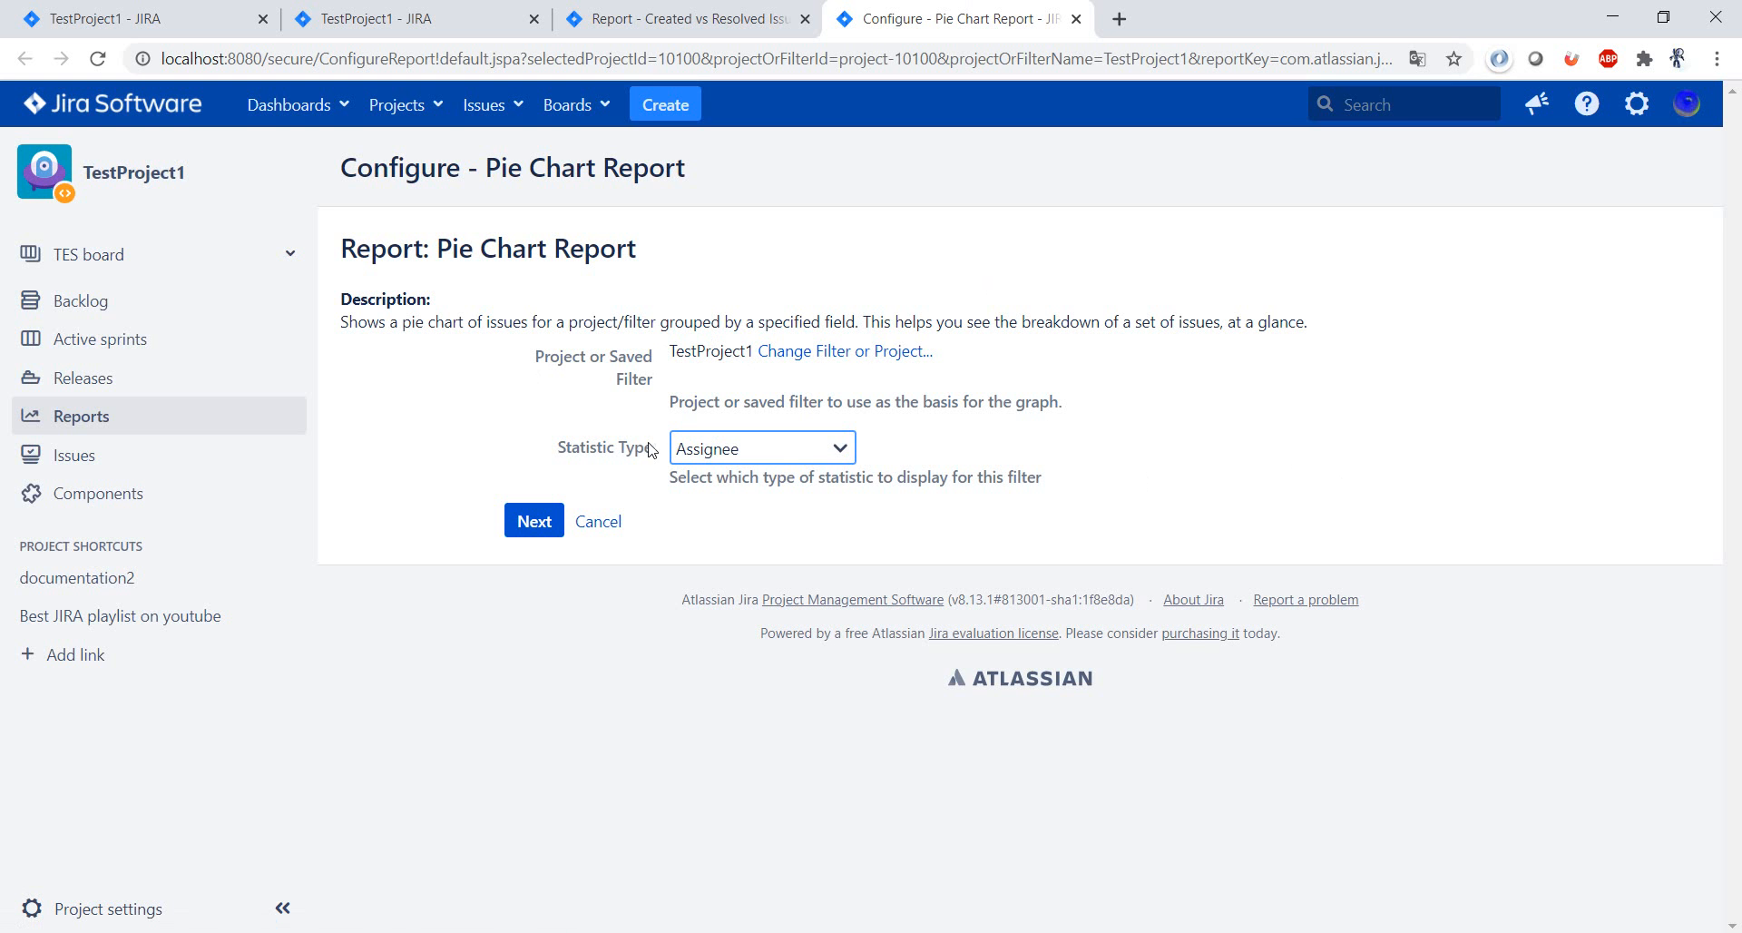
pyautogui.moveTo(710, 519)
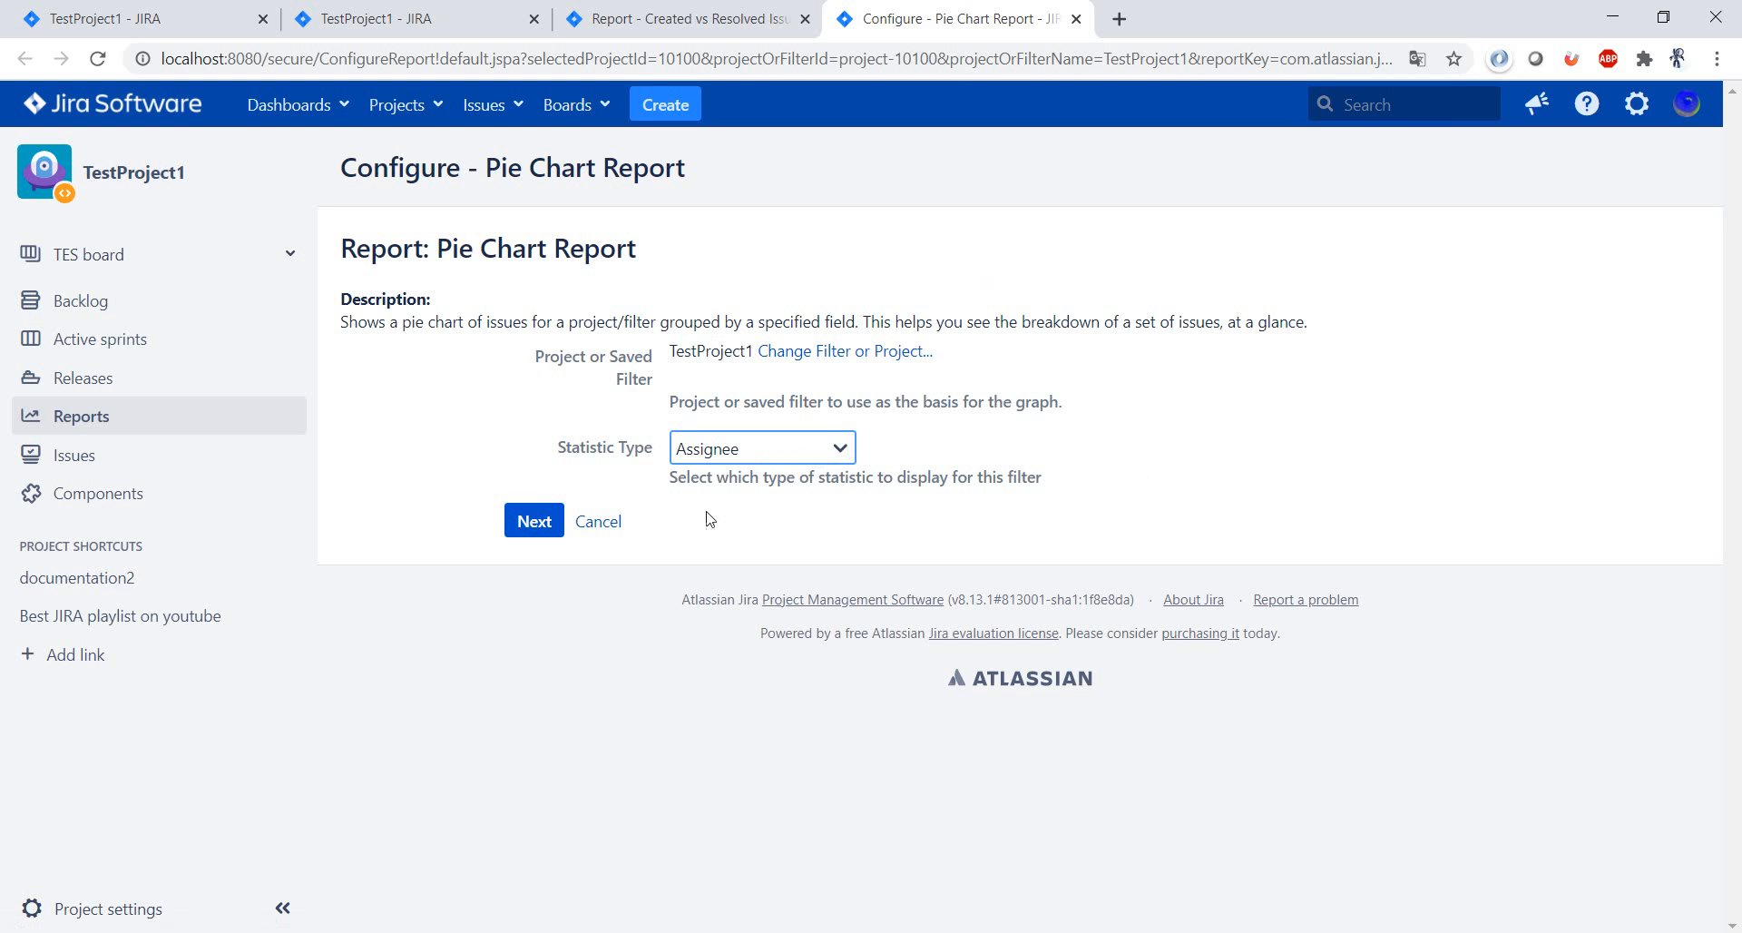
pyautogui.click(533, 519)
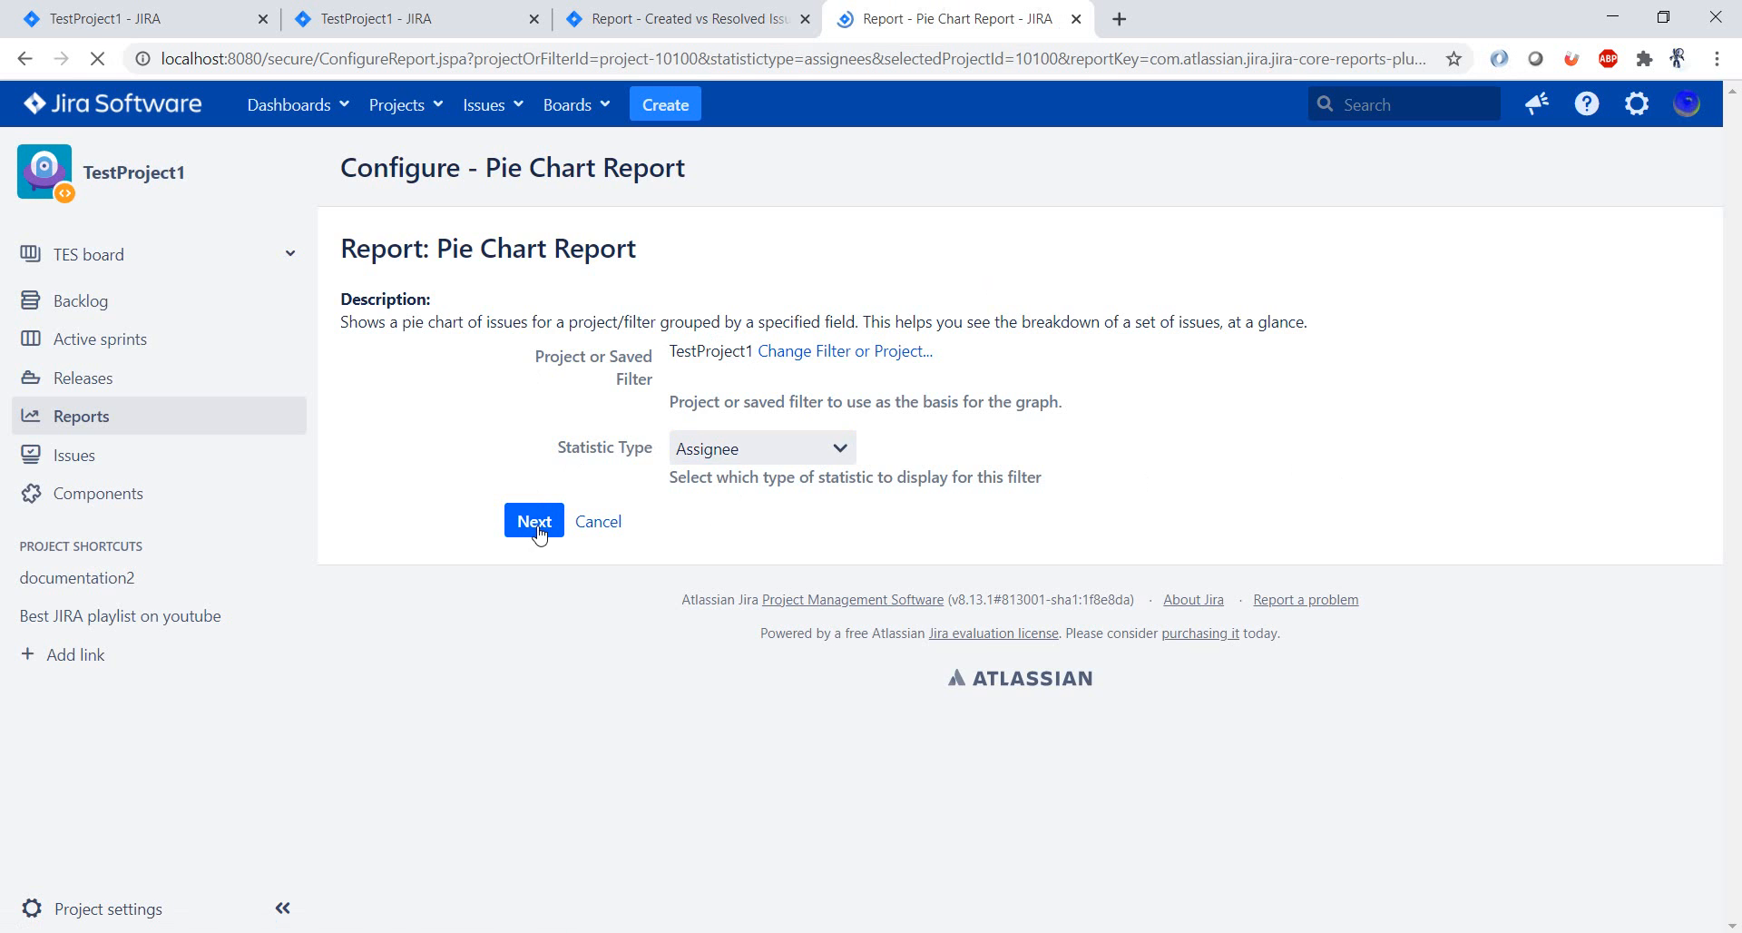
pyautogui.click(534, 521)
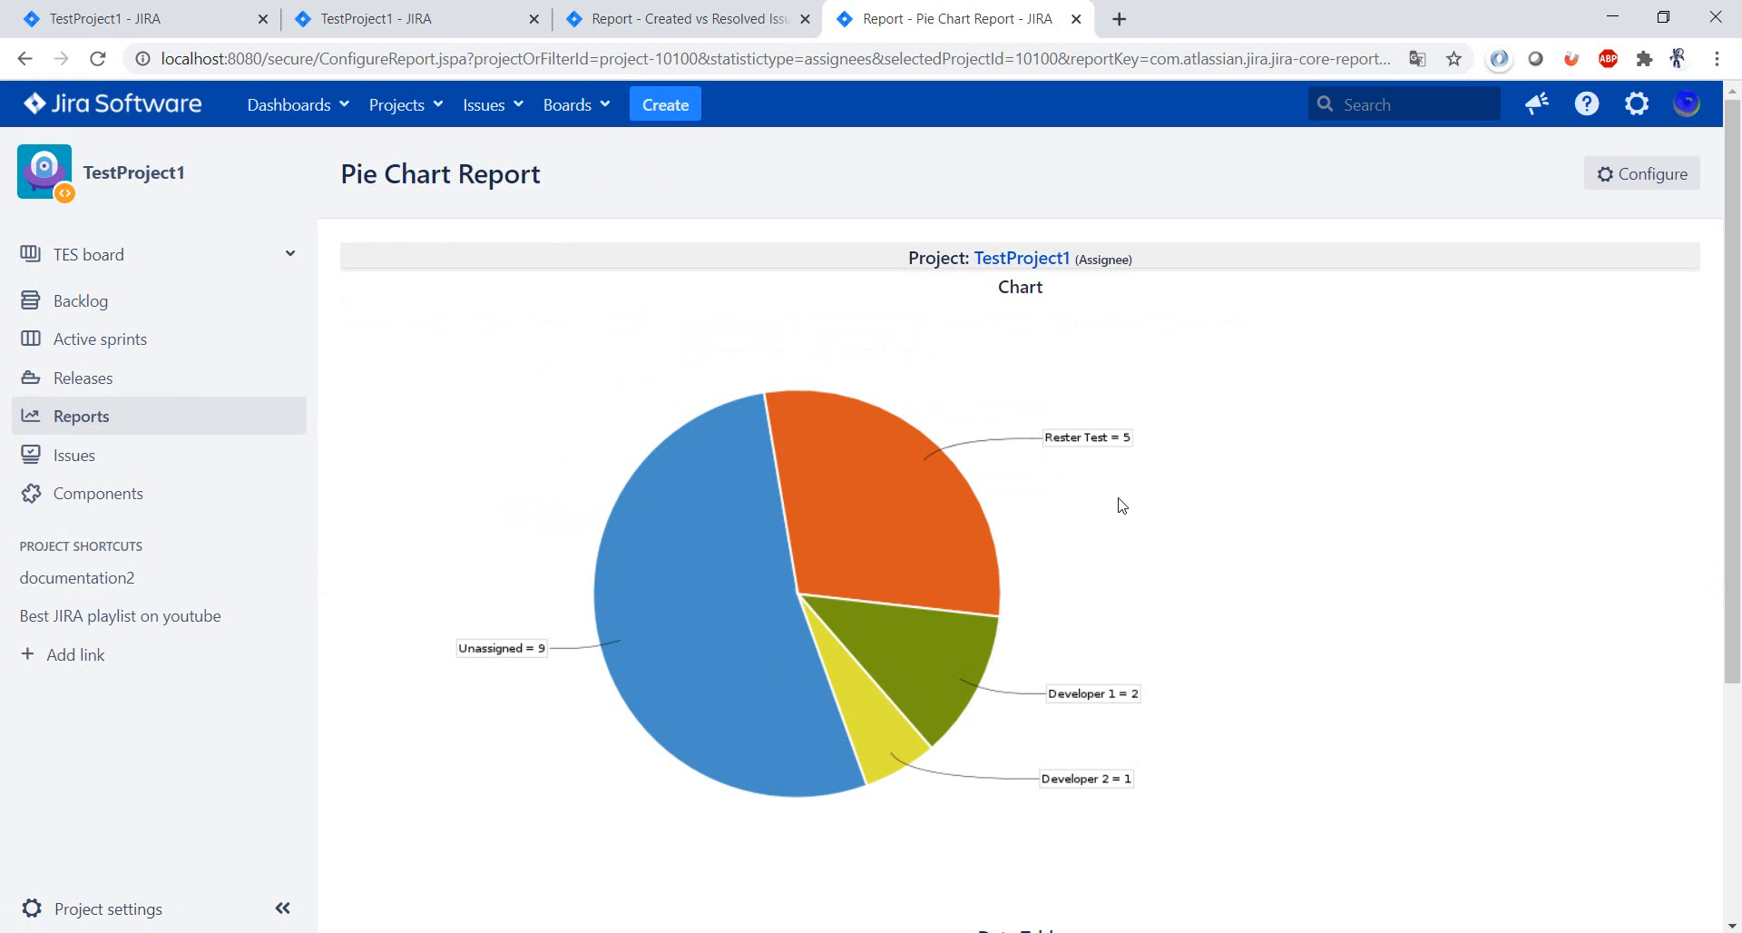
pyautogui.scroll(-3)
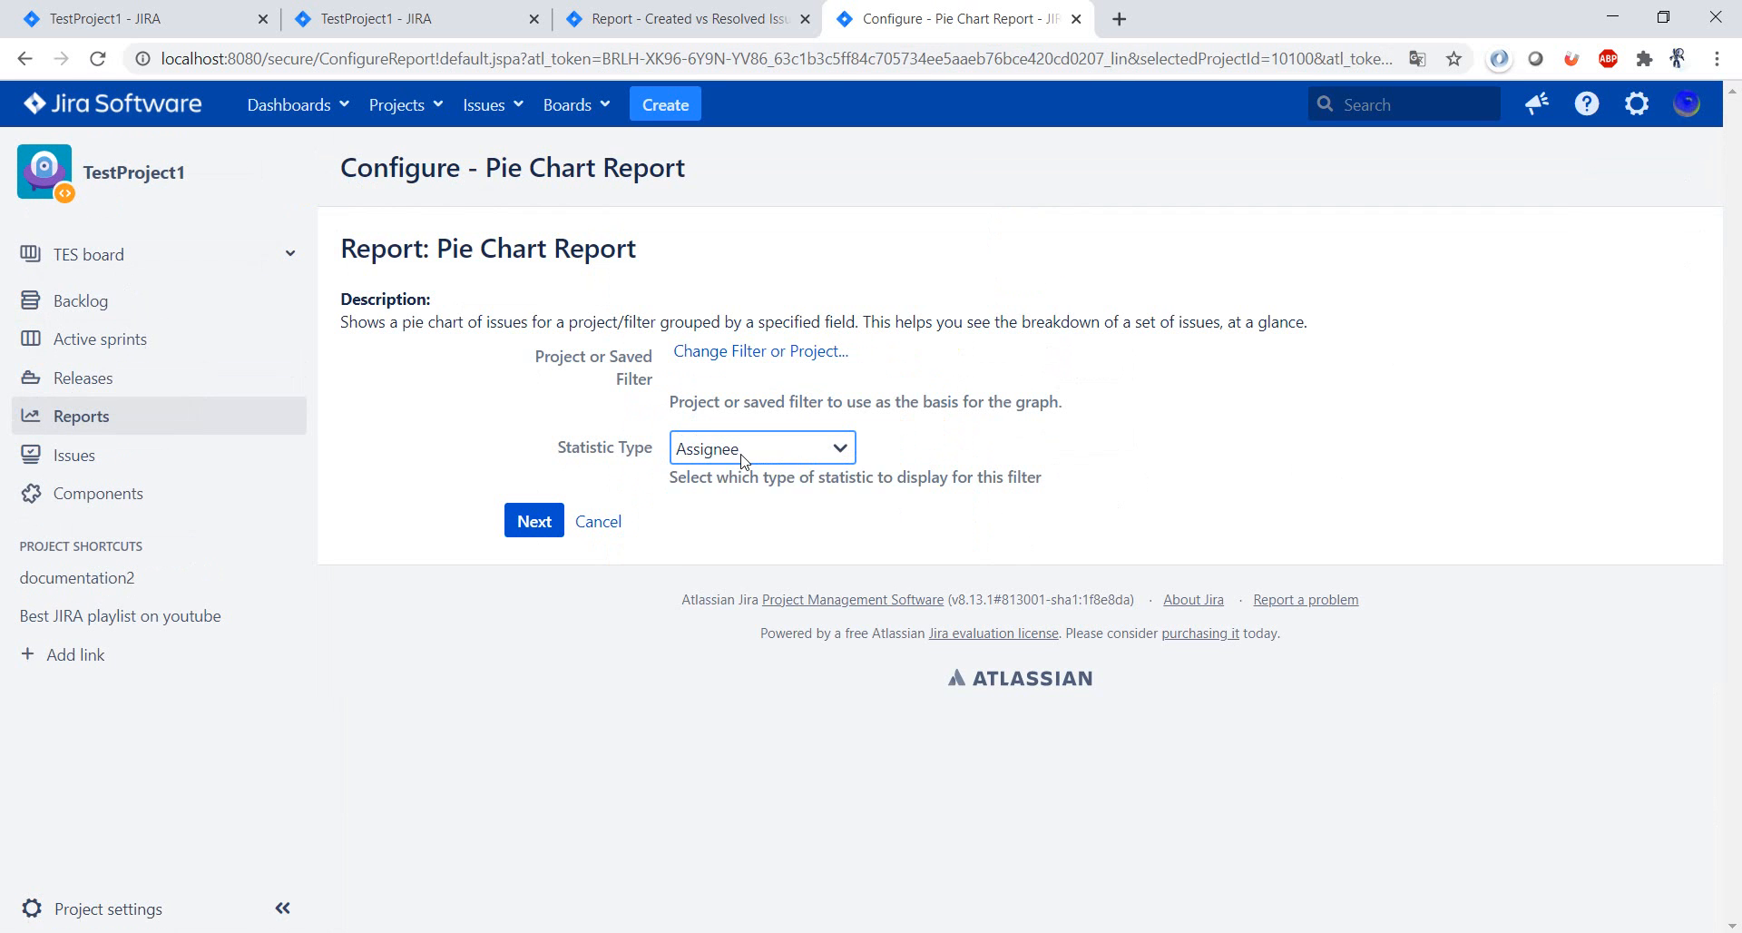
# Regenerate the pie chart grouped by Reporter.
pyautogui.click(762, 446)
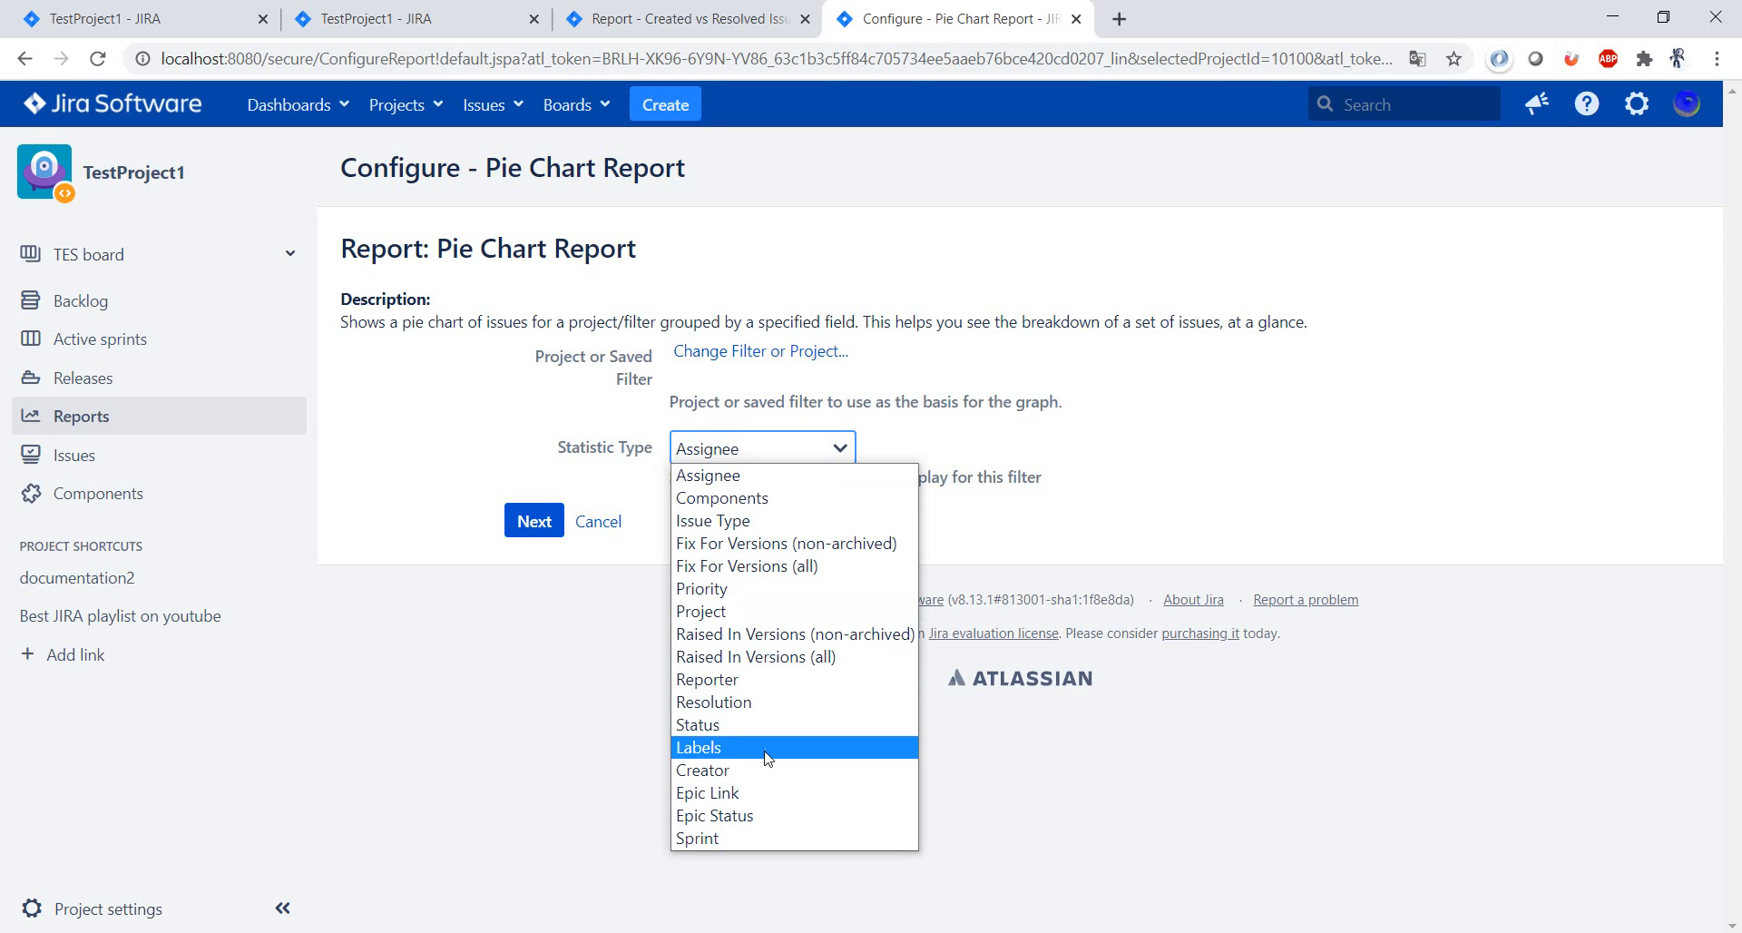
pyautogui.click(708, 678)
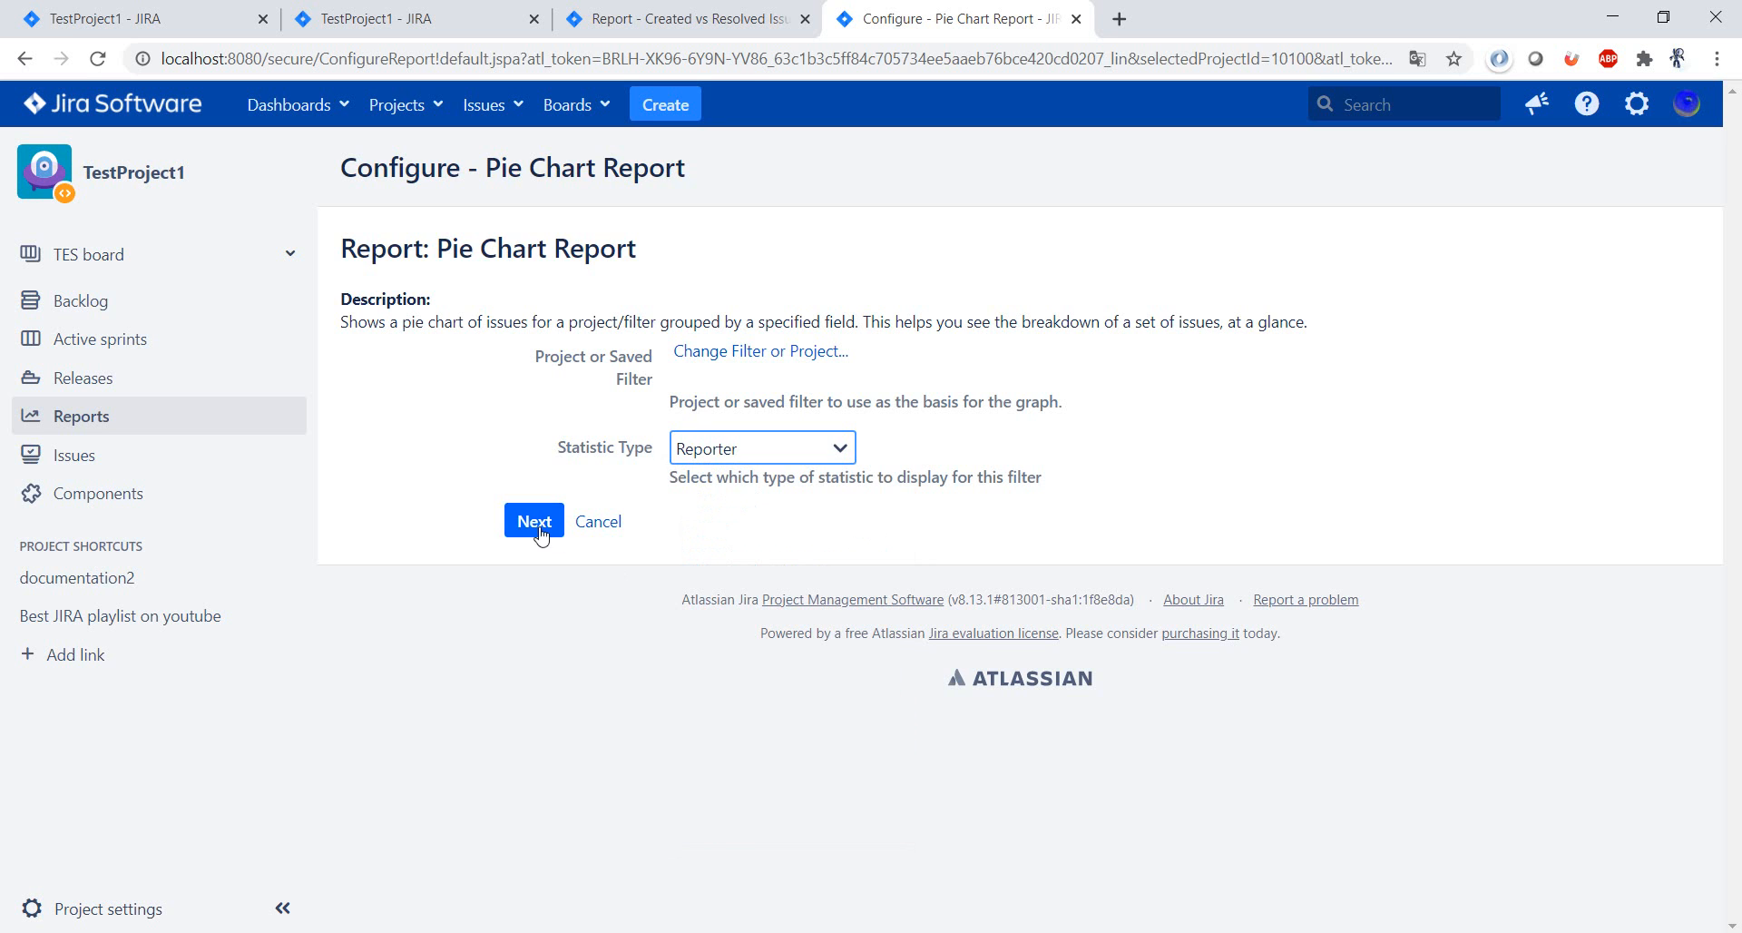
pyautogui.click(533, 520)
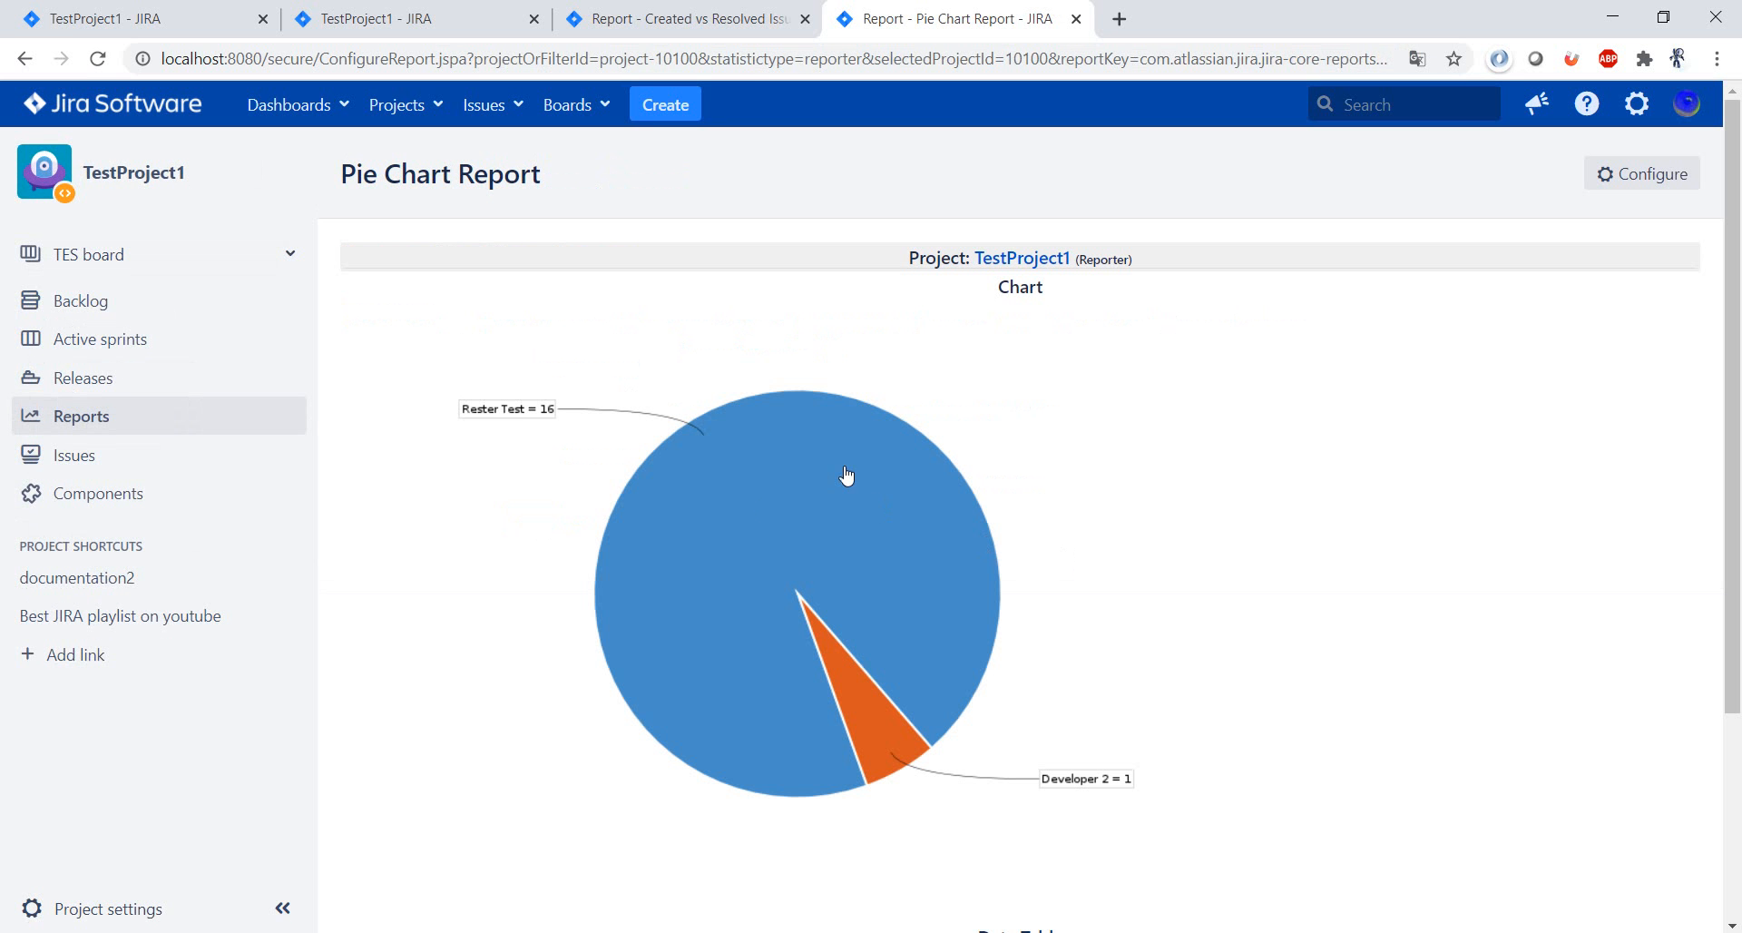
pyautogui.moveTo(763, 437)
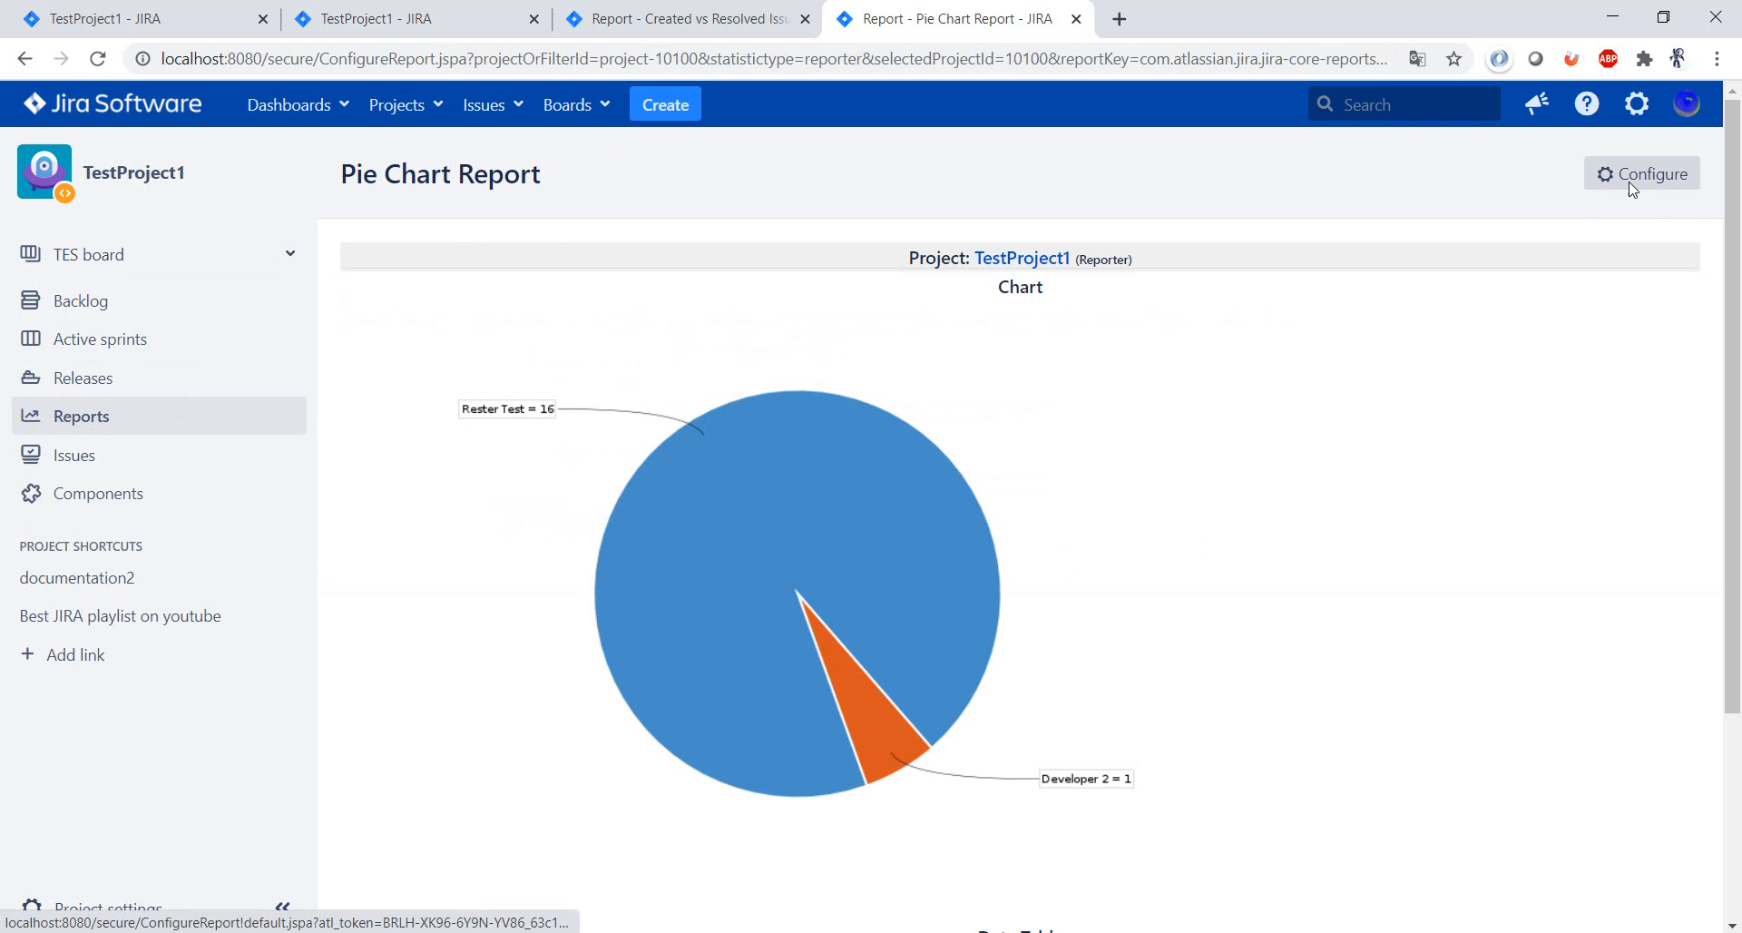
# Reconfigure the pie chart to group by Sprint.
pyautogui.click(1642, 172)
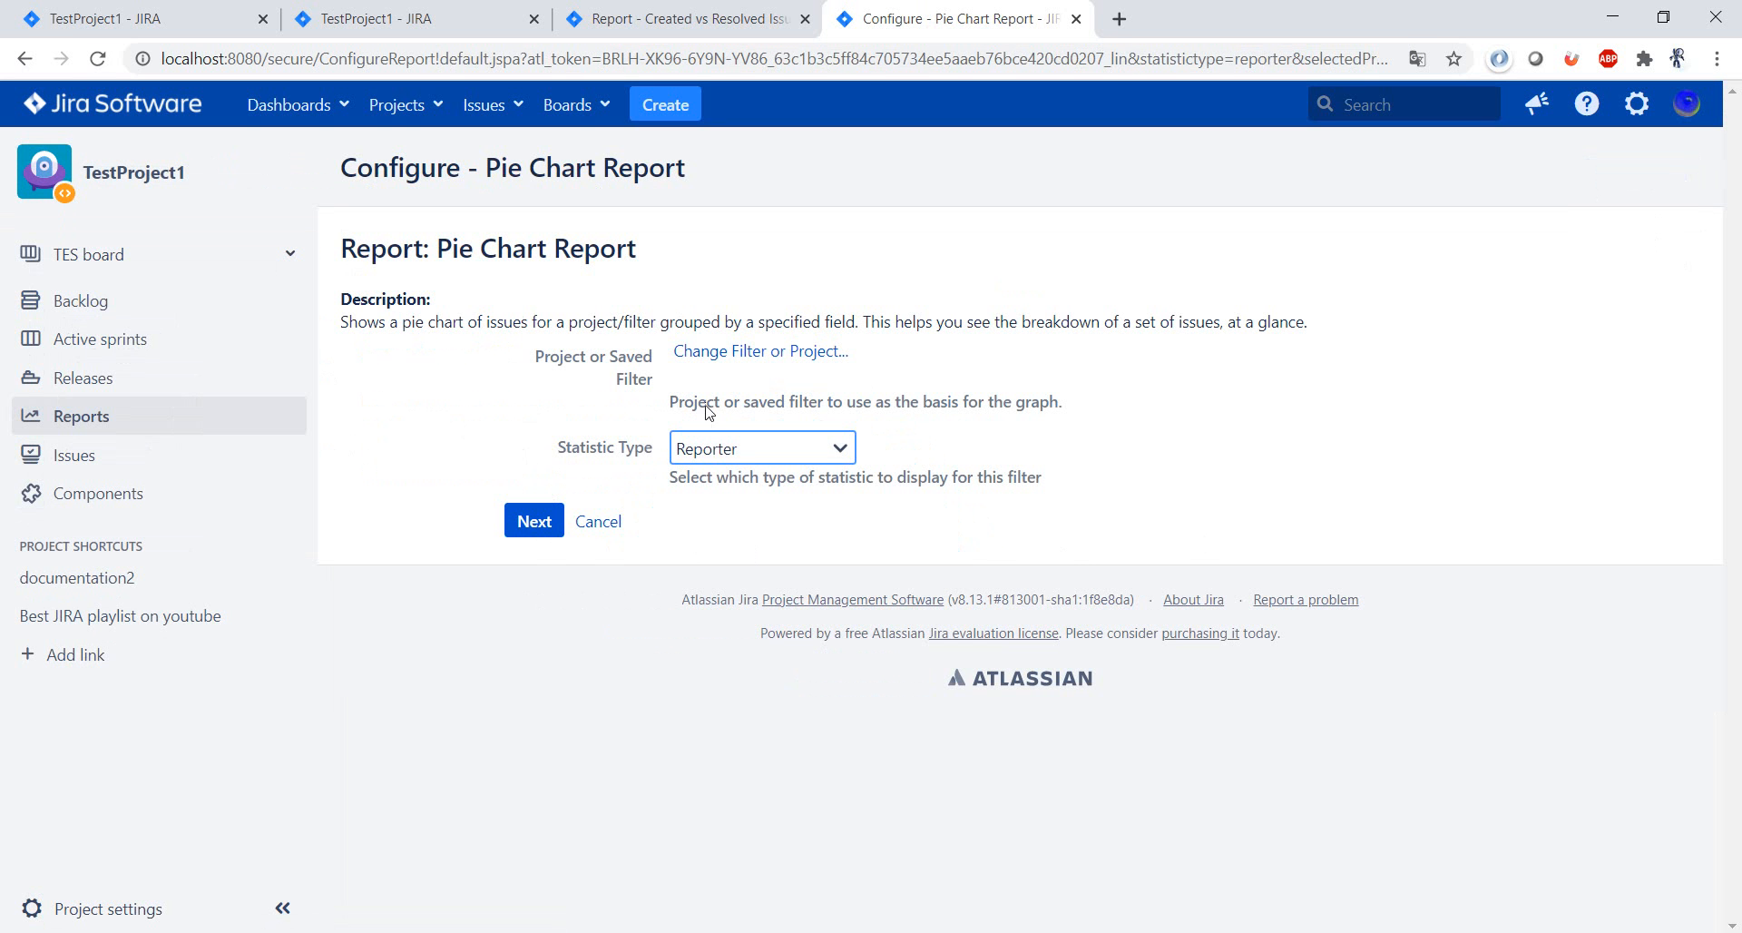
pyautogui.click(762, 446)
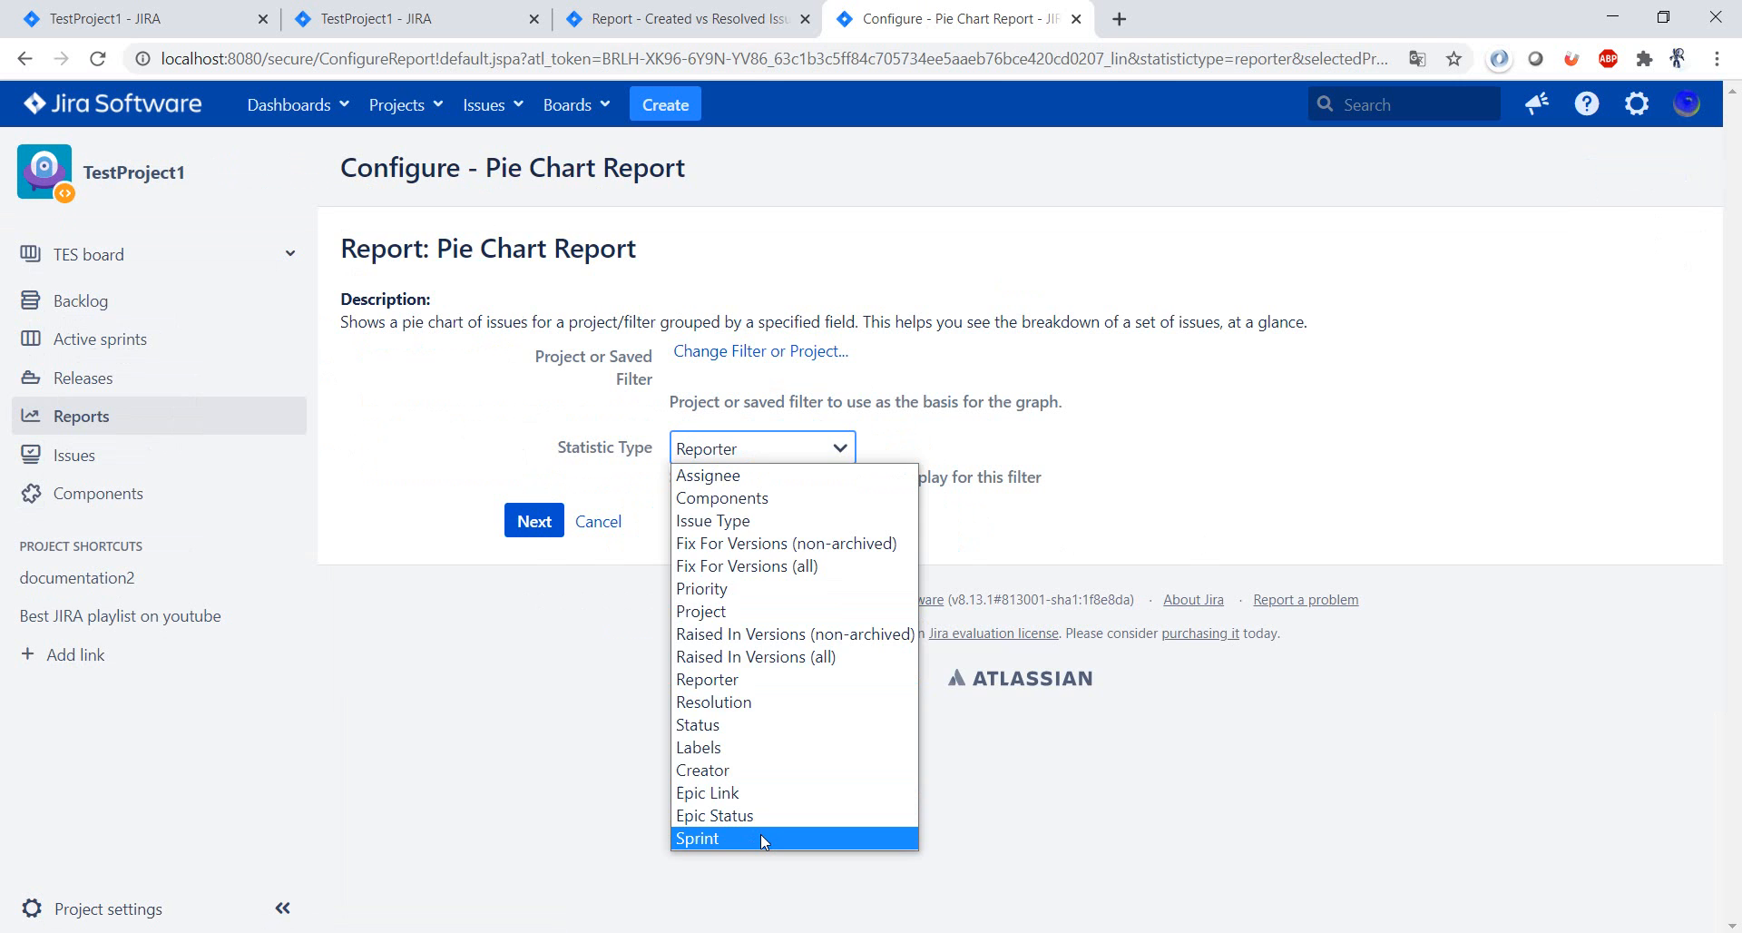
pyautogui.click(697, 838)
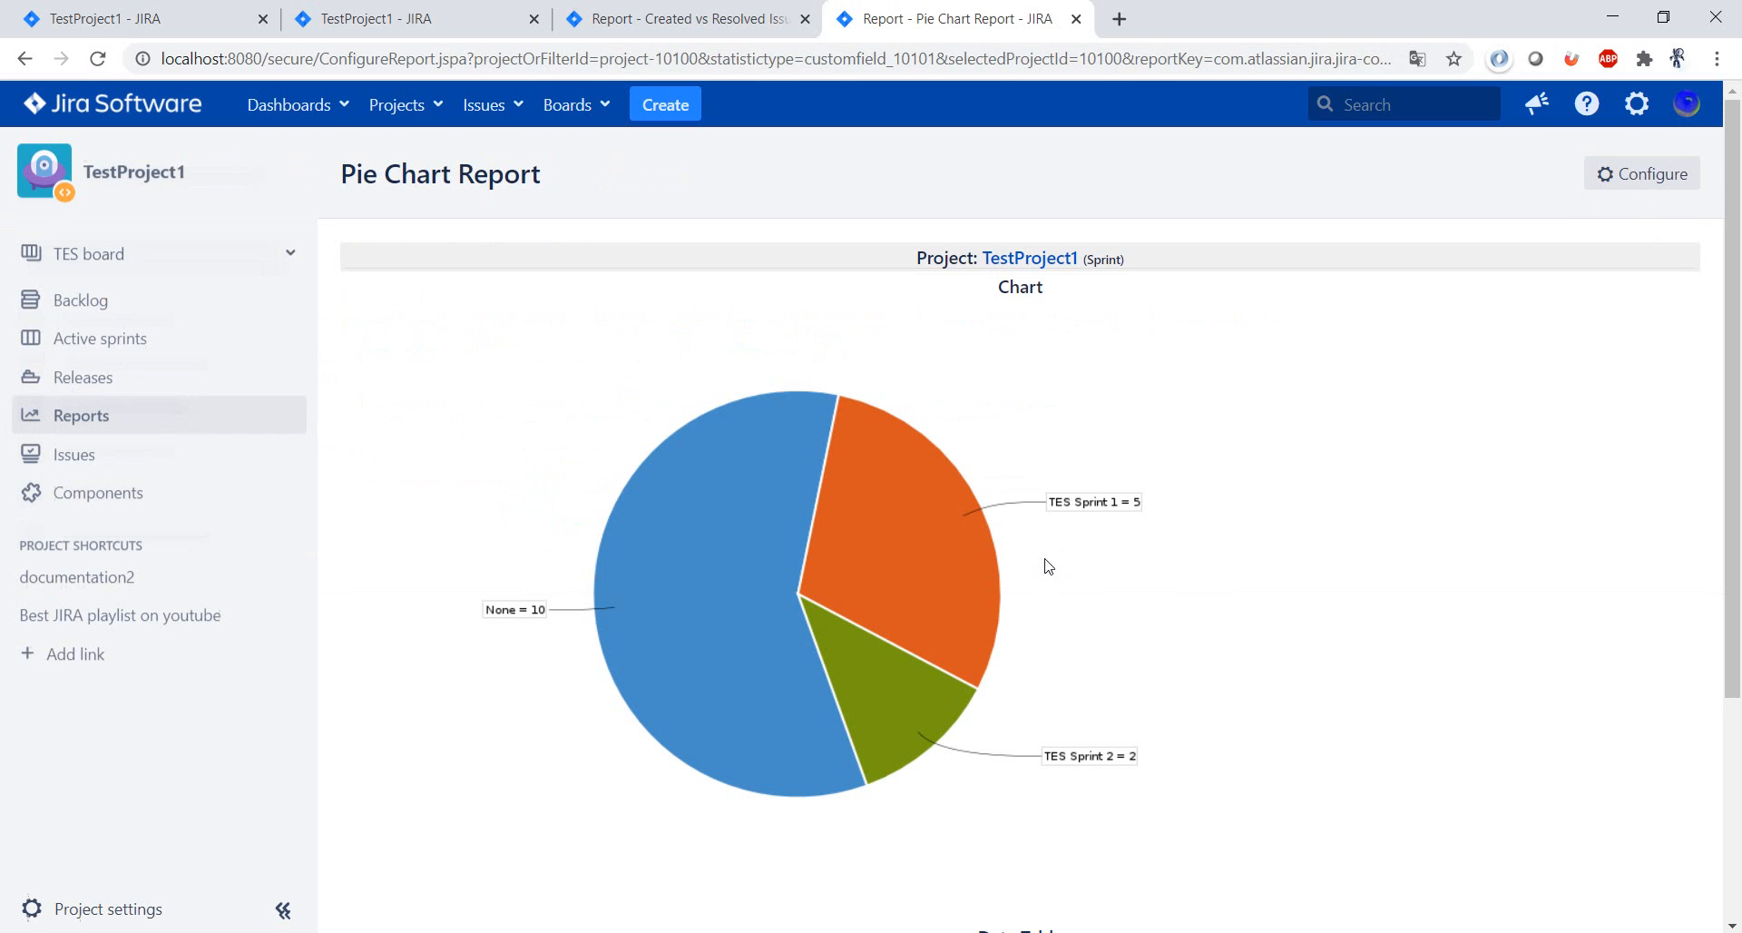
pyautogui.moveTo(1274, 559)
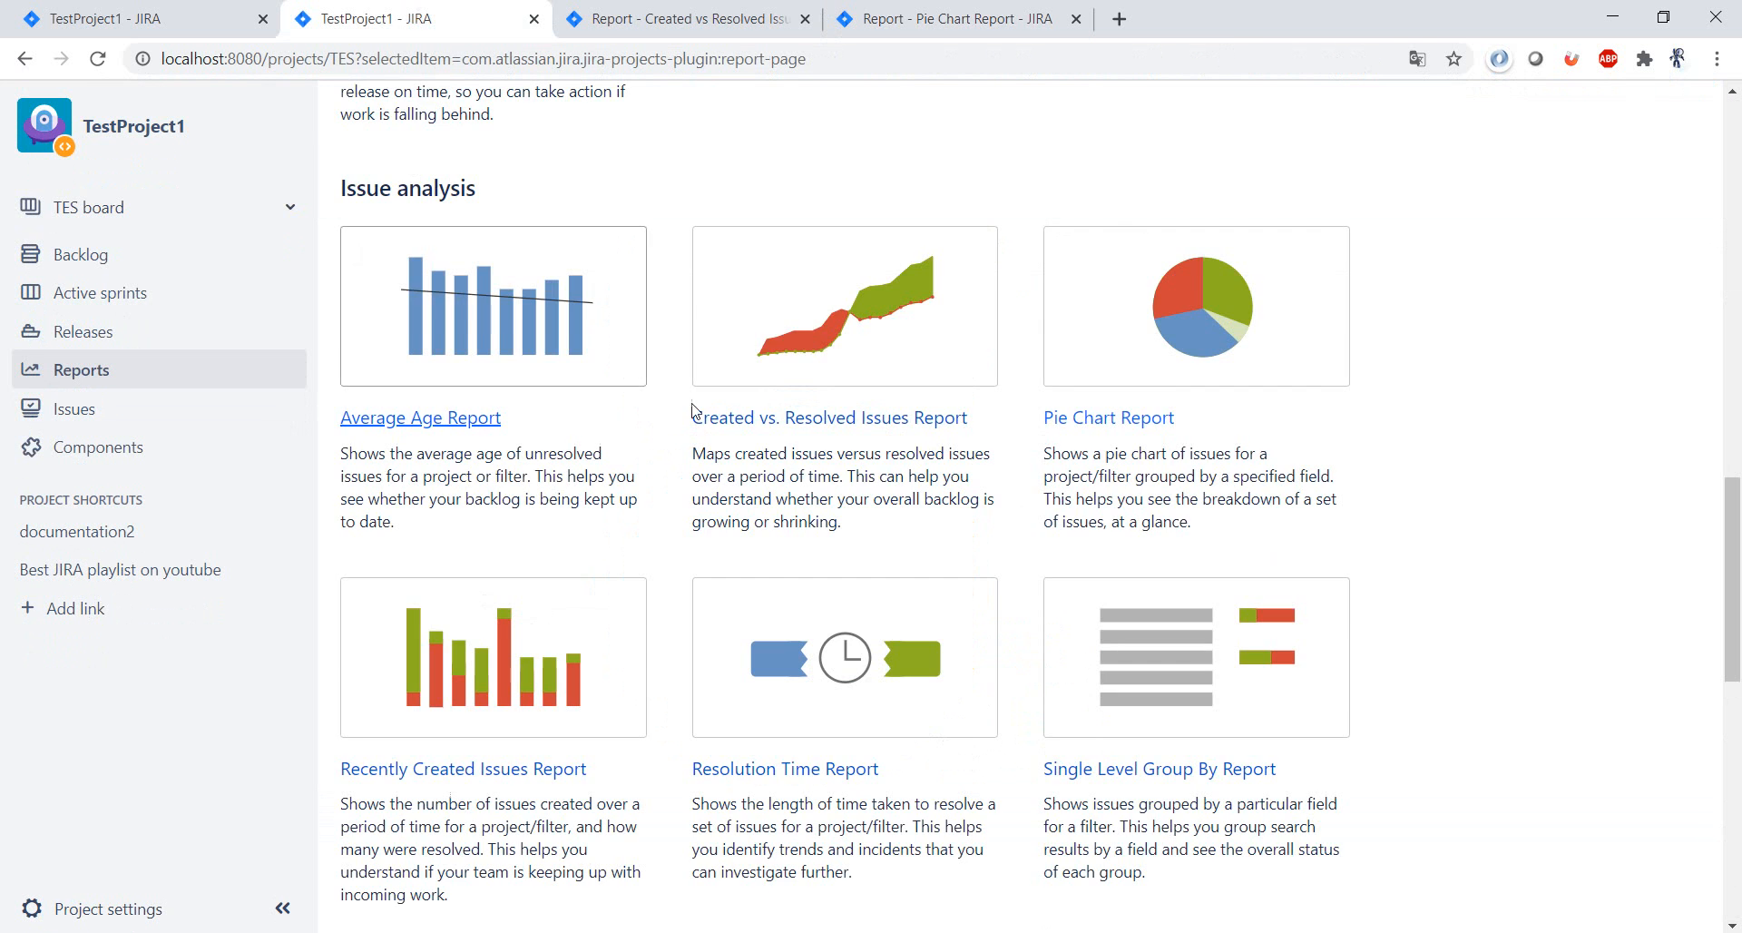
# Open the Recently Created Issues Report configuration page for TestProject1.
pyautogui.scroll(-3)
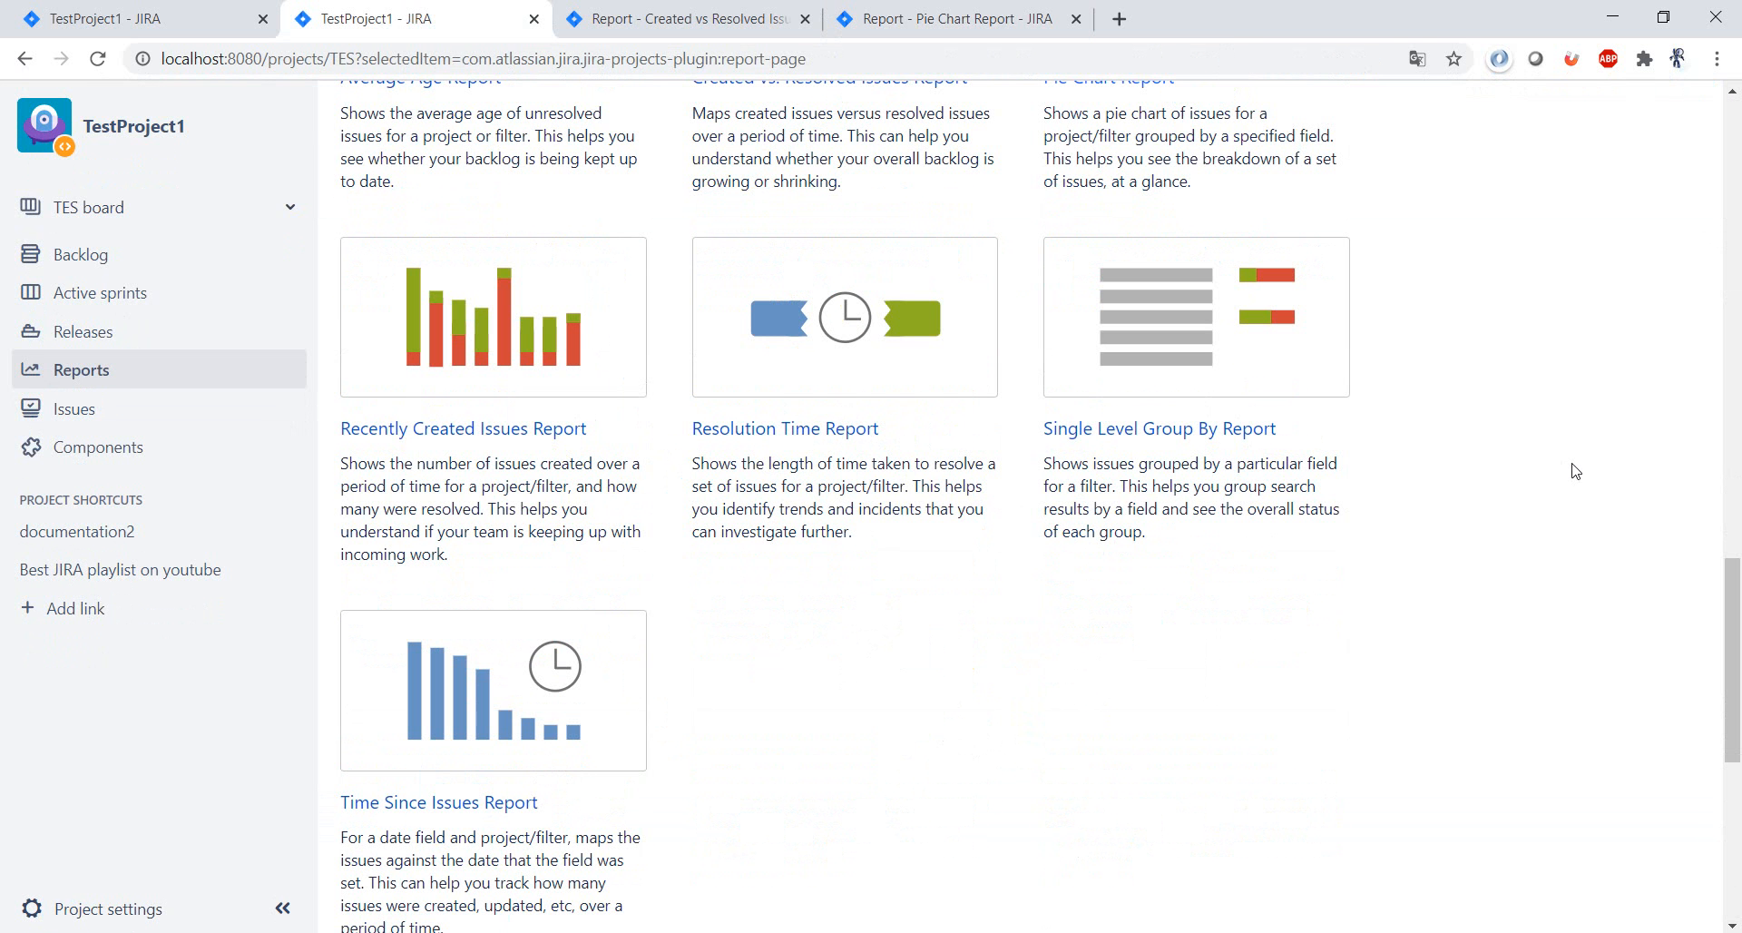
pyautogui.moveTo(864, 696)
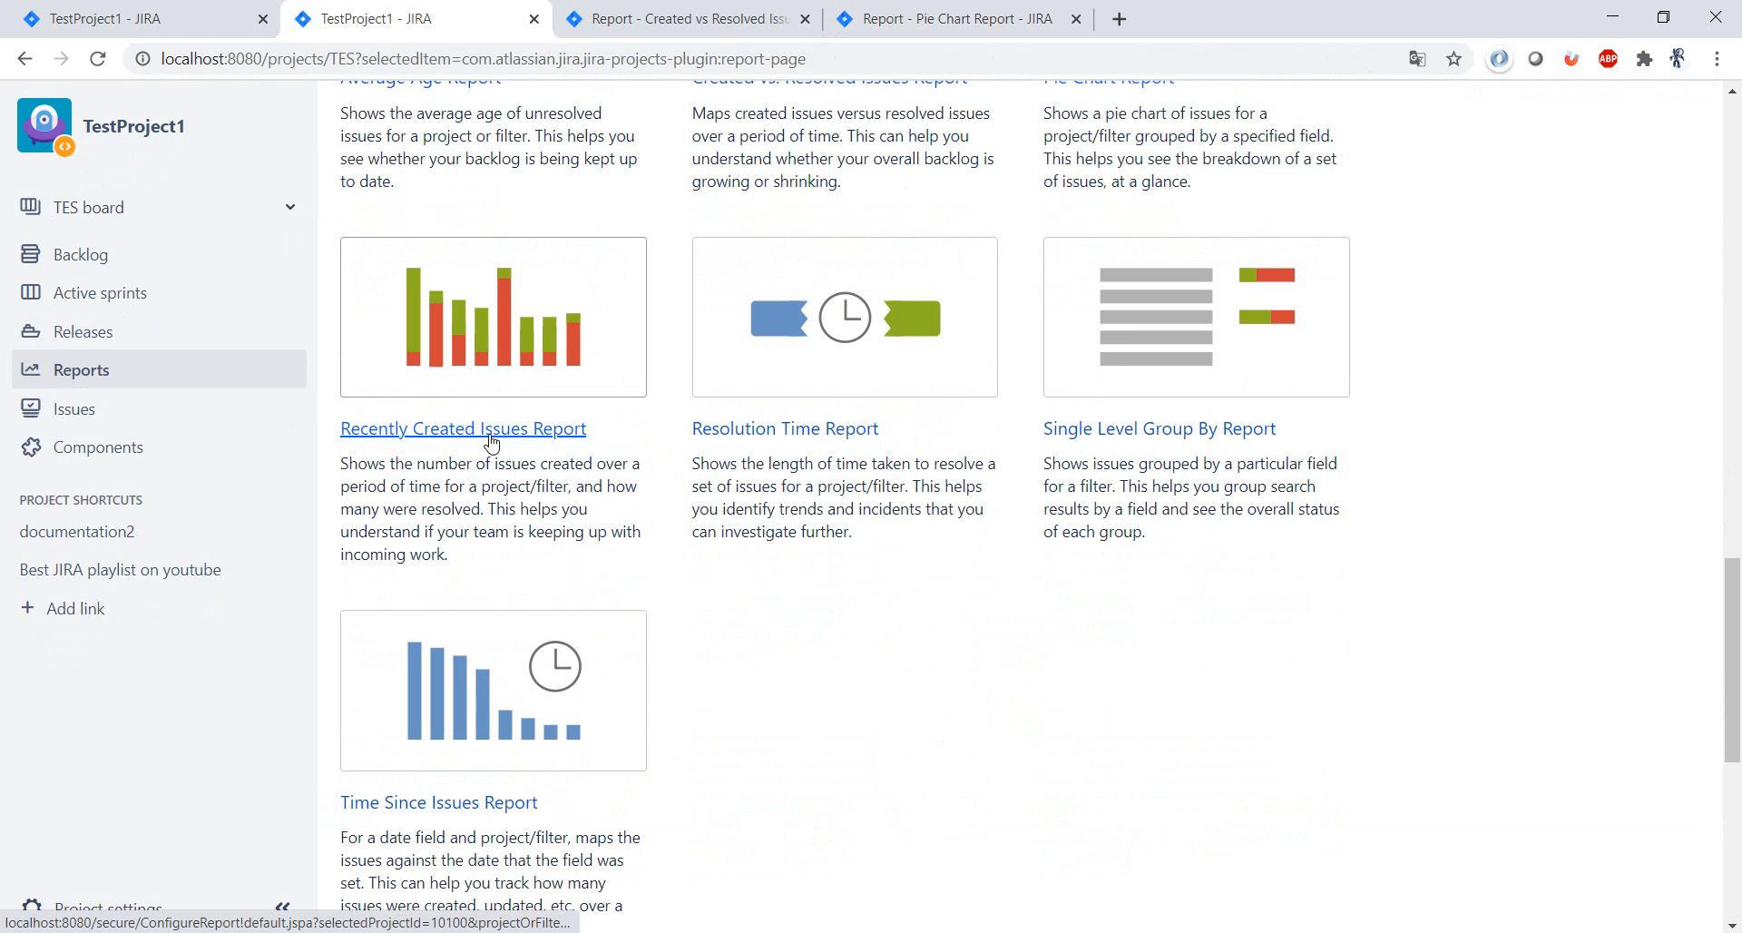
pyautogui.click(463, 428)
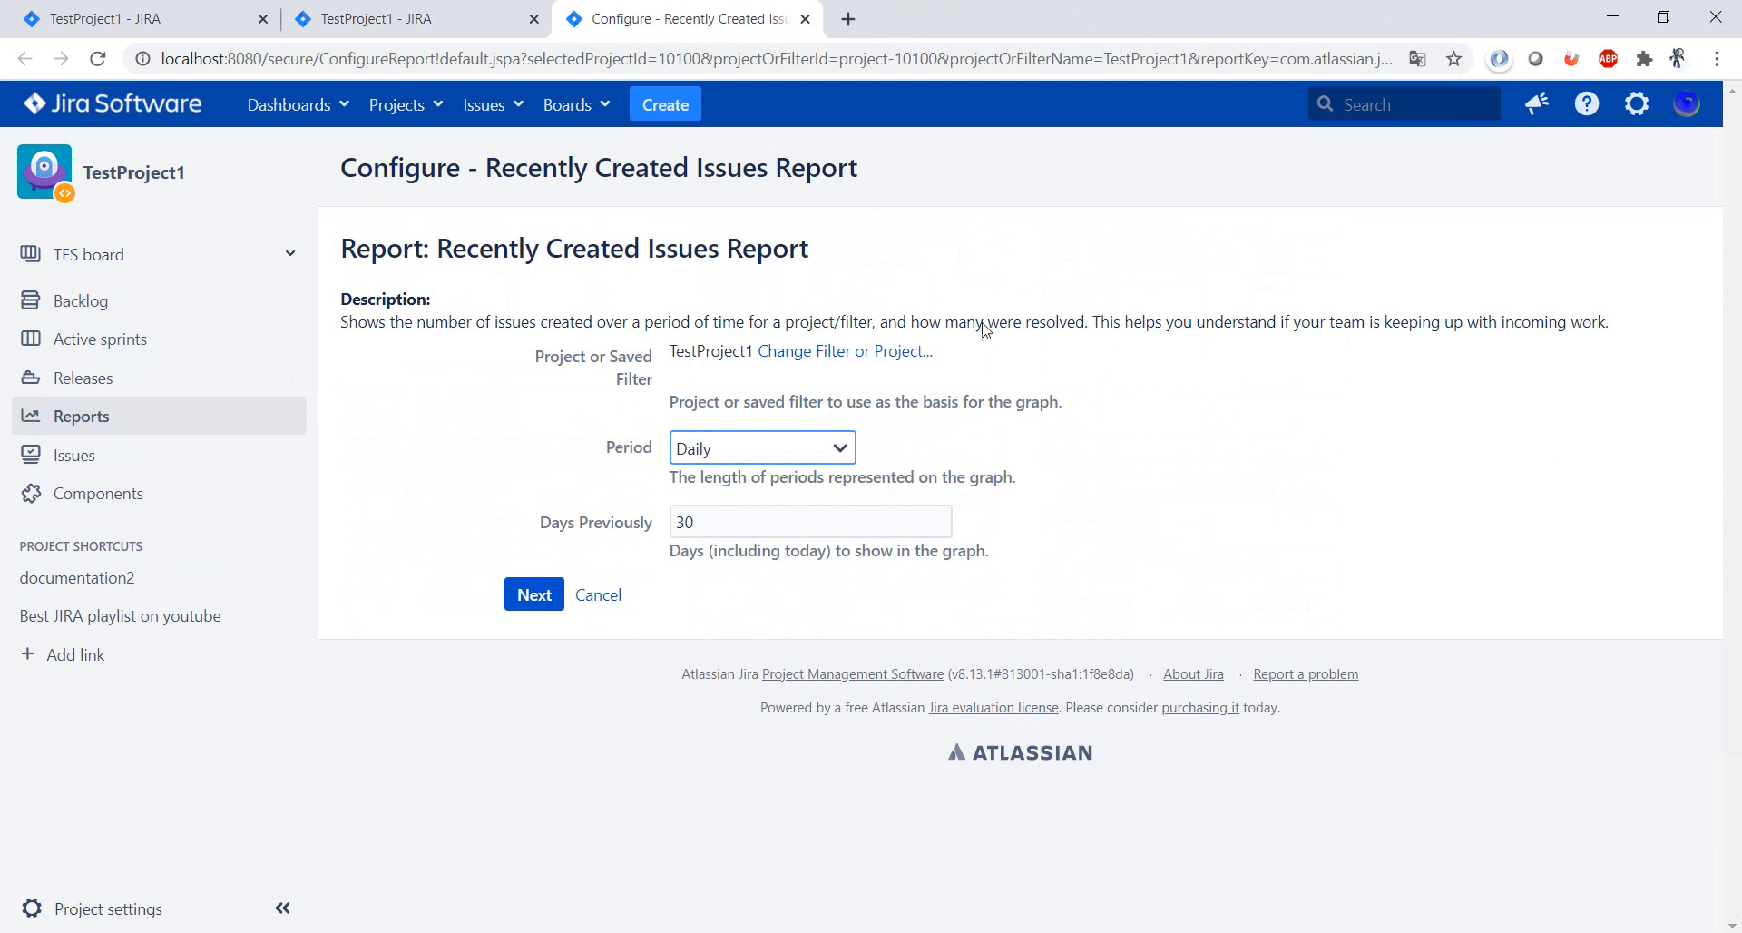
pyautogui.moveTo(685, 363)
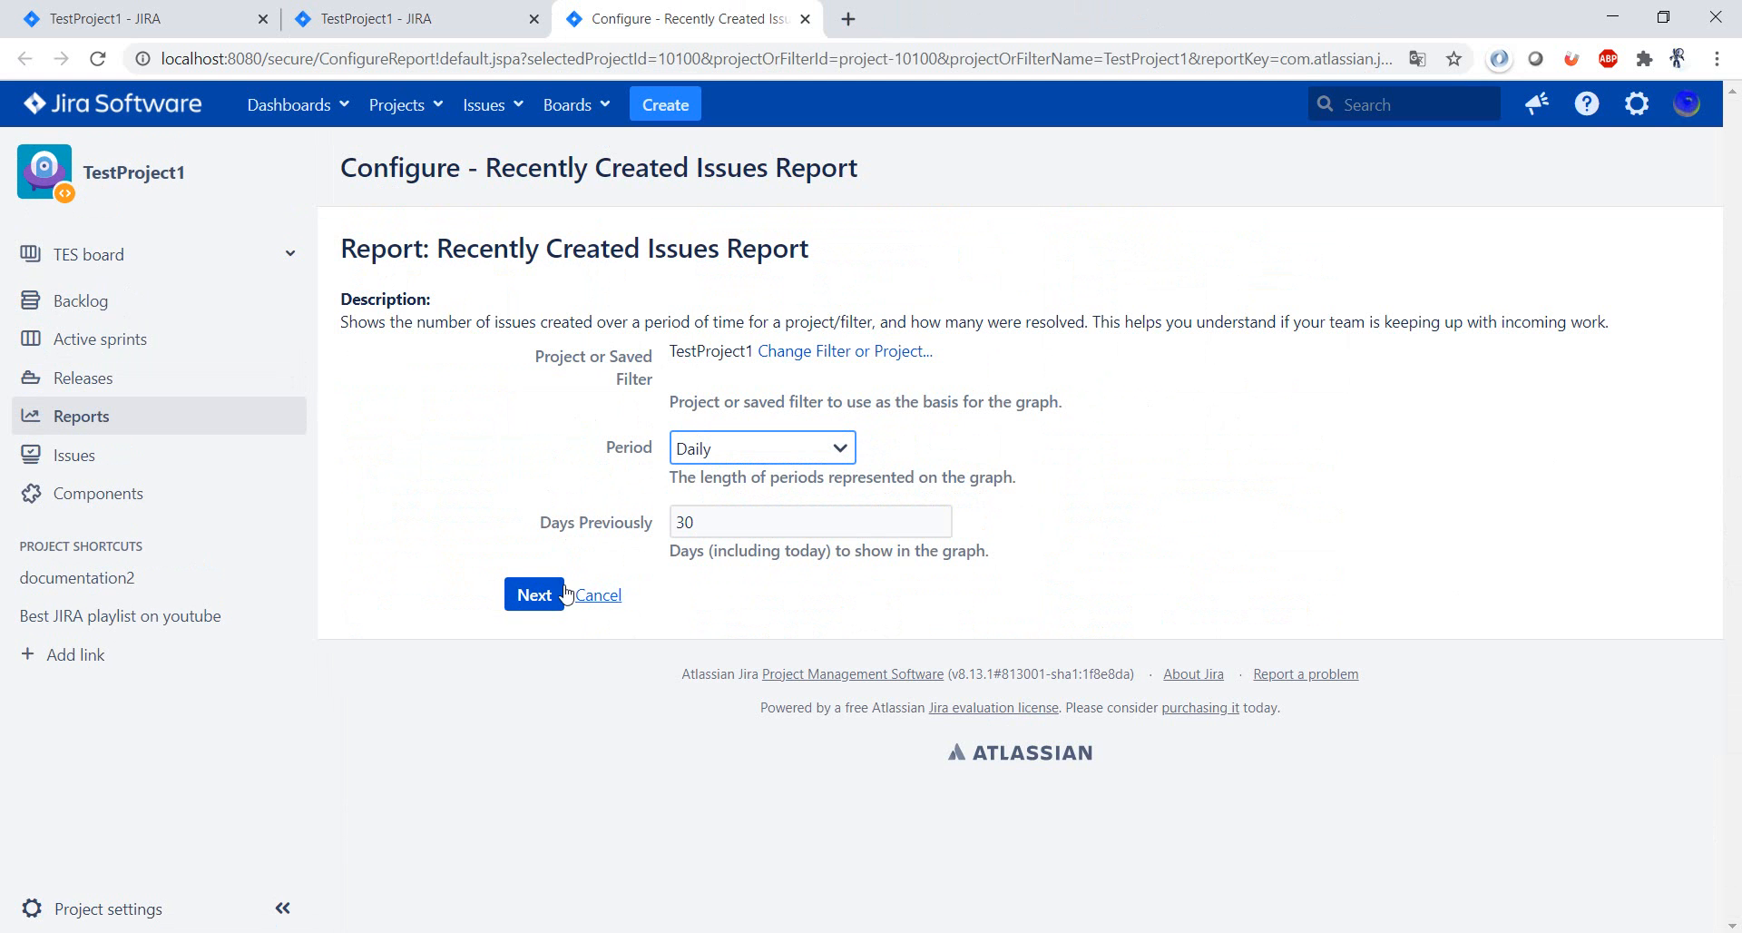
# Generate the 30-day daily Recently Created Issues chart and review its data table.
pyautogui.click(533, 593)
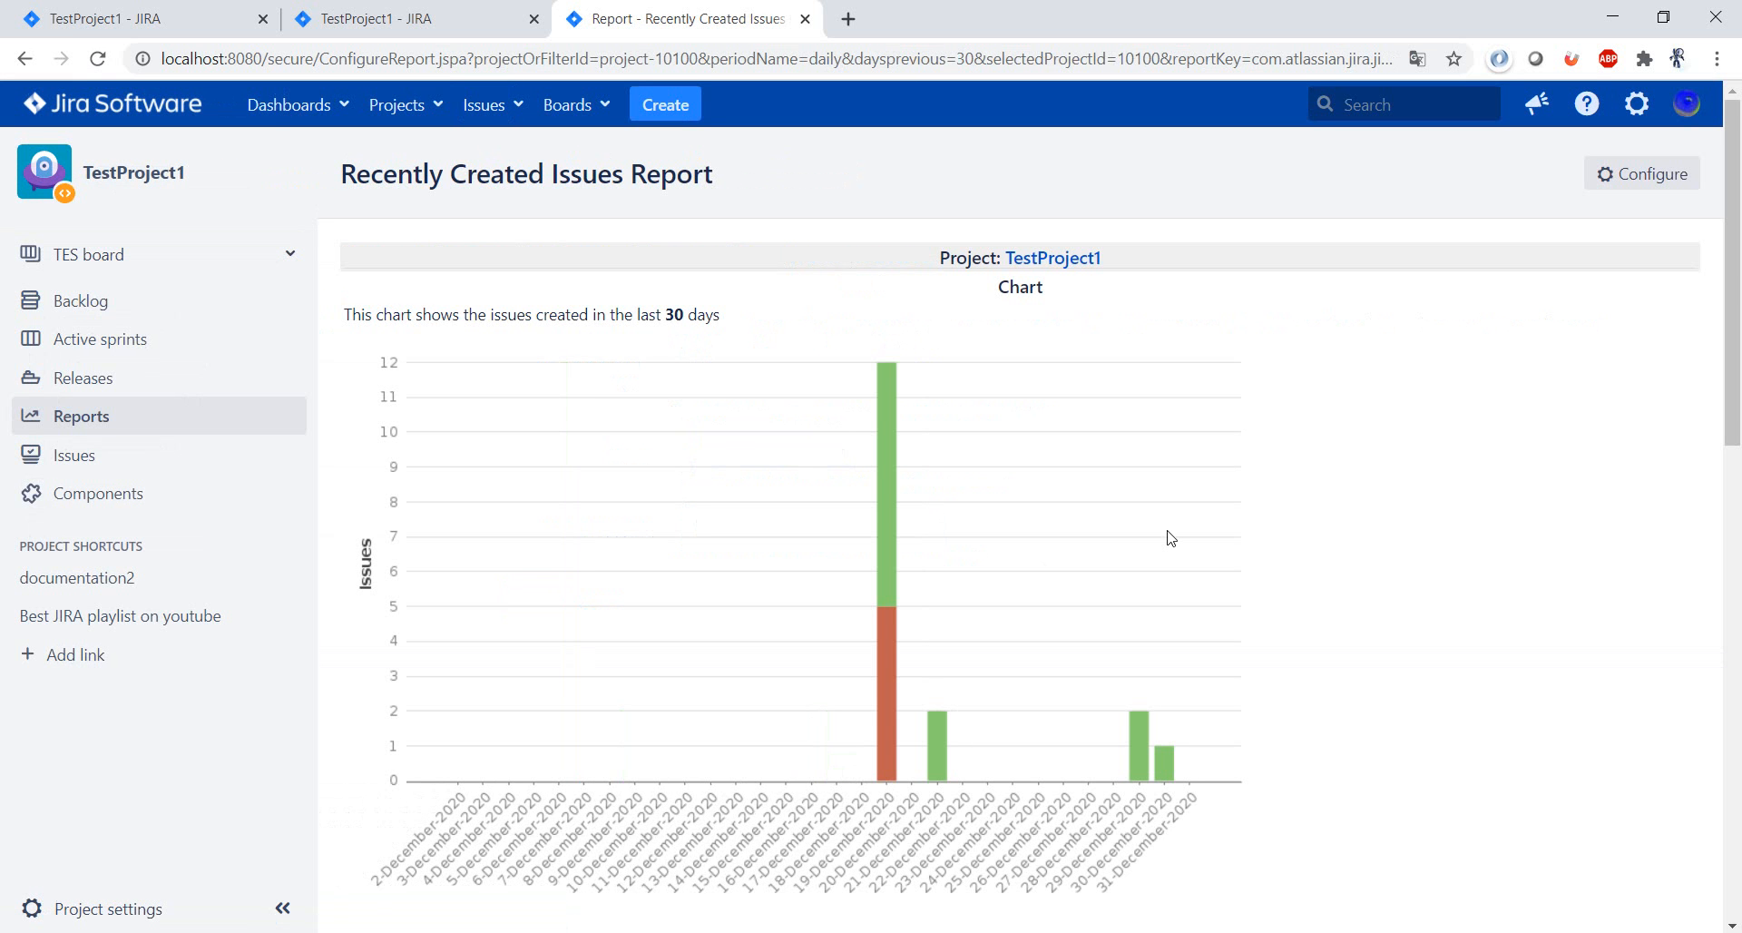
pyautogui.moveTo(878, 588)
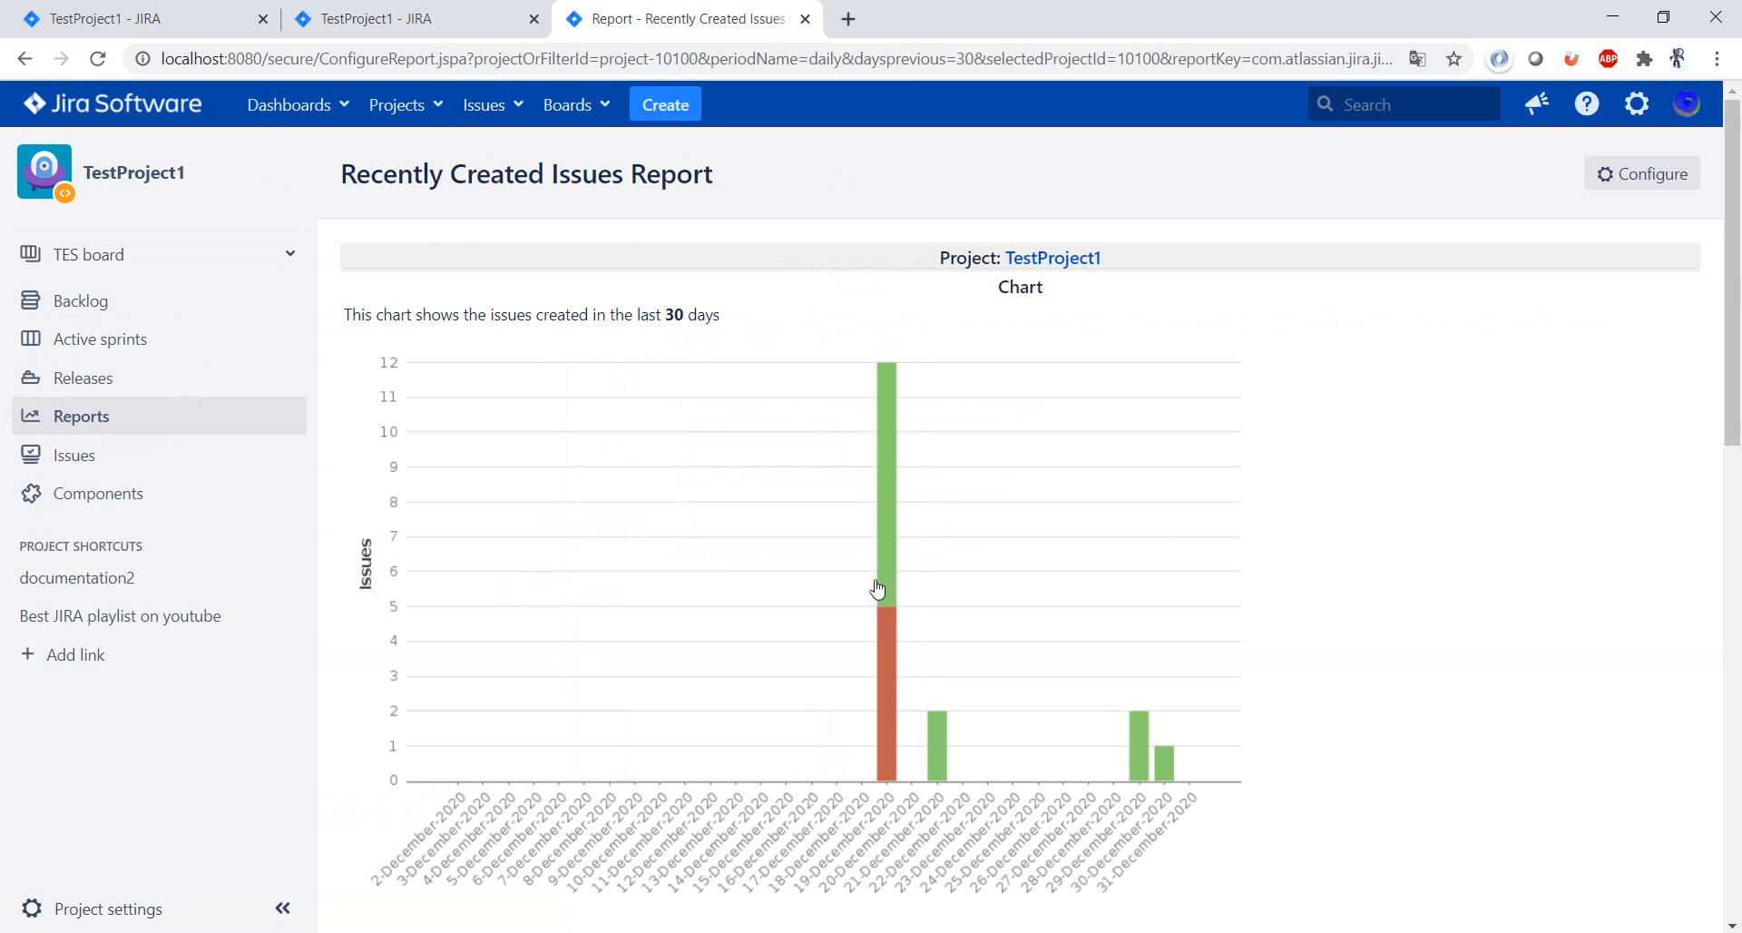
pyautogui.moveTo(893, 472)
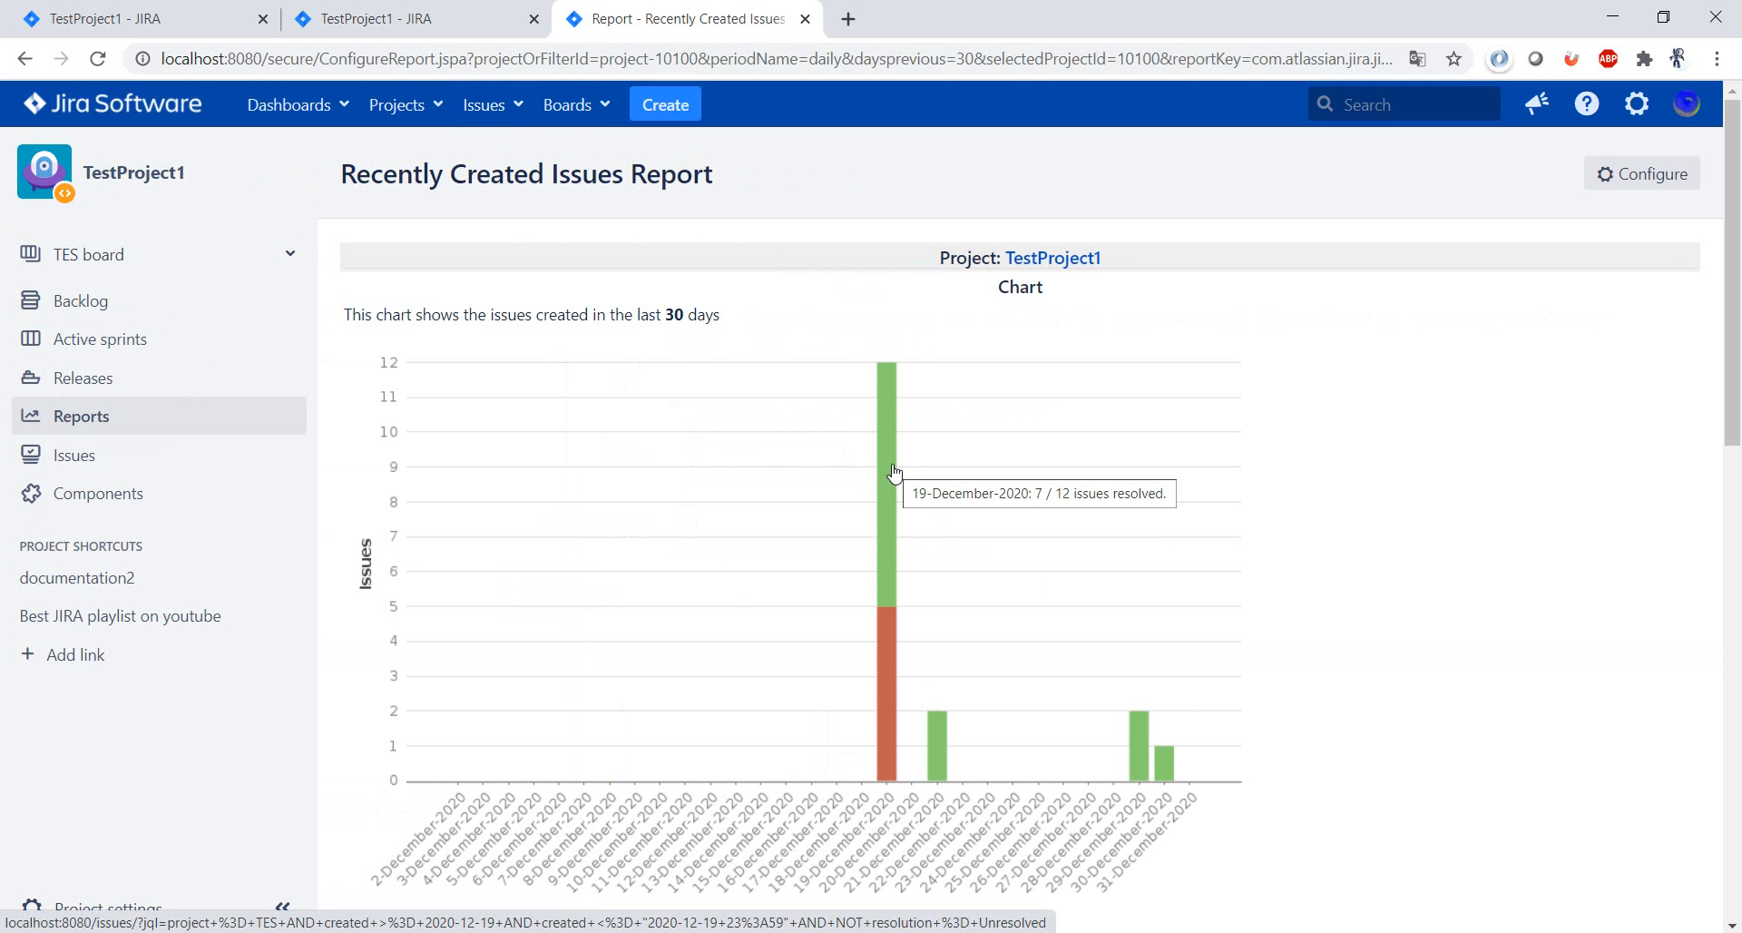
pyautogui.moveTo(890, 668)
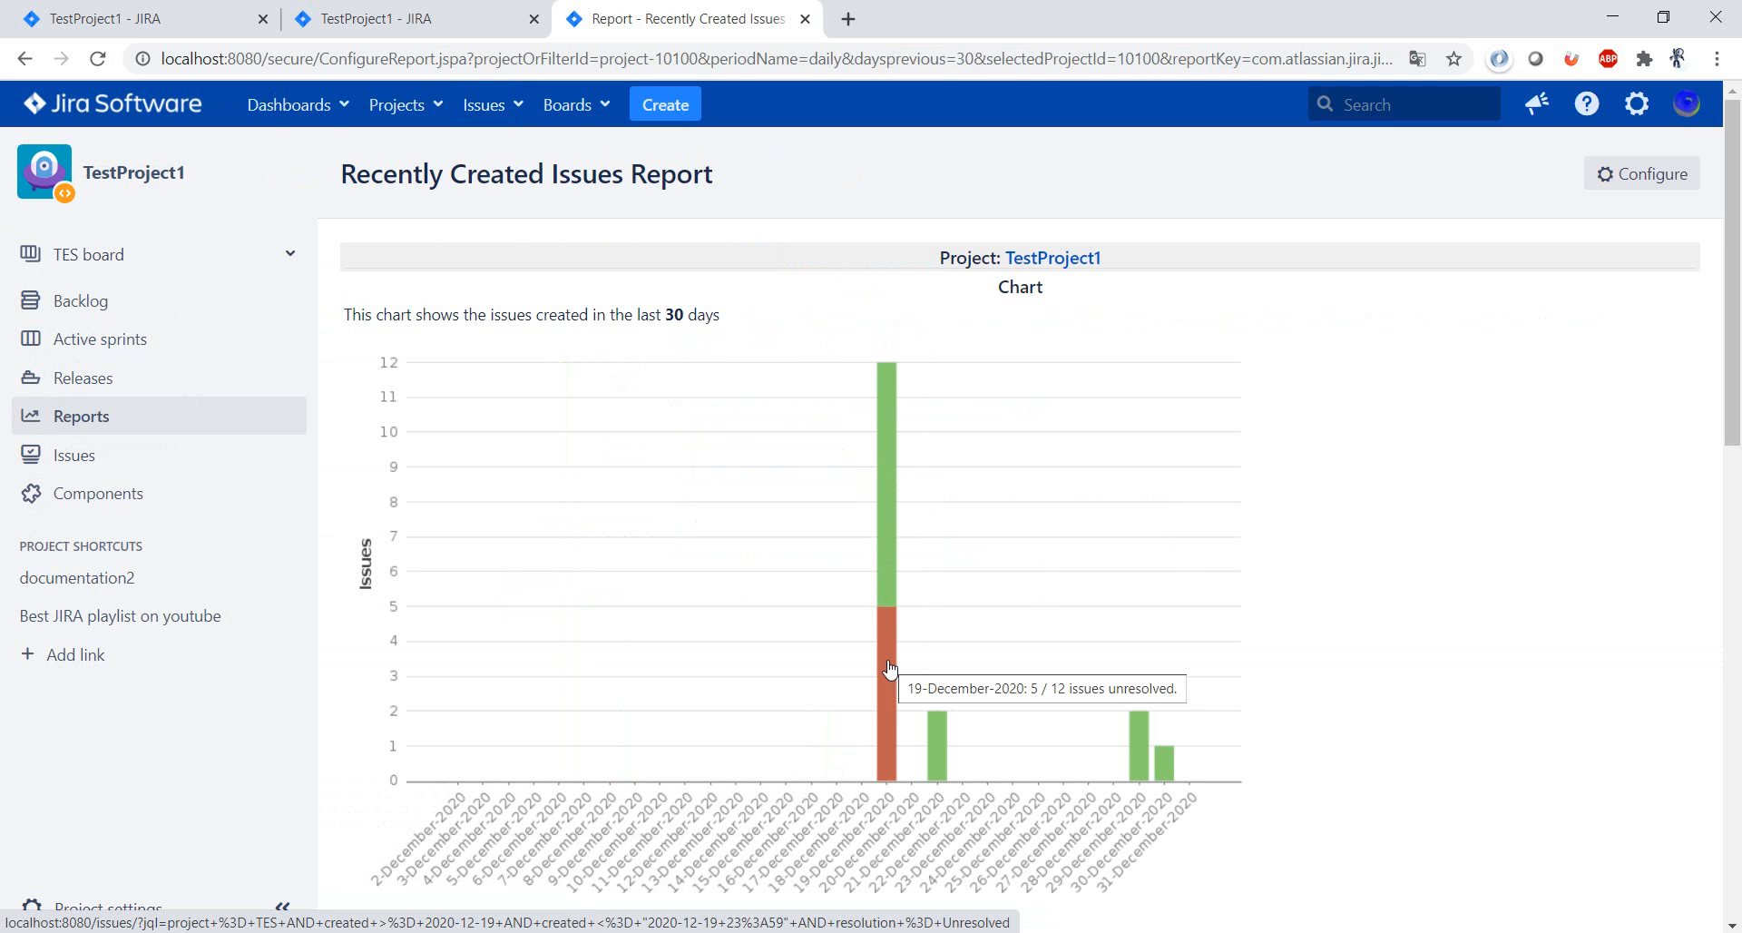
pyautogui.scroll(-3)
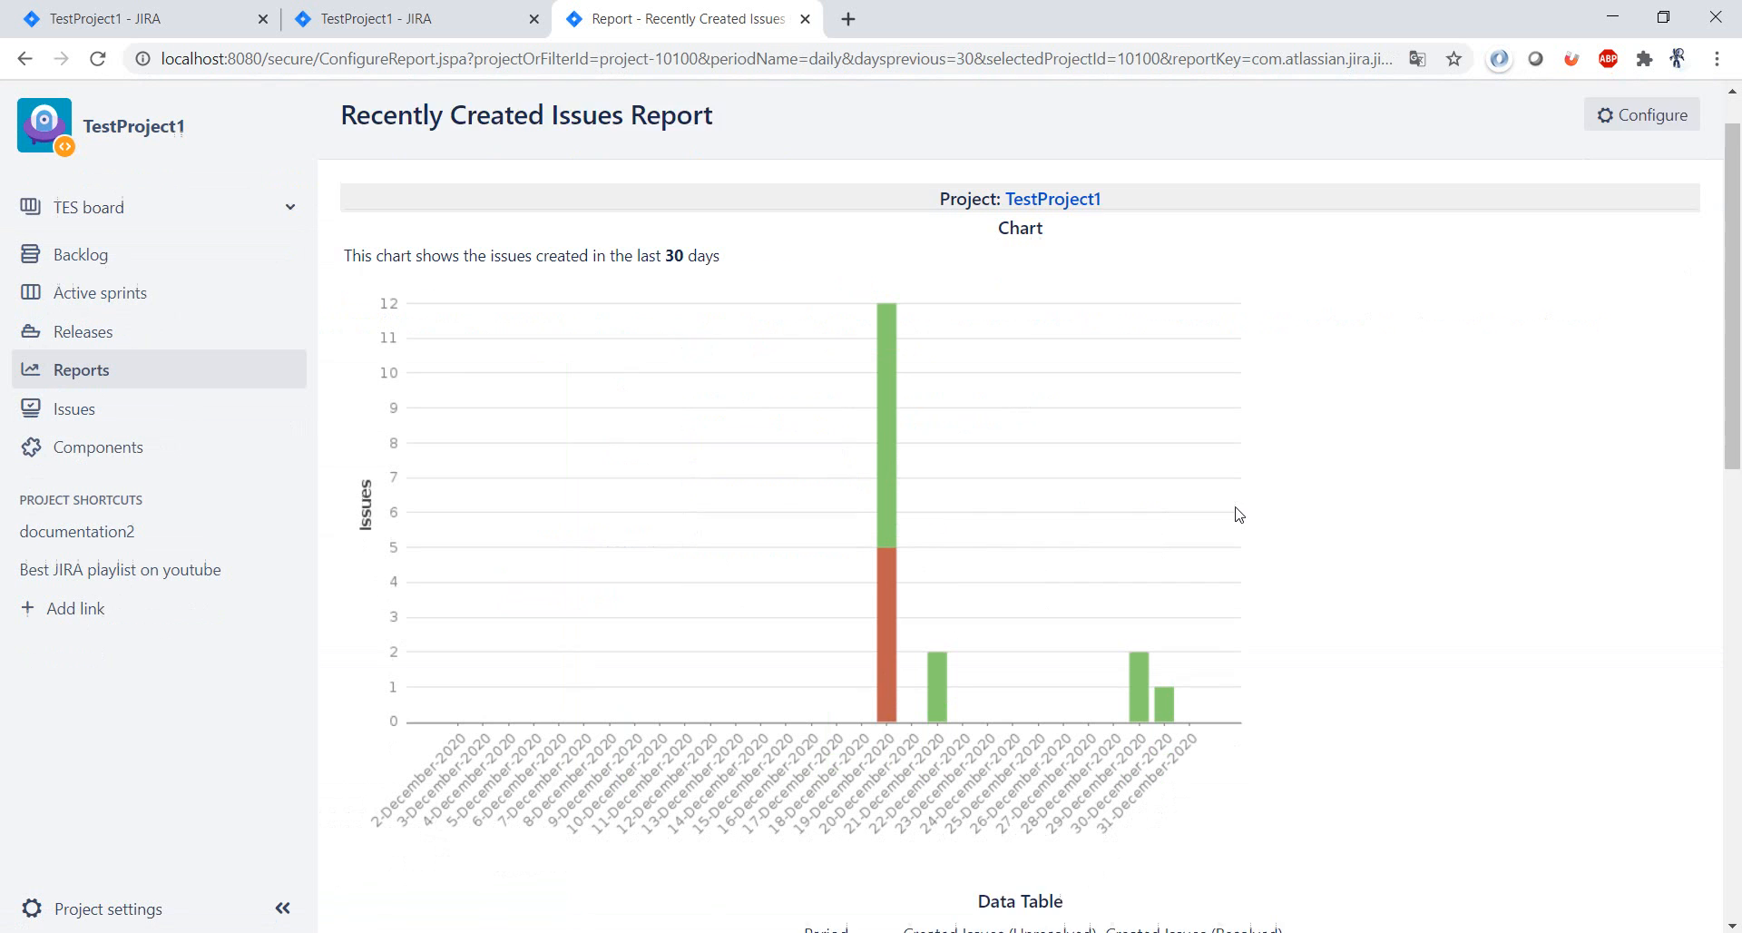
pyautogui.scroll(-3)
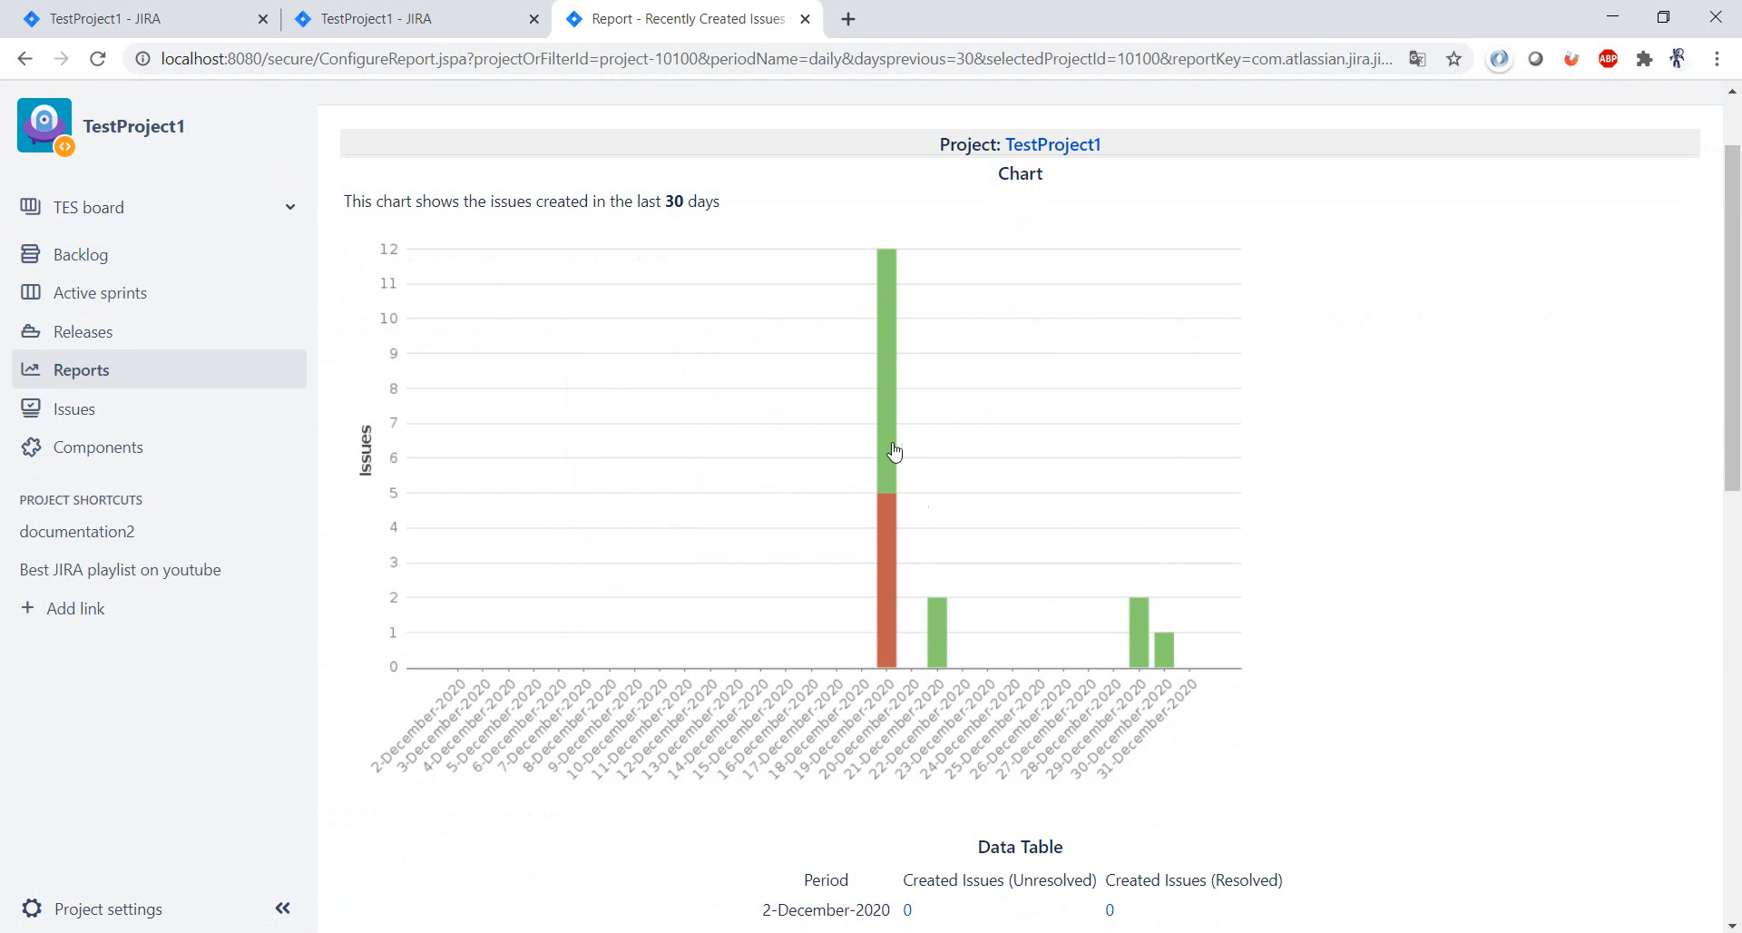
pyautogui.moveTo(947, 627)
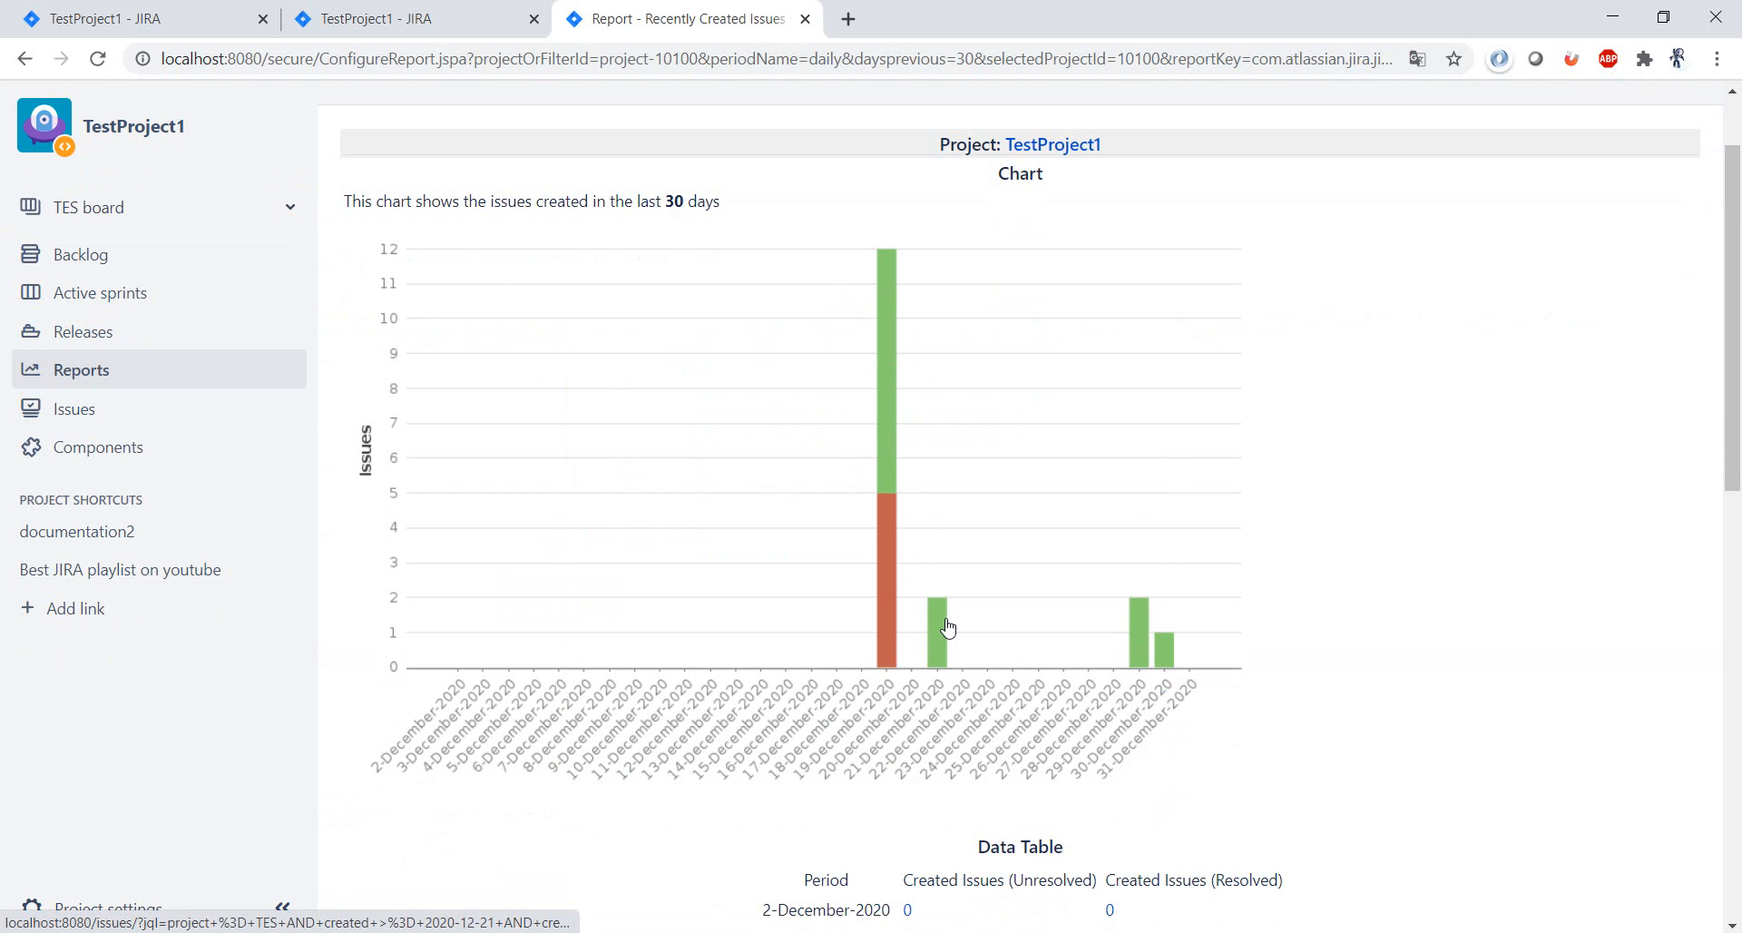
pyautogui.scroll(-3)
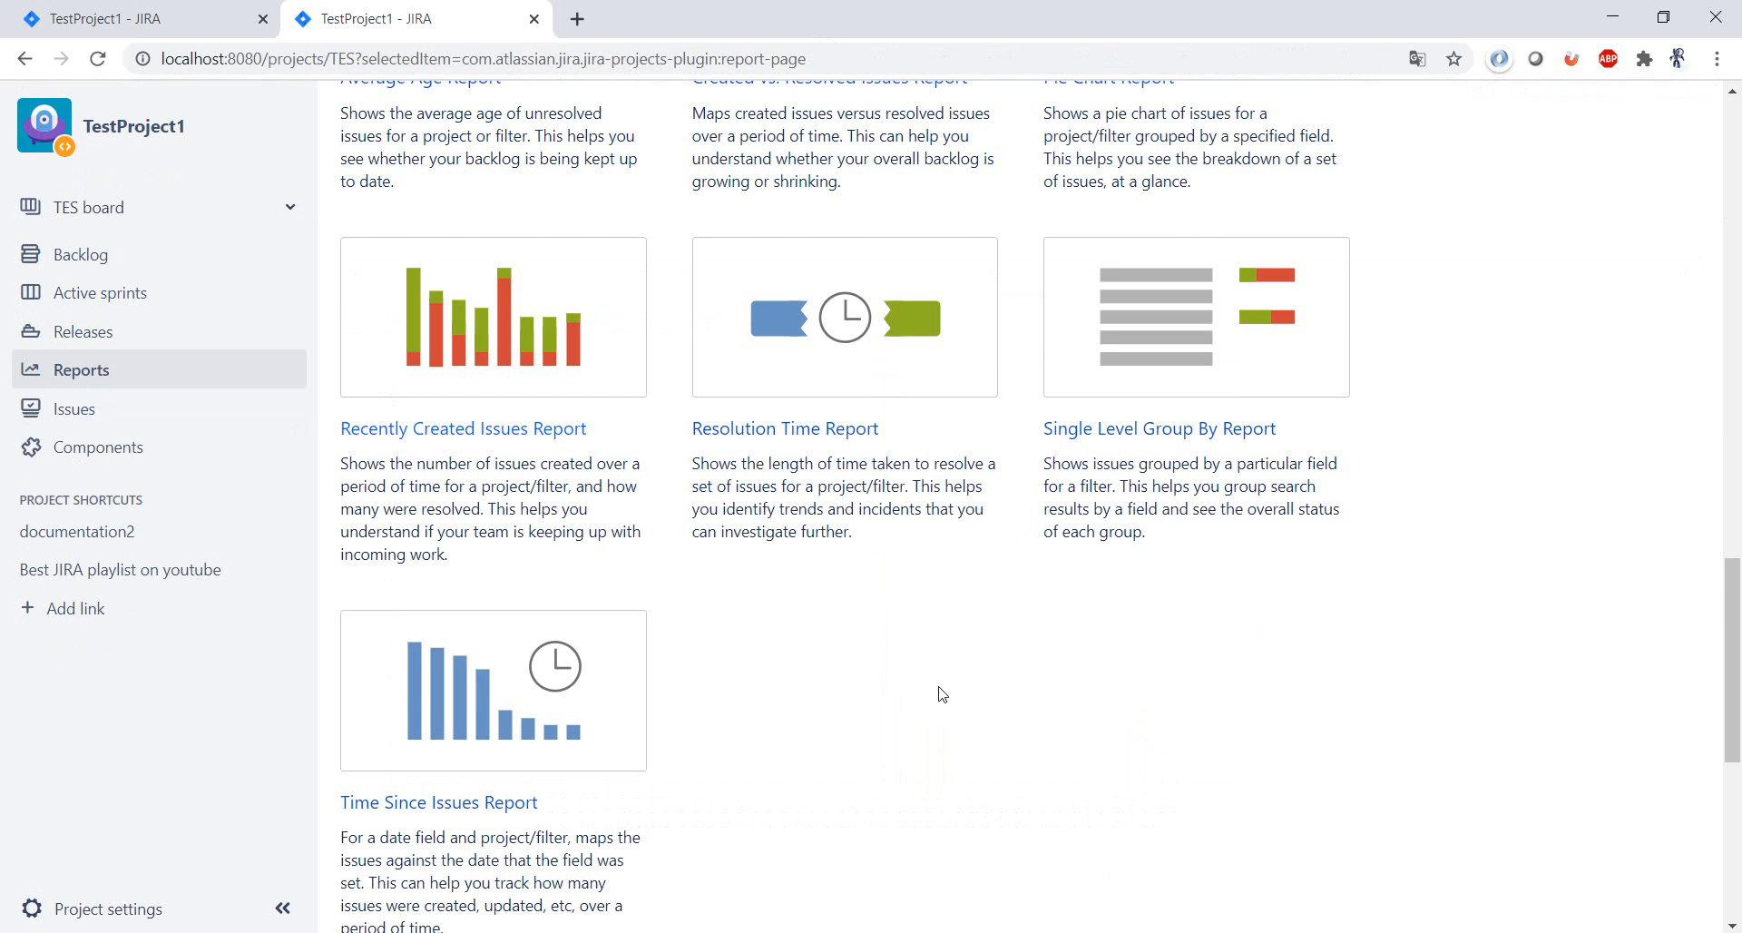
# Open the Time Since Issues Report configuration page for TestProject1.
pyautogui.scroll(-3)
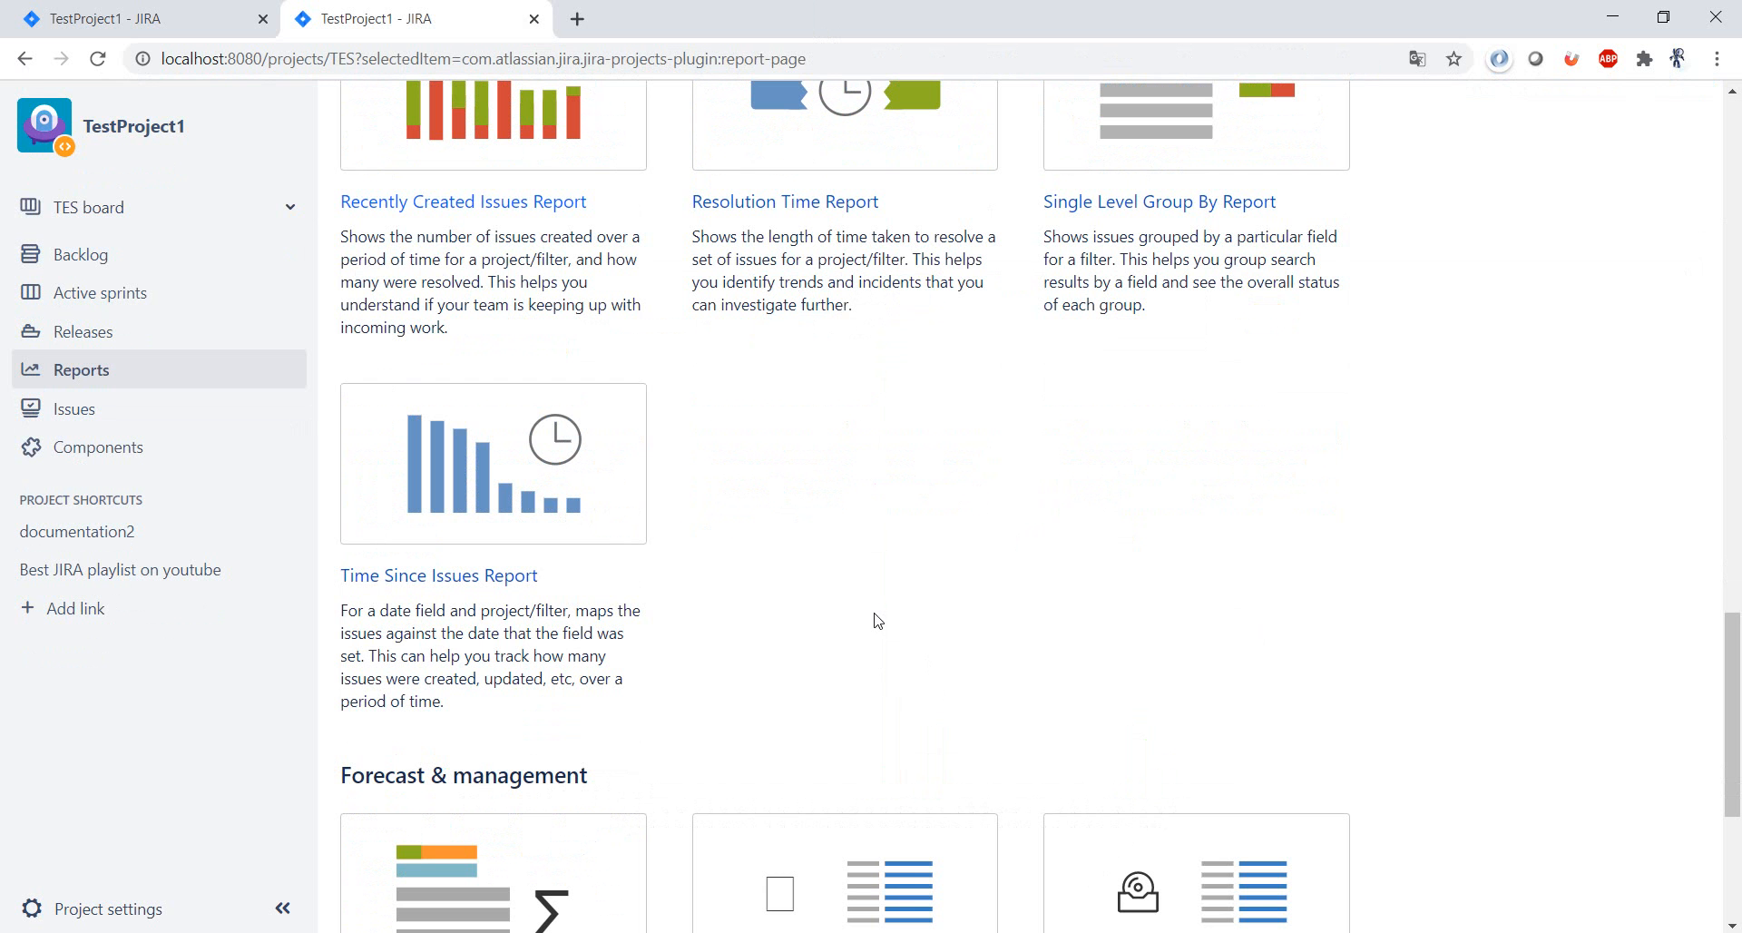
pyautogui.moveTo(461, 577)
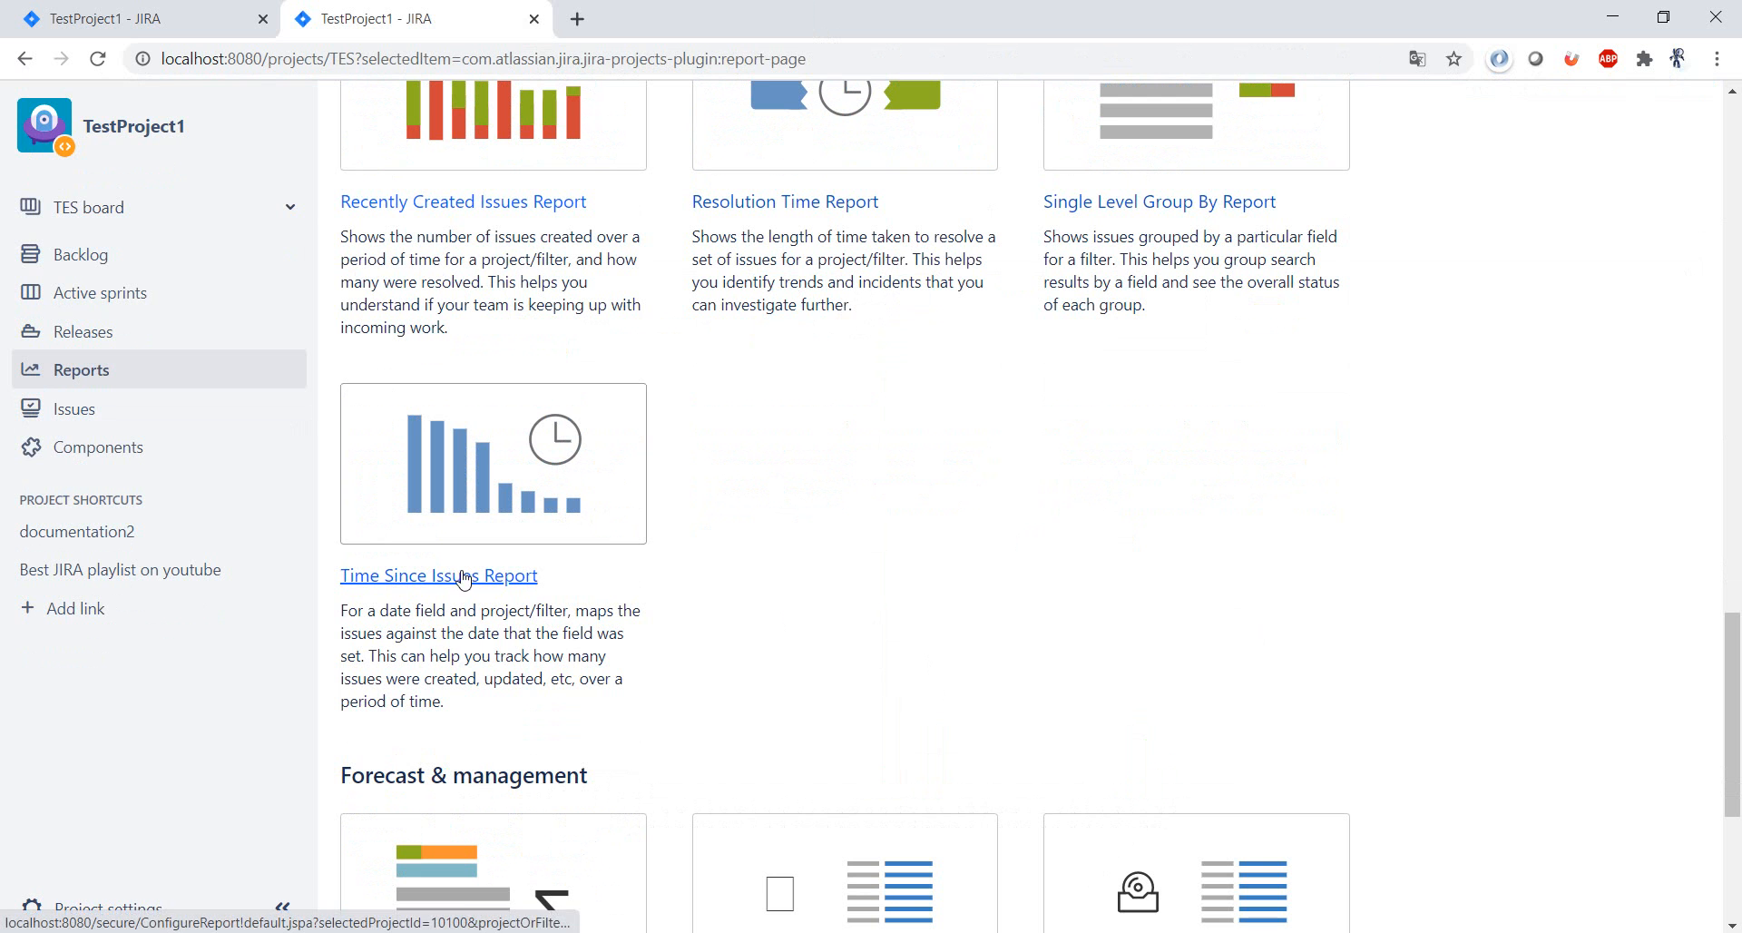
pyautogui.click(437, 575)
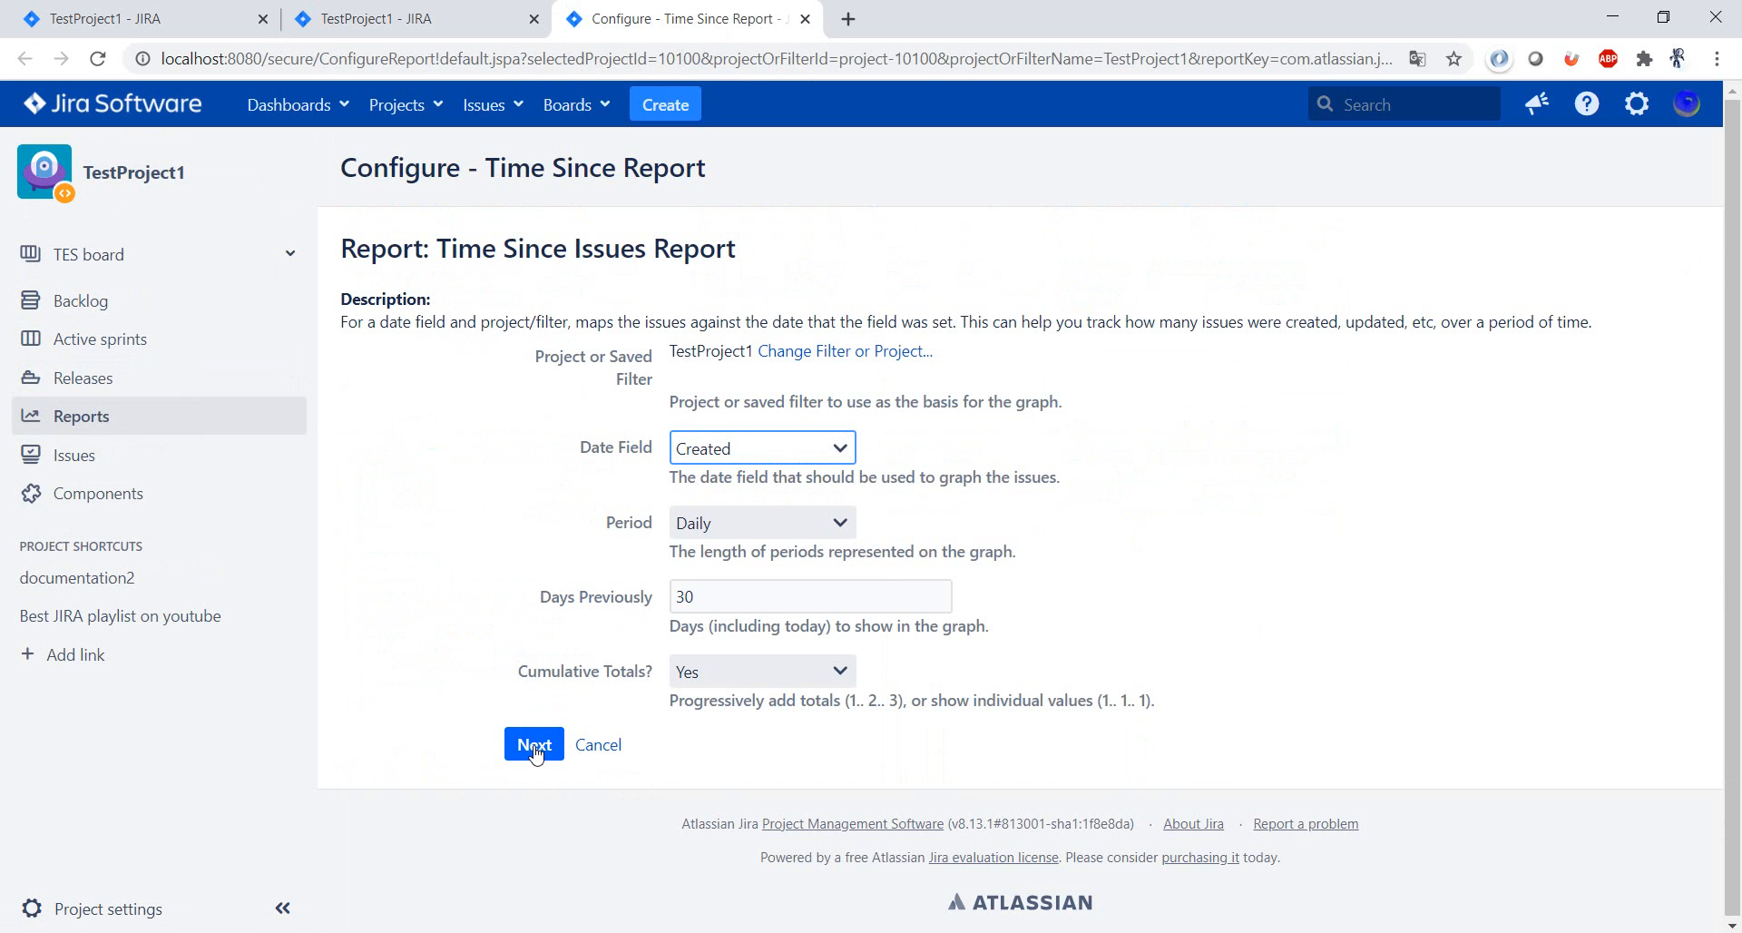
# Generate the cumulative Time Since Issues chart on Created dates, daily for 30 days, and review its data table.
pyautogui.click(533, 744)
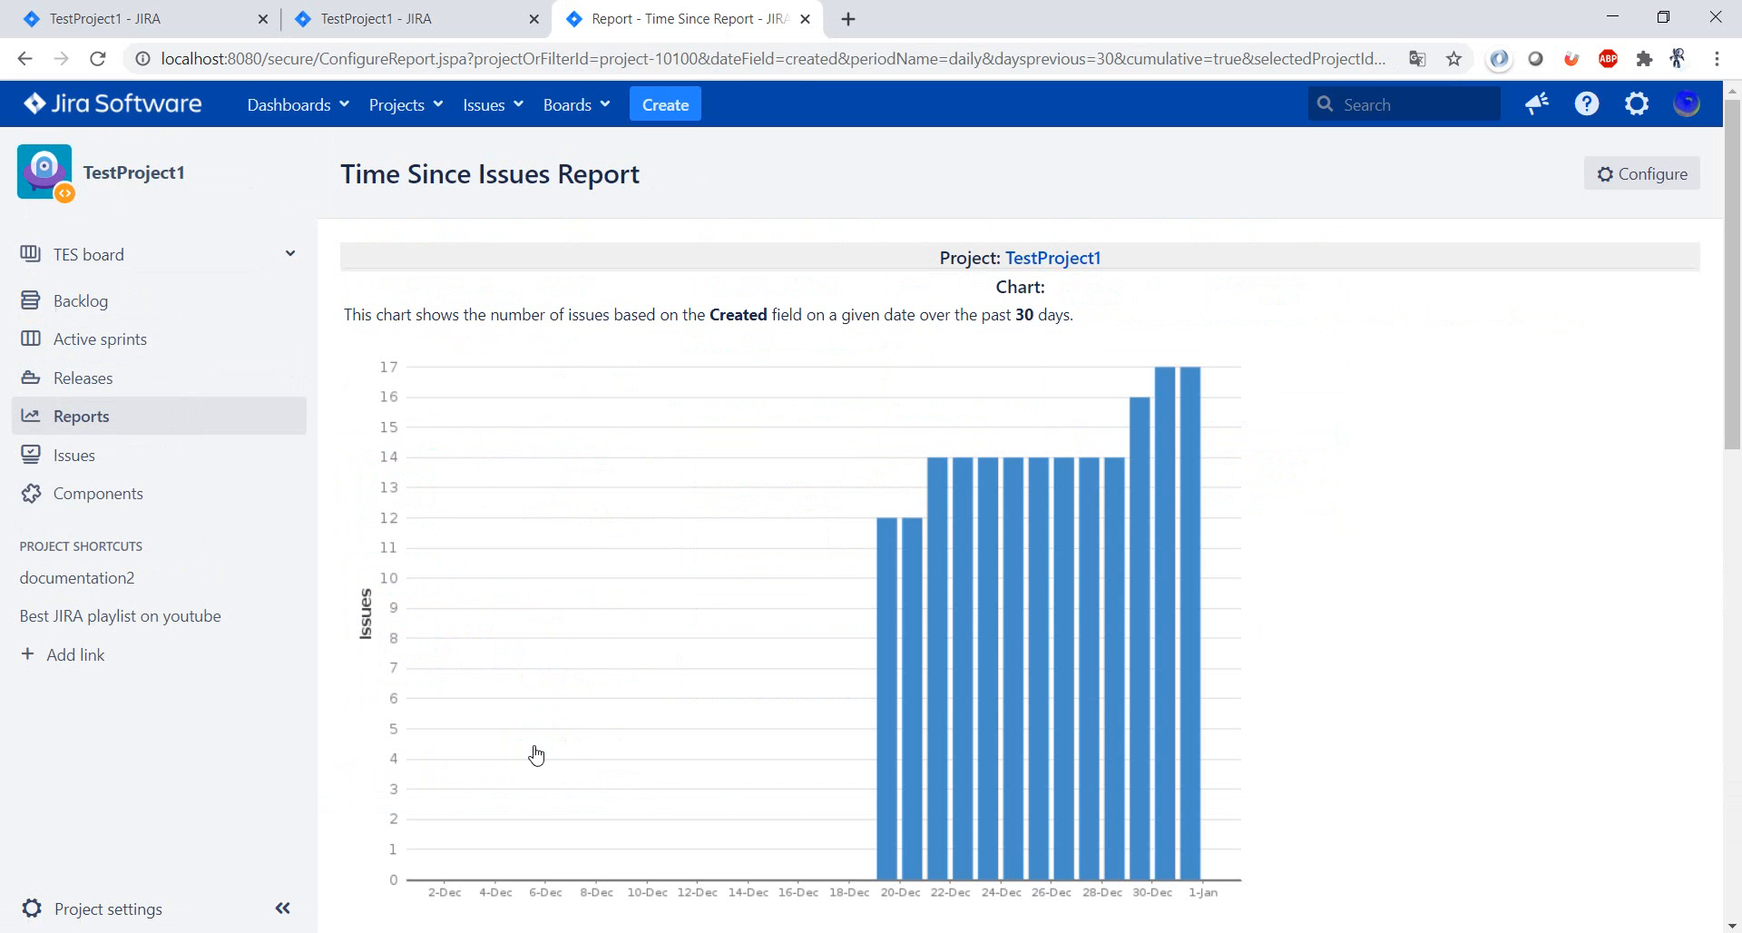
pyautogui.scroll(-3)
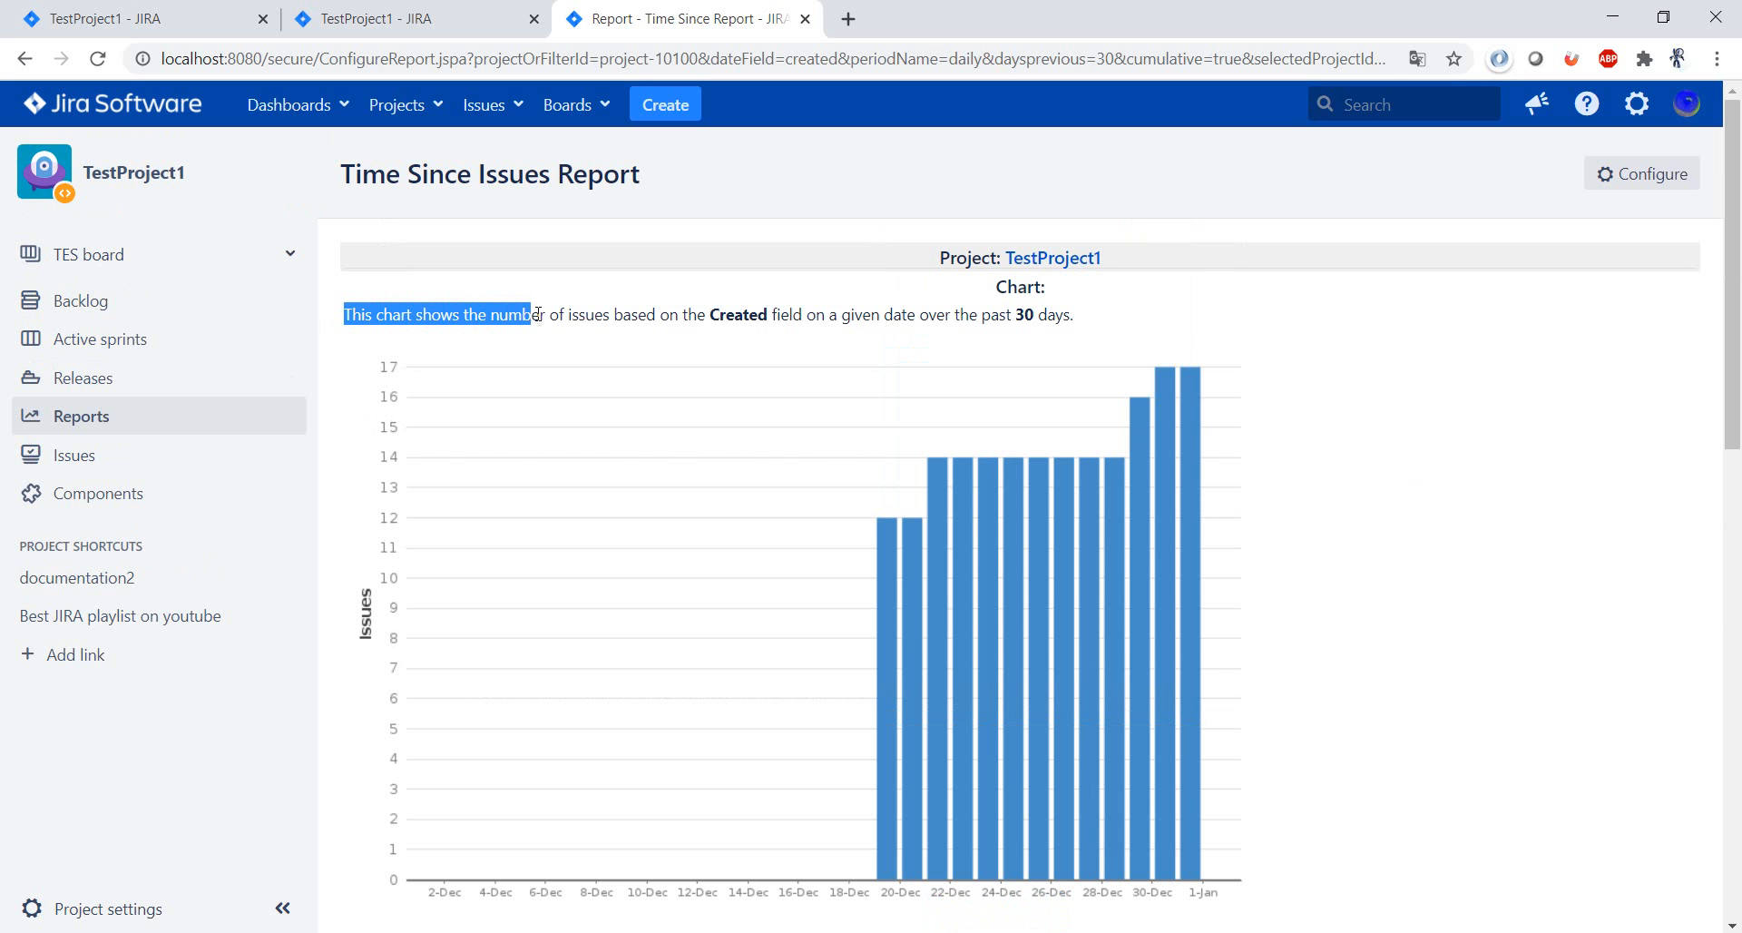
pyautogui.click(1481, 348)
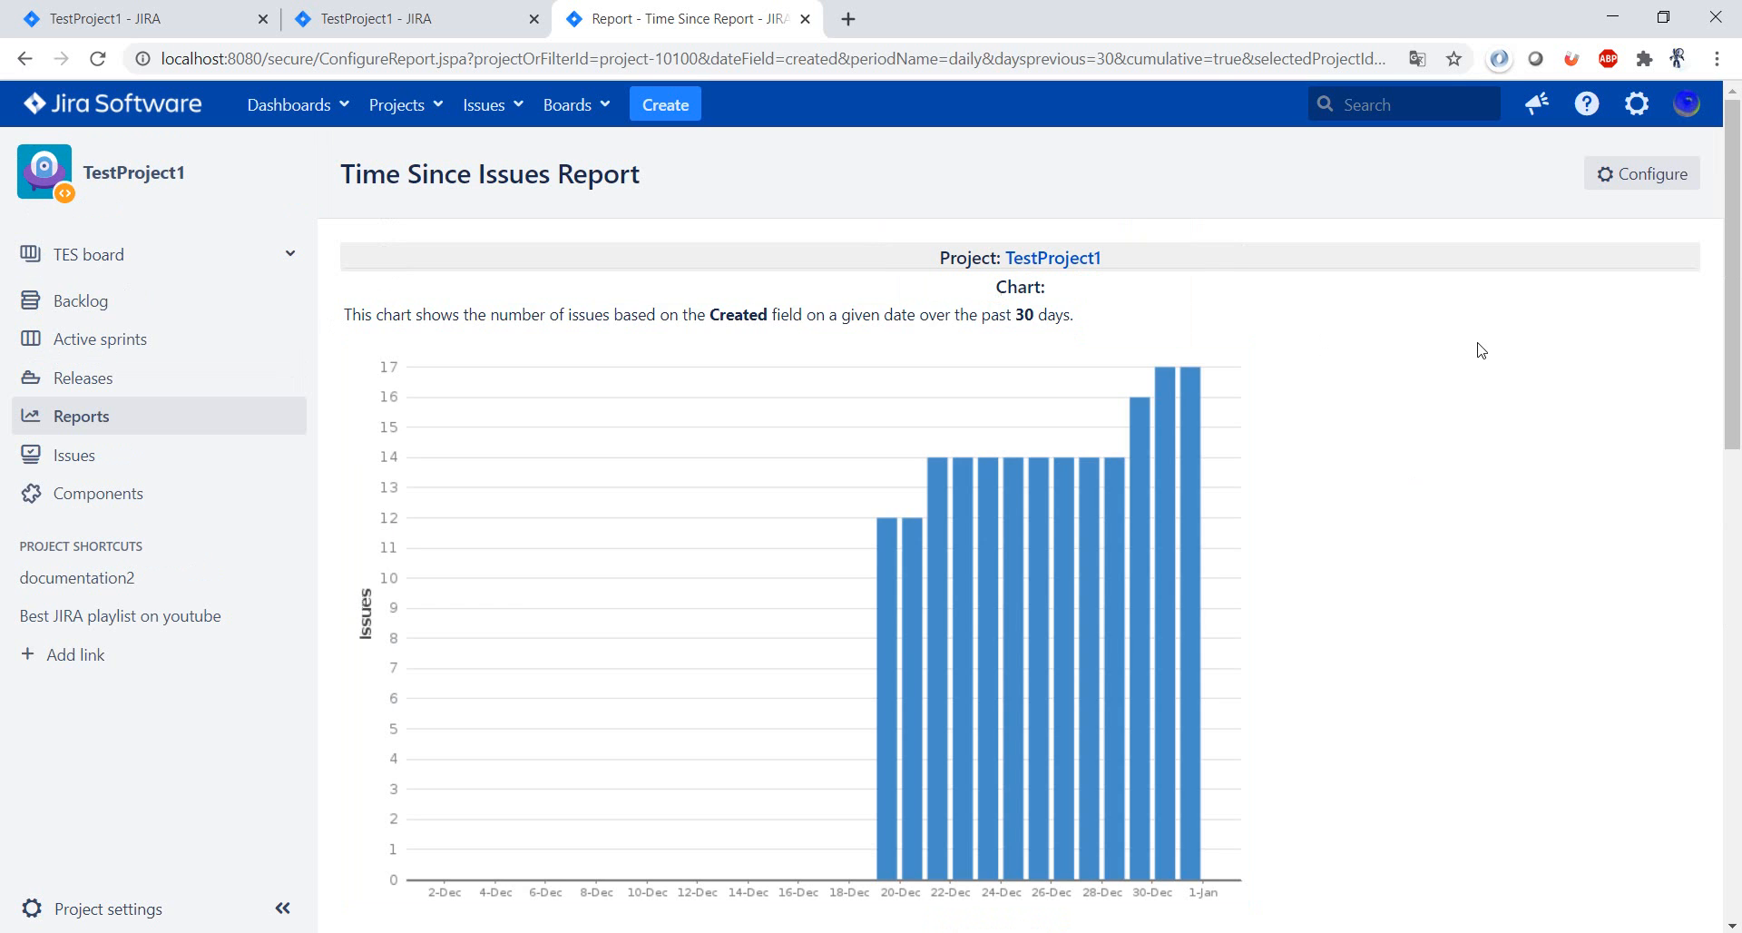
pyautogui.scroll(-3)
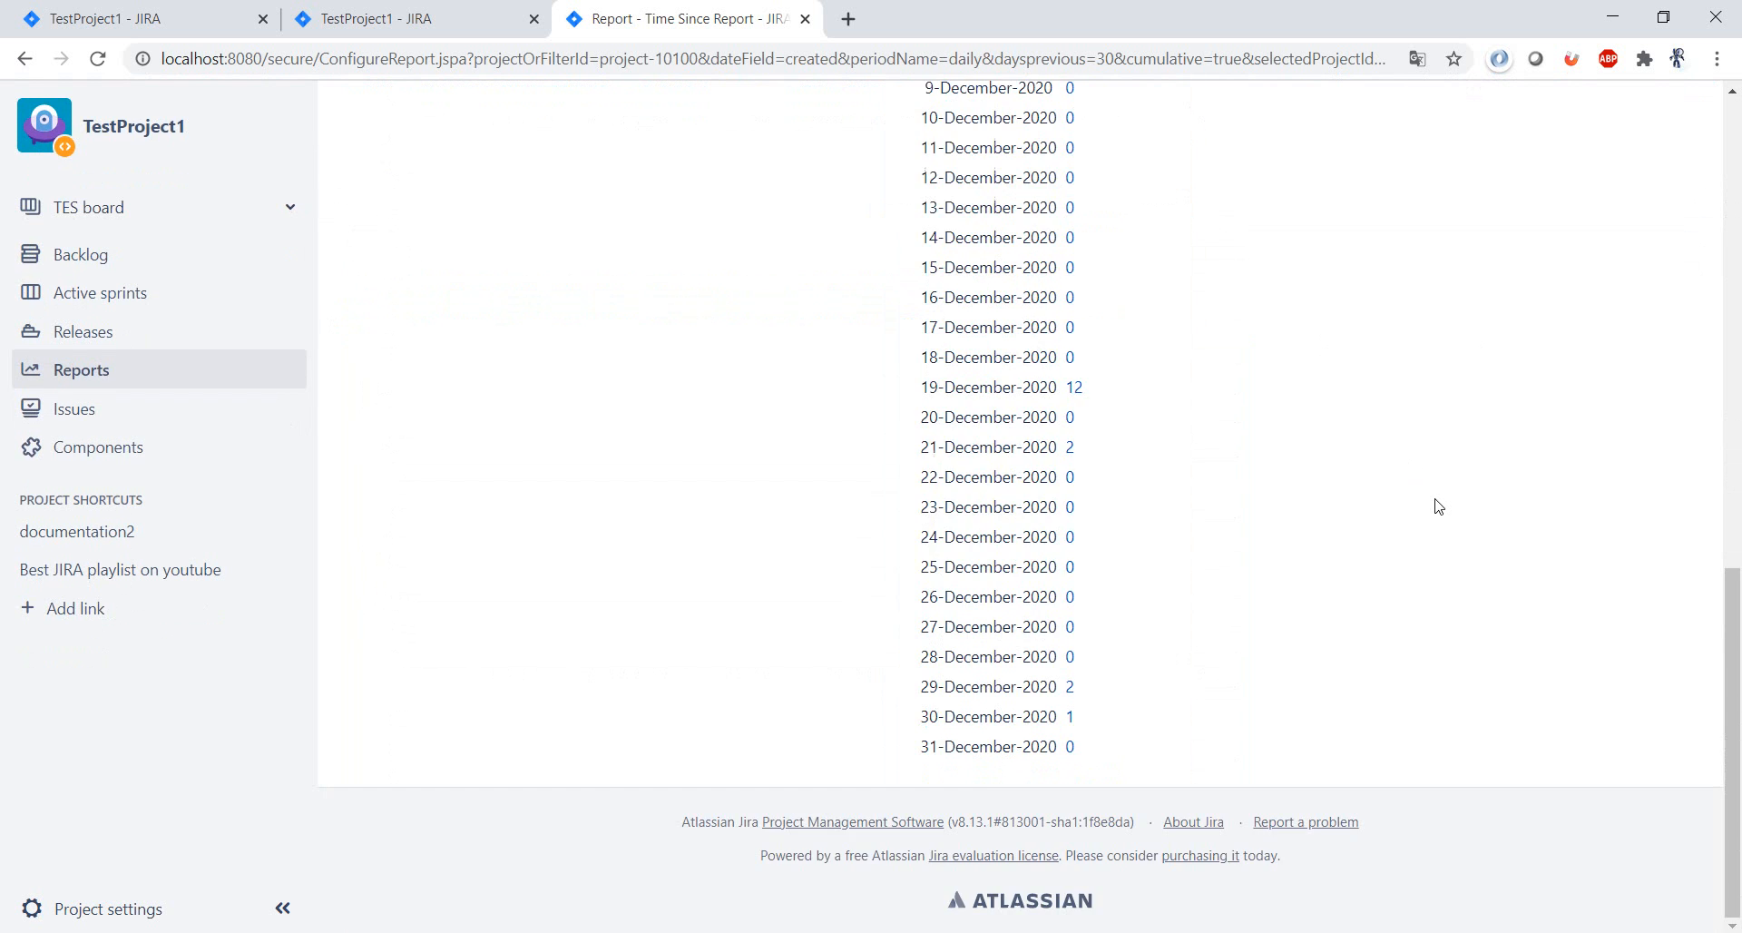
pyautogui.scroll(3)
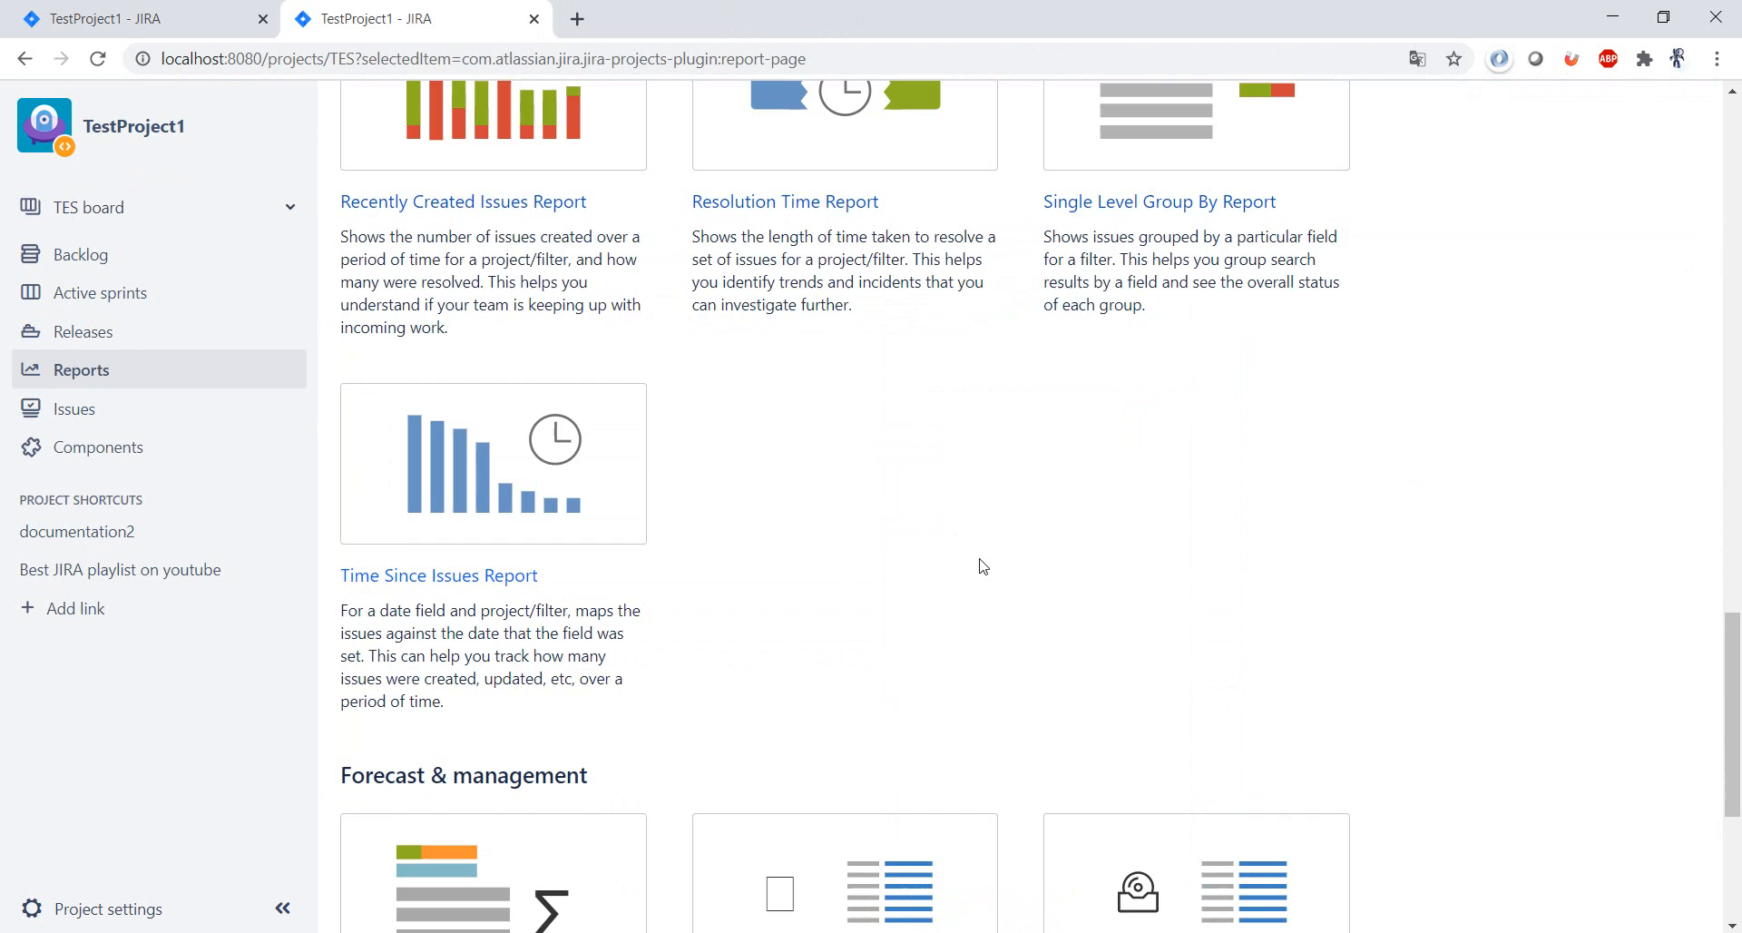
# Scroll the reports page down to the Forecast & management section (Time Tracking, User Workload, Version Workload).
pyautogui.scroll(-3)
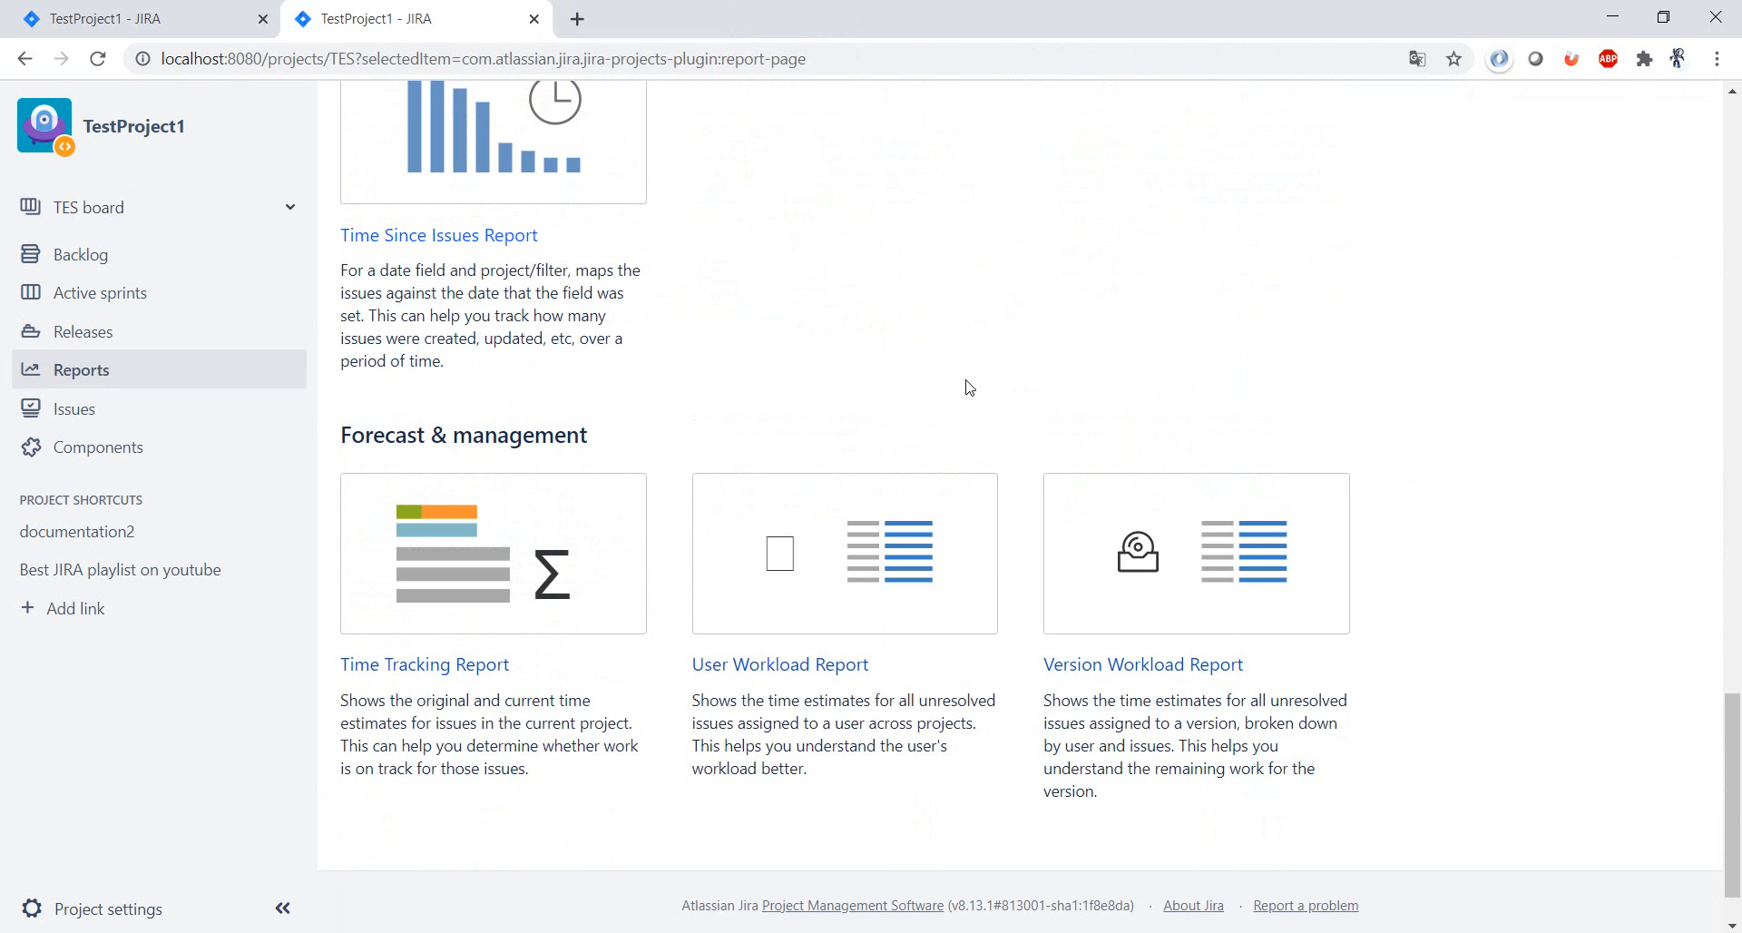
pyautogui.moveTo(401, 729)
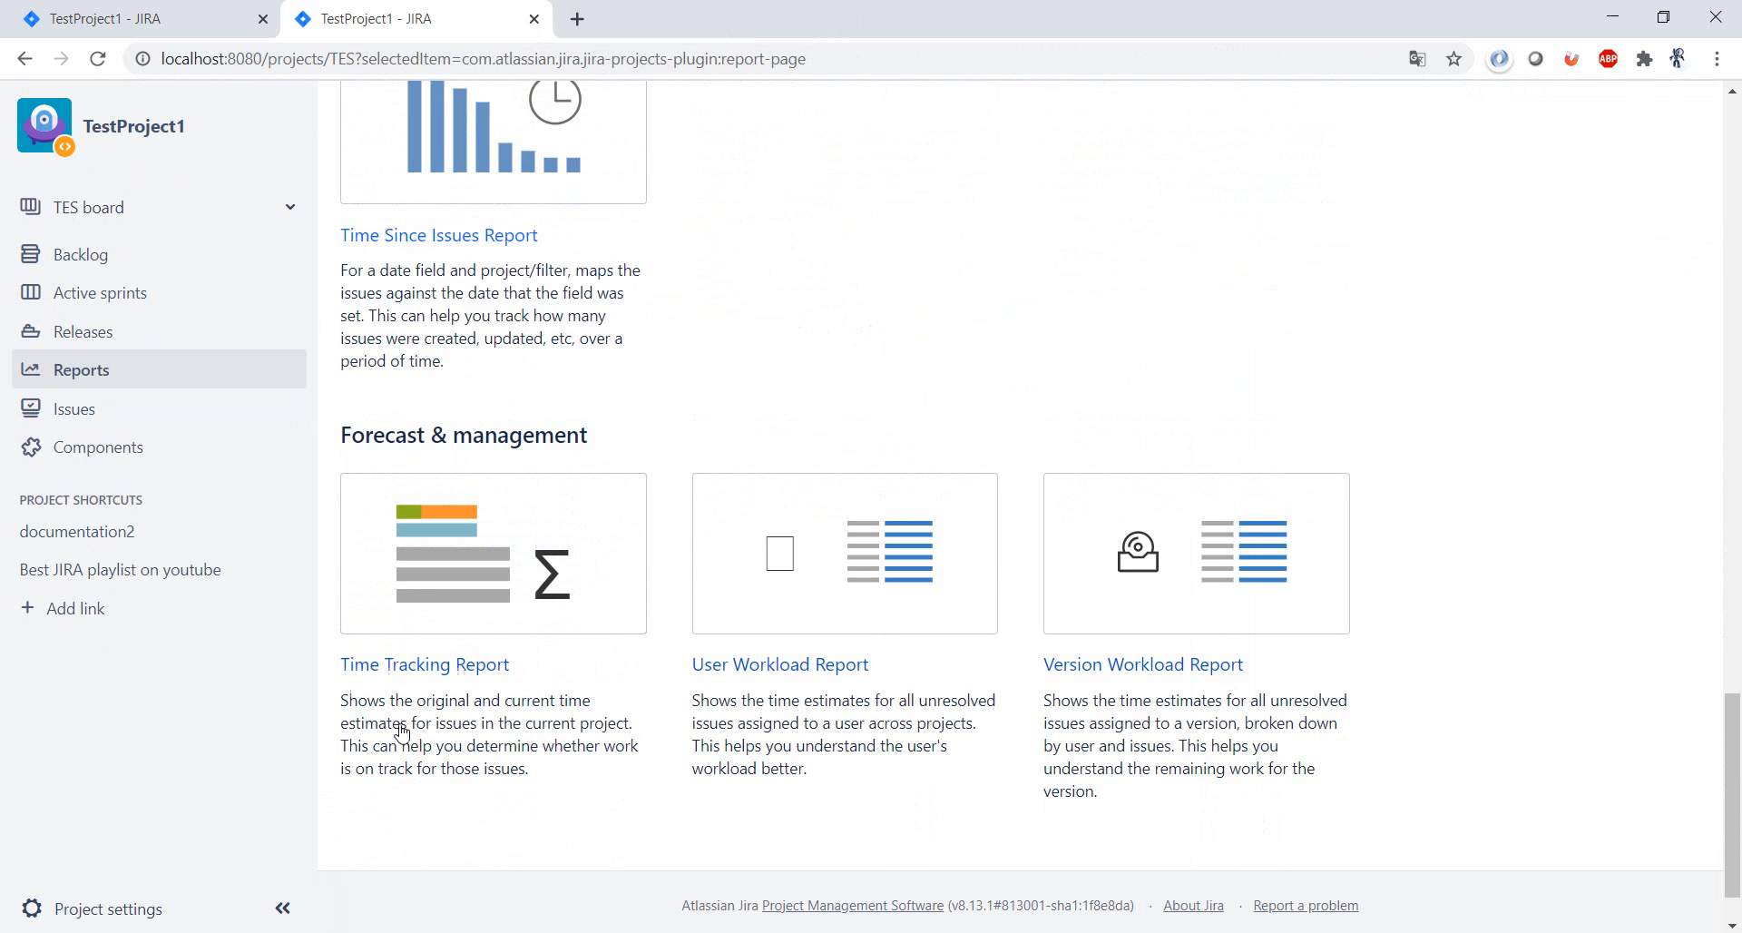
pyautogui.moveTo(1221, 599)
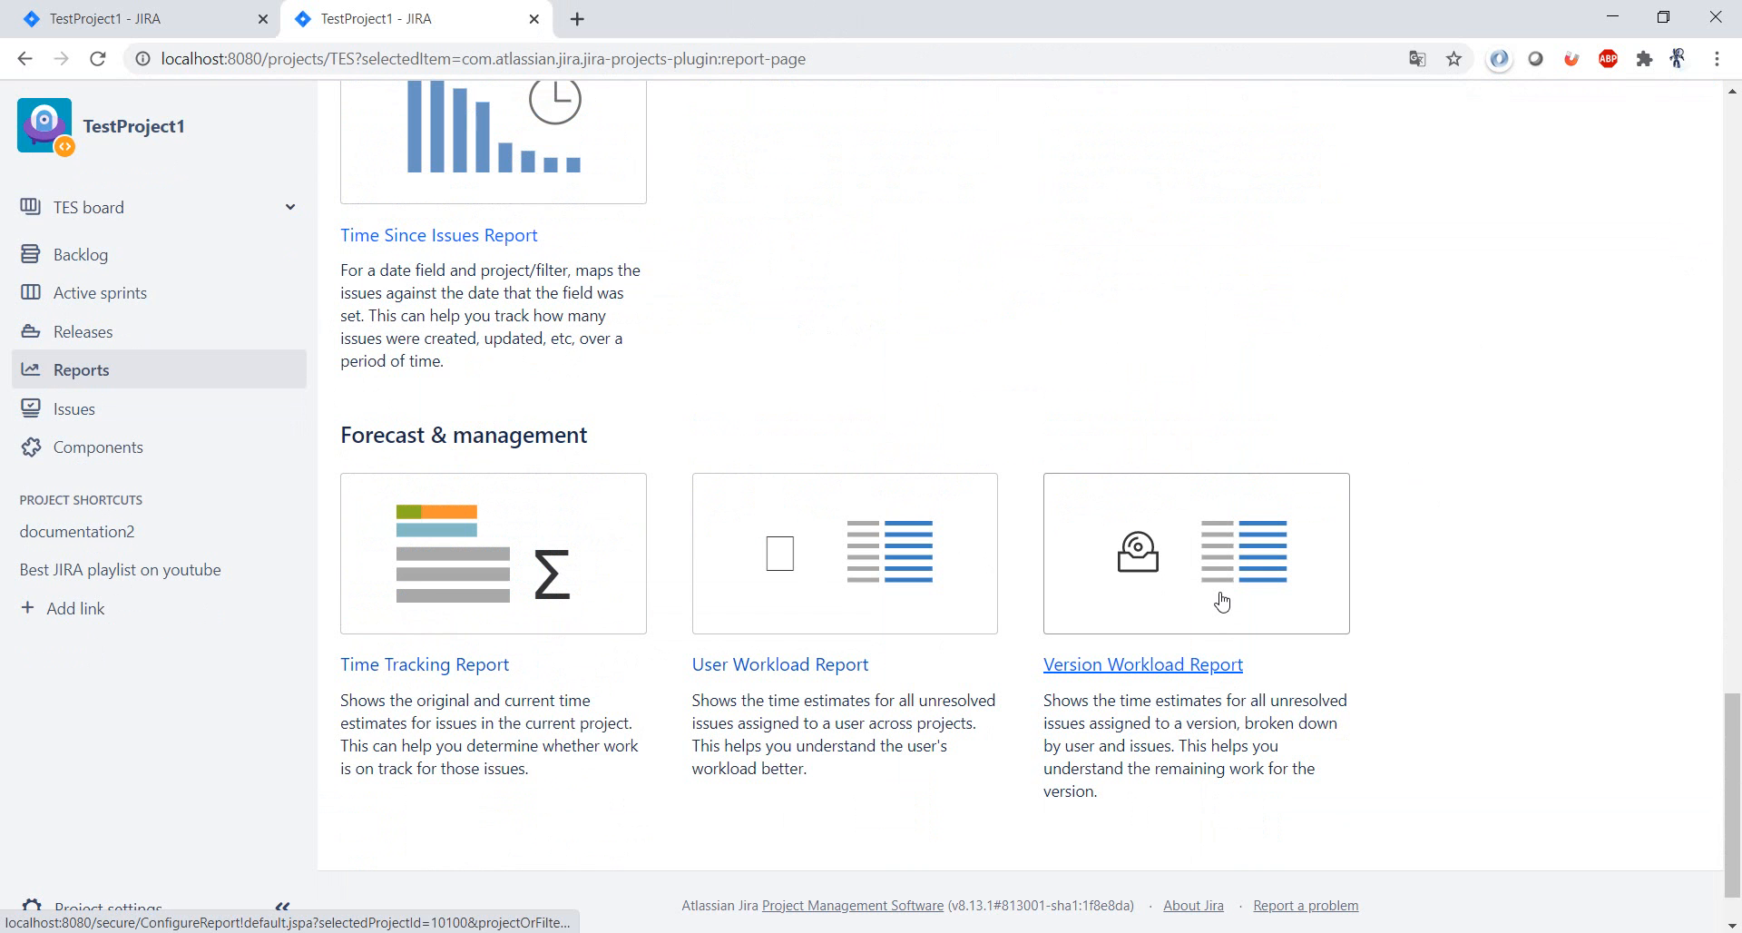
pyautogui.moveTo(439, 639)
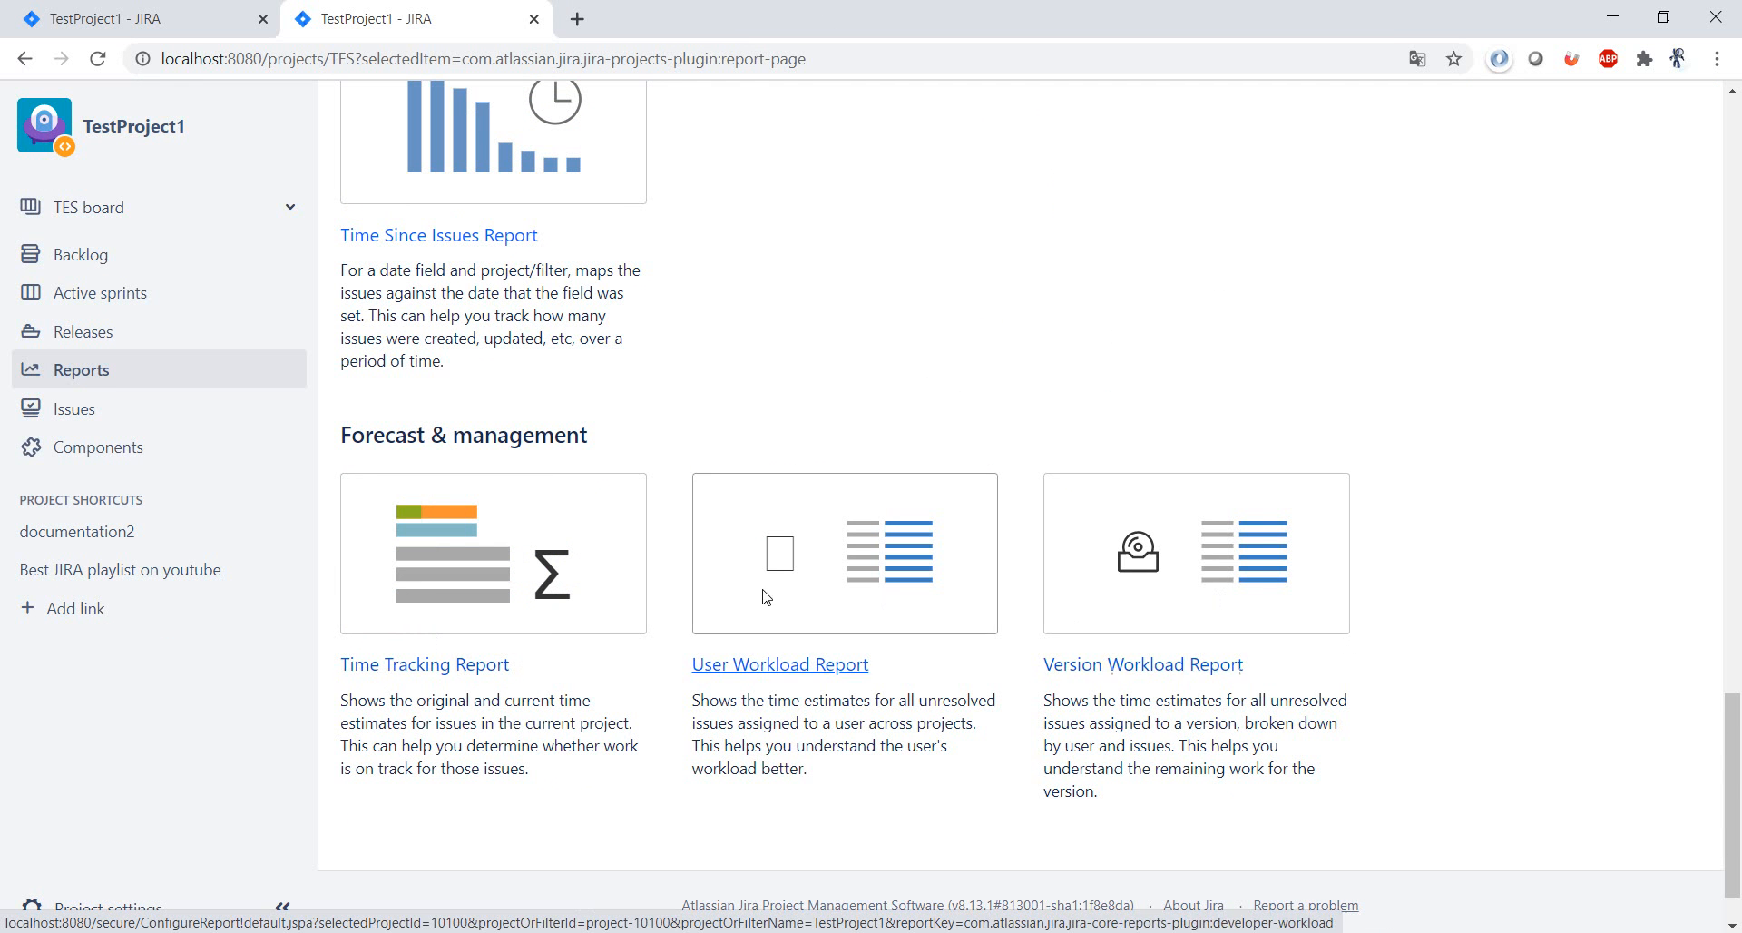
pyautogui.moveTo(867, 369)
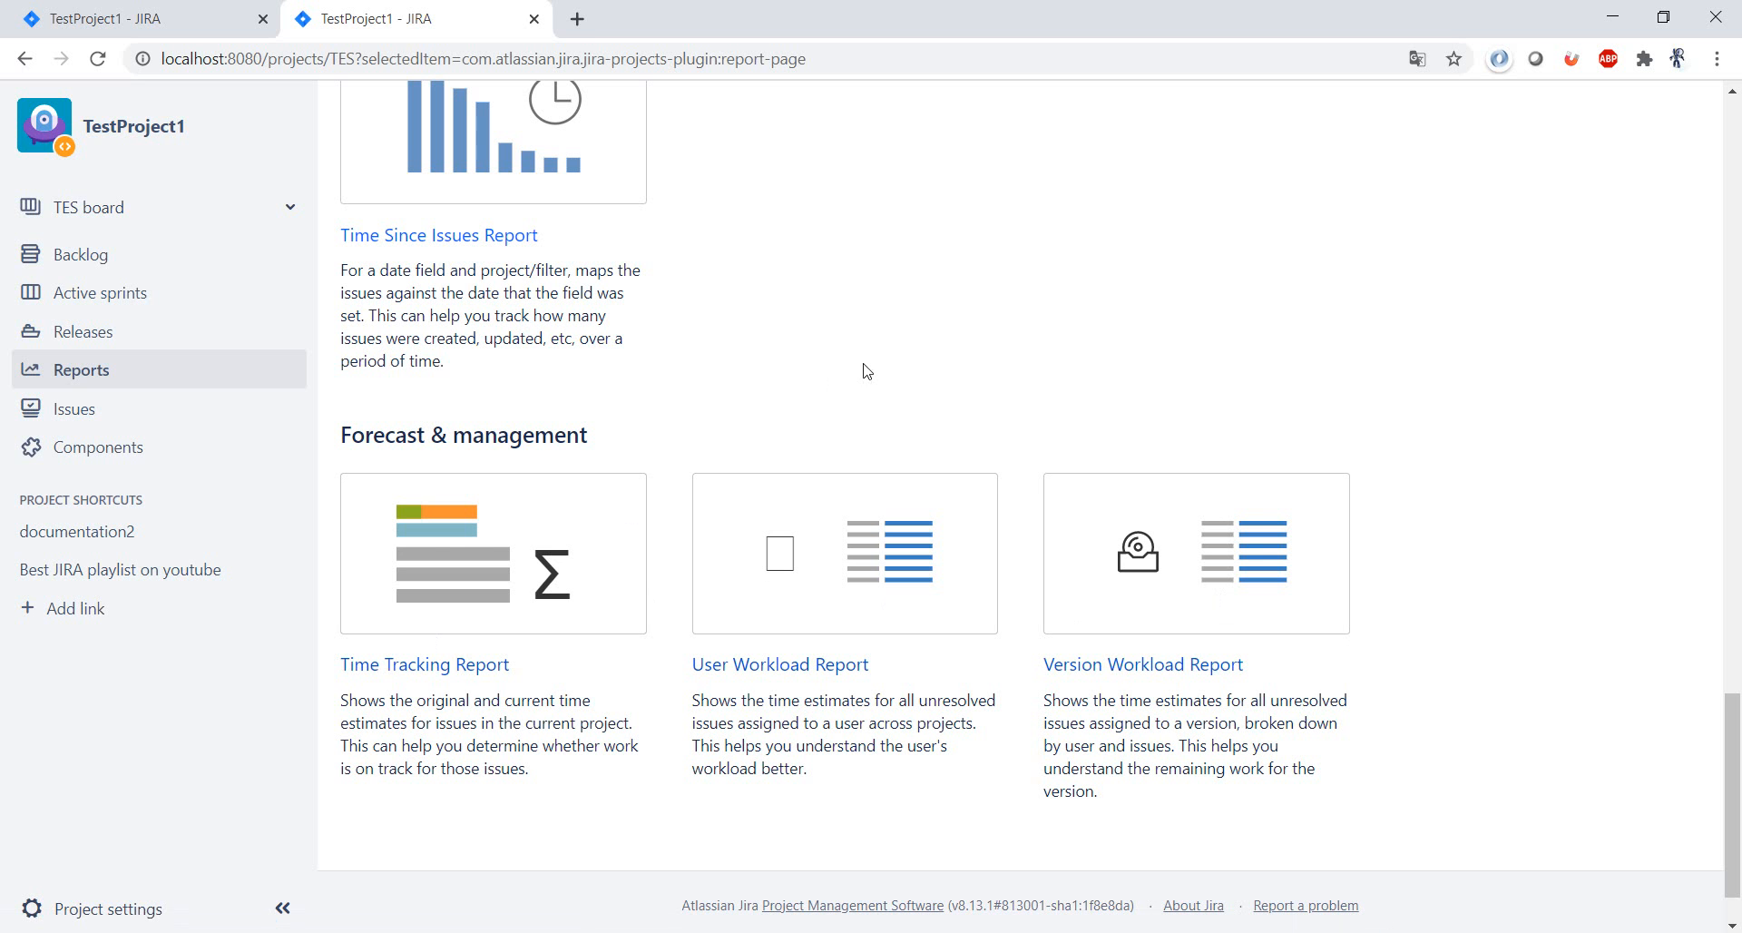
pyautogui.moveTo(1043, 267)
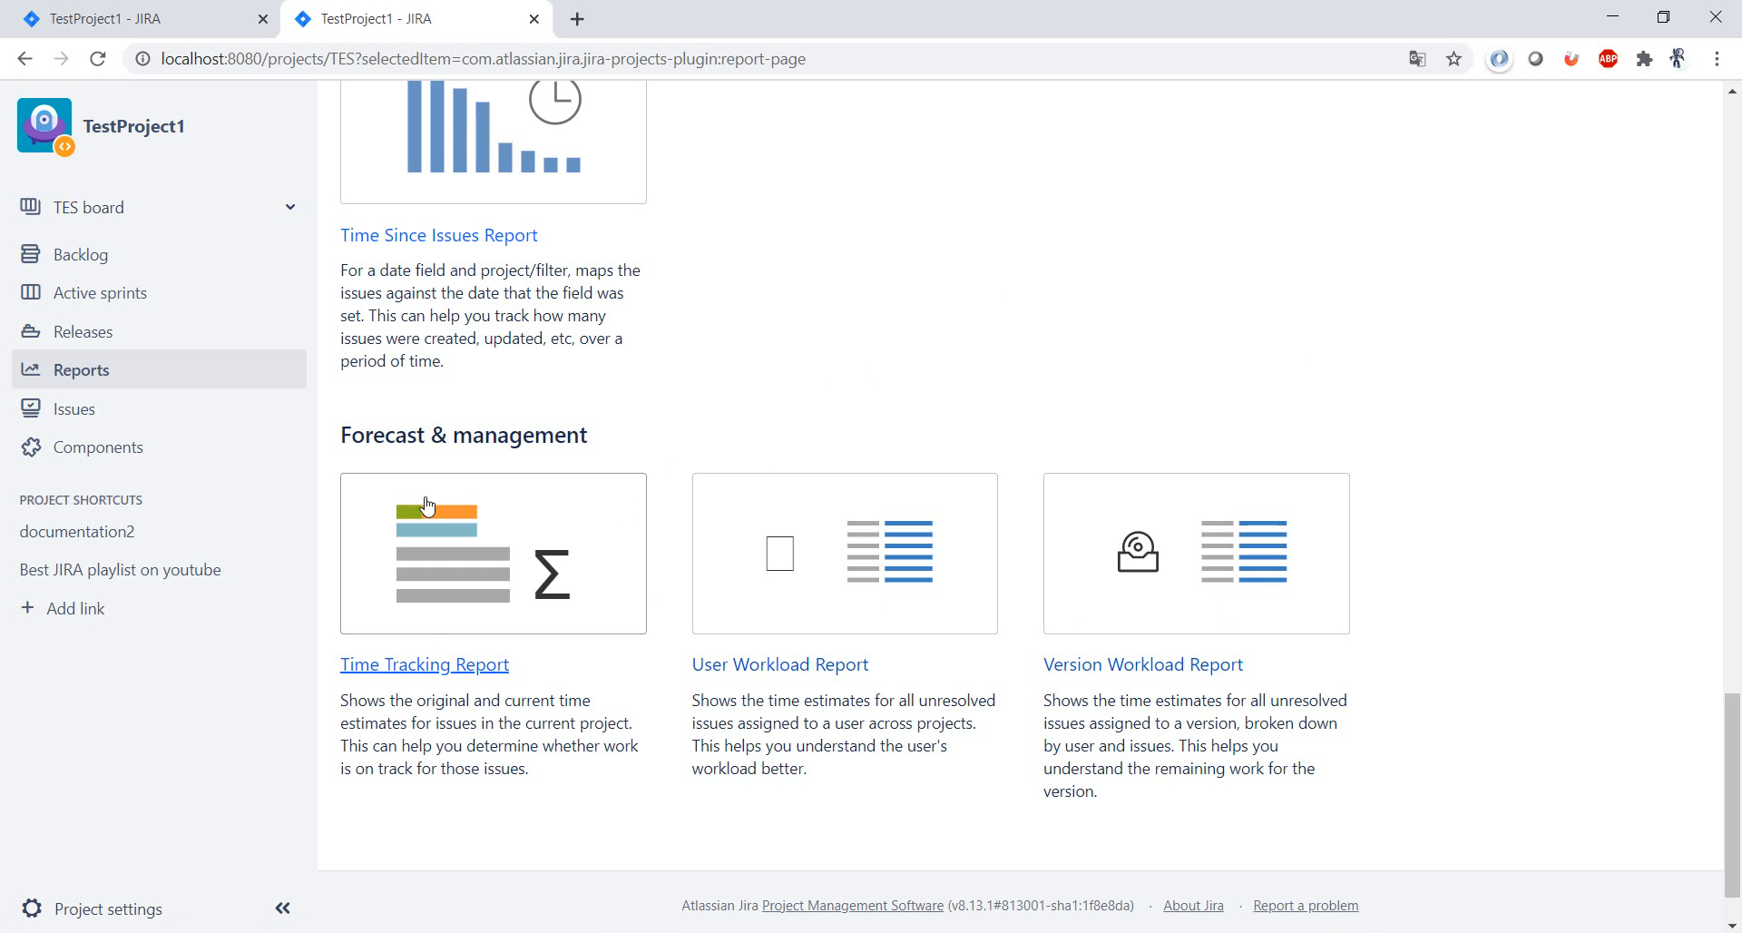
pyautogui.moveTo(1075, 421)
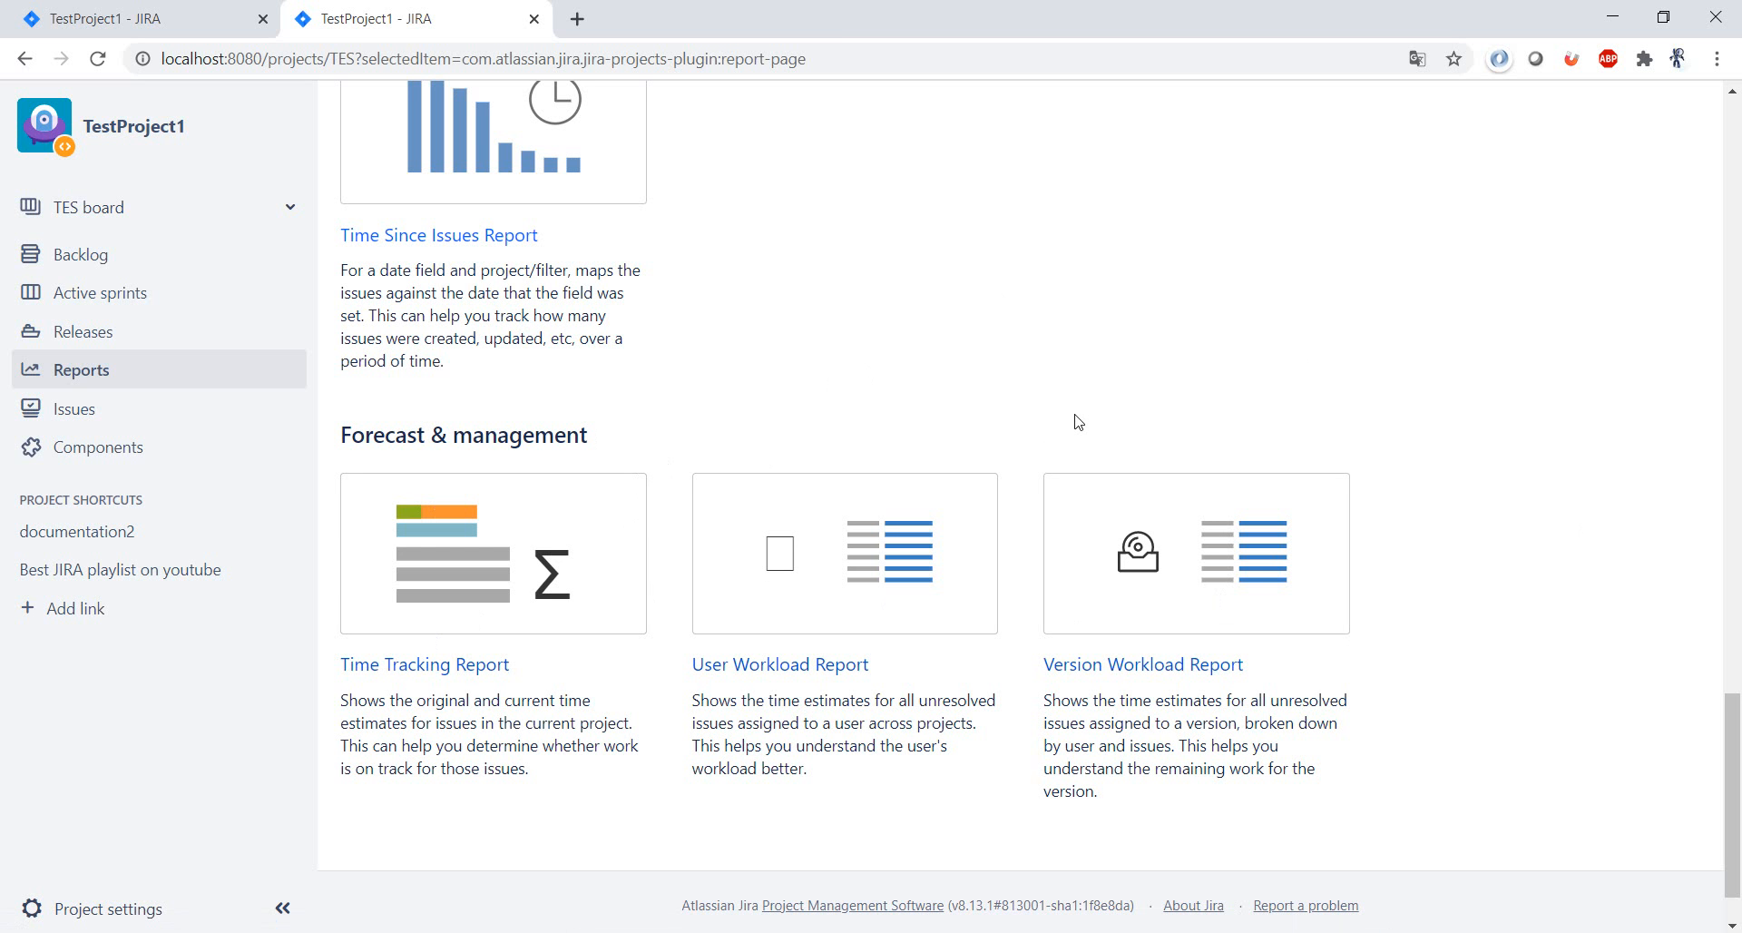